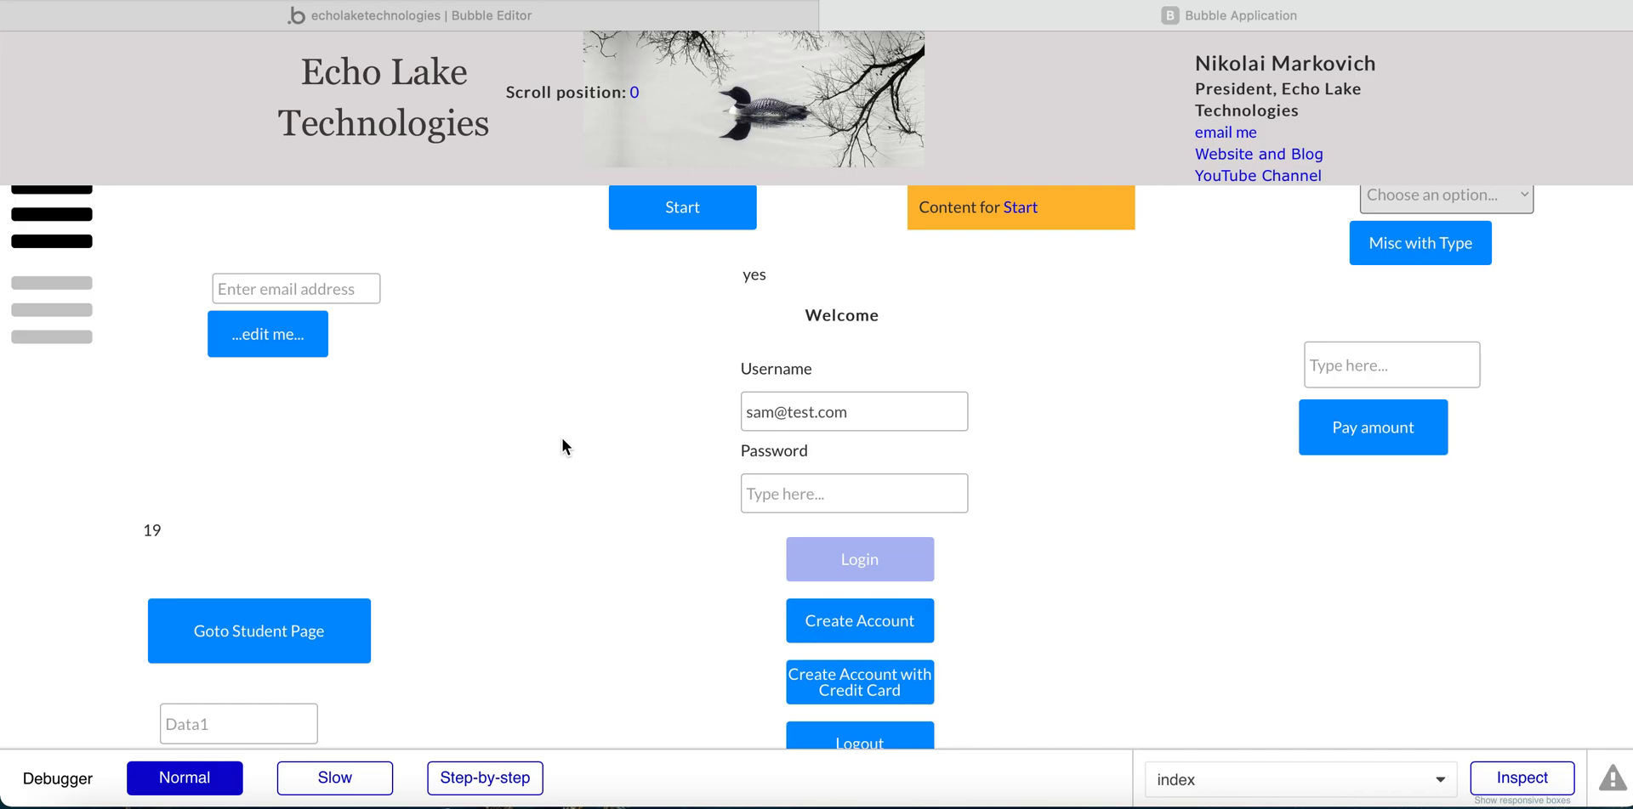
pyautogui.moveTo(608, 382)
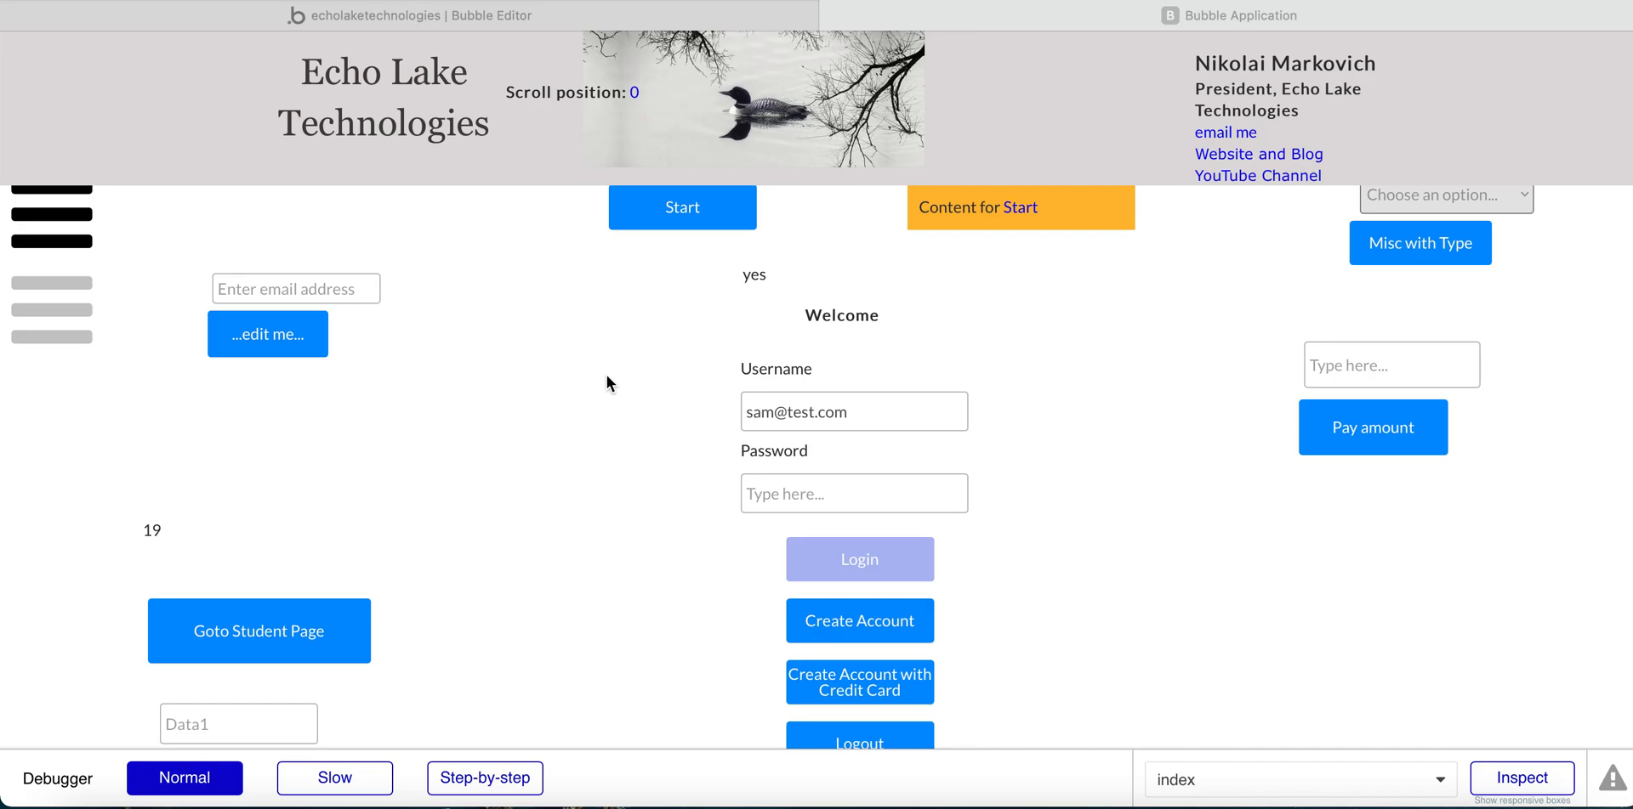
pyautogui.moveTo(606, 396)
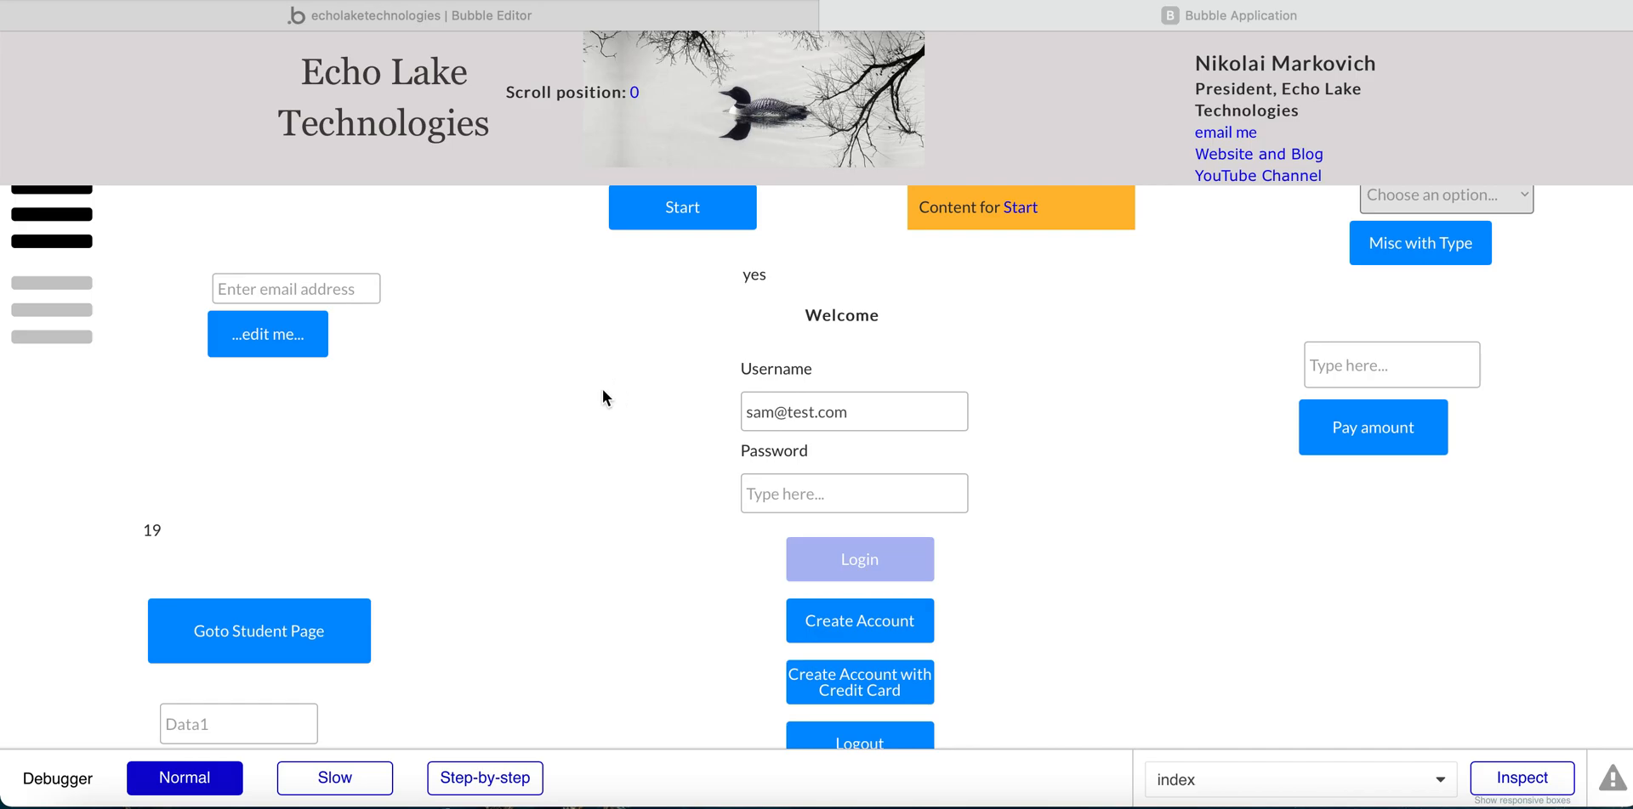
pyautogui.moveTo(752, 432)
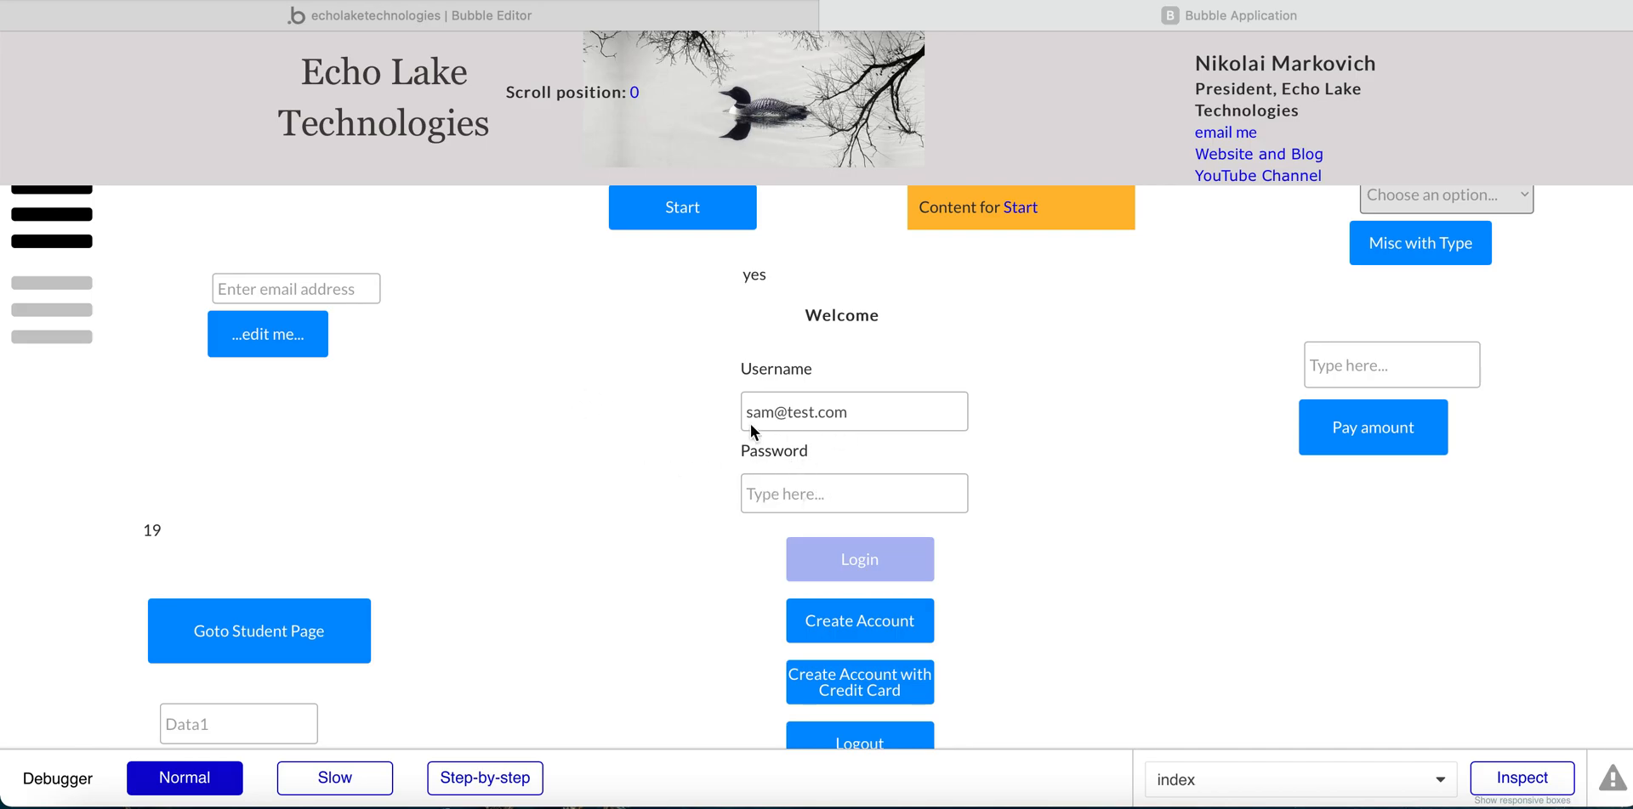
pyautogui.moveTo(775, 477)
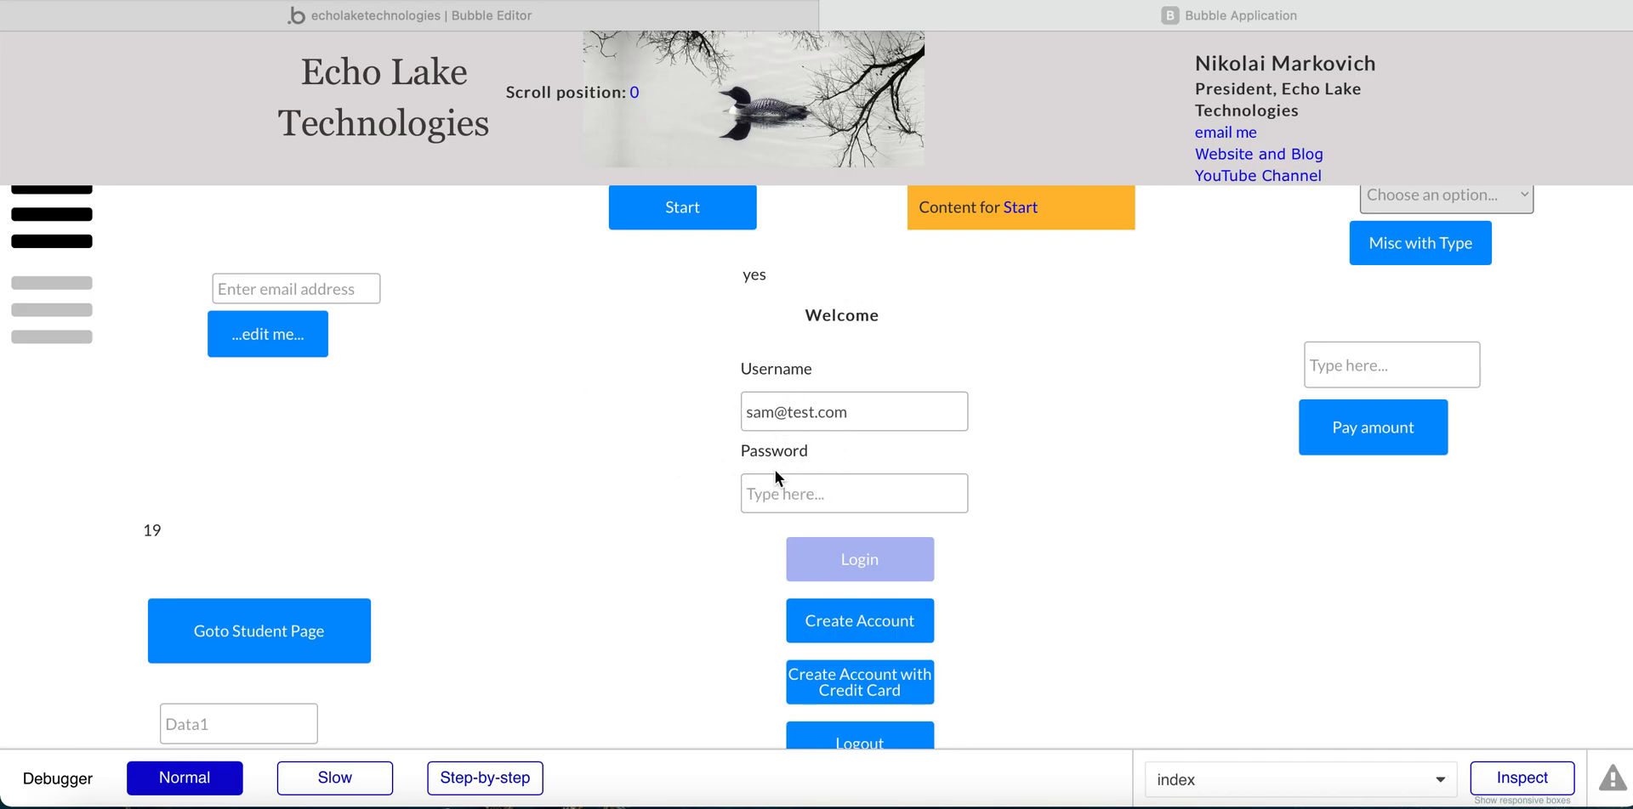
pyautogui.click(852, 493)
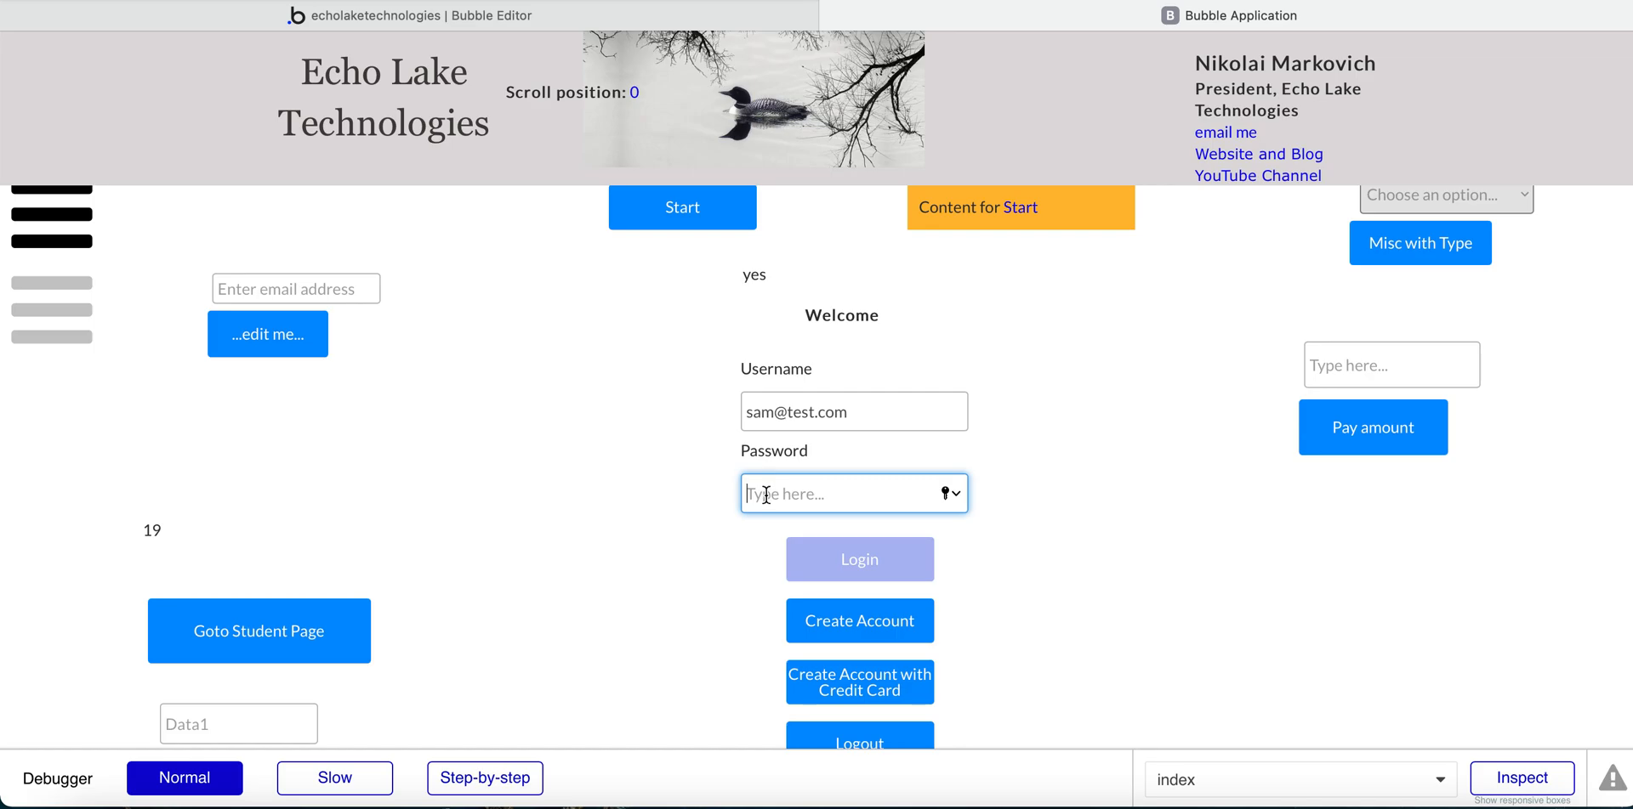
pyautogui.write('•')
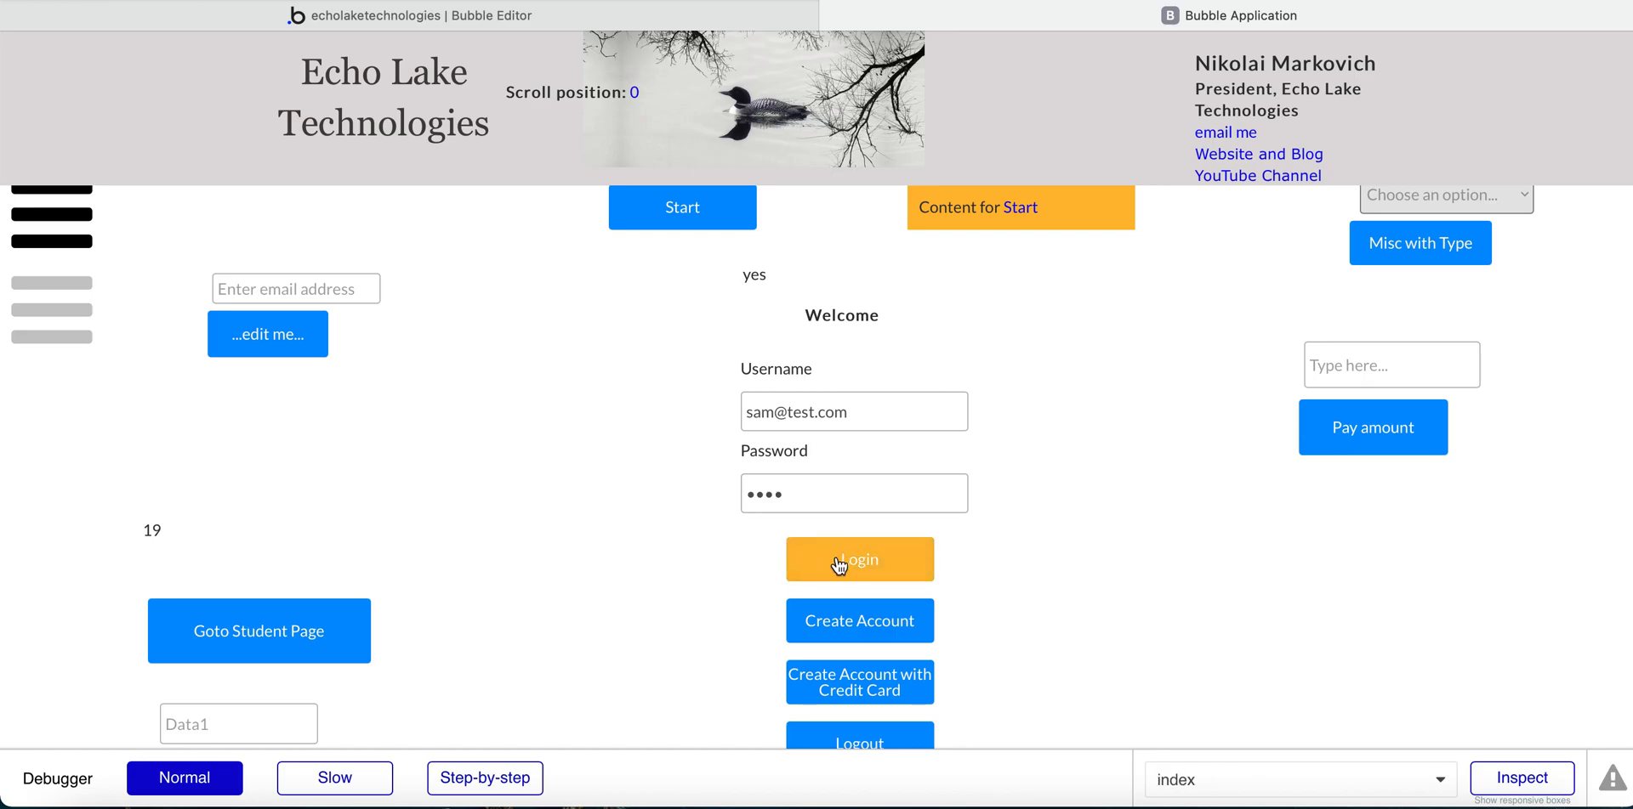
# - Submit the login, fill the New Account Password Update fields, confirm and dismiss the account-updated alert
pyautogui.click(859, 559)
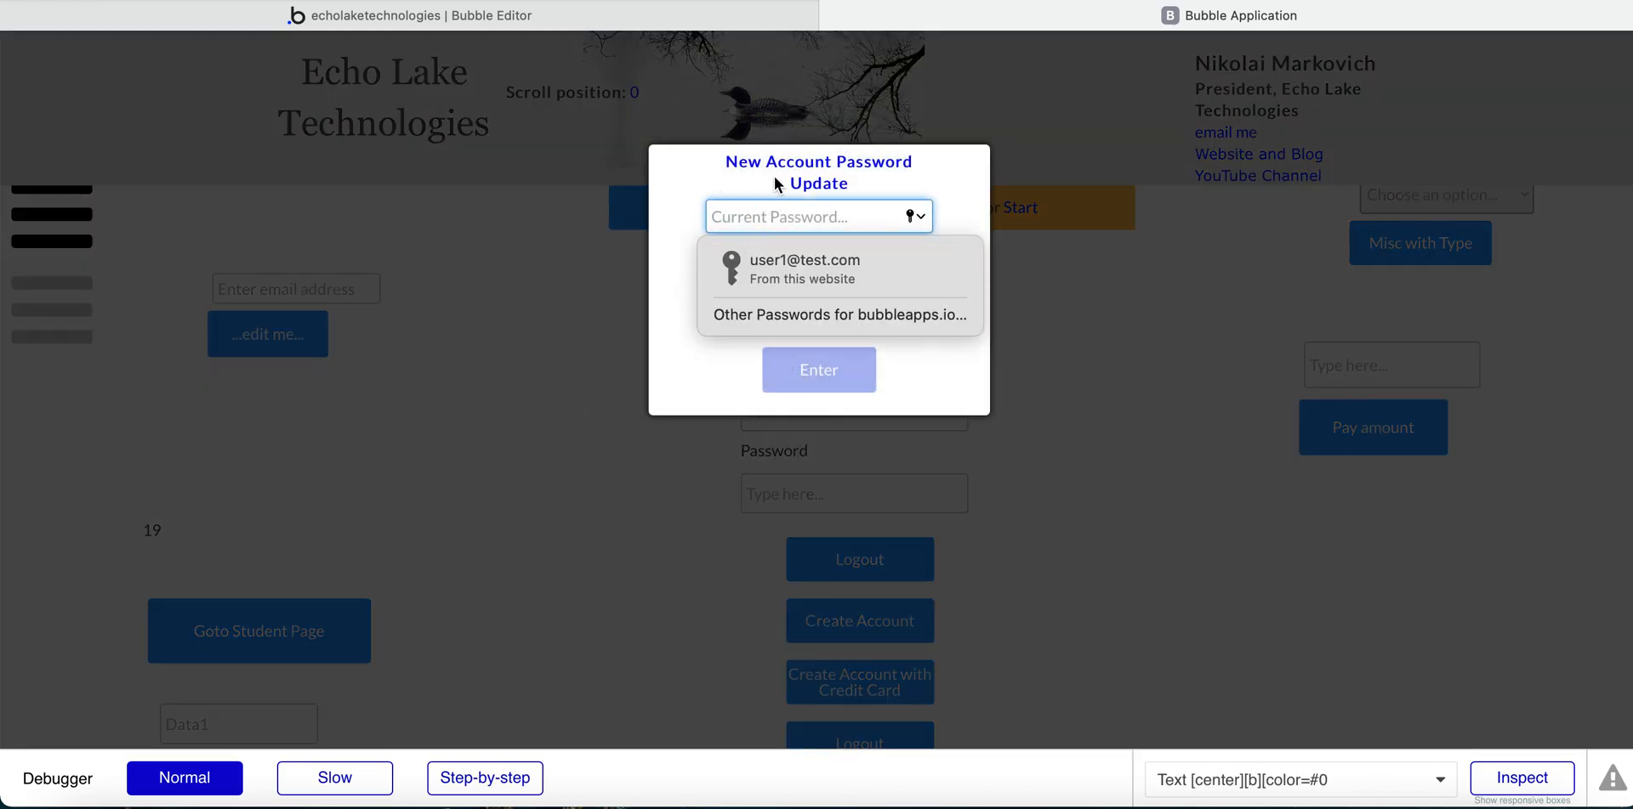
pyautogui.moveTo(861, 182)
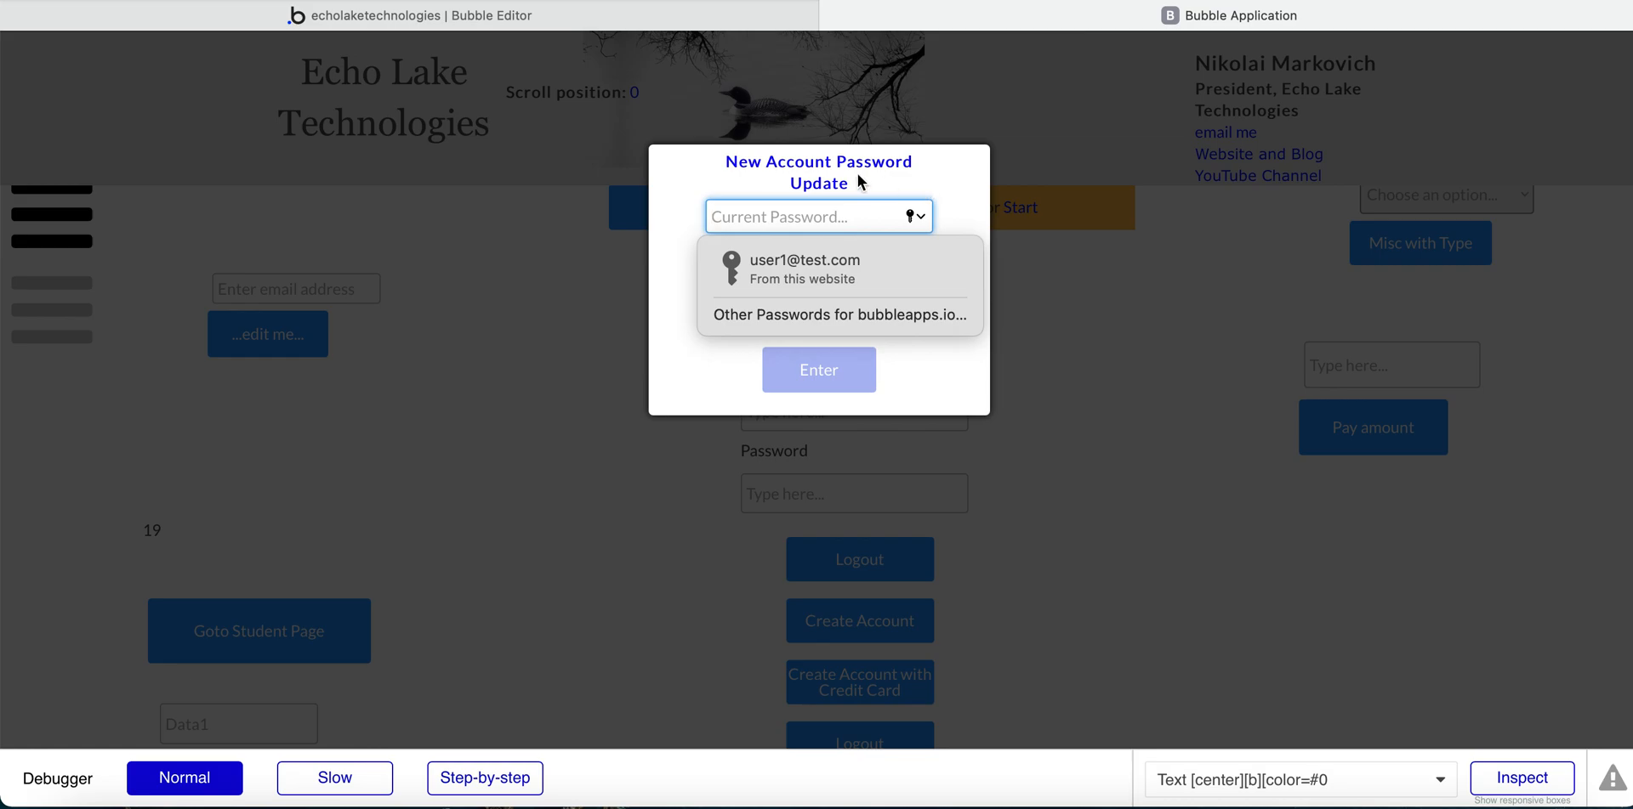
pyautogui.moveTo(723, 177)
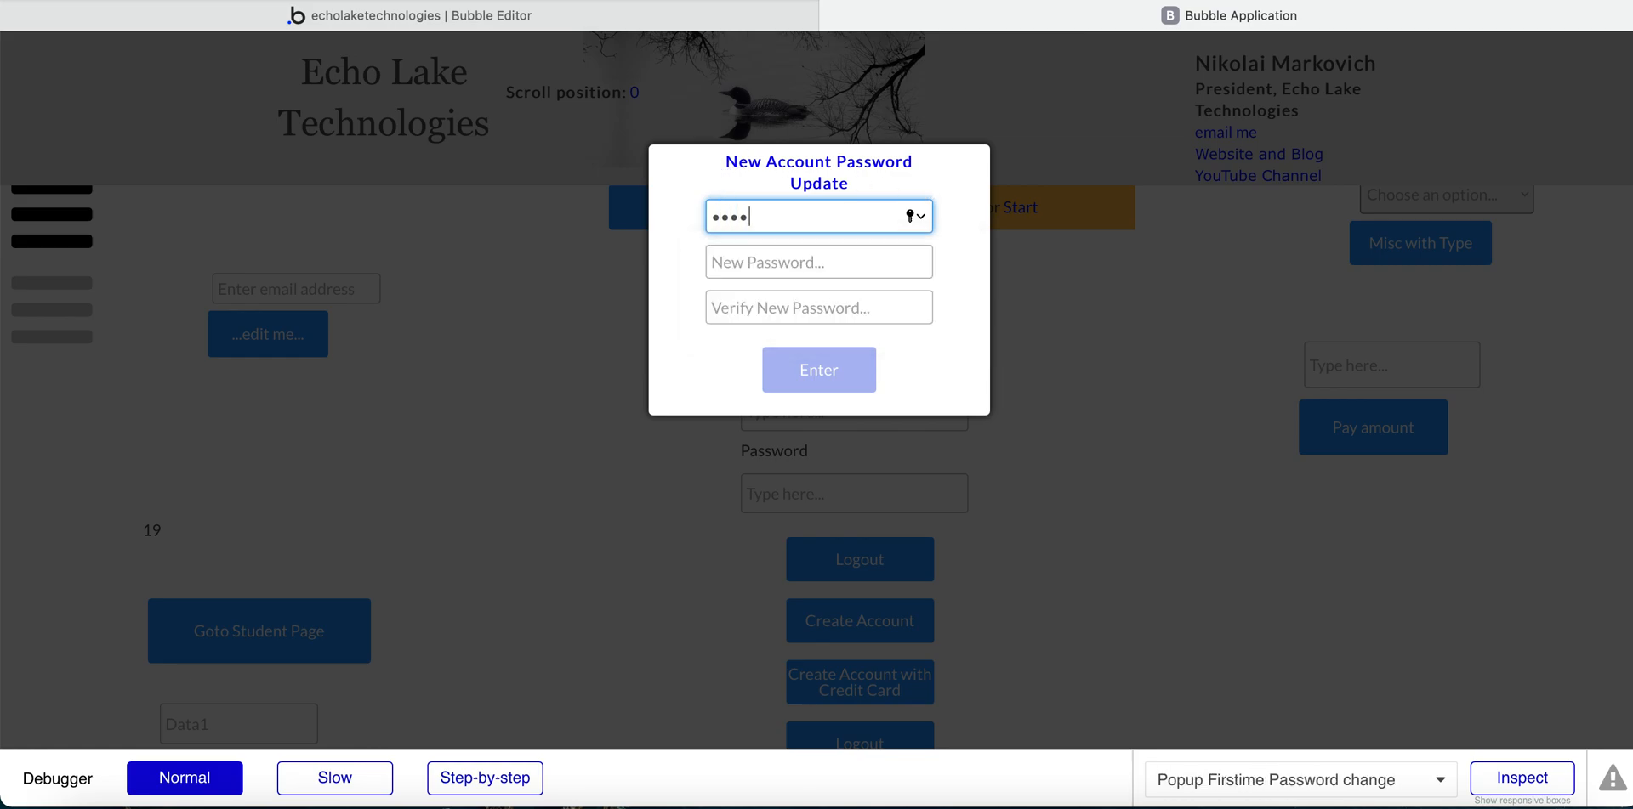
pyautogui.click(818, 262)
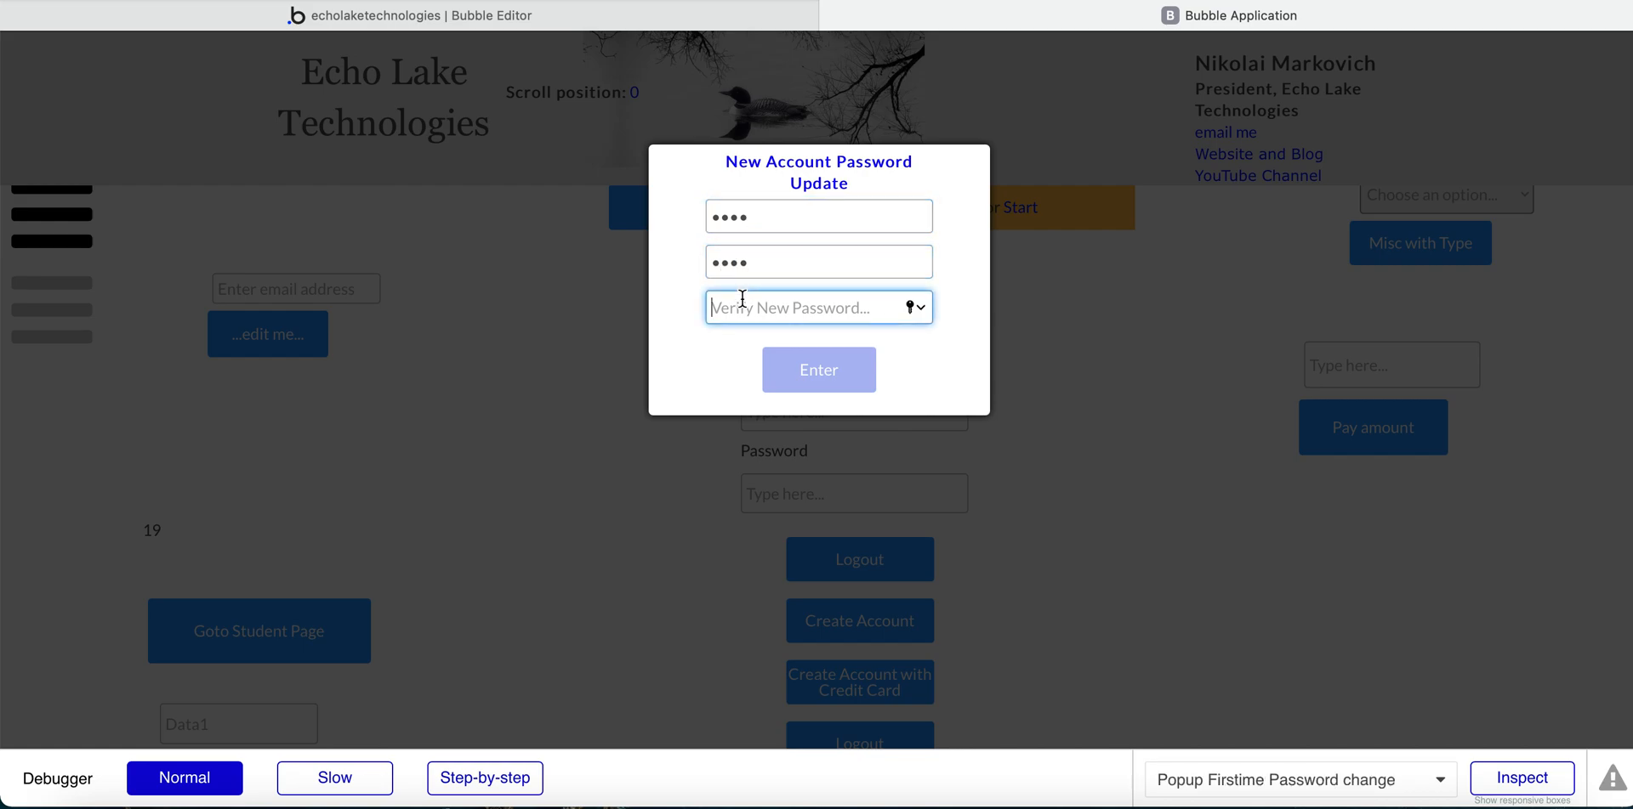
pyautogui.write('••••')
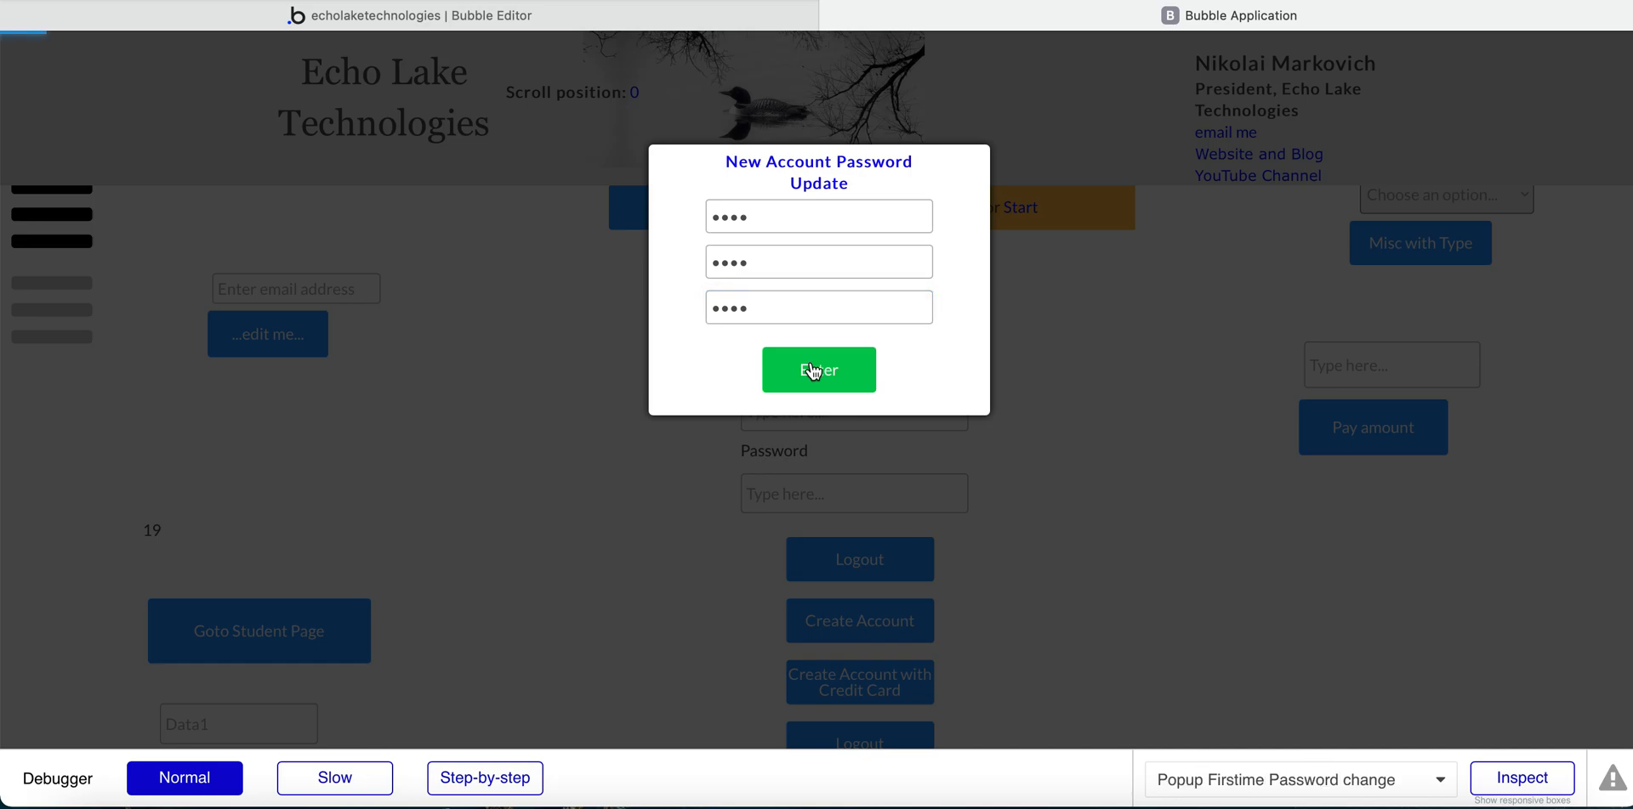
pyautogui.click(818, 369)
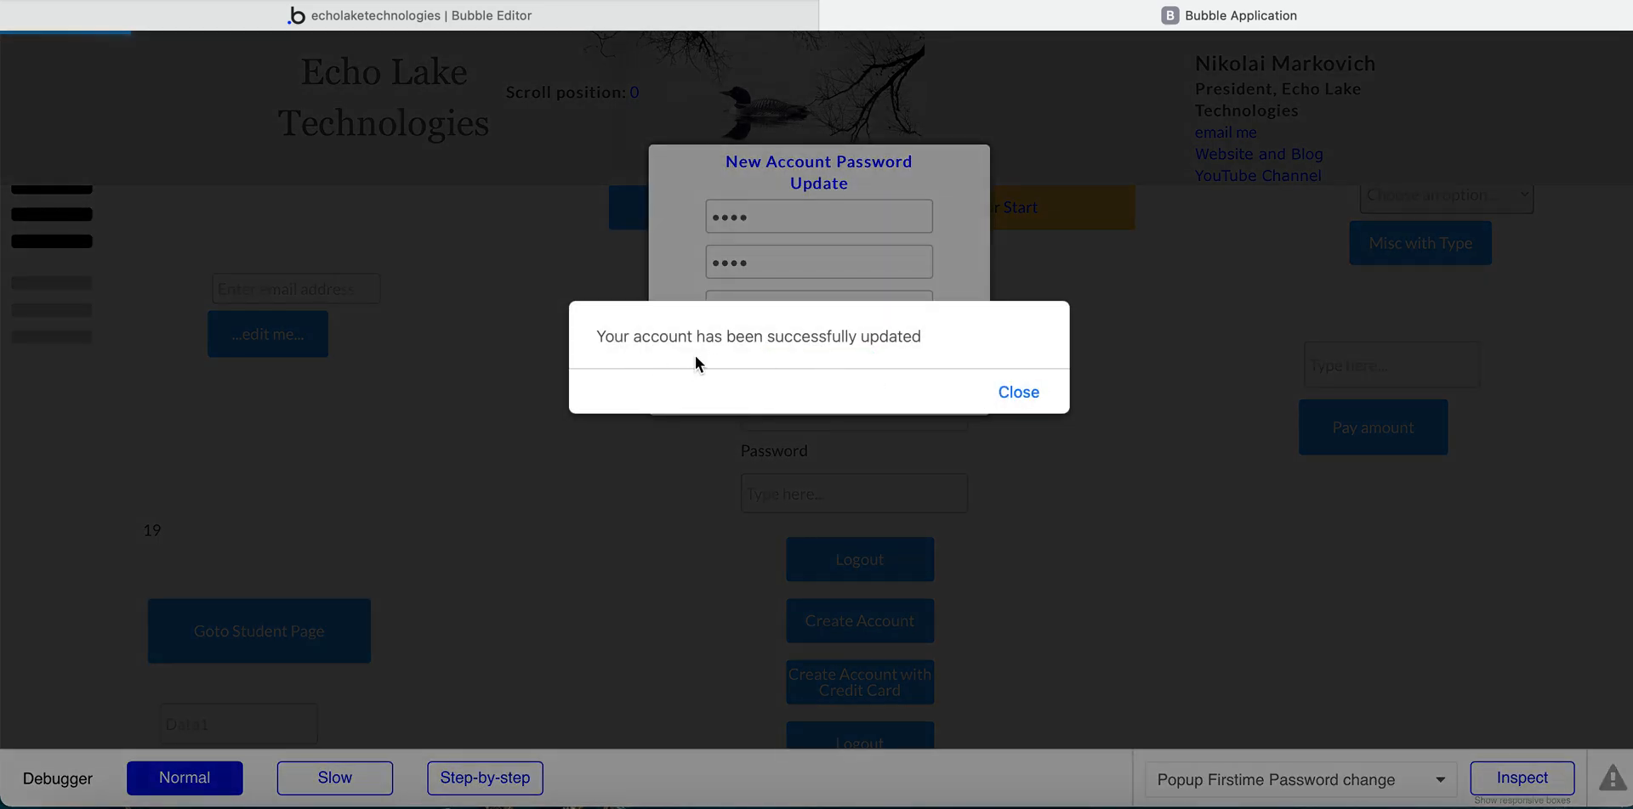
pyautogui.moveTo(1017, 393)
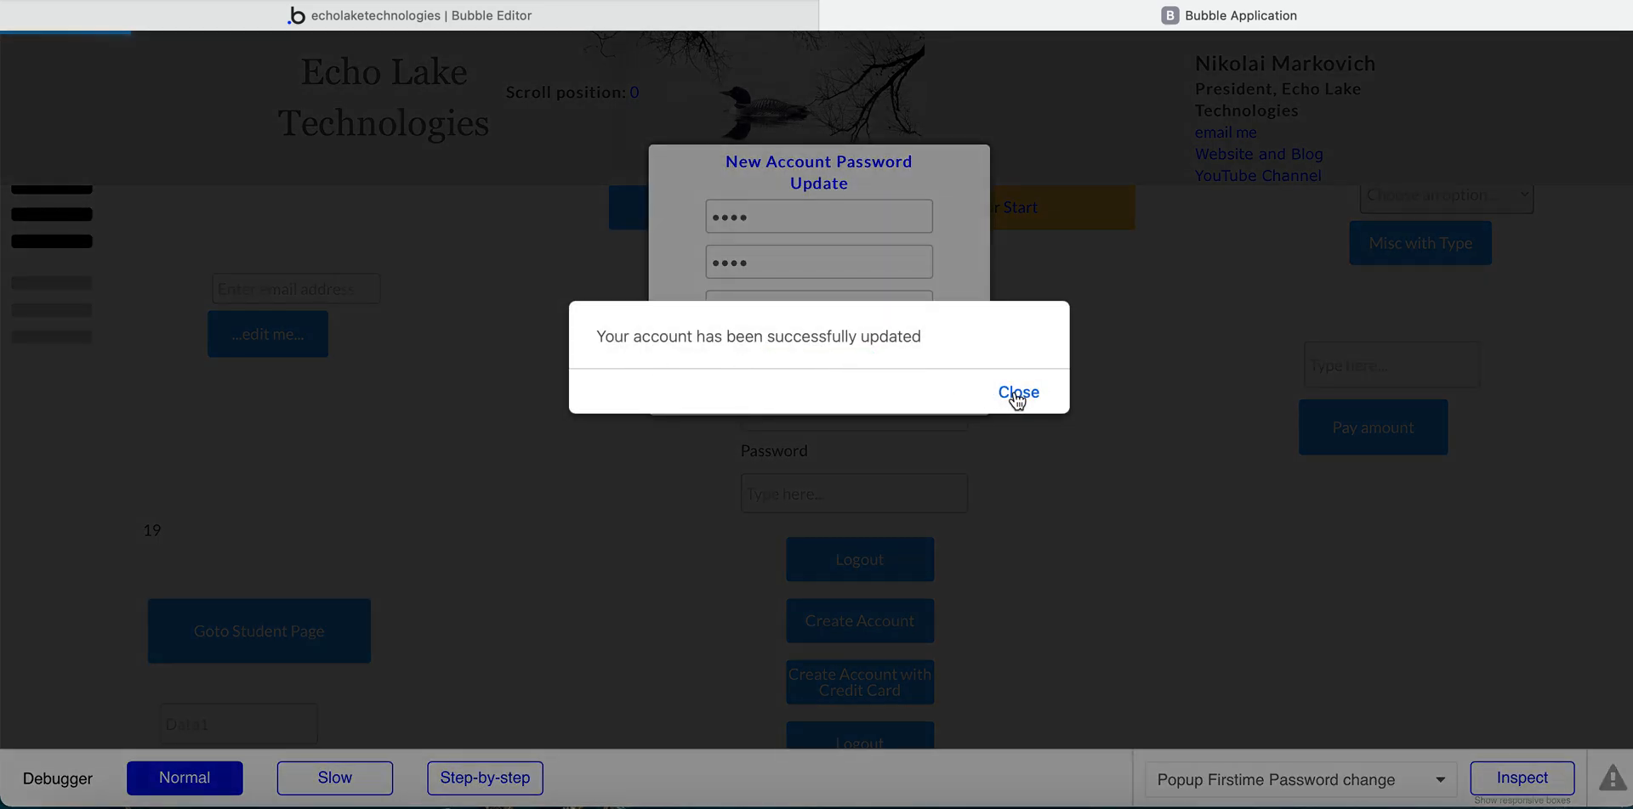
pyautogui.click(1017, 393)
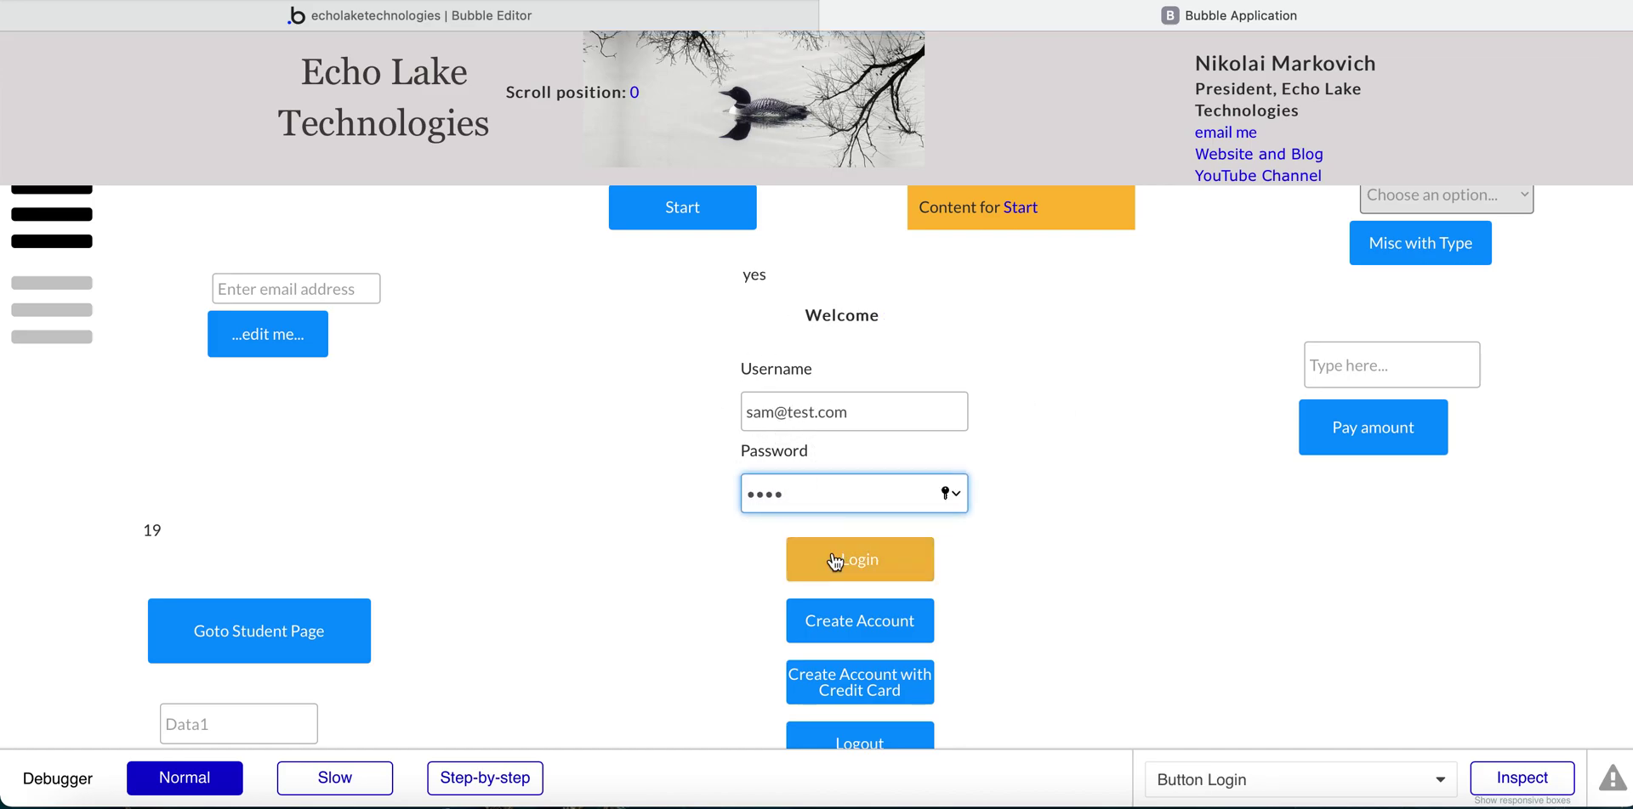
# - Log in again as Sam to see the Welcome Sam page with first login 'no', then log out
pyautogui.click(859, 560)
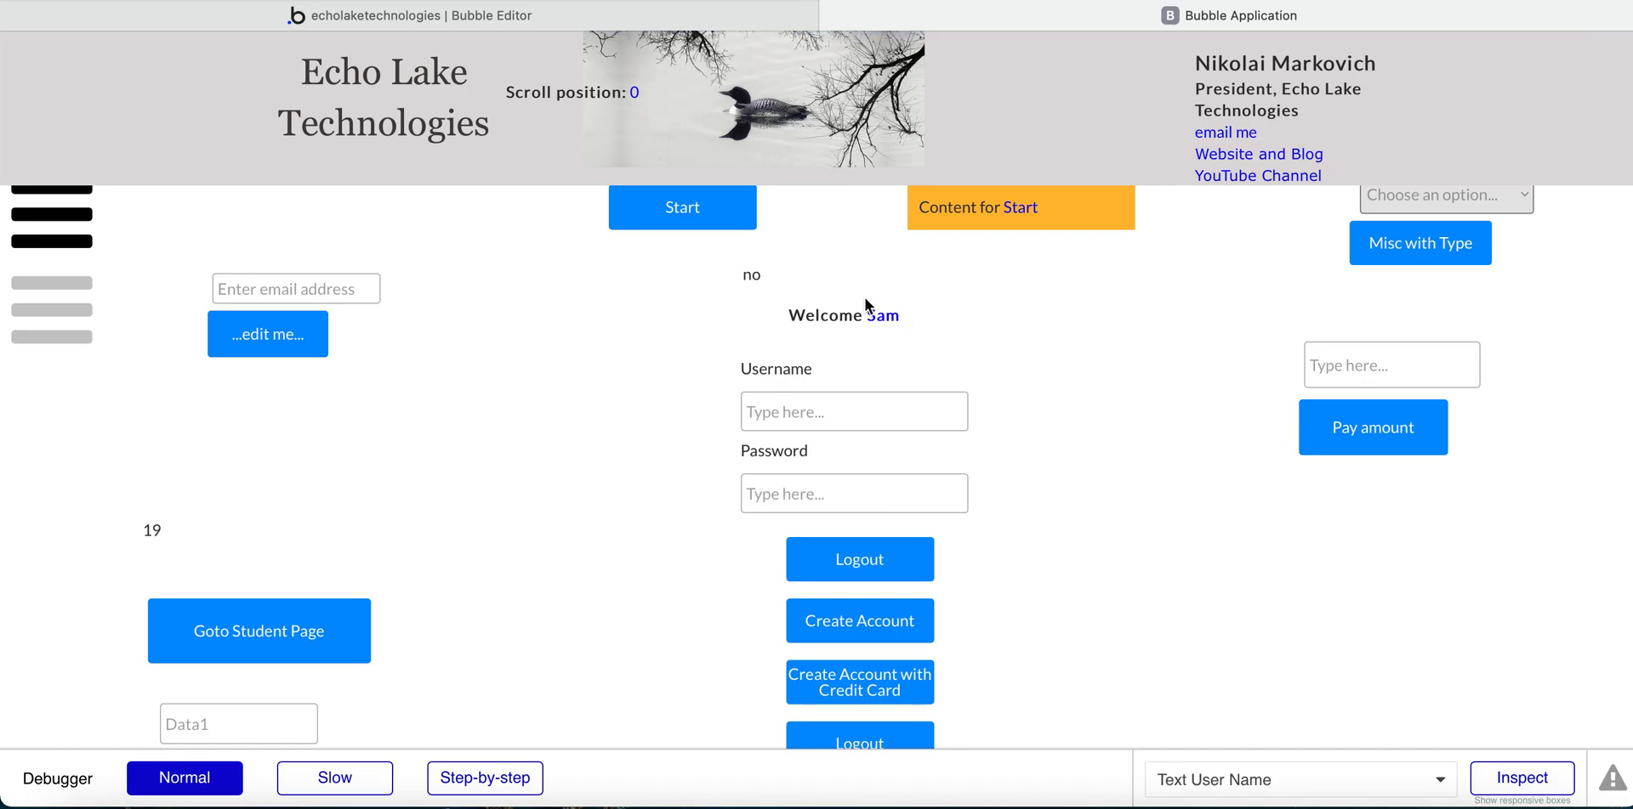
pyautogui.moveTo(859, 560)
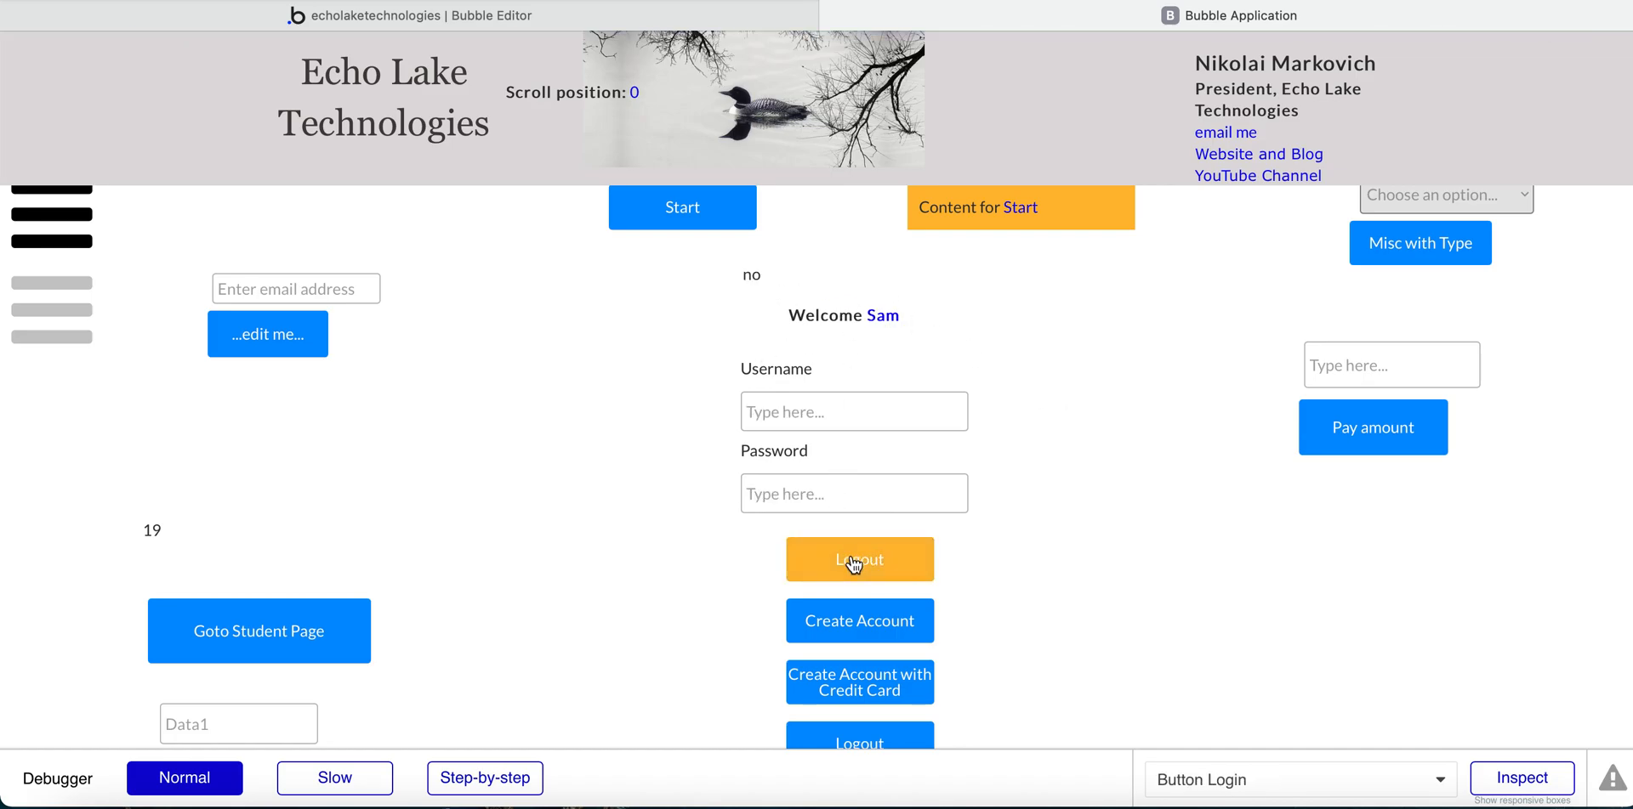
pyautogui.click(859, 558)
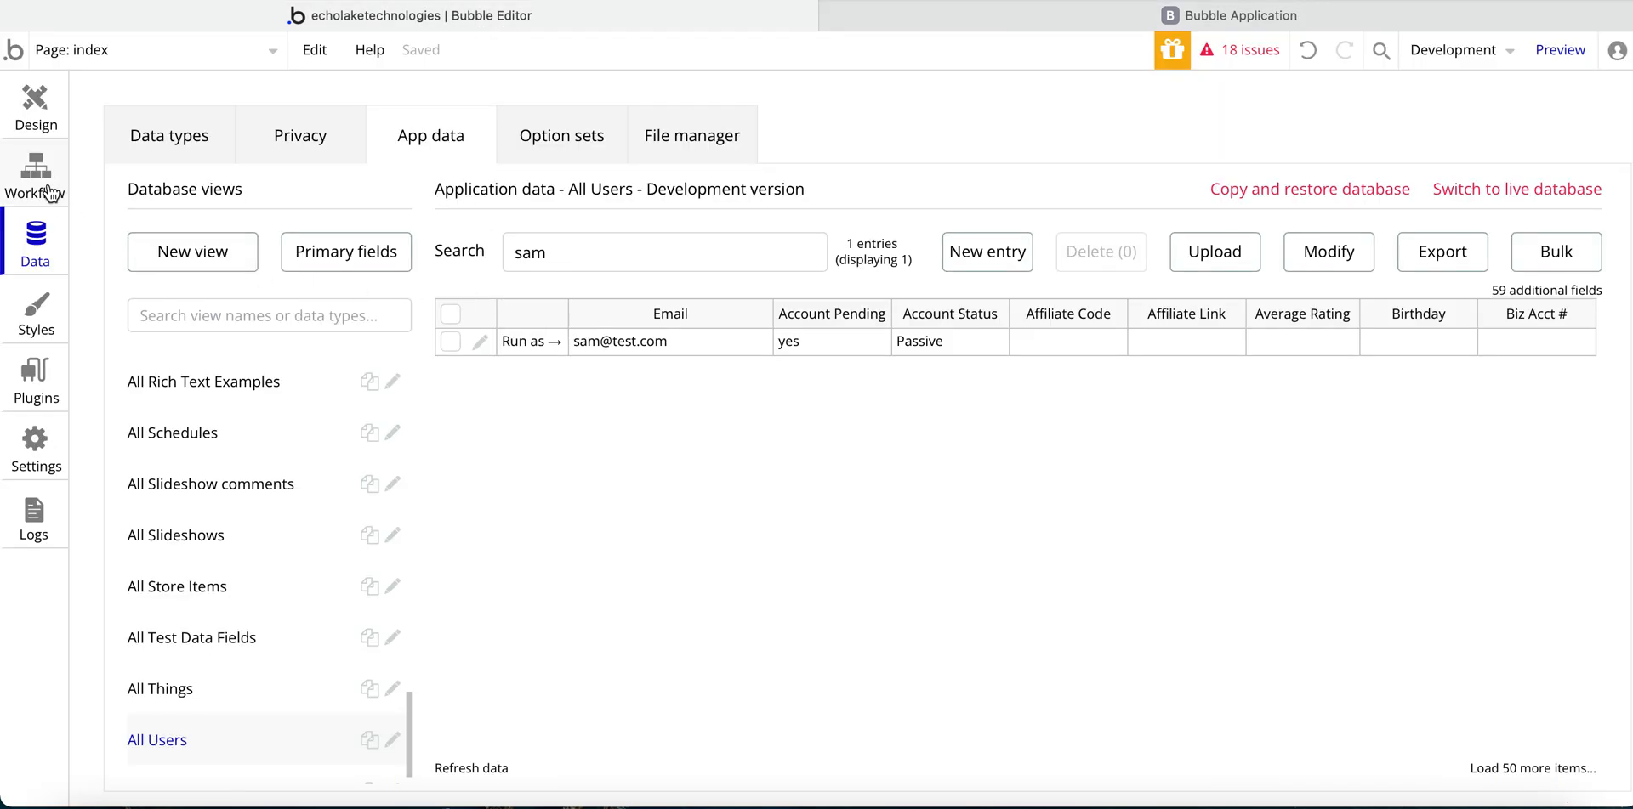
# - Return to the Design tab and inspect the Input Username and Input Password settings
pyautogui.click(34, 99)
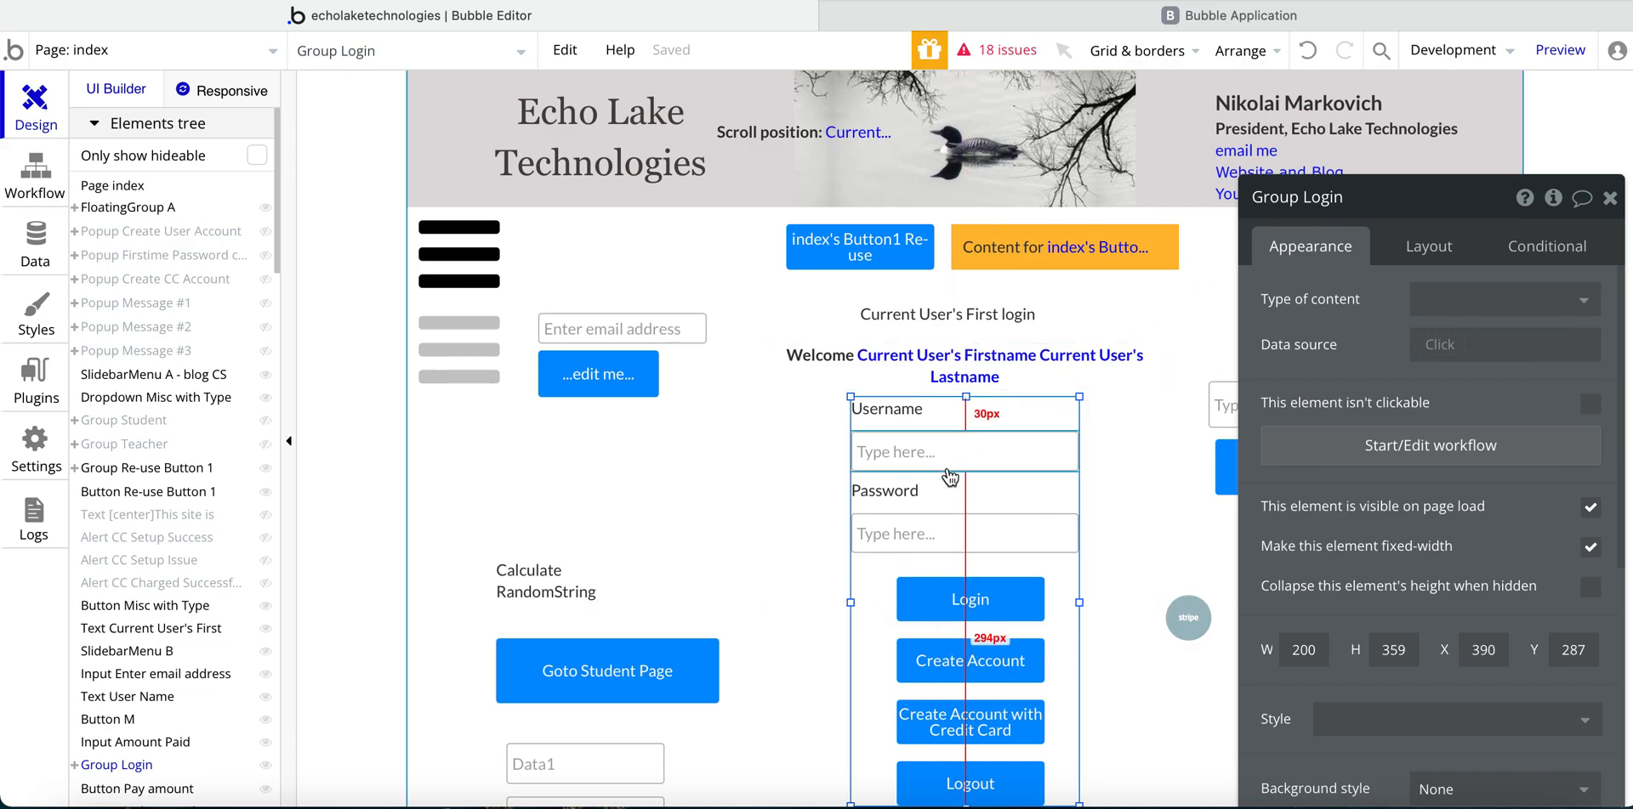
pyautogui.click(963, 451)
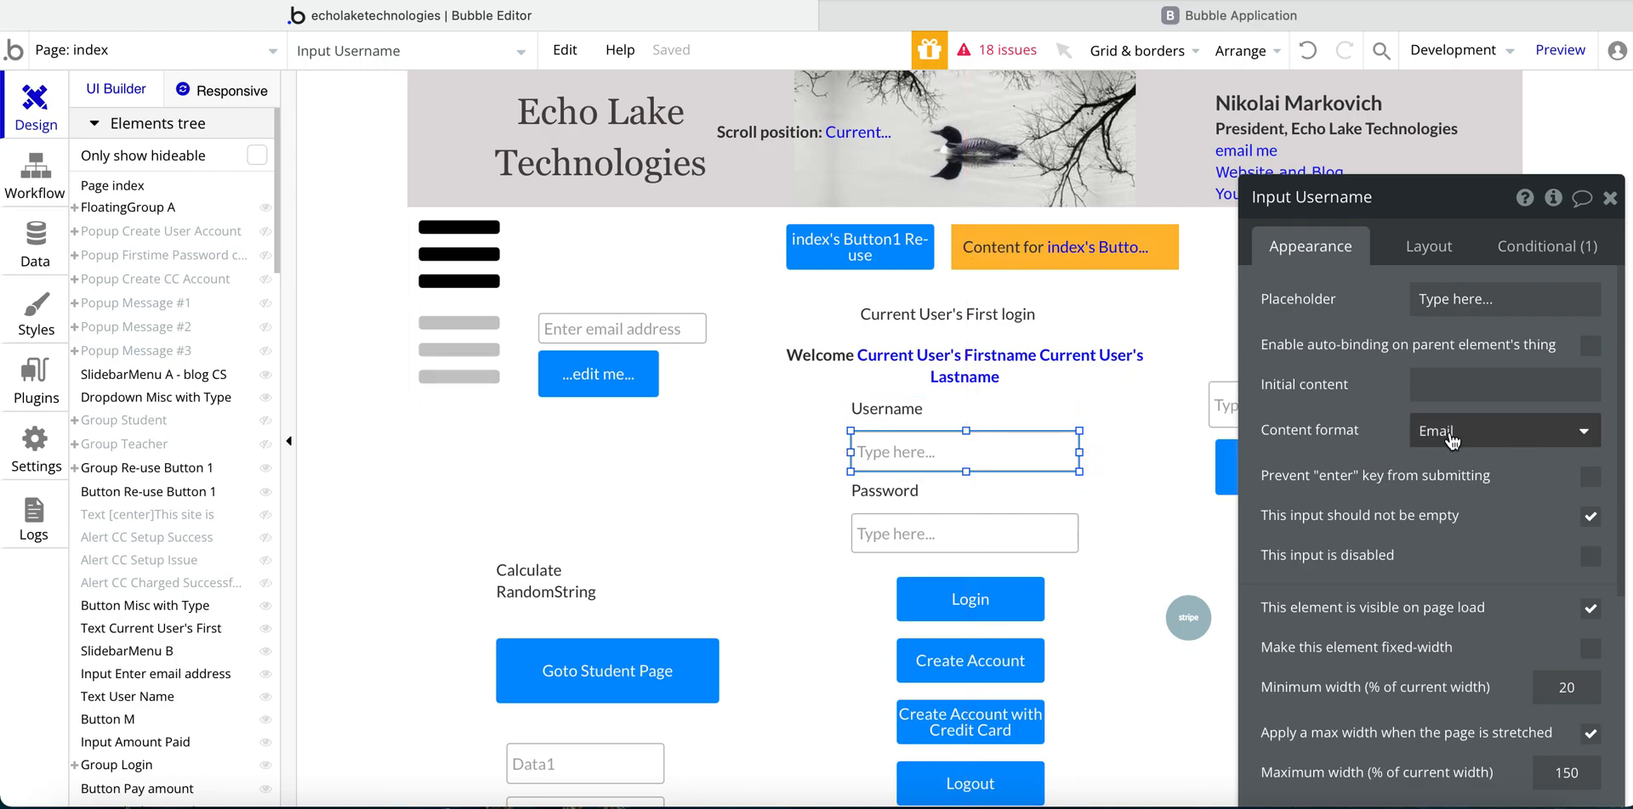
pyautogui.click(963, 534)
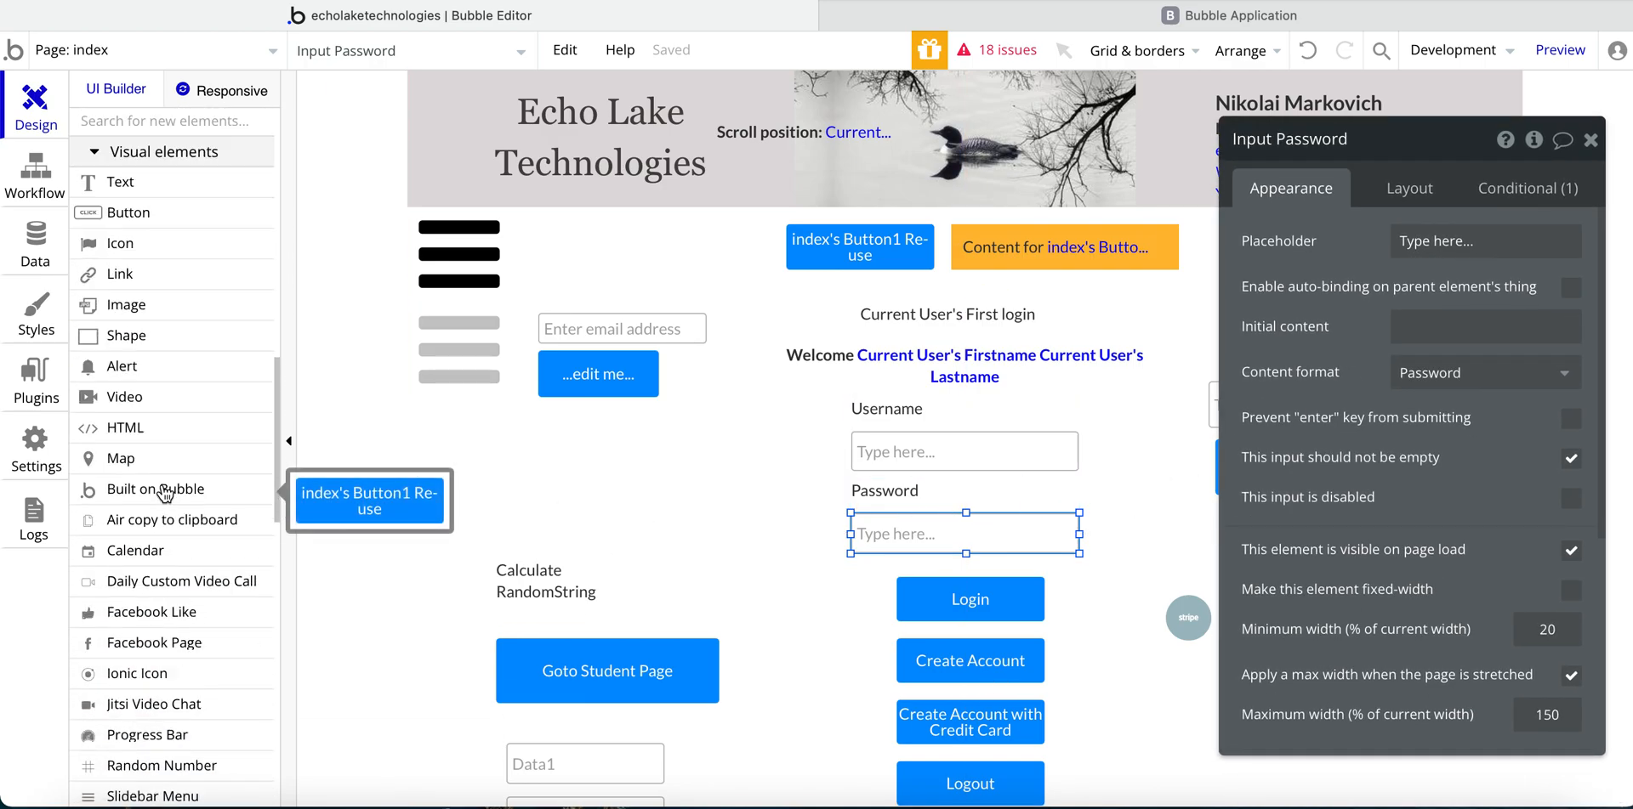
pyautogui.scroll(-3)
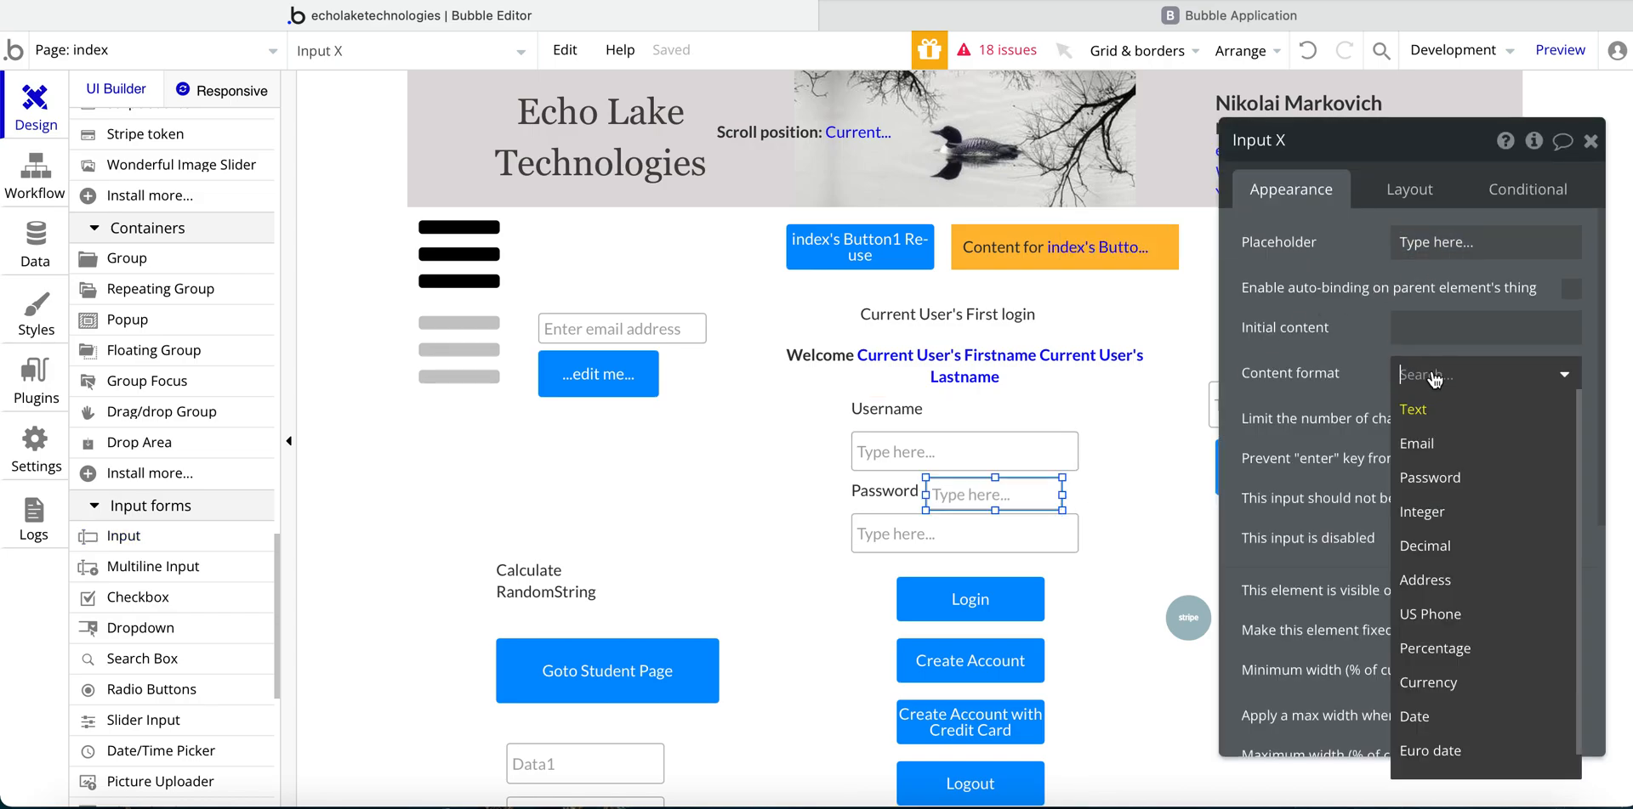
# - Set the new input's Content format to Password instead of Email
pyautogui.click(1415, 444)
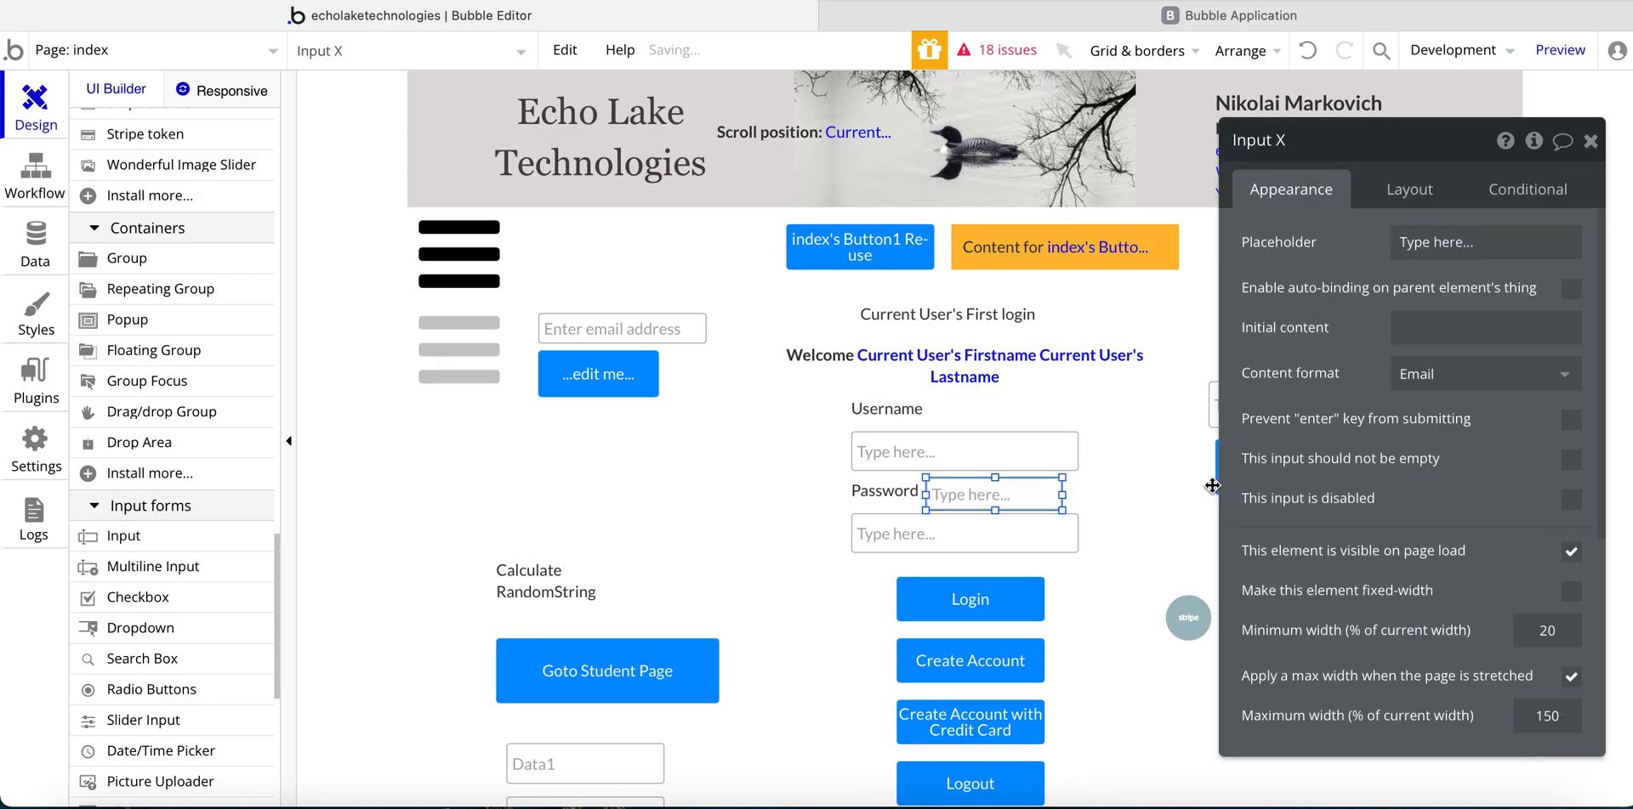
pyautogui.click(1483, 373)
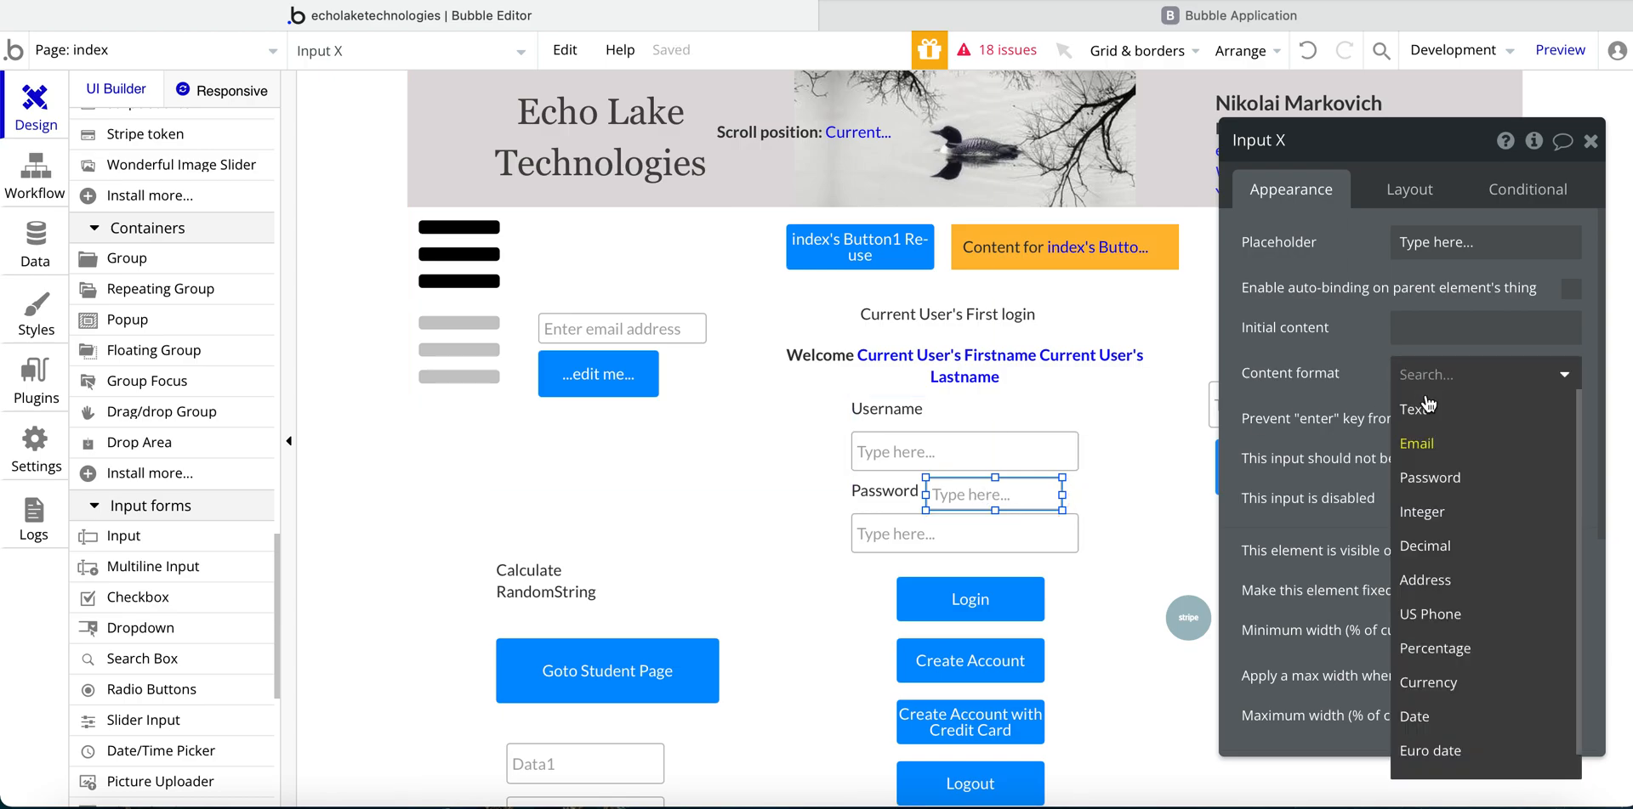
pyautogui.click(1431, 478)
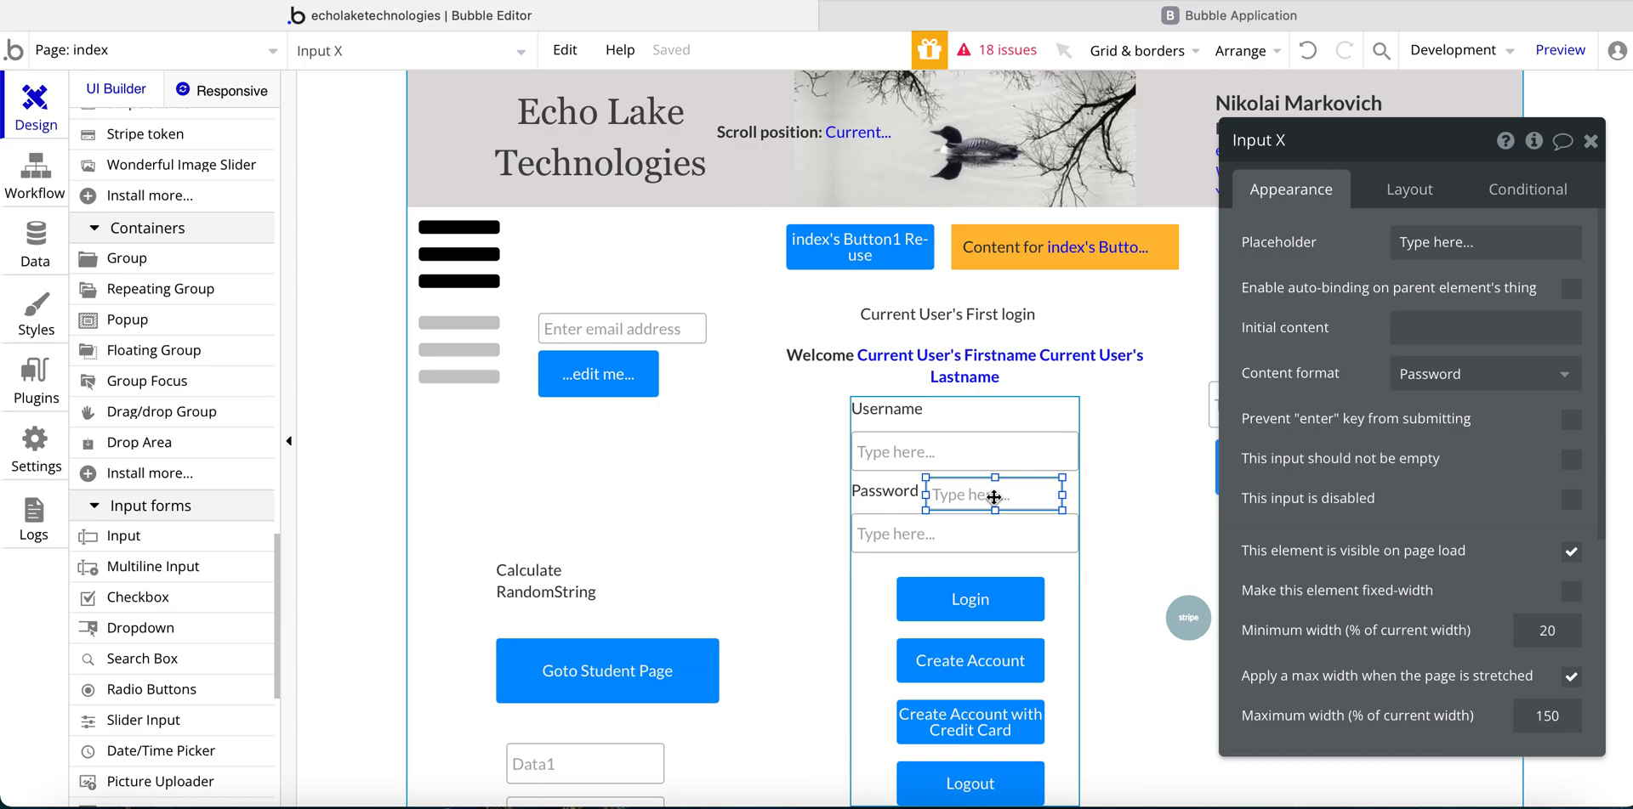
# - Compare the username and password inputs' settings, then go to the page's workflows
pyautogui.click(963, 451)
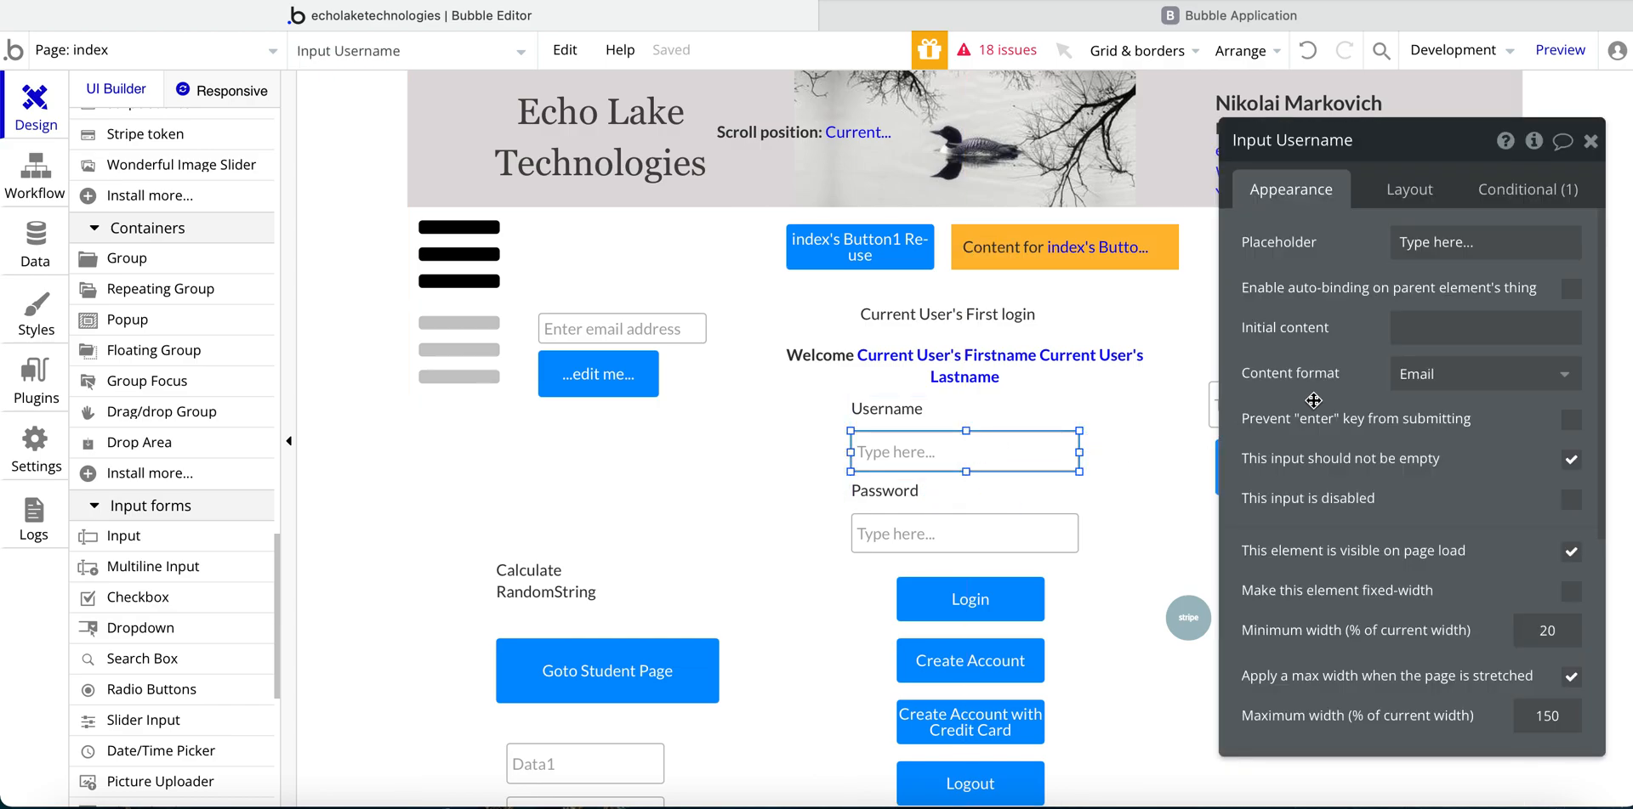
pyautogui.moveTo(1277, 472)
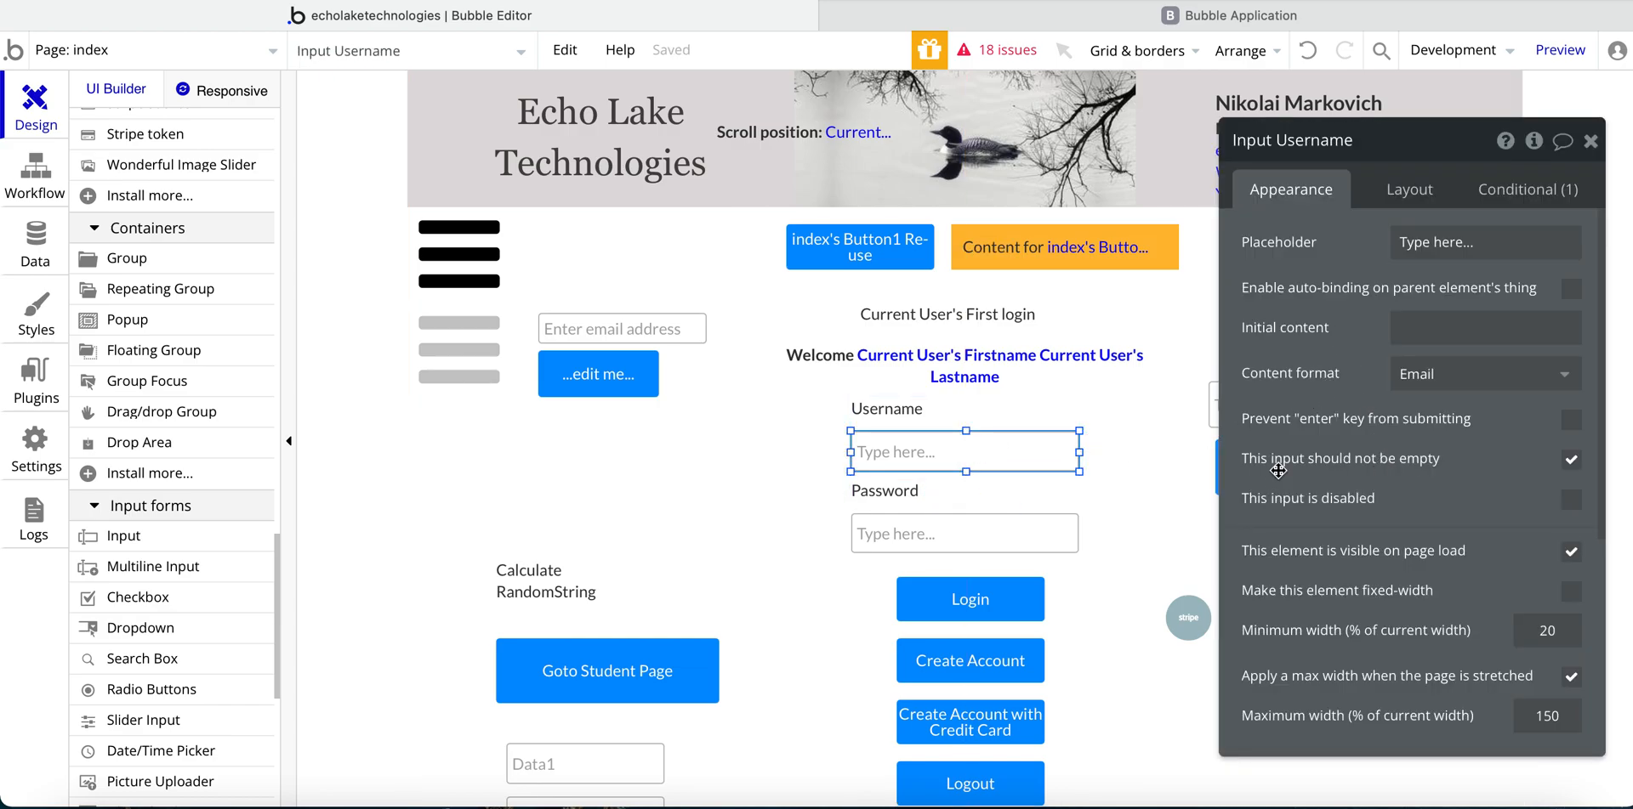
pyautogui.moveTo(1571, 461)
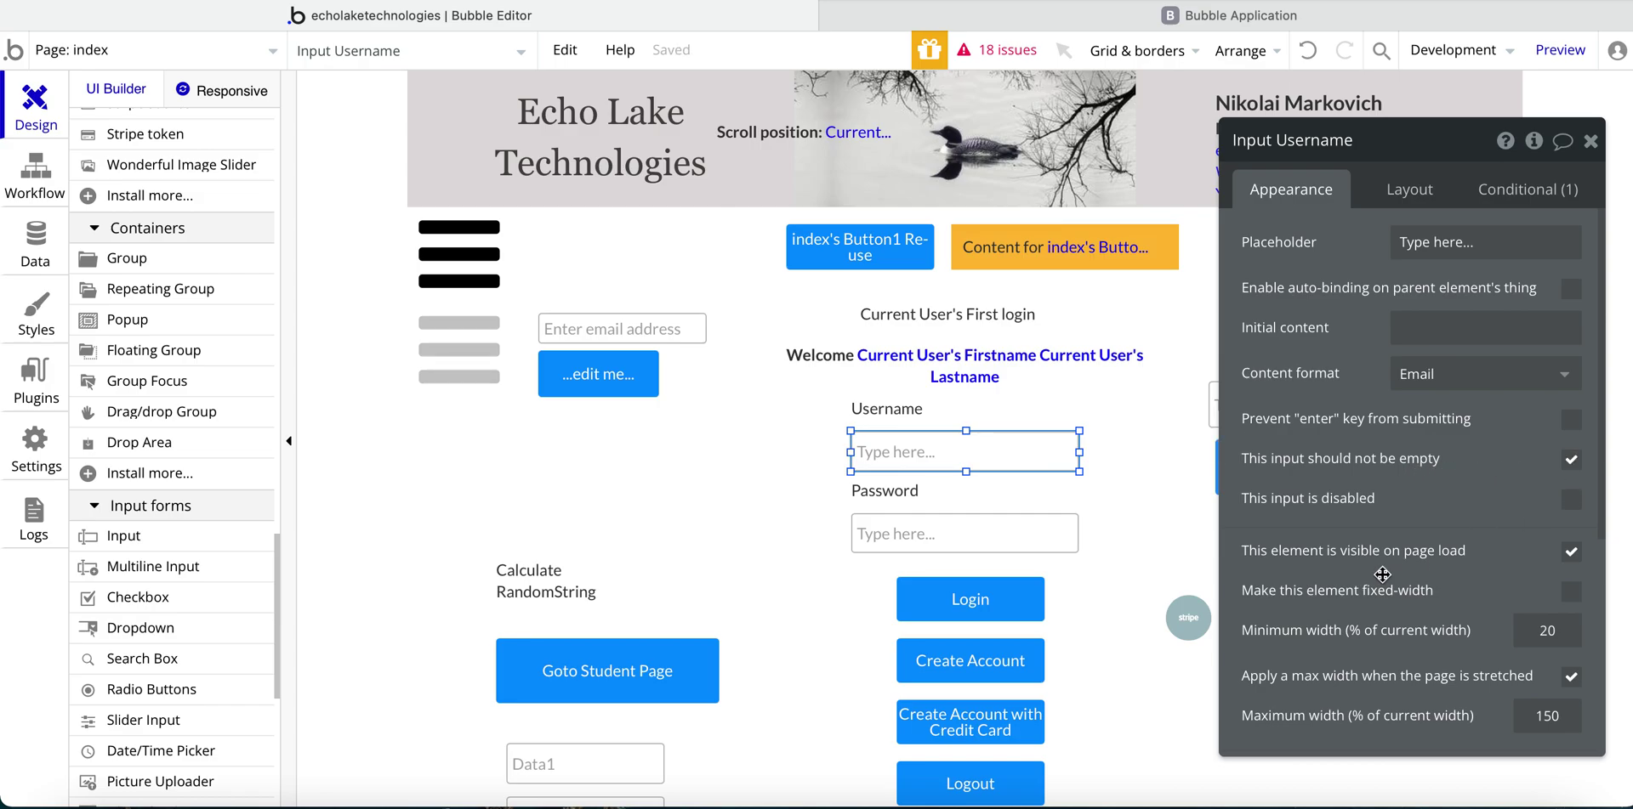
pyautogui.click(963, 534)
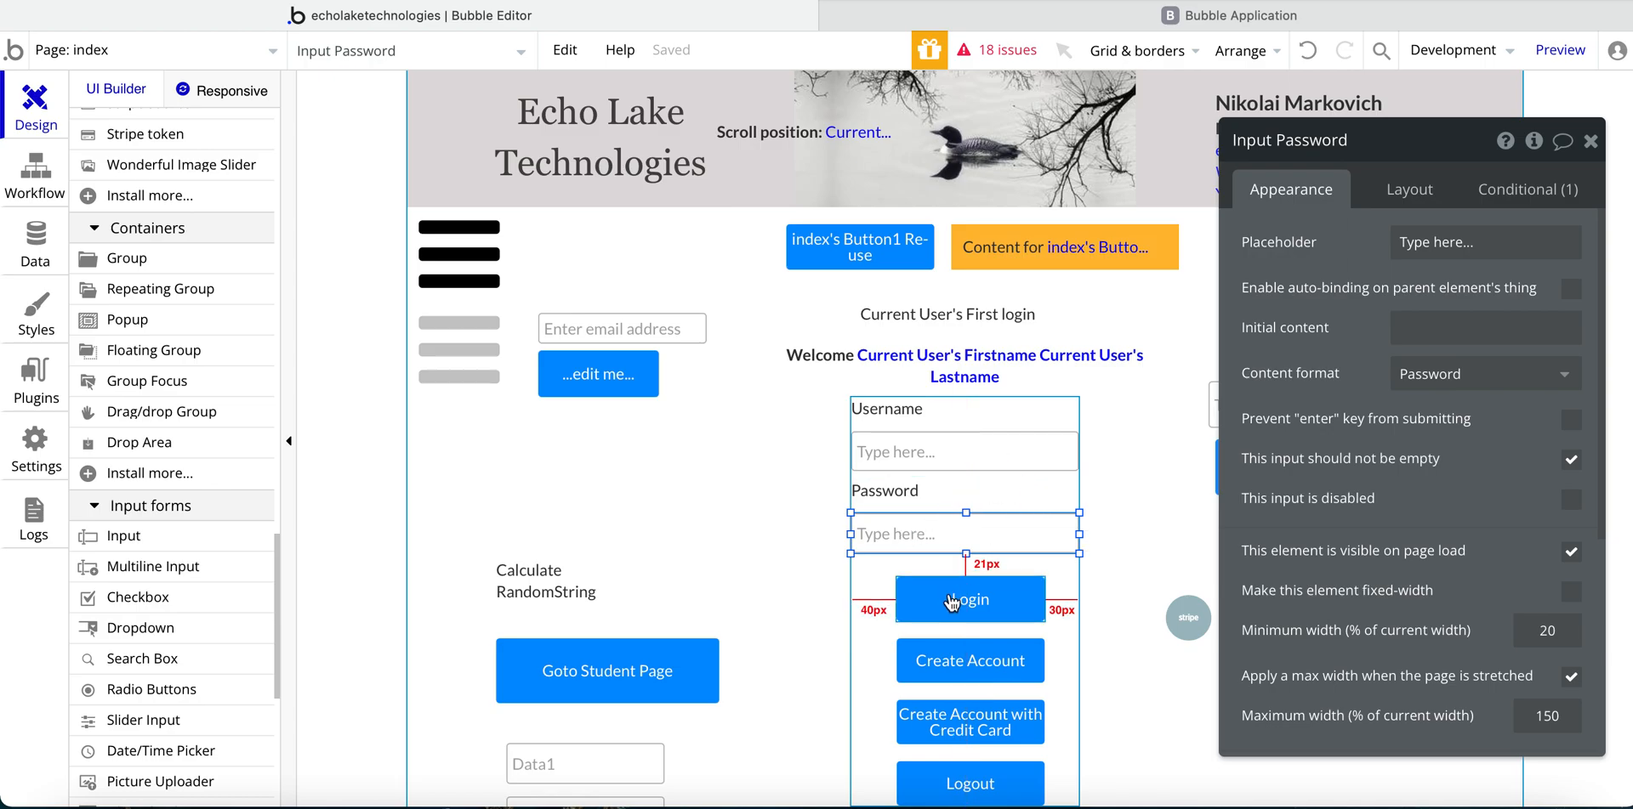
pyautogui.click(967, 598)
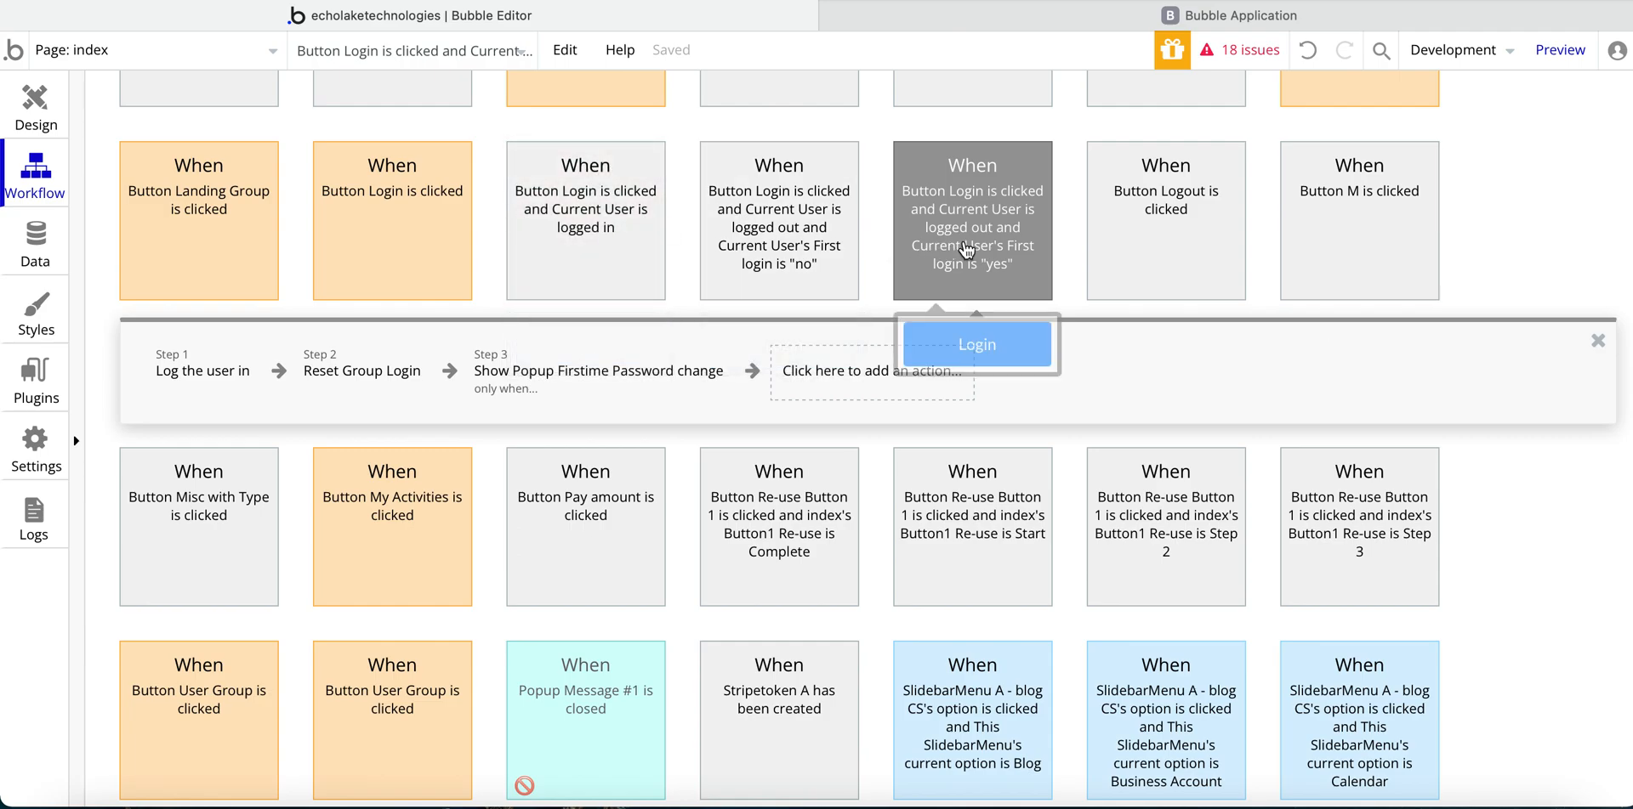
pyautogui.click(971, 210)
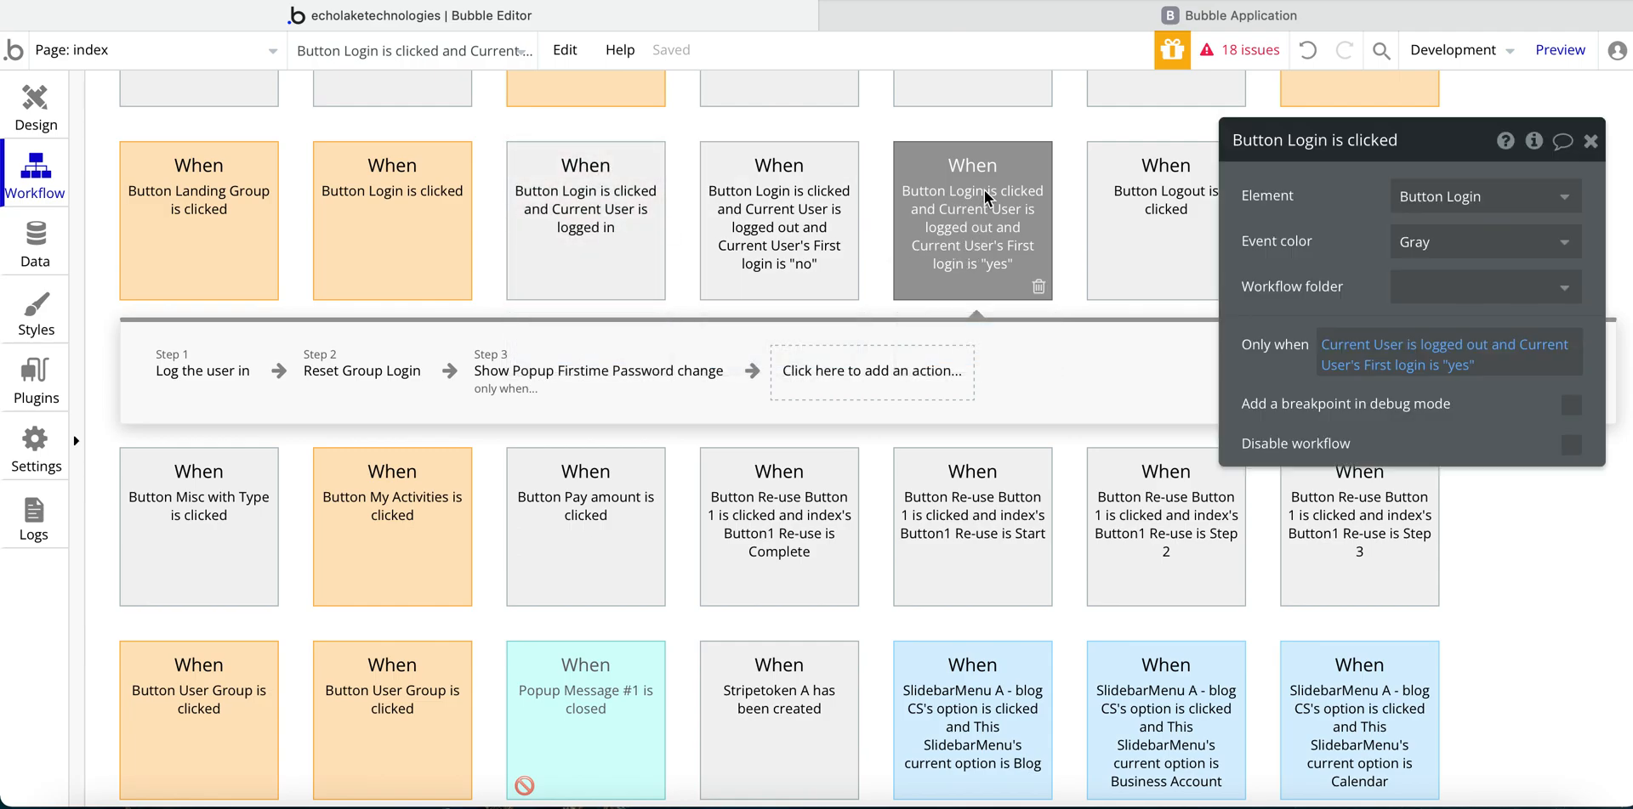
pyautogui.moveTo(1219, 267)
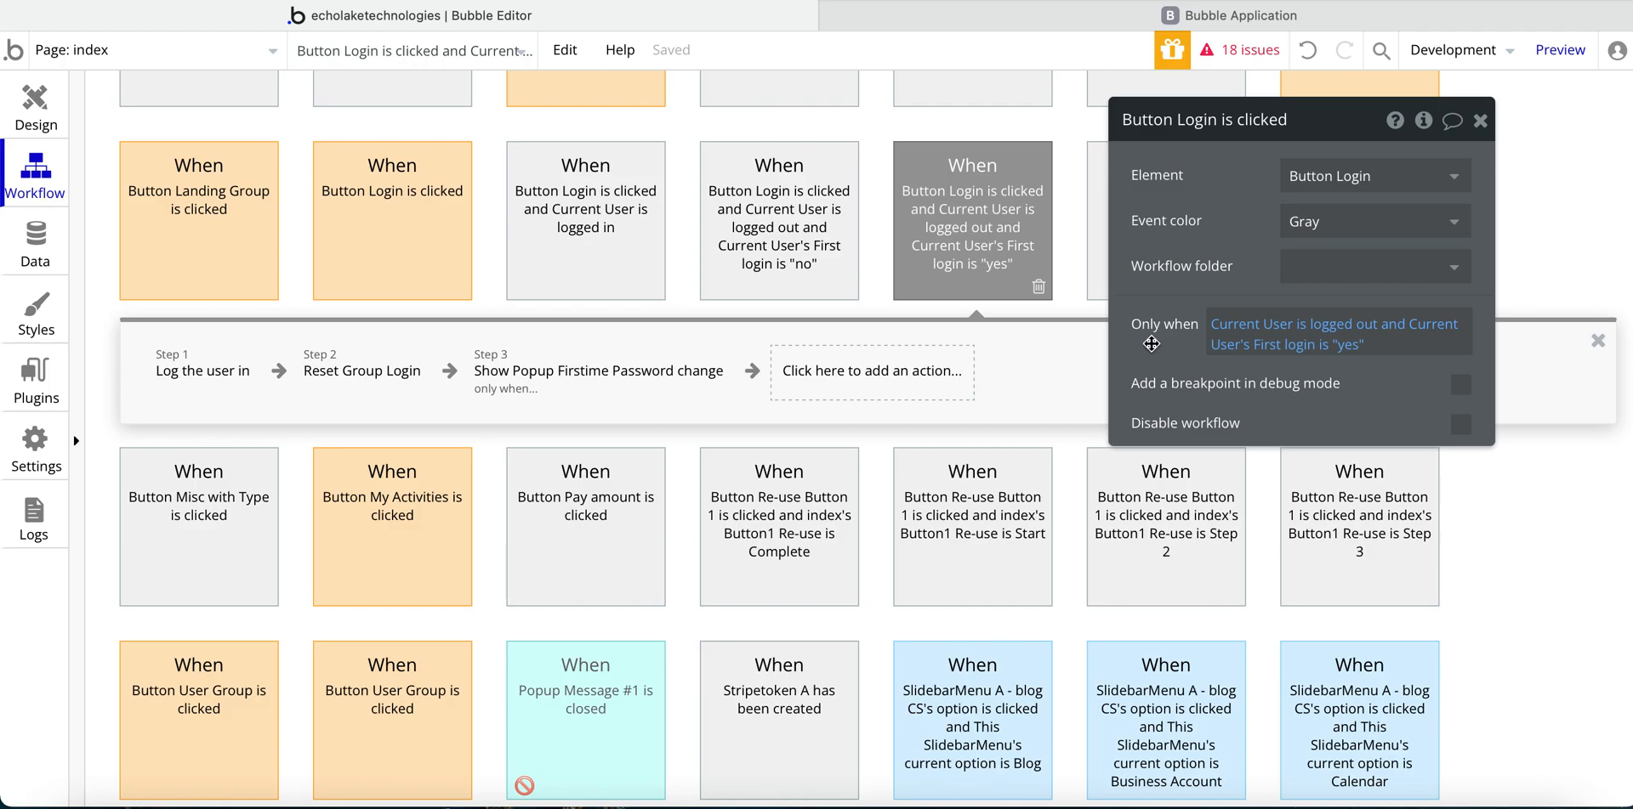
pyautogui.moveTo(1234, 342)
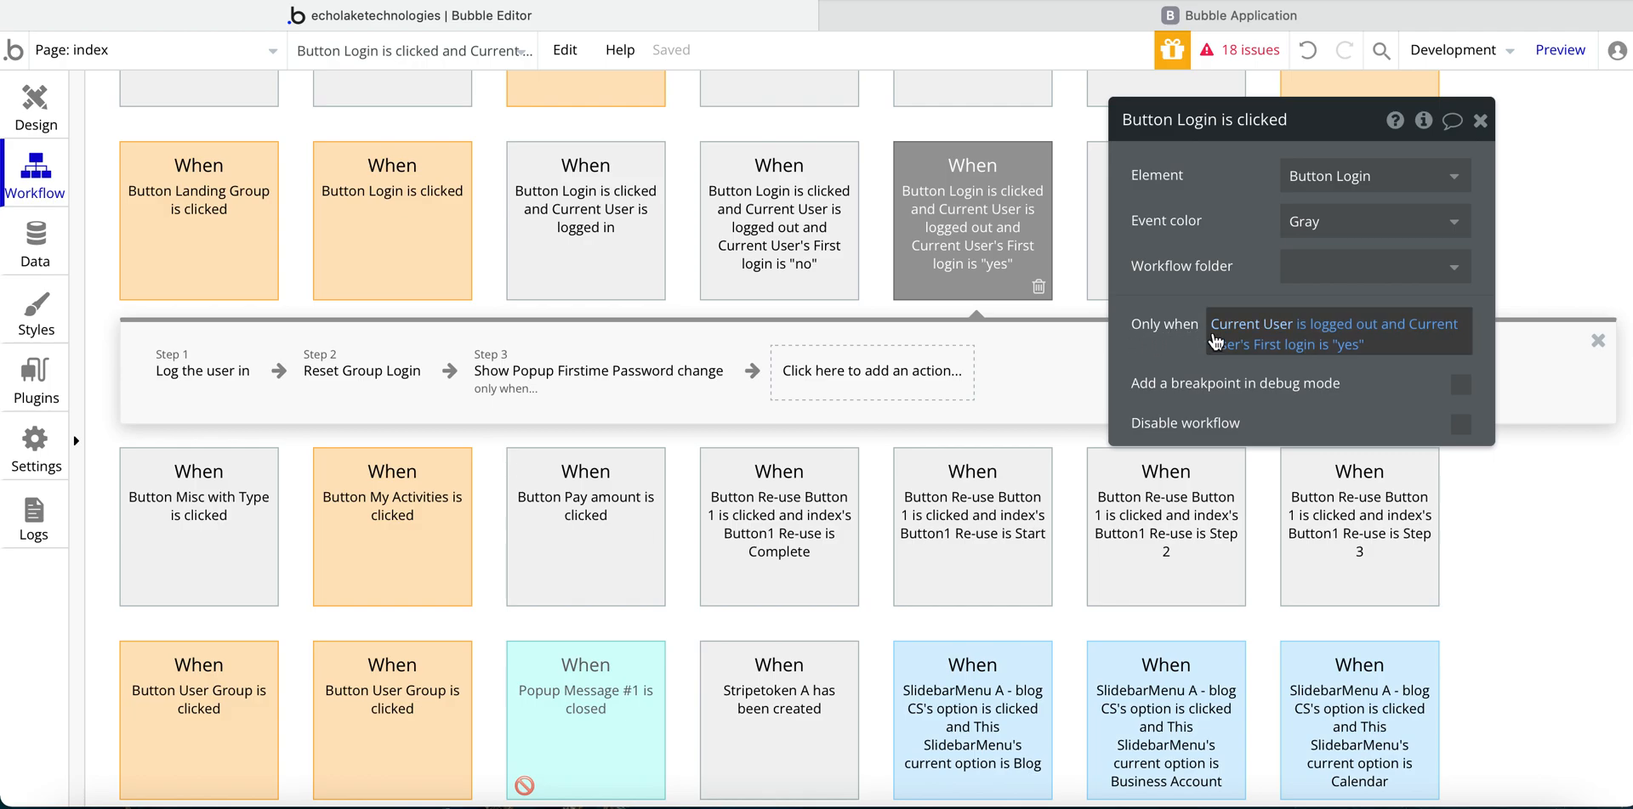
pyautogui.moveTo(1323, 338)
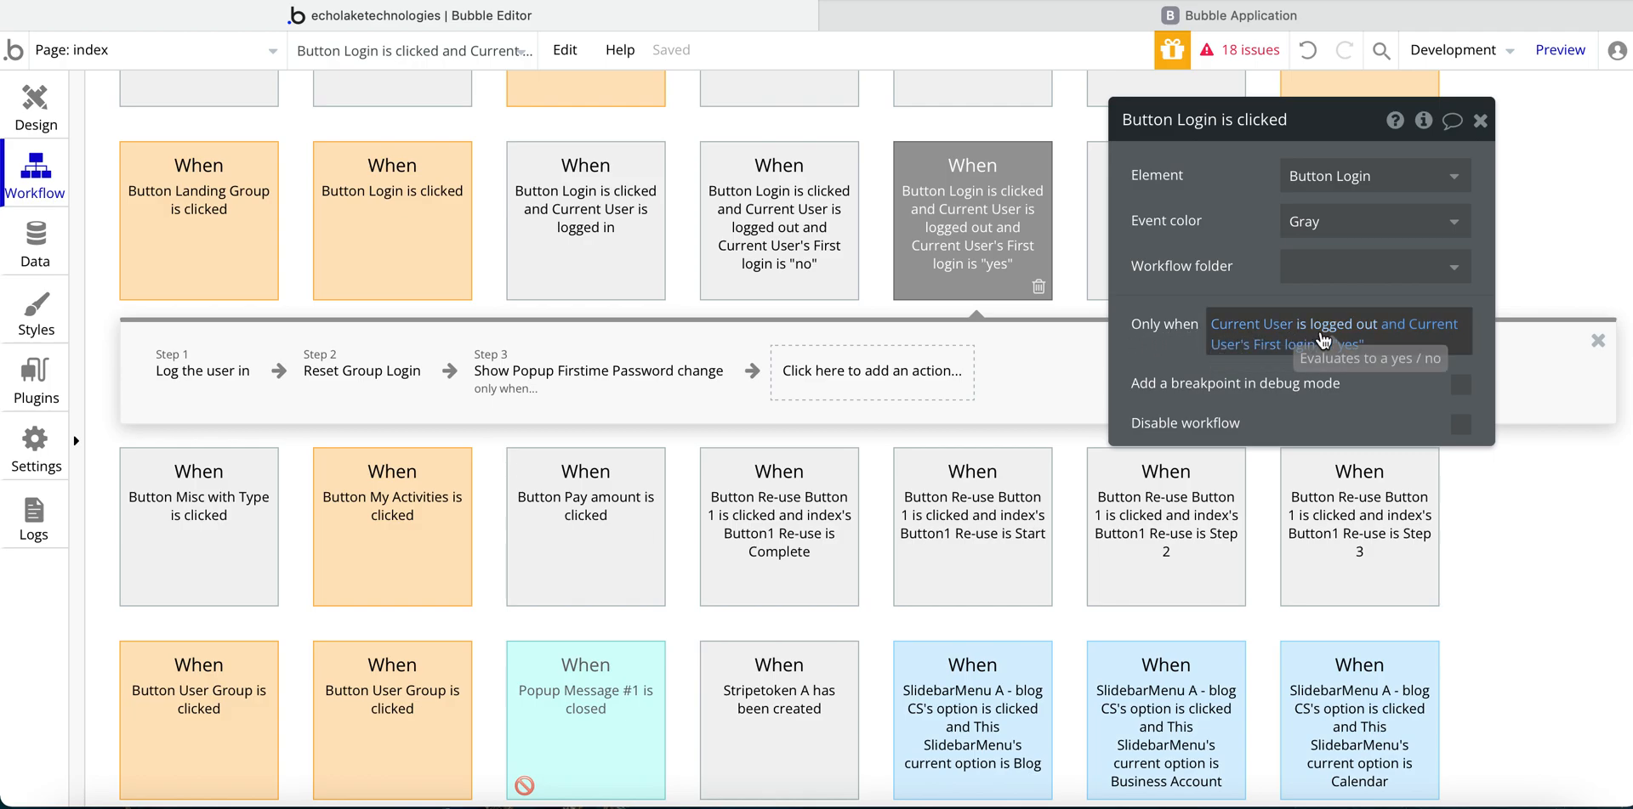
pyautogui.moveTo(1253, 359)
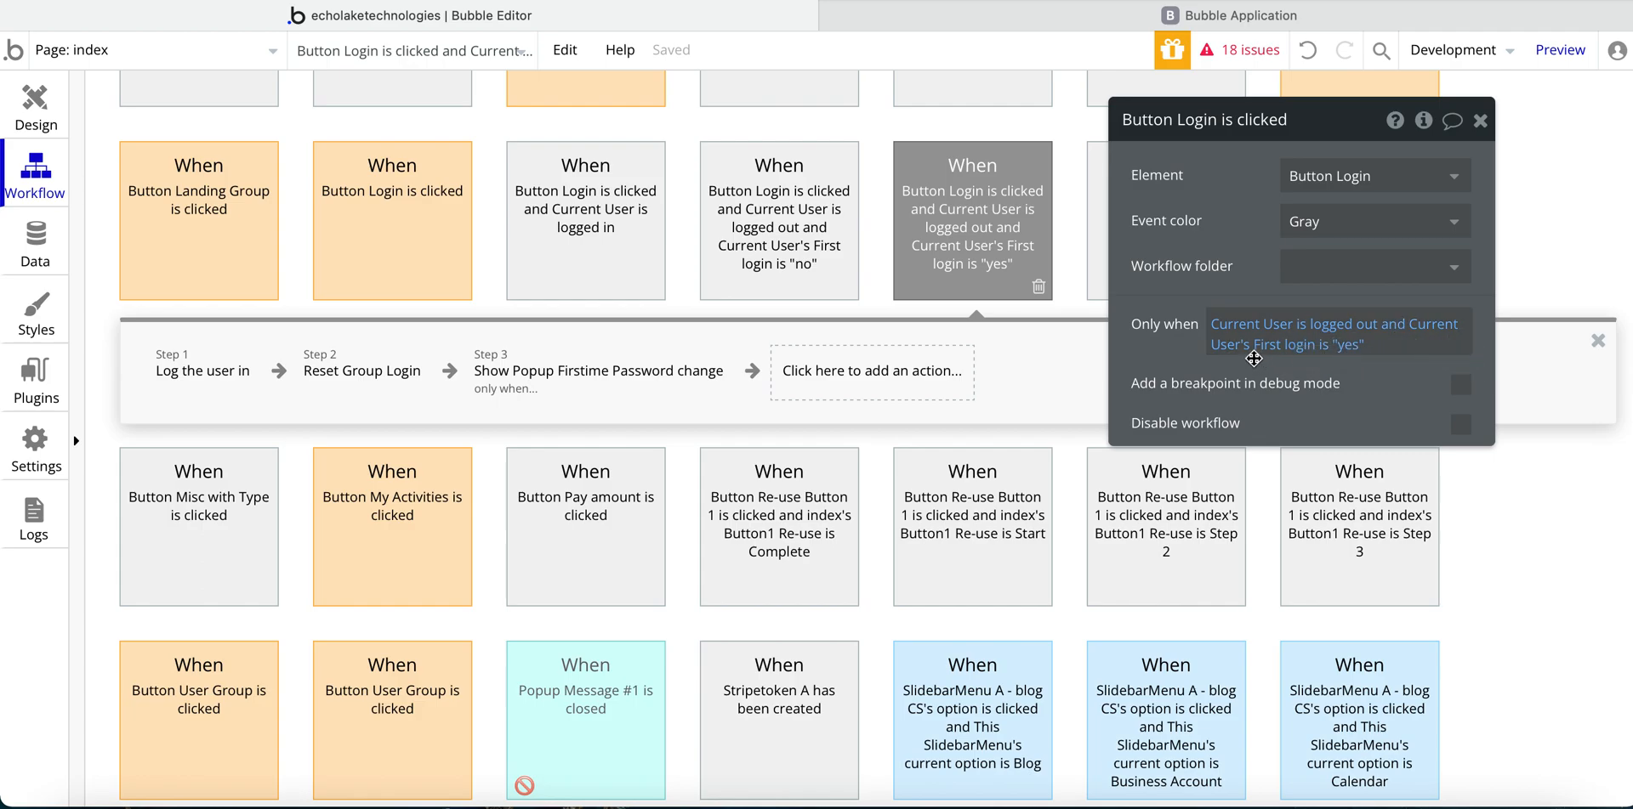
pyautogui.moveTo(1171, 354)
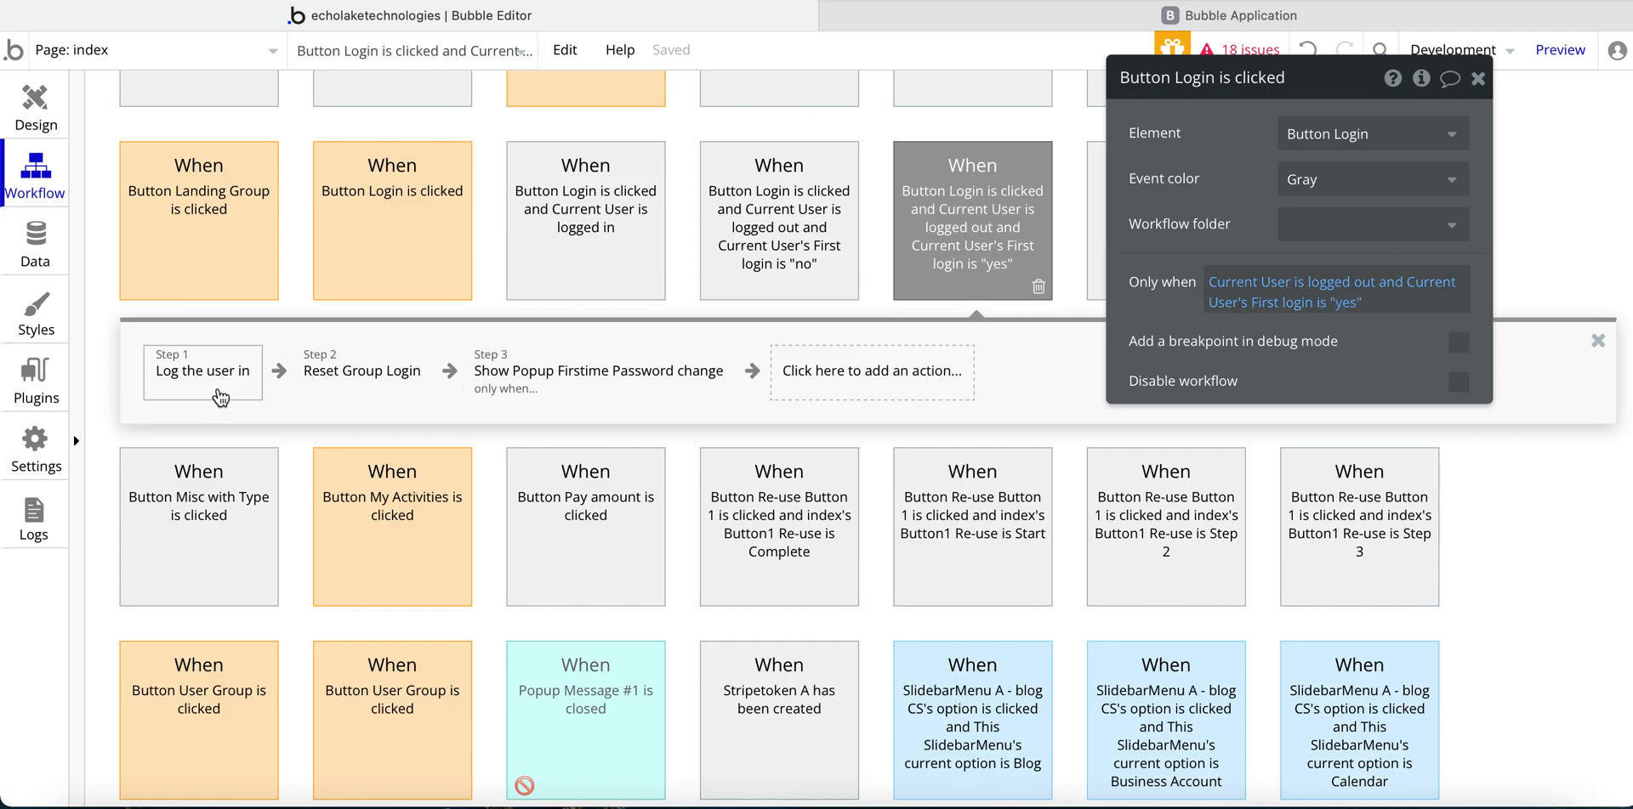
# - Review Step 1 log in, Step 2 Reset Group Login and Step 3 show password-change popup in the first-login workflow
pyautogui.click(1476, 78)
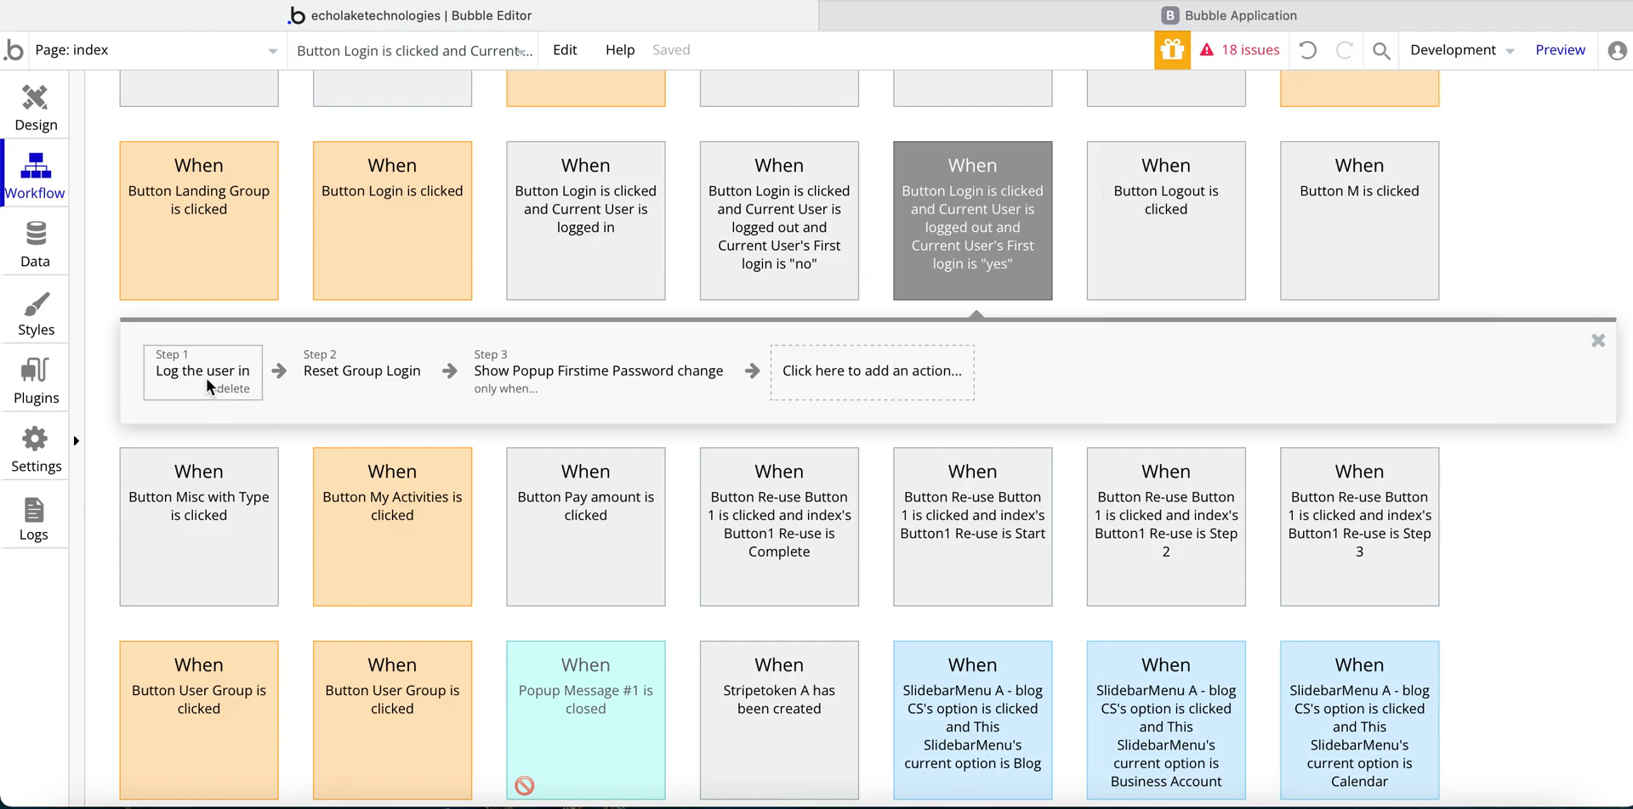
pyautogui.moveTo(179, 388)
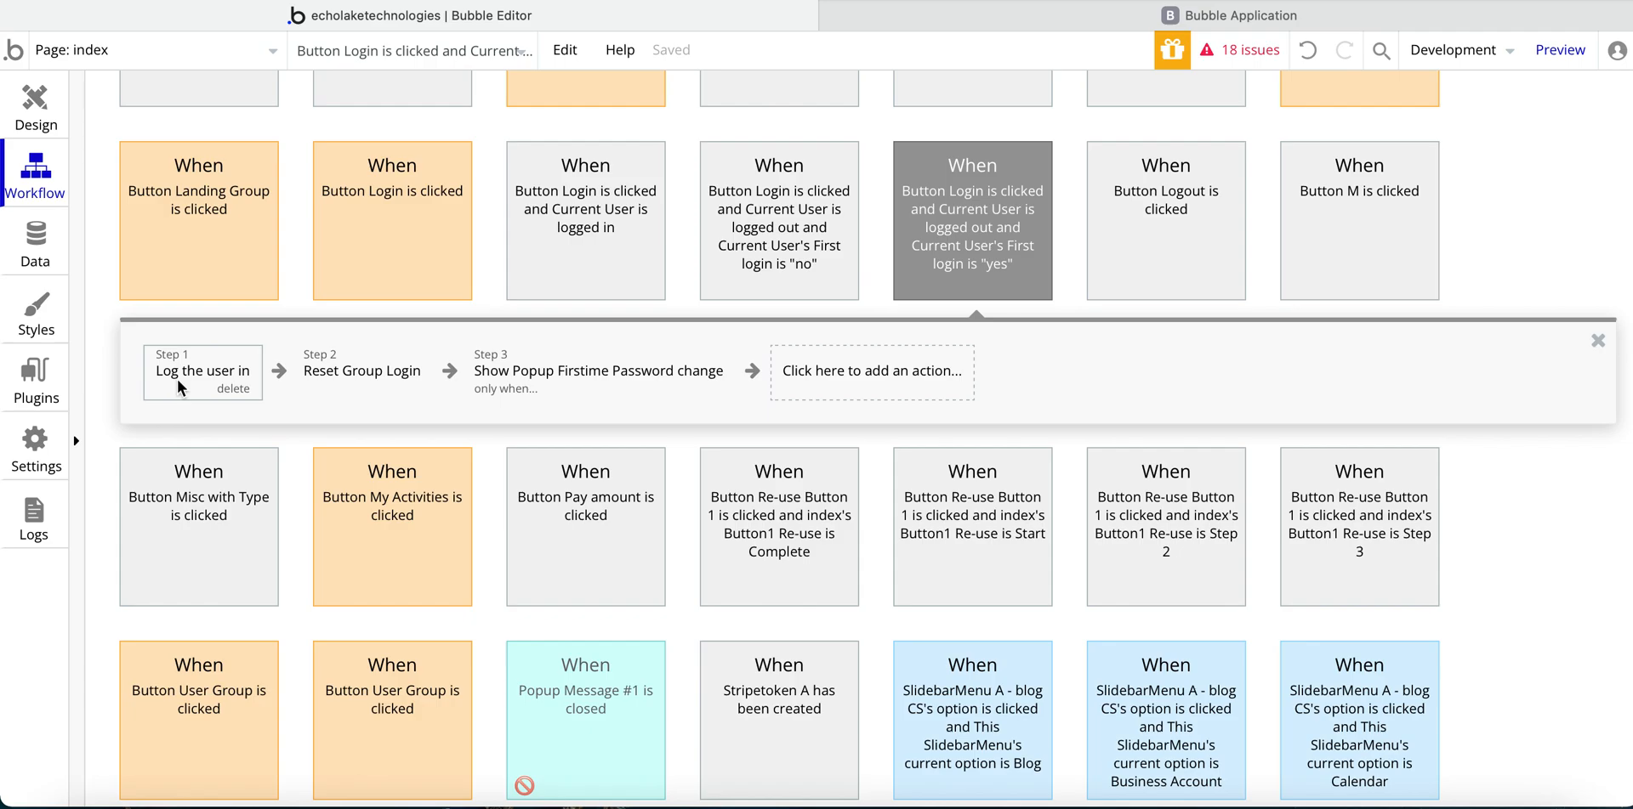
pyautogui.click(202, 372)
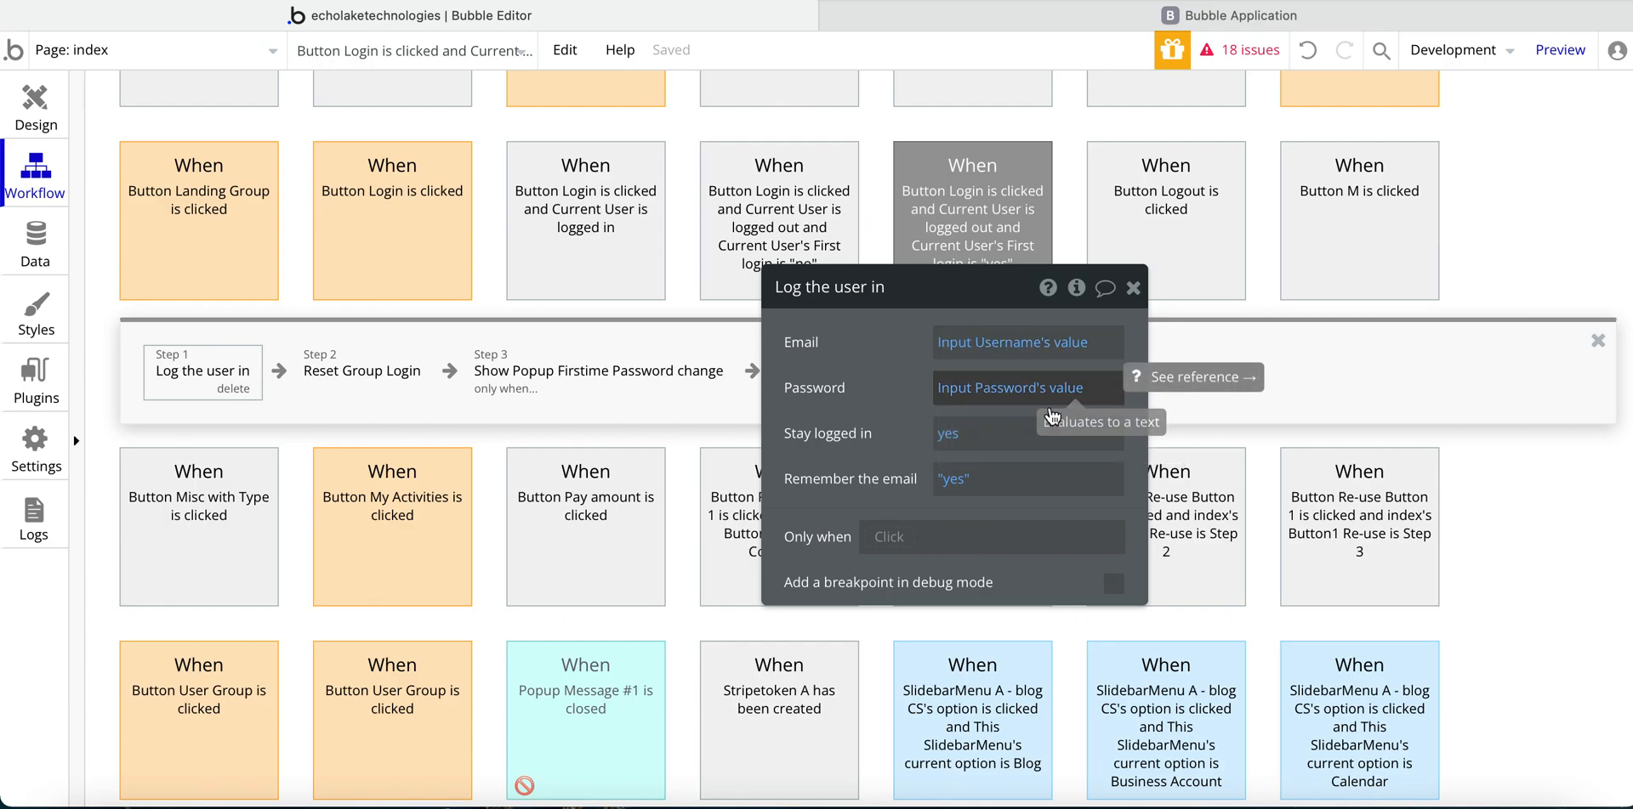
pyautogui.moveTo(859, 434)
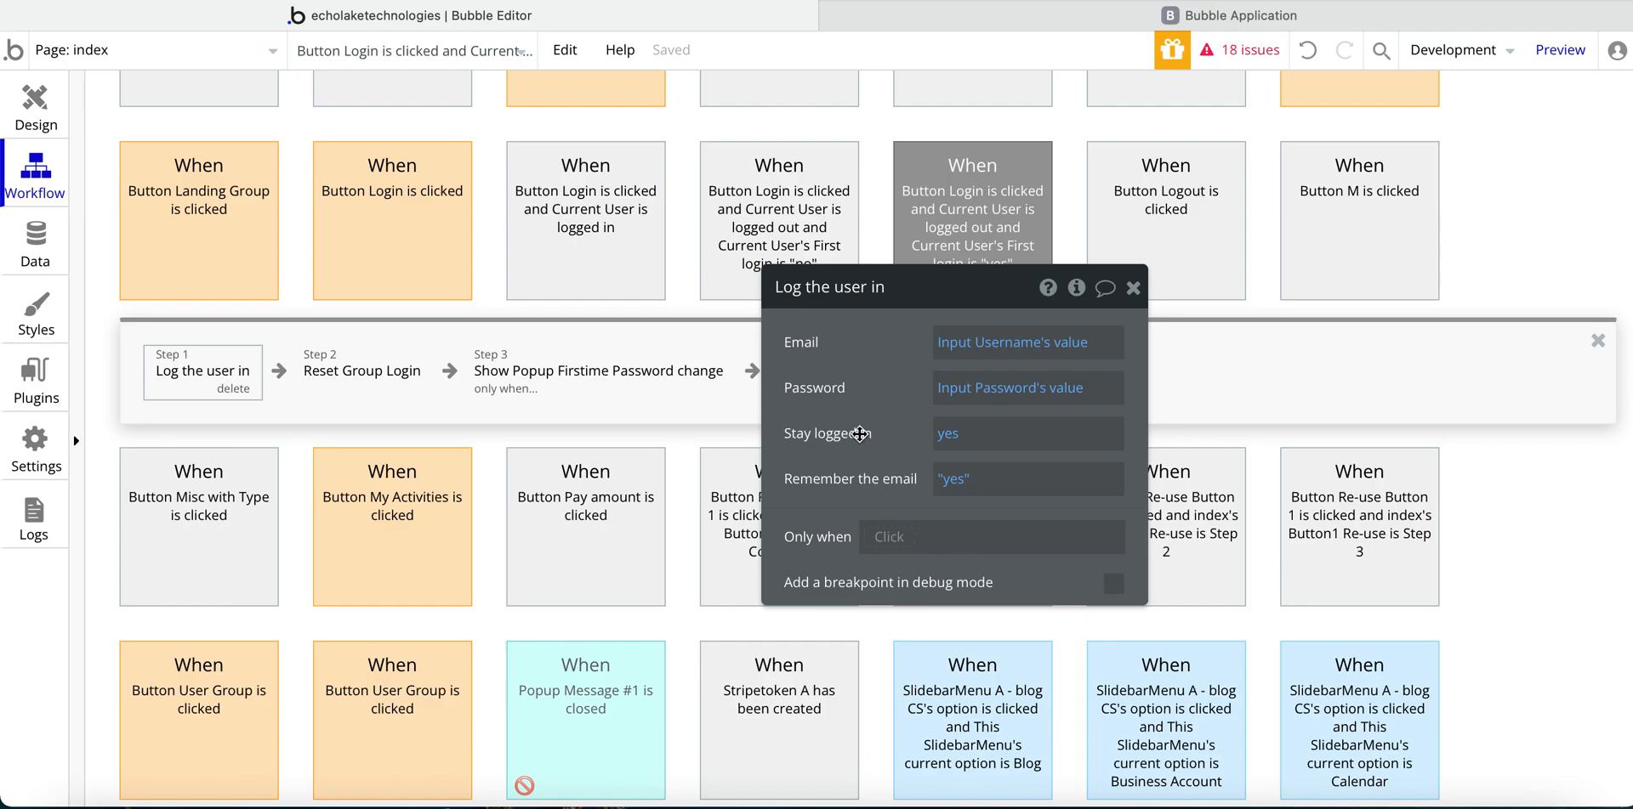
pyautogui.moveTo(981, 498)
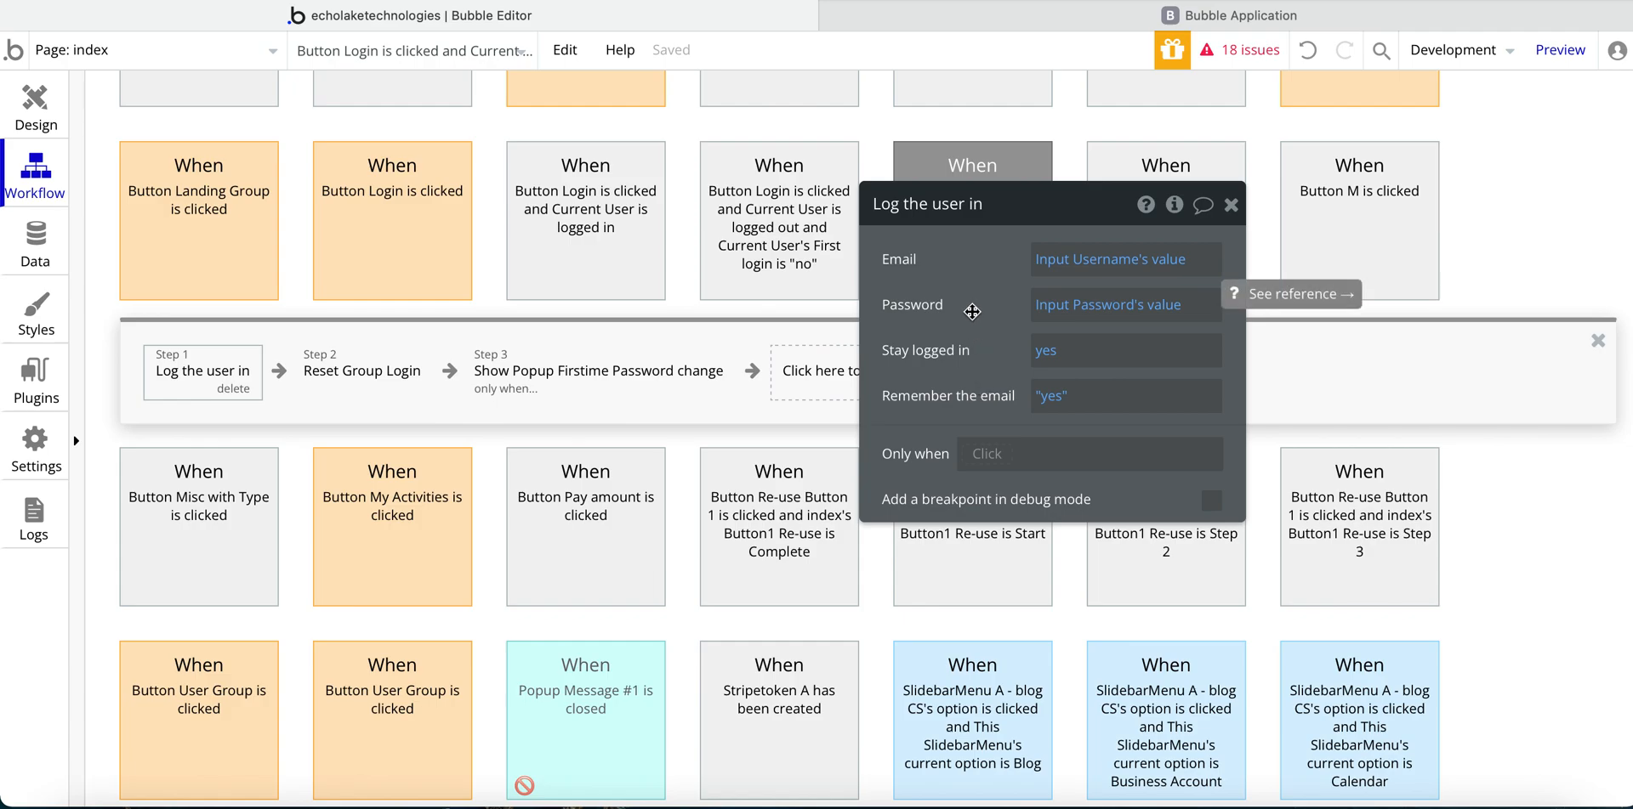
pyautogui.moveTo(987, 343)
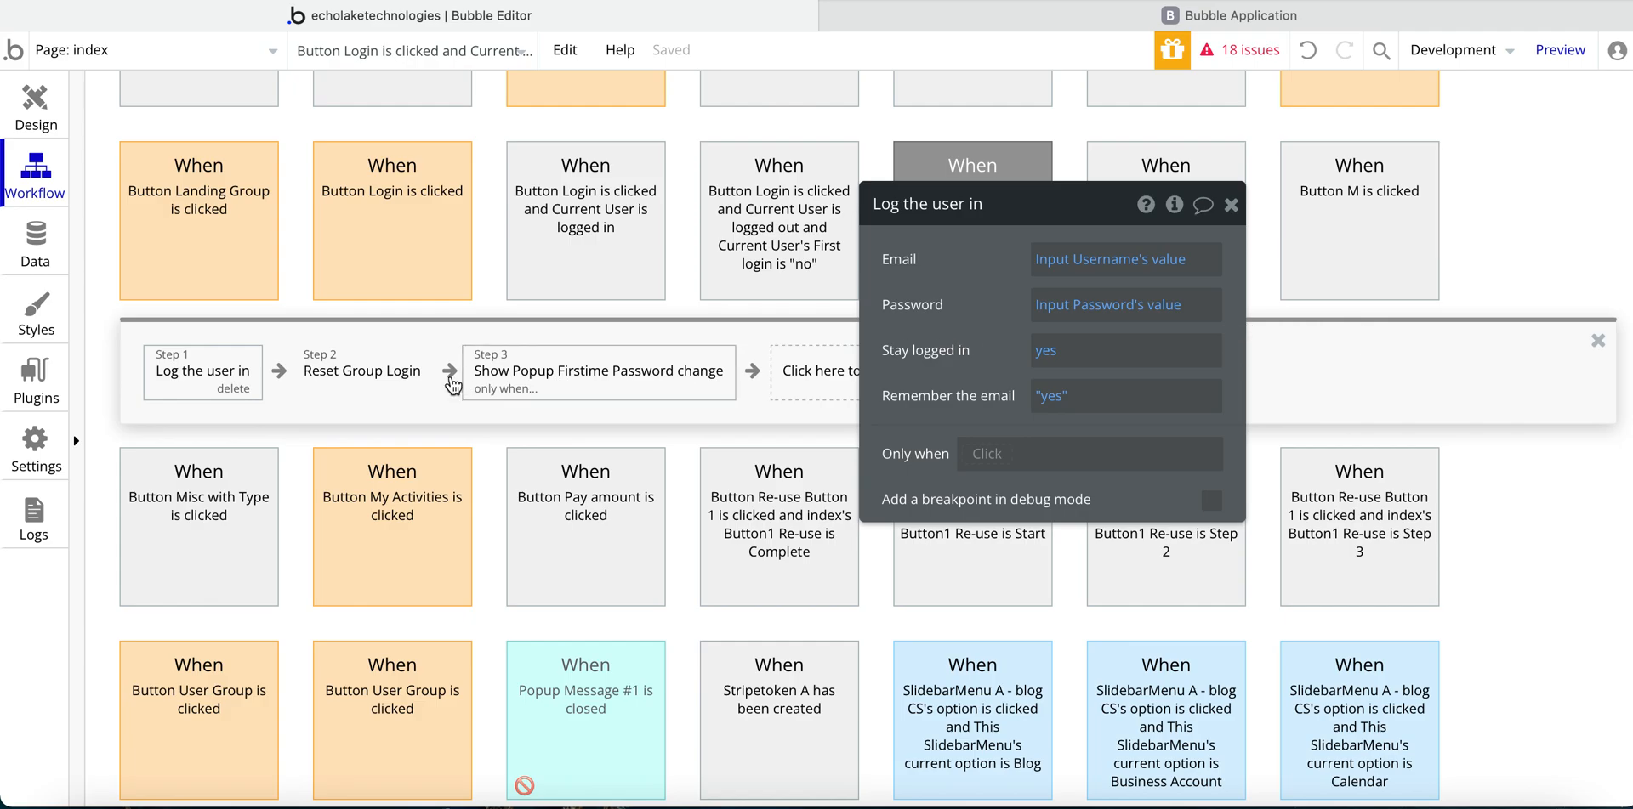
pyautogui.click(362, 371)
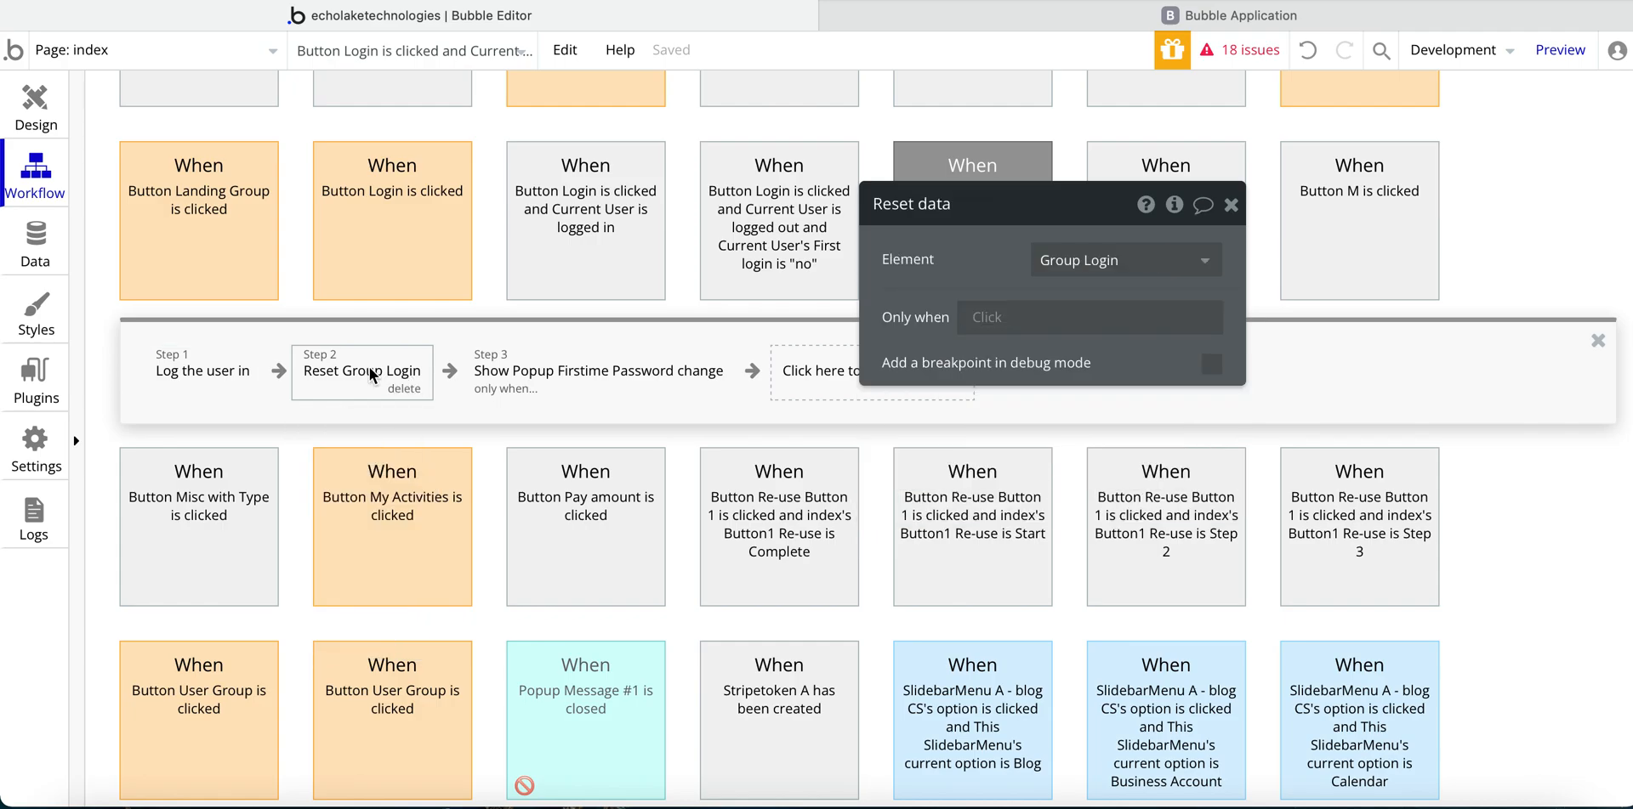
pyautogui.moveTo(852, 362)
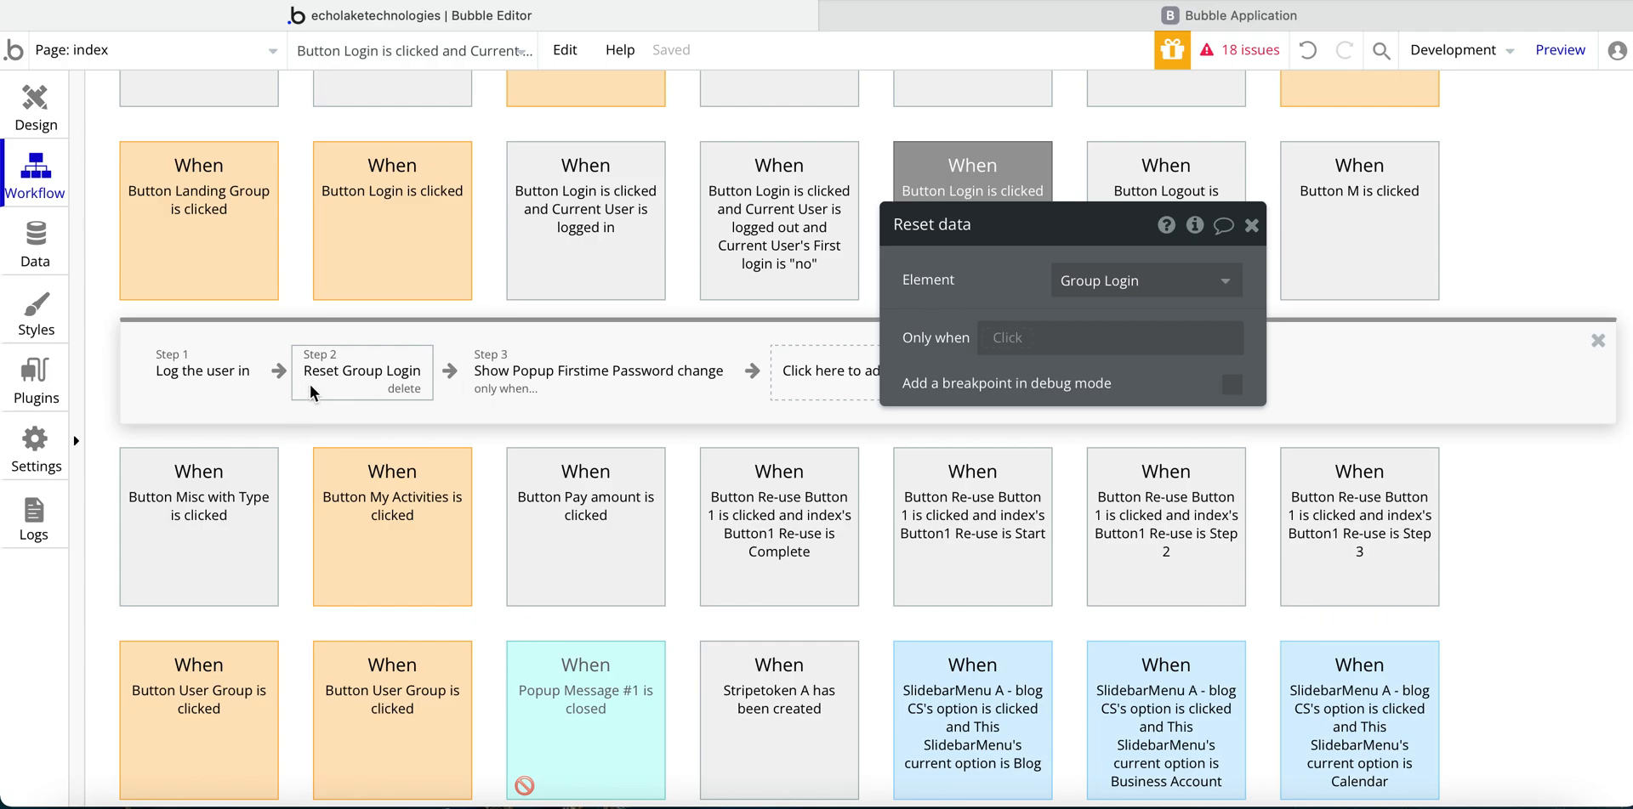
pyautogui.click(599, 371)
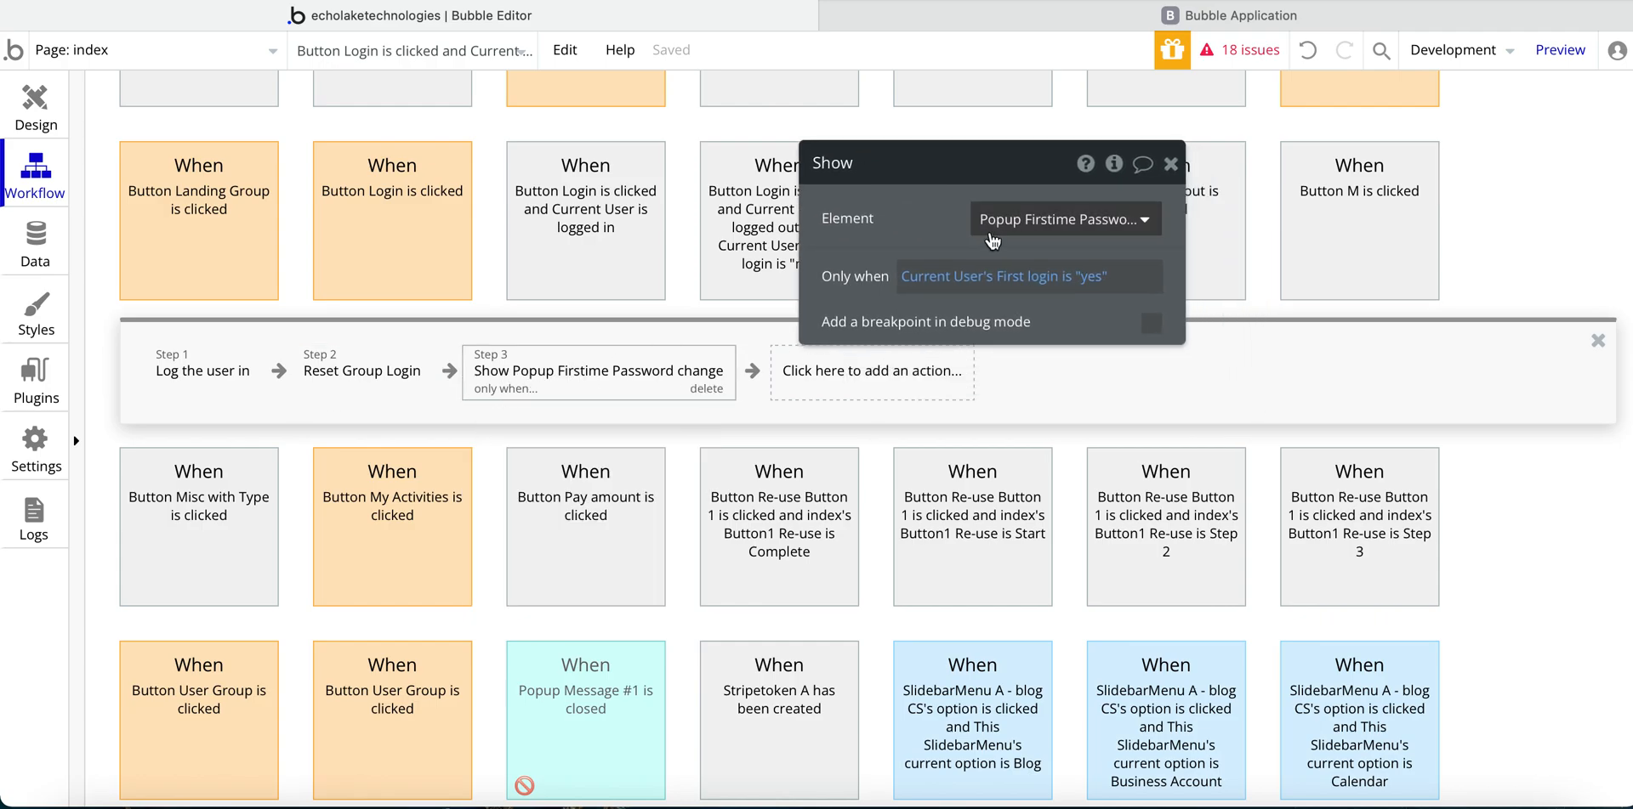
pyautogui.moveTo(922, 276)
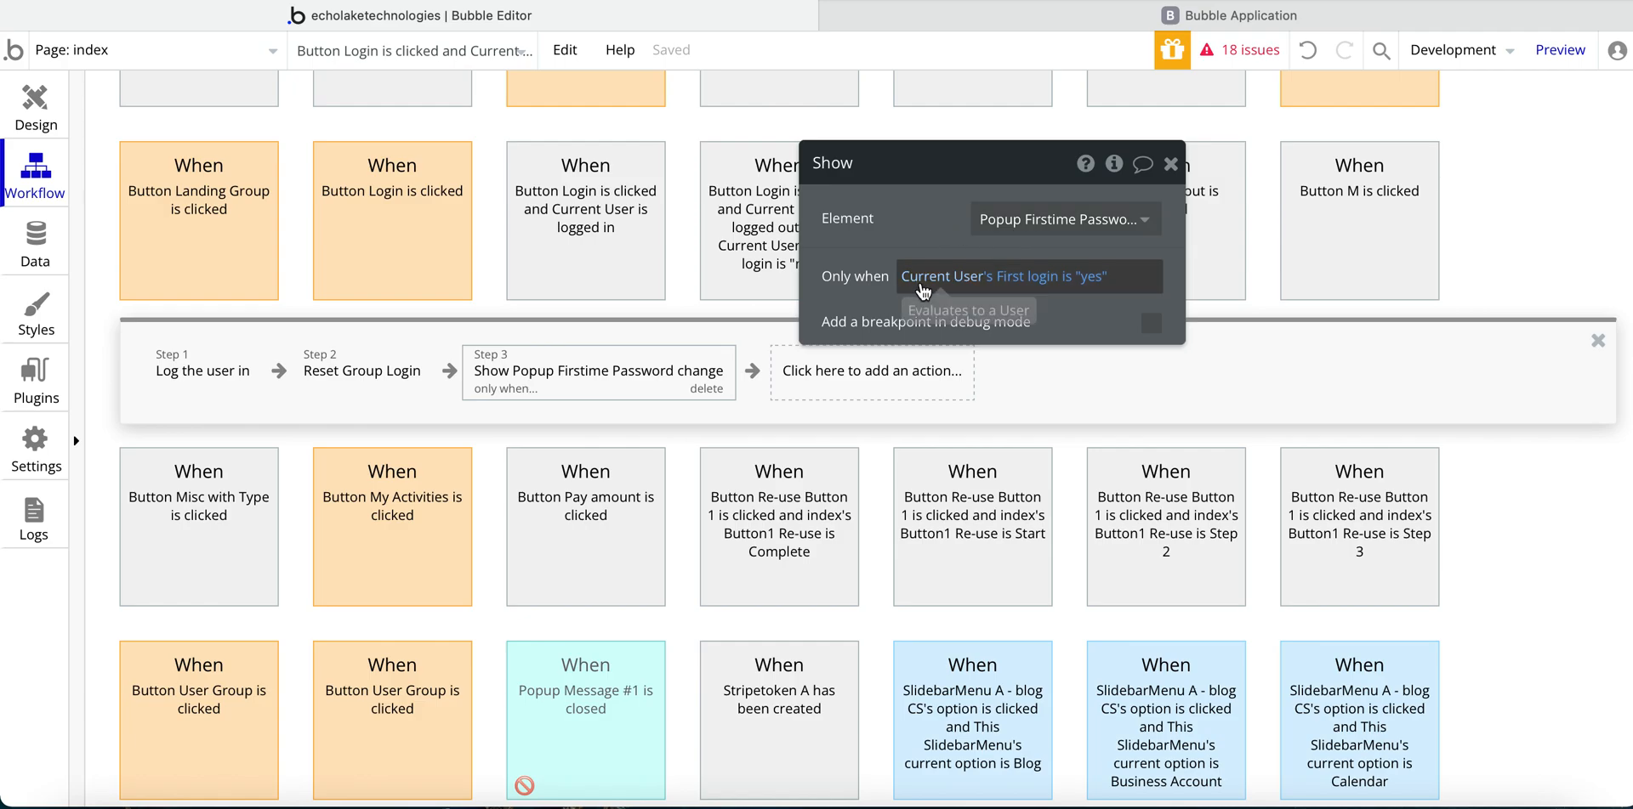
pyautogui.moveTo(1078, 293)
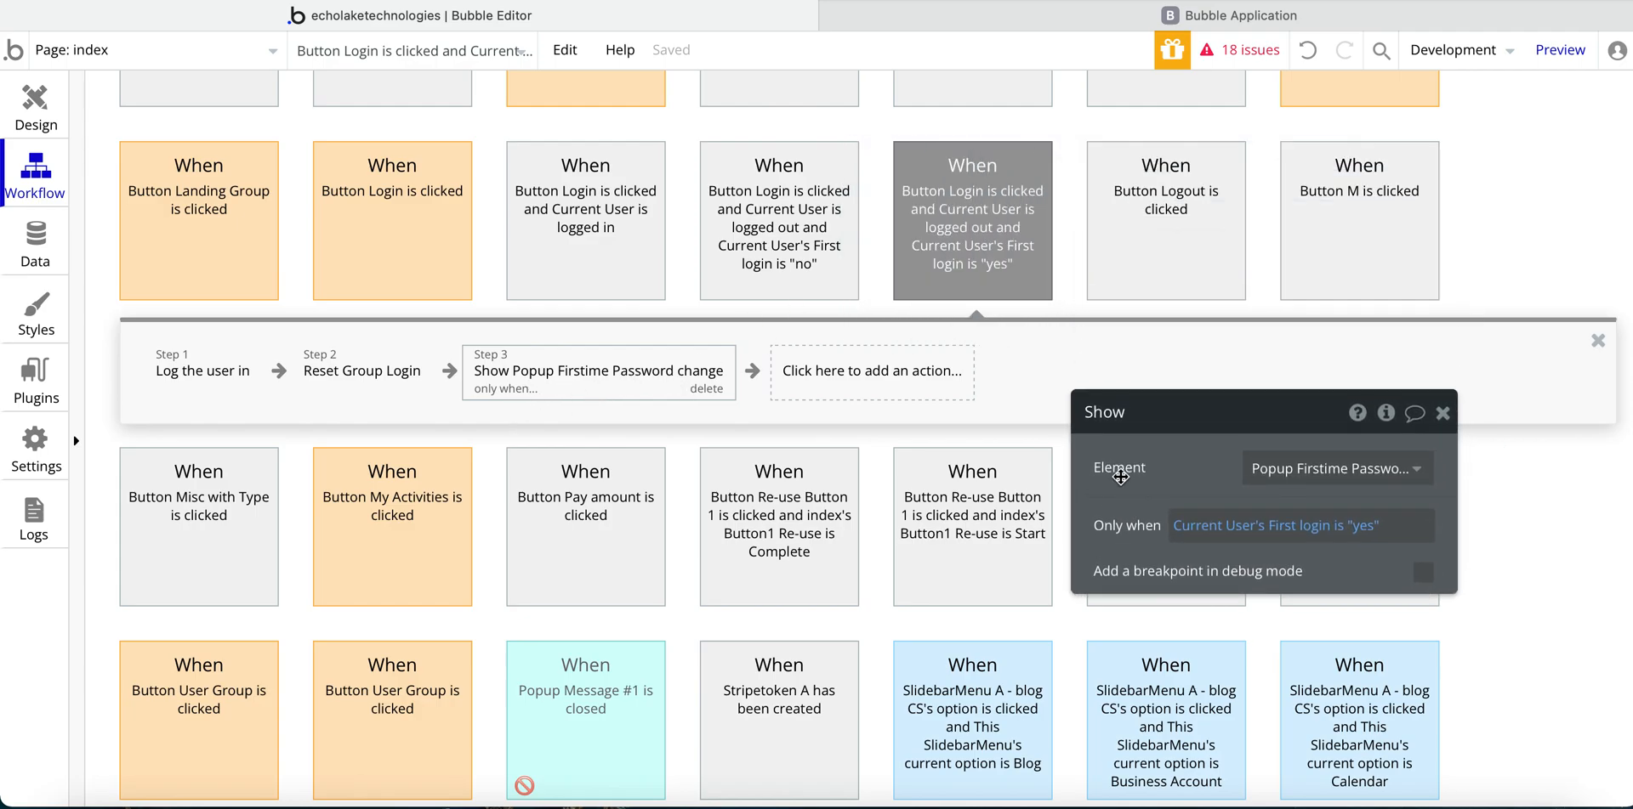
pyautogui.moveTo(971, 216)
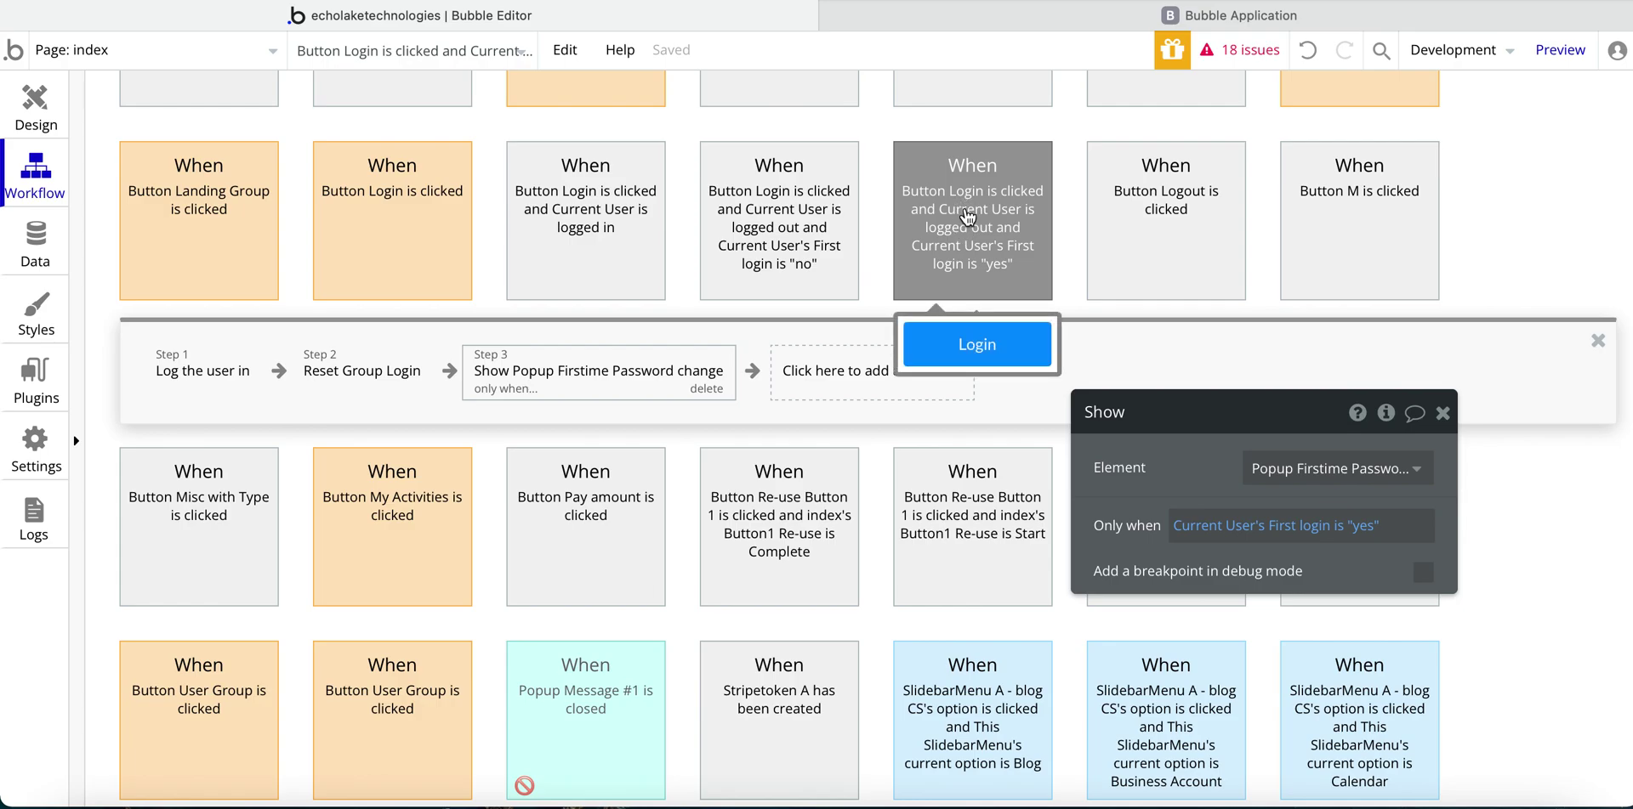
pyautogui.scroll(-3)
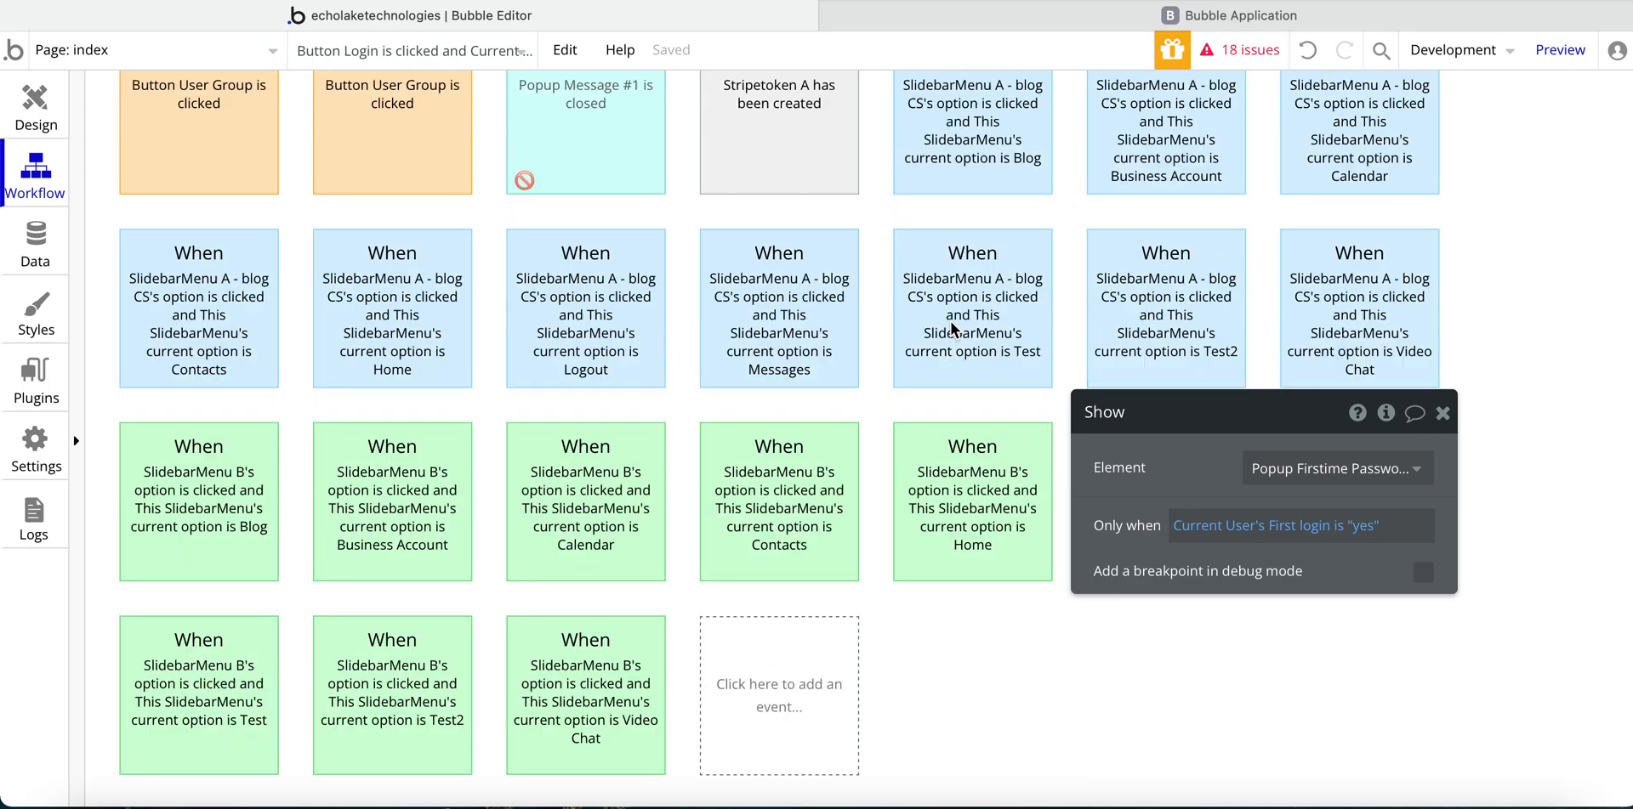
# - Re-pick the condition's first part as Current User is logged out in the first-login yes workflow
pyautogui.click(973, 225)
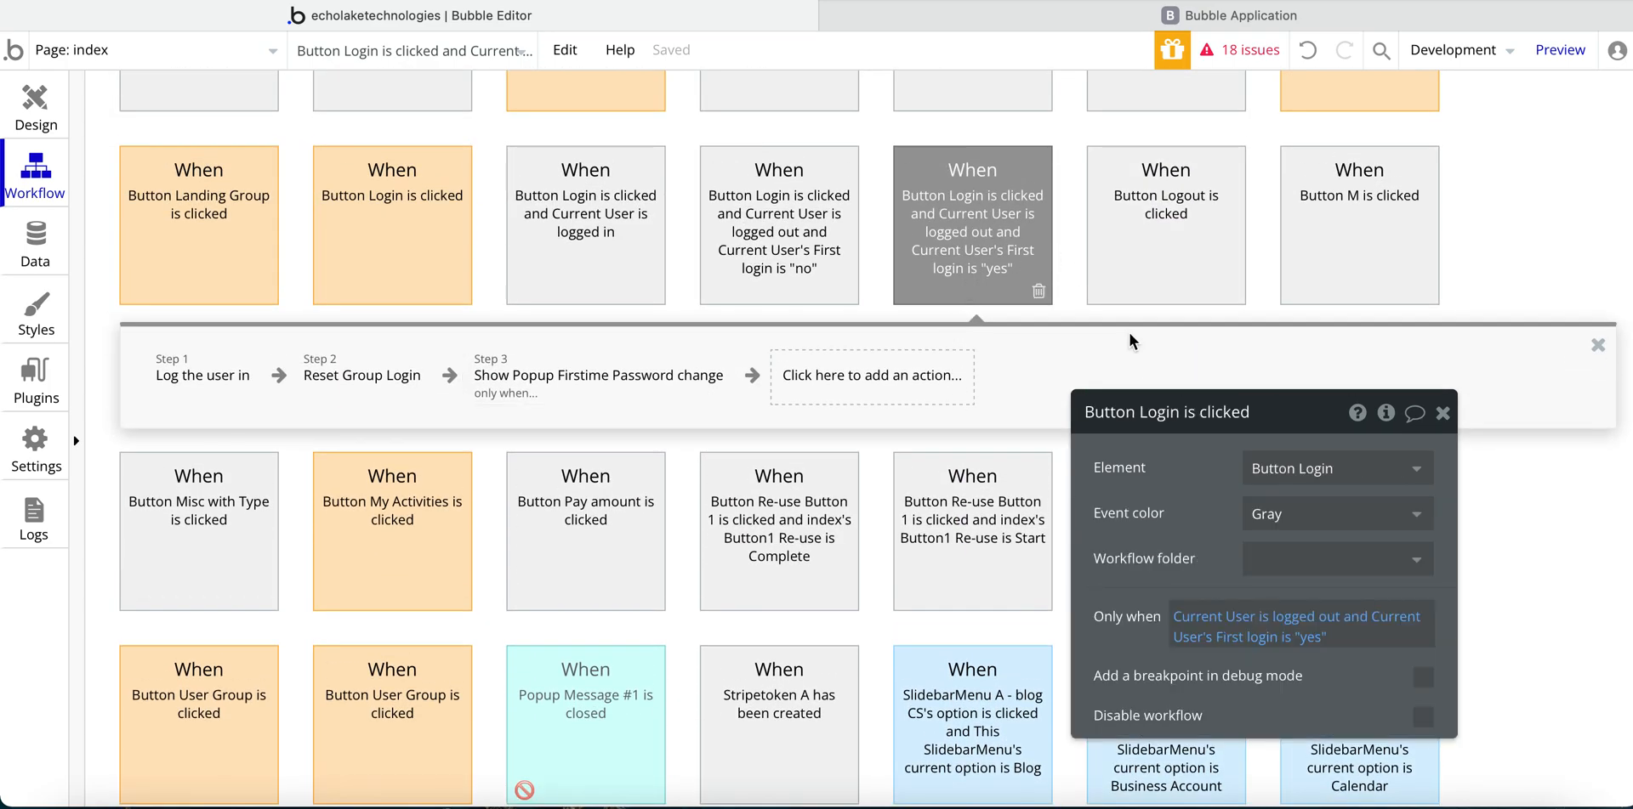
pyautogui.moveTo(1121, 549)
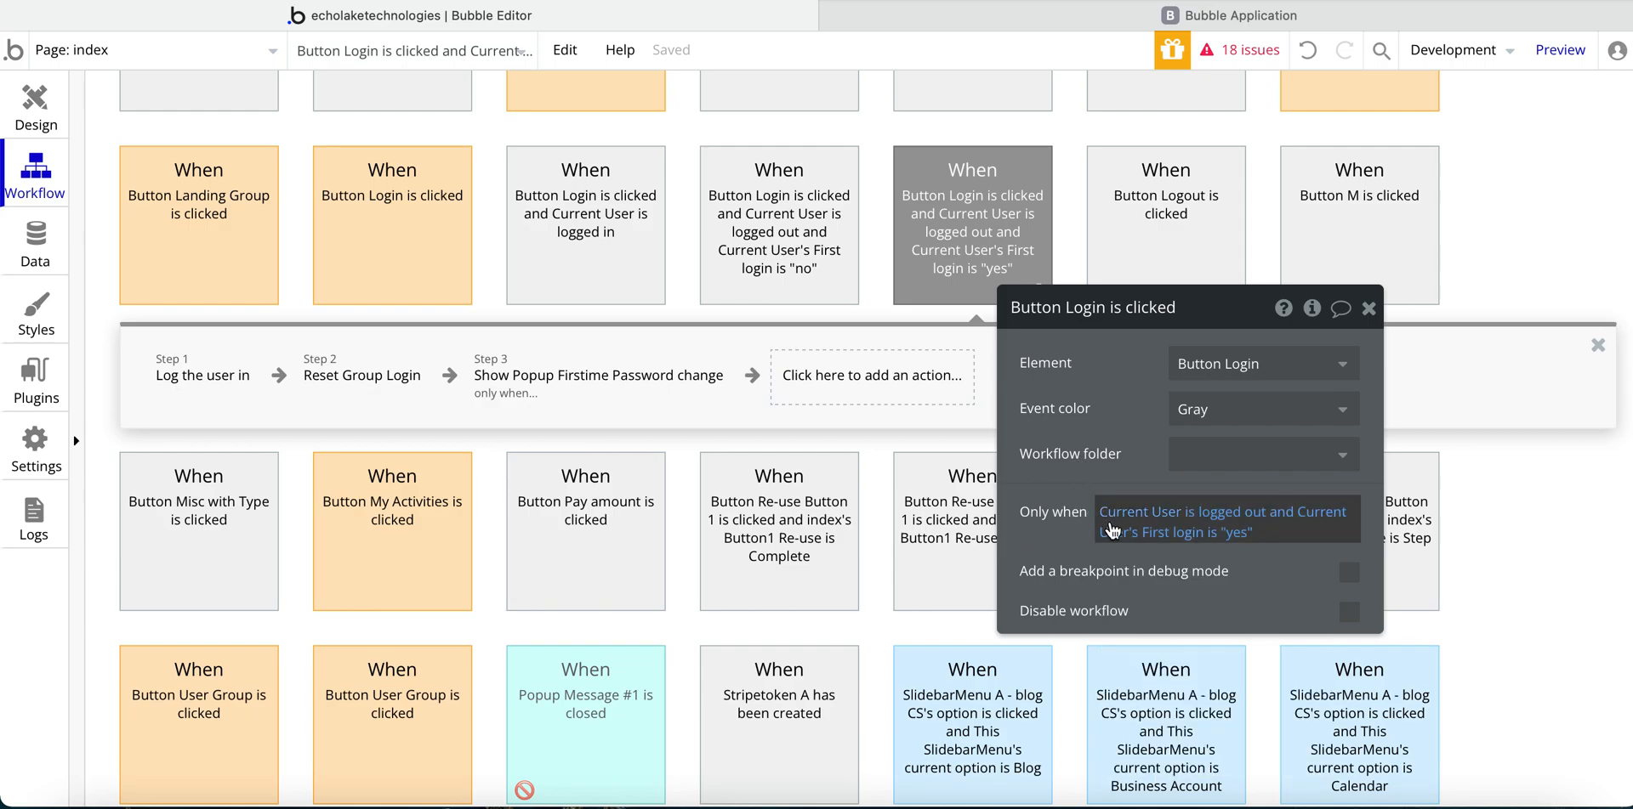
pyautogui.click(1226, 517)
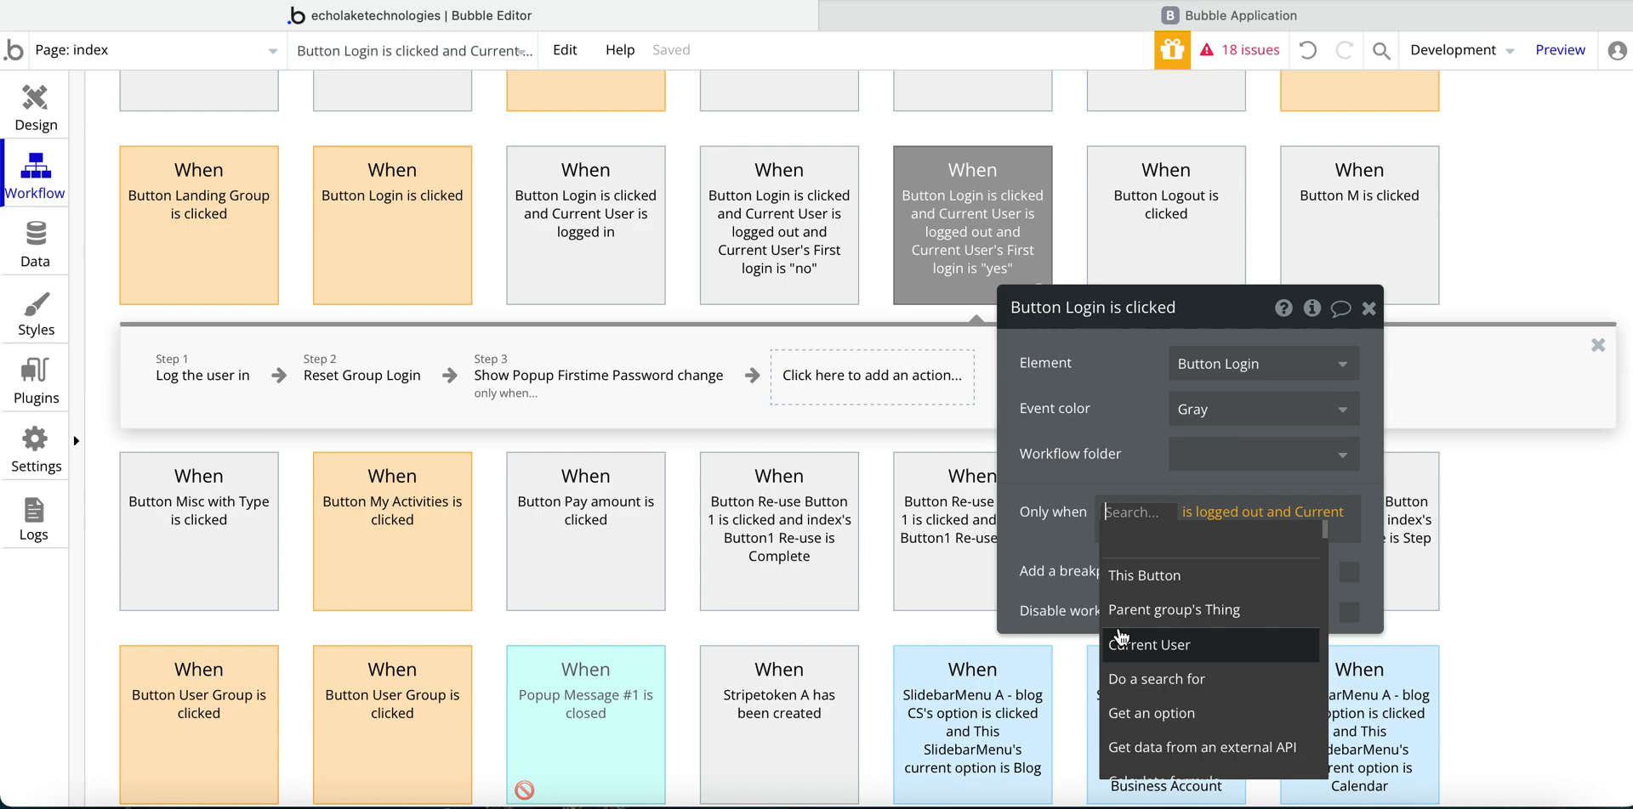
pyautogui.click(1152, 645)
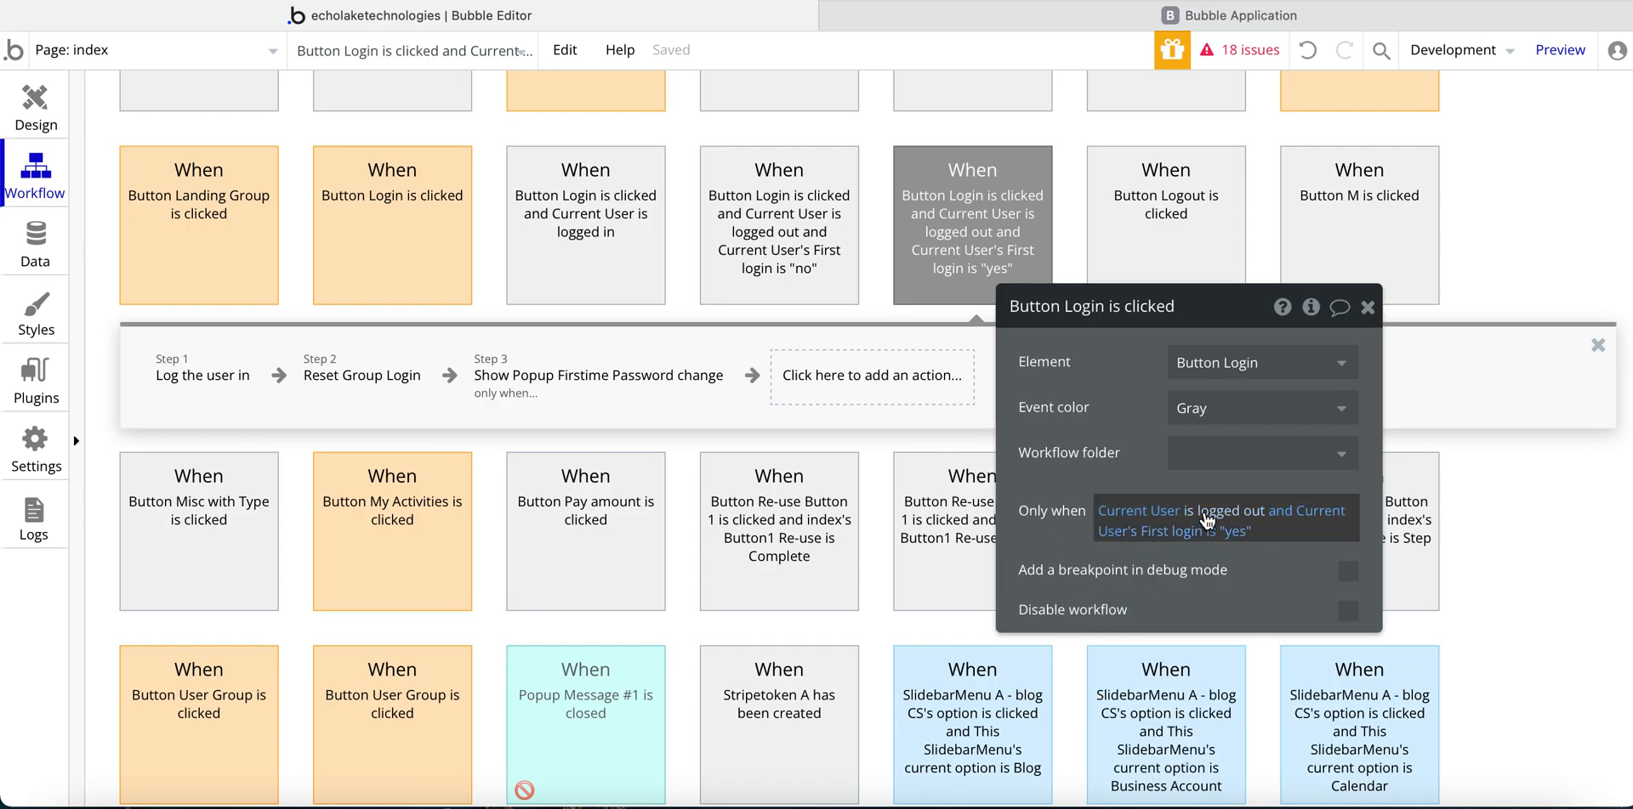
pyautogui.click(1222, 511)
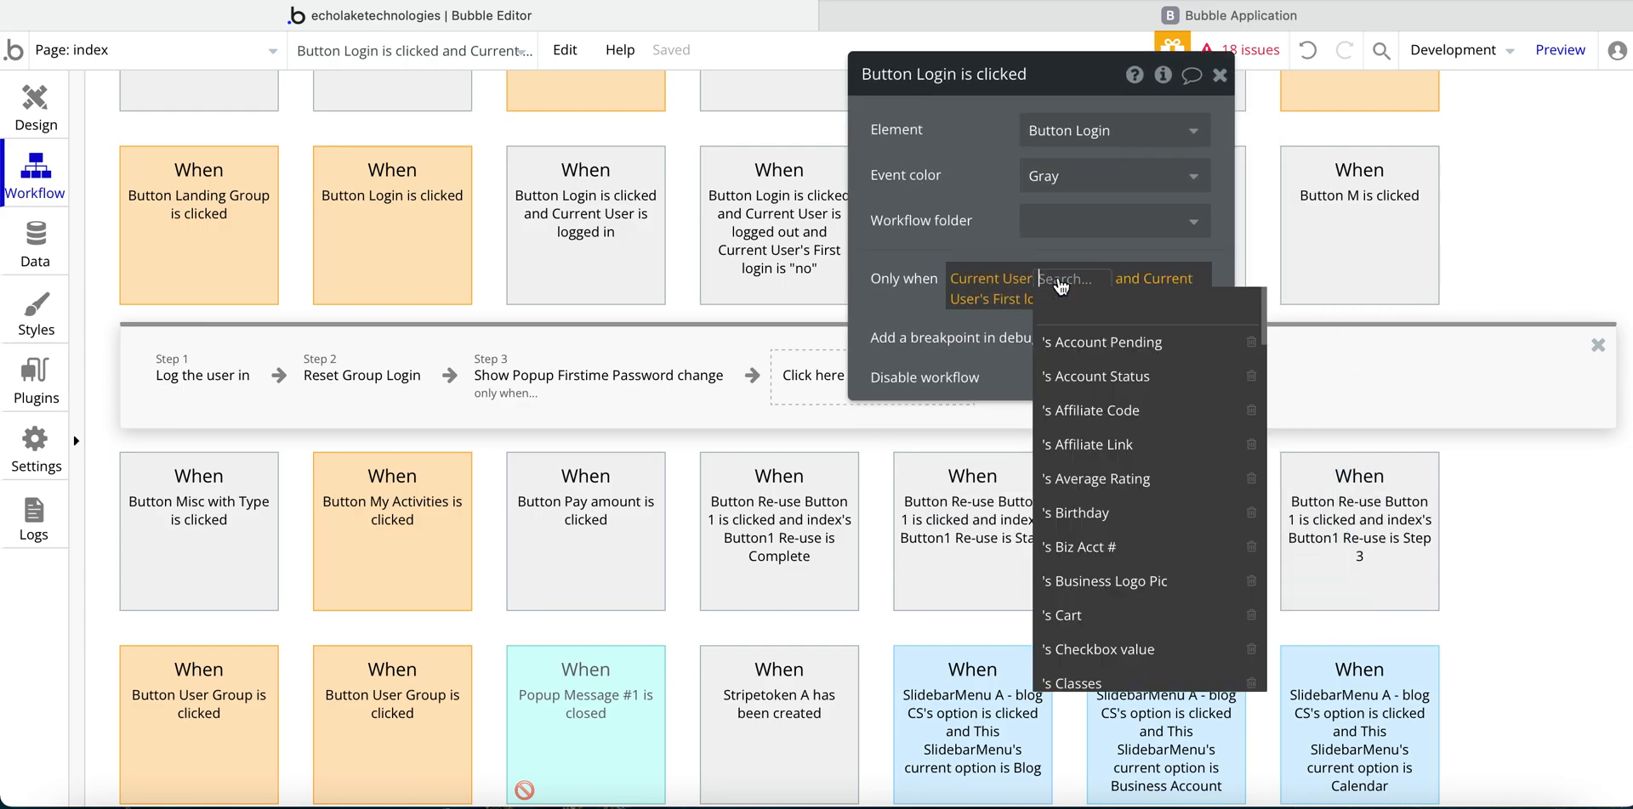
pyautogui.scroll(-3)
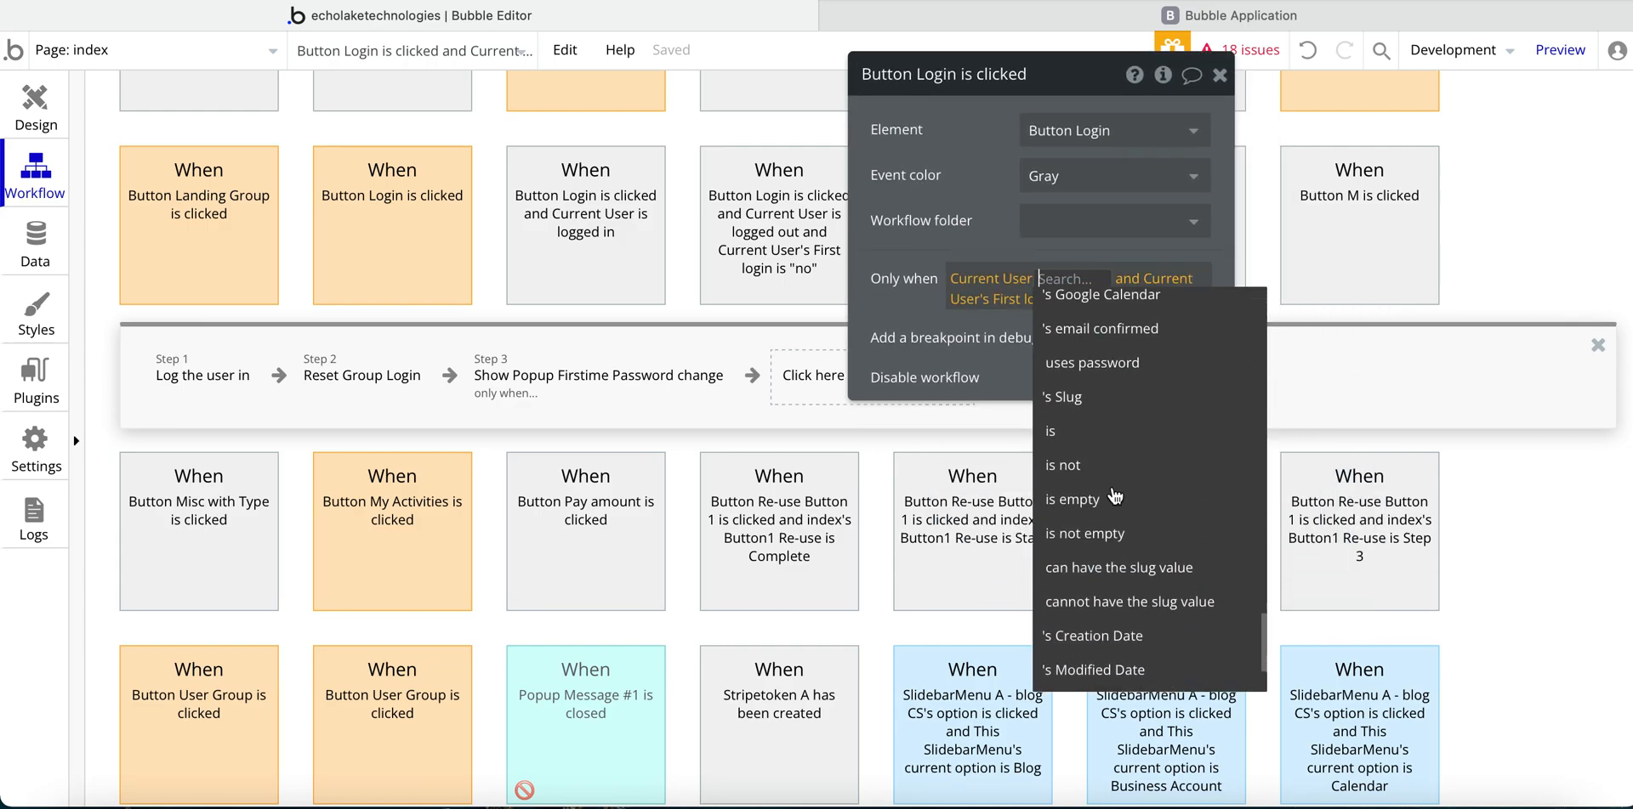
pyautogui.scroll(-3)
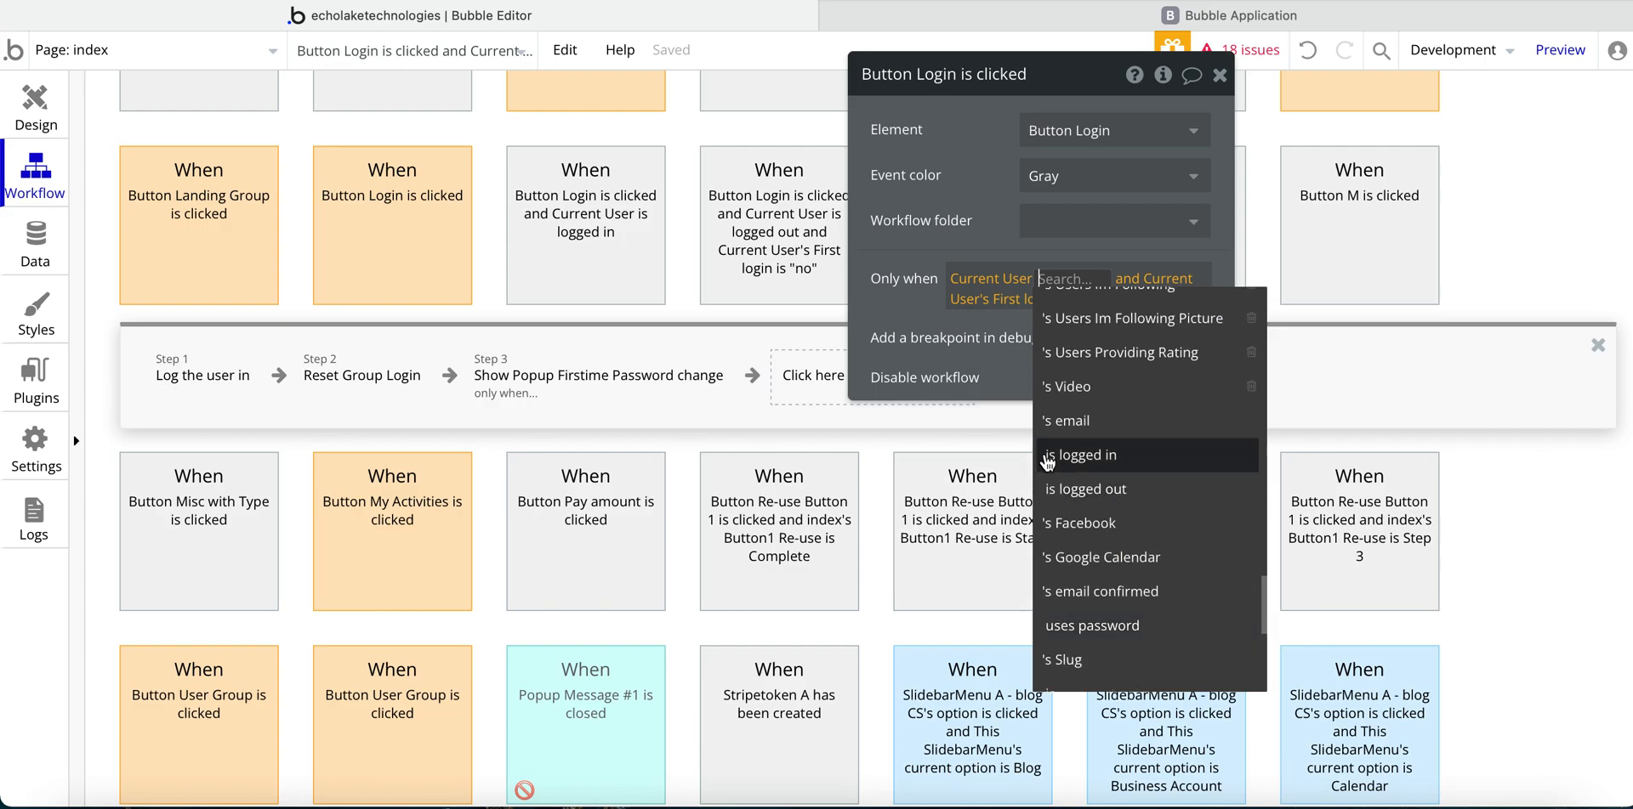
pyautogui.moveTo(960, 401)
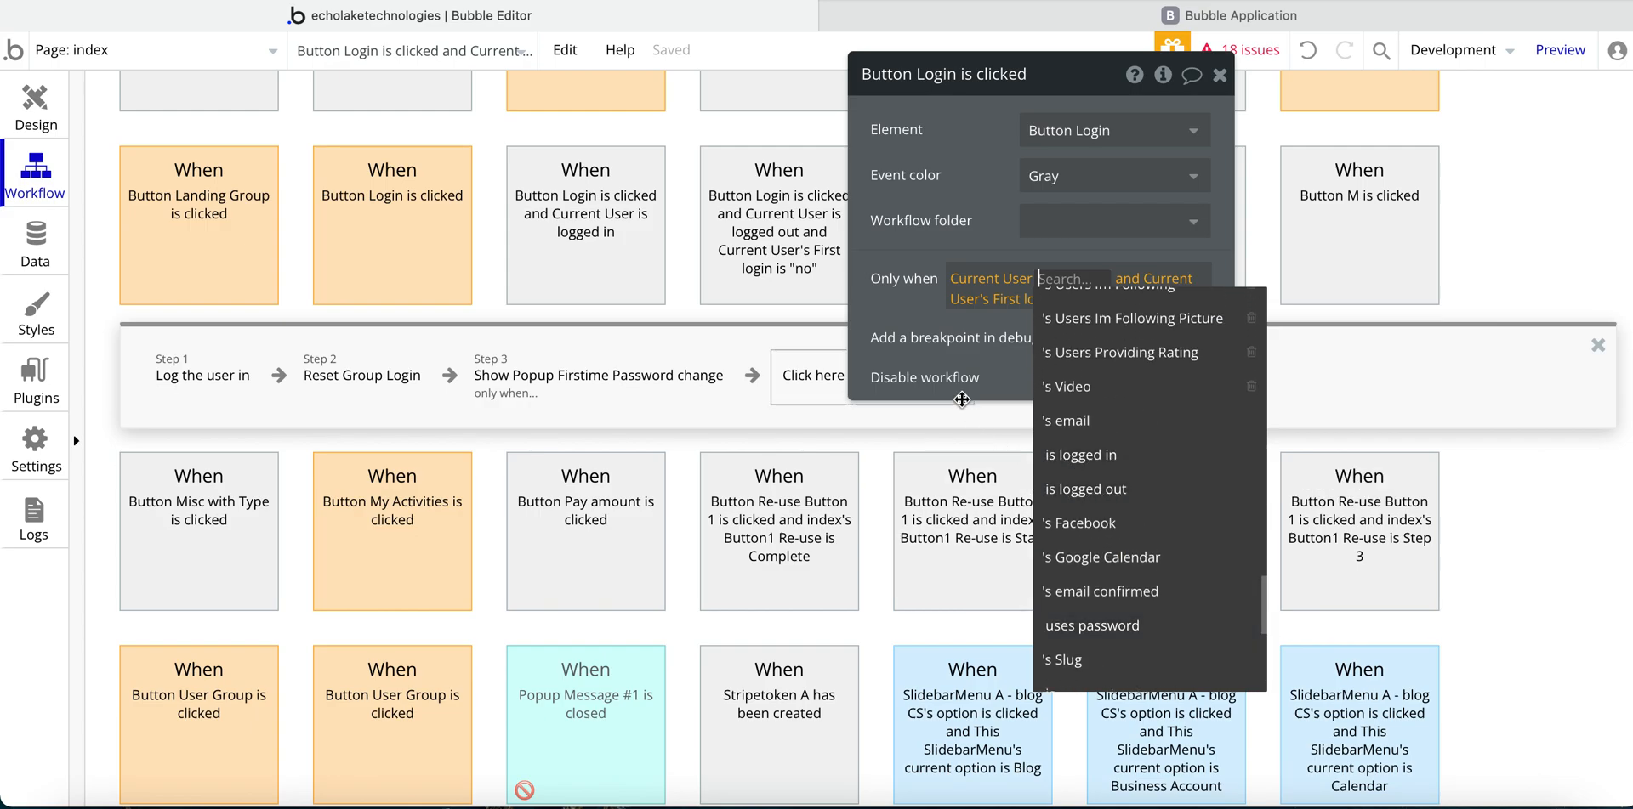
pyautogui.click(1083, 488)
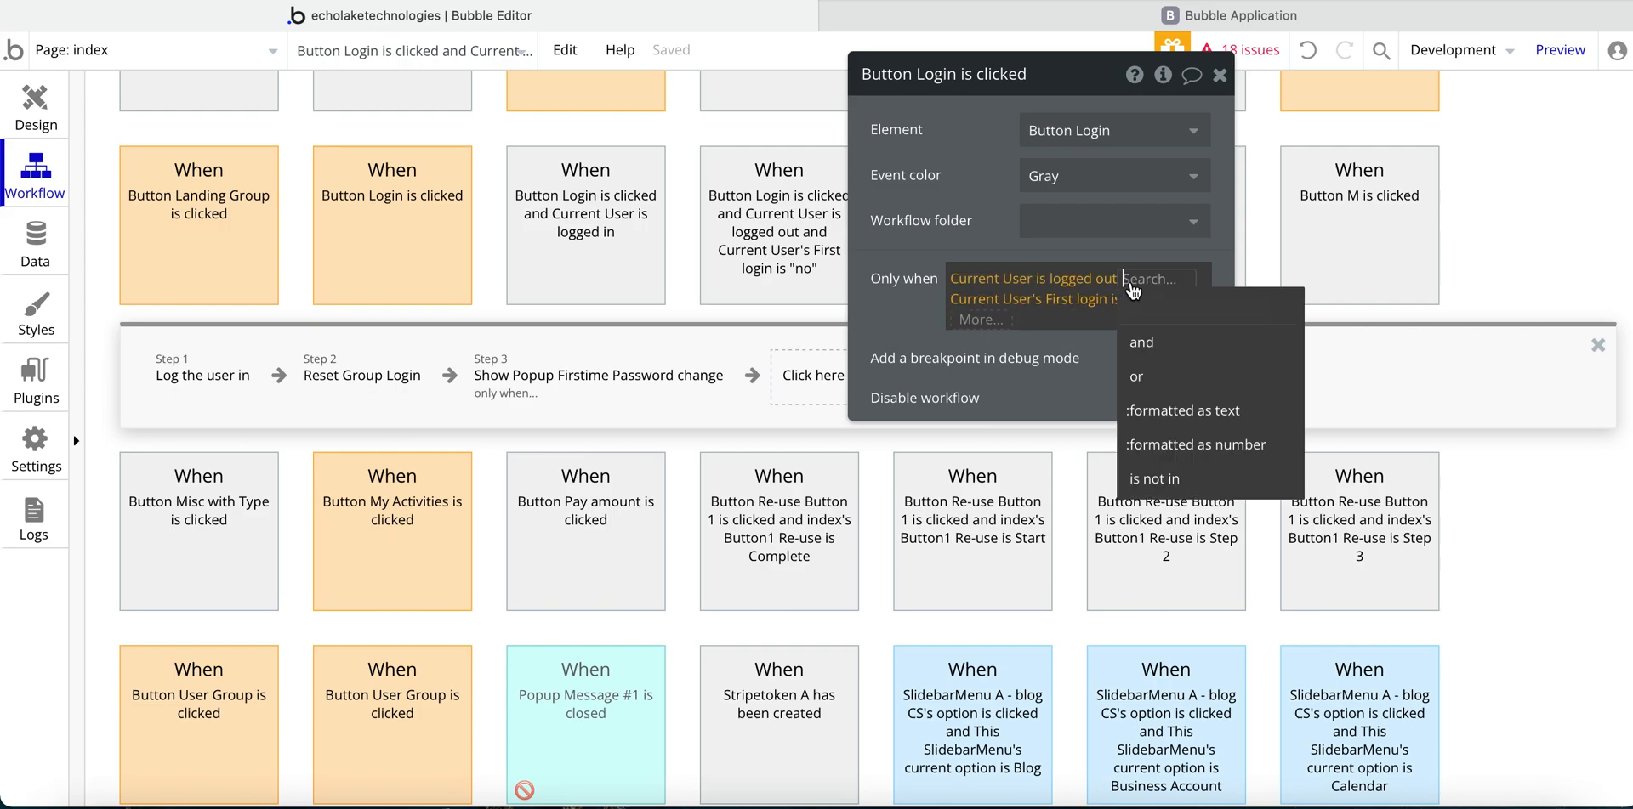
pyautogui.click(1141, 341)
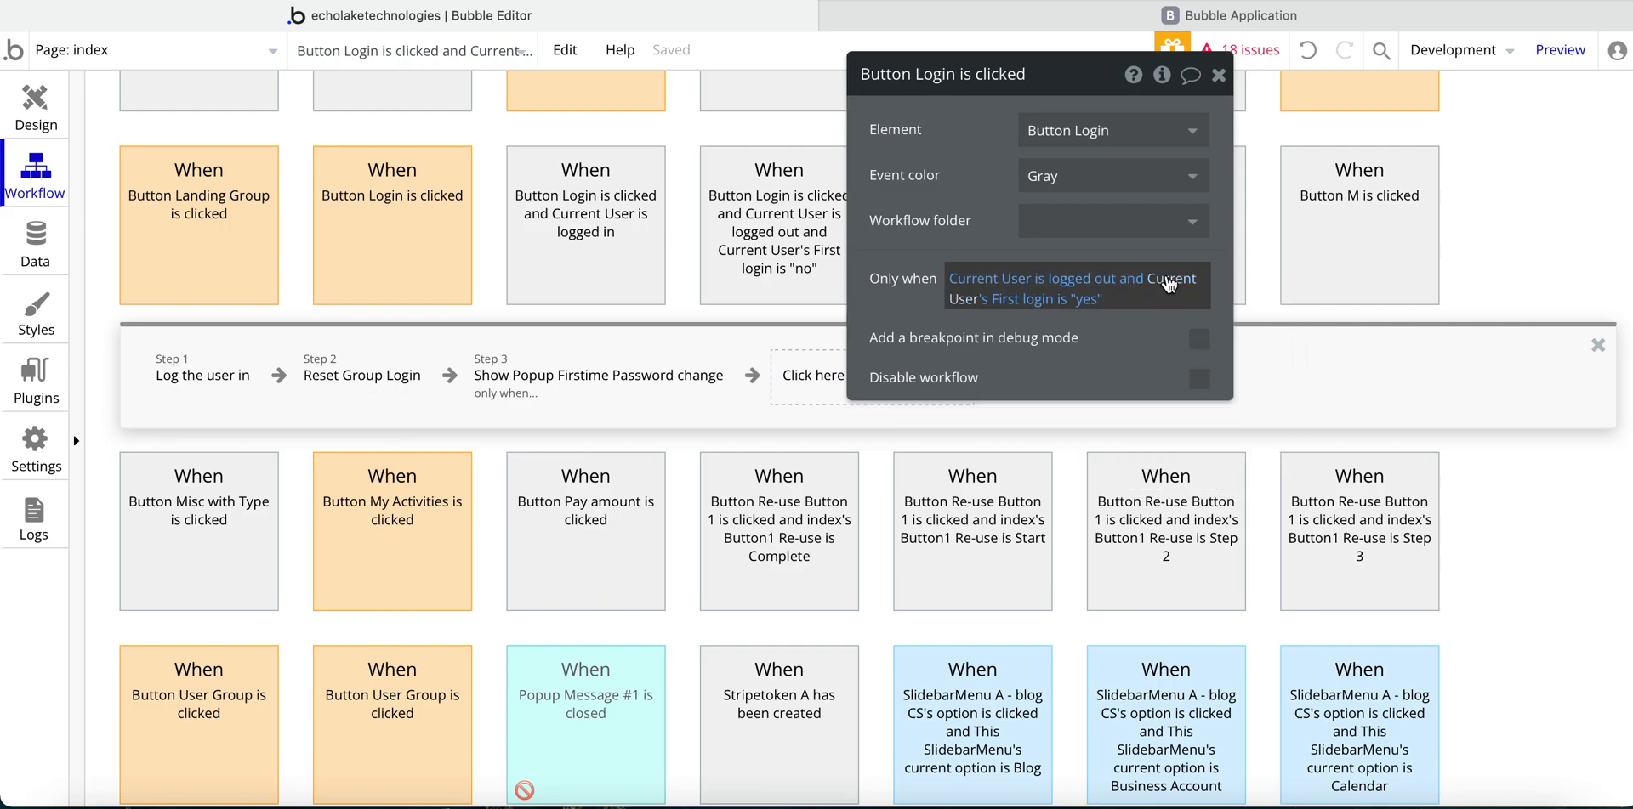
# - Re-pick the condition's second part as Current User's First login is "yes"
pyautogui.click(1068, 289)
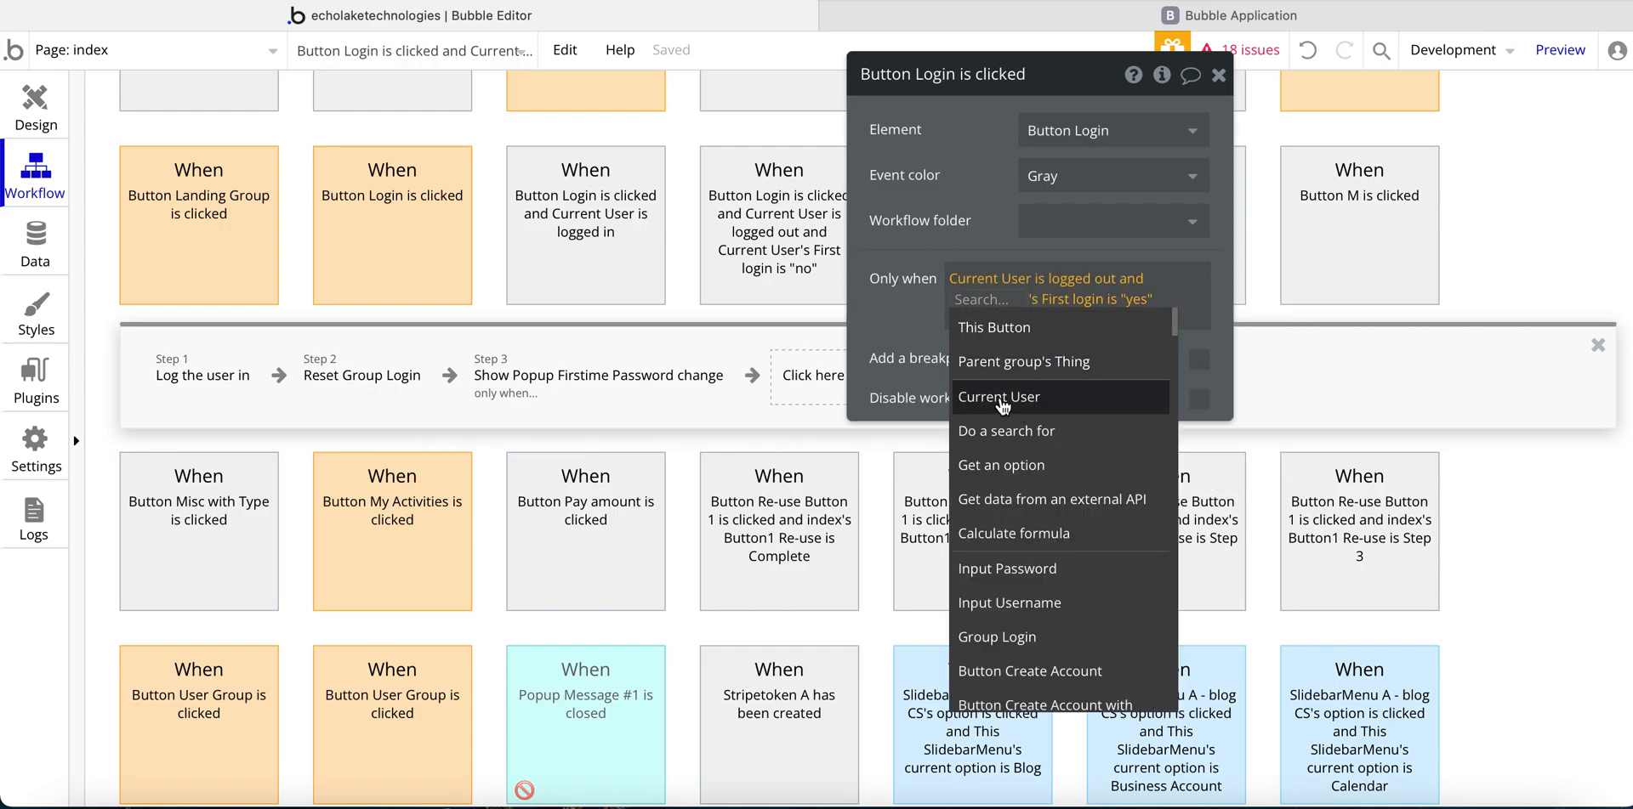
pyautogui.click(998, 396)
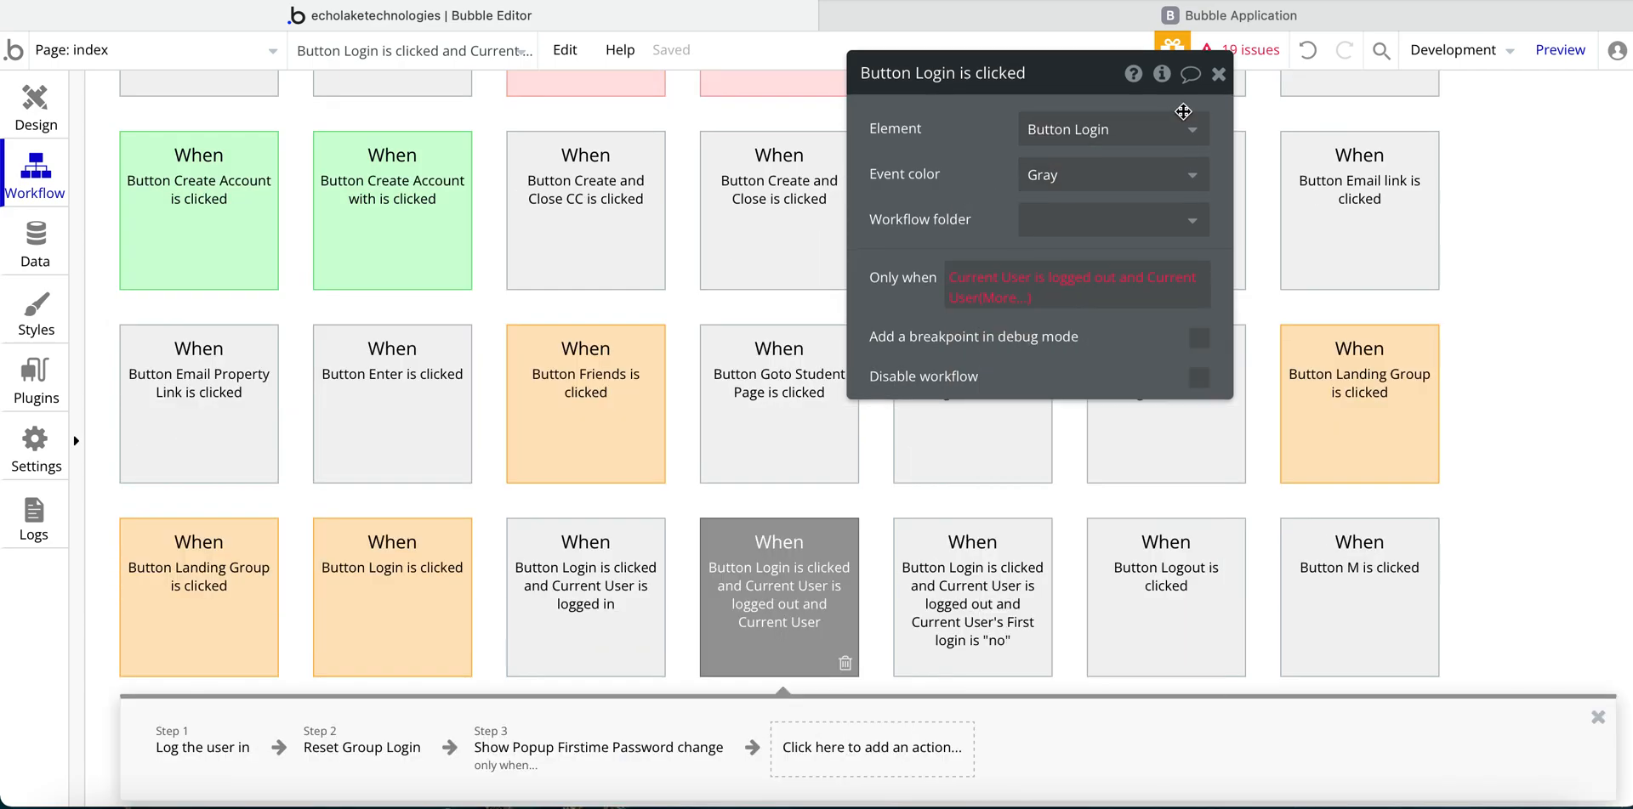
pyautogui.click(972, 597)
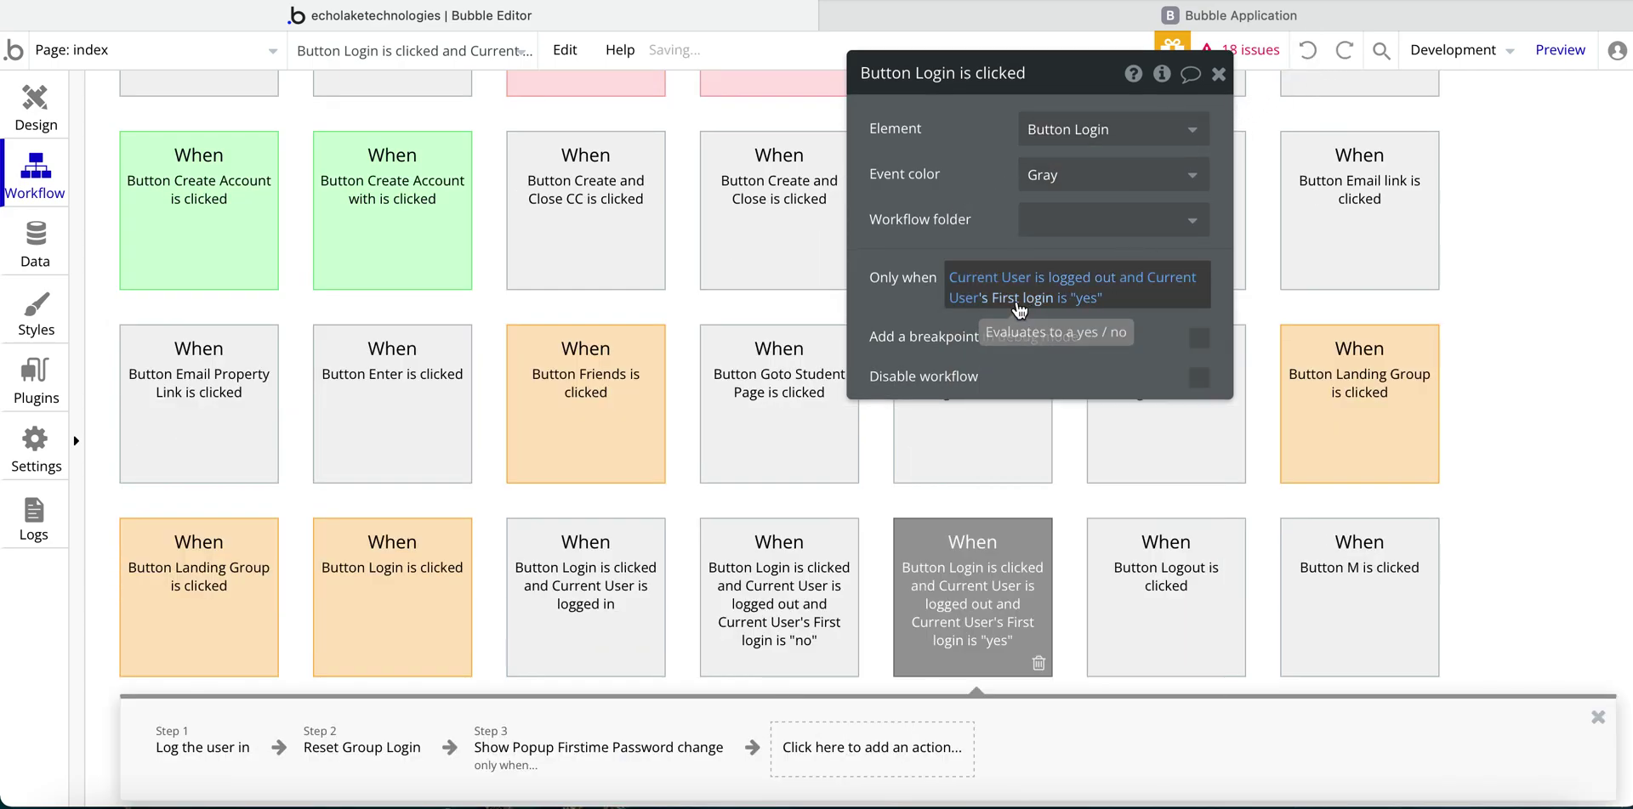
pyautogui.click(1023, 297)
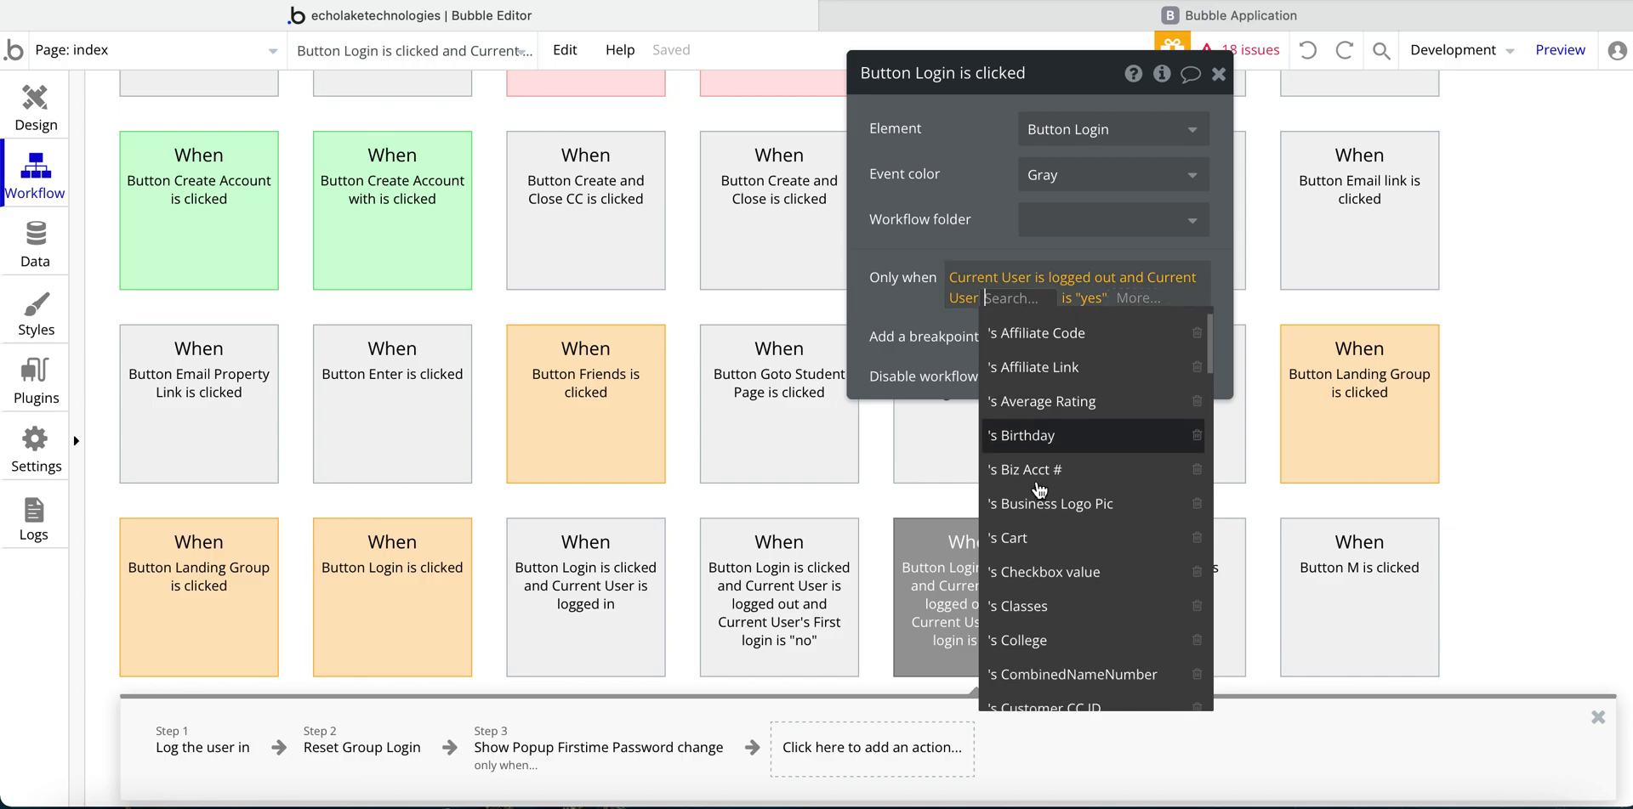
pyautogui.scroll(-3)
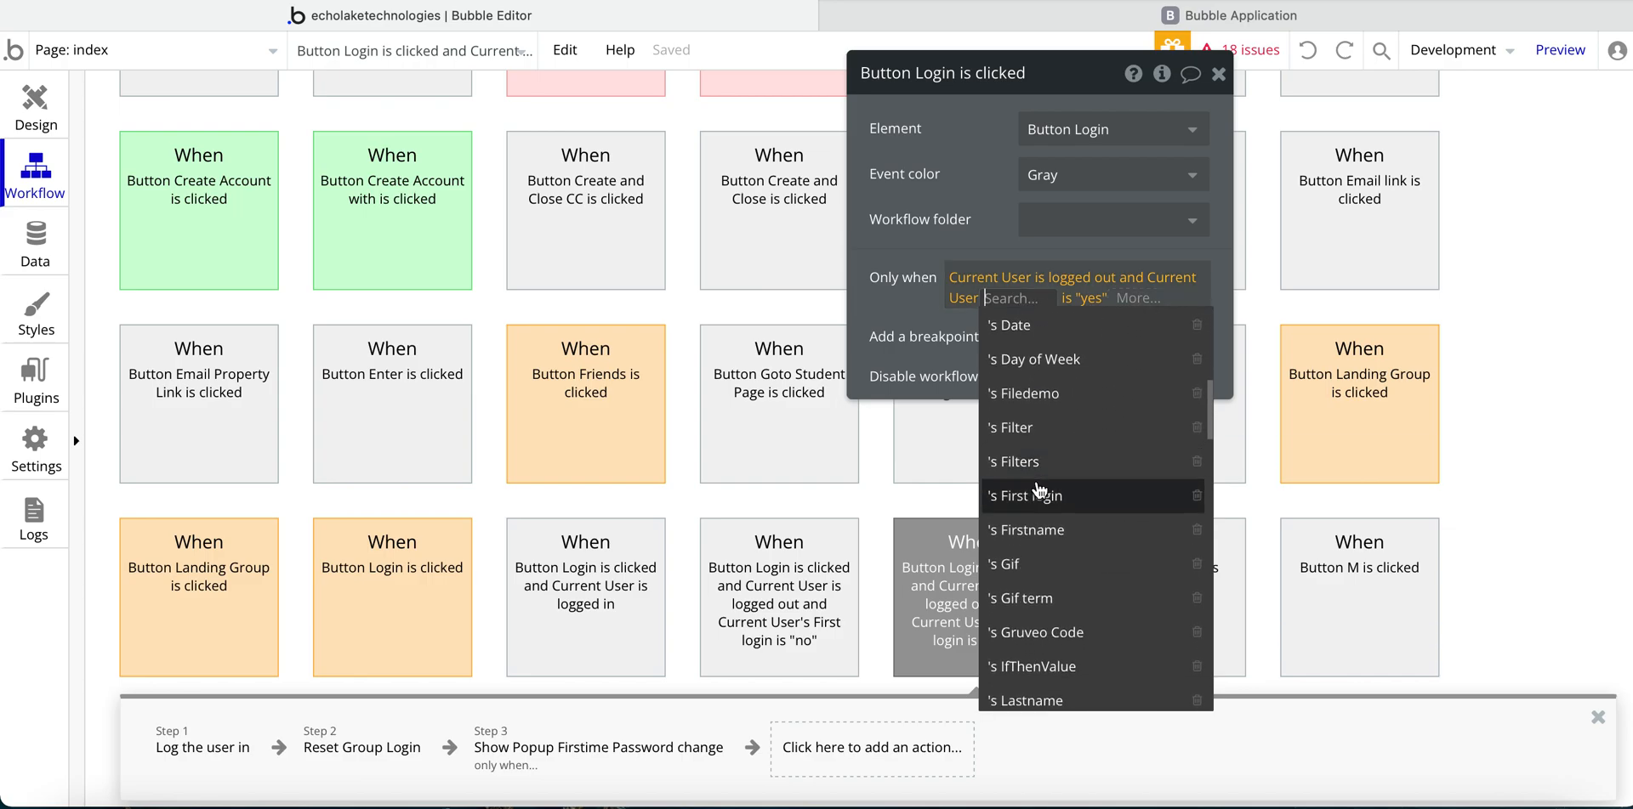
pyautogui.scroll(-3)
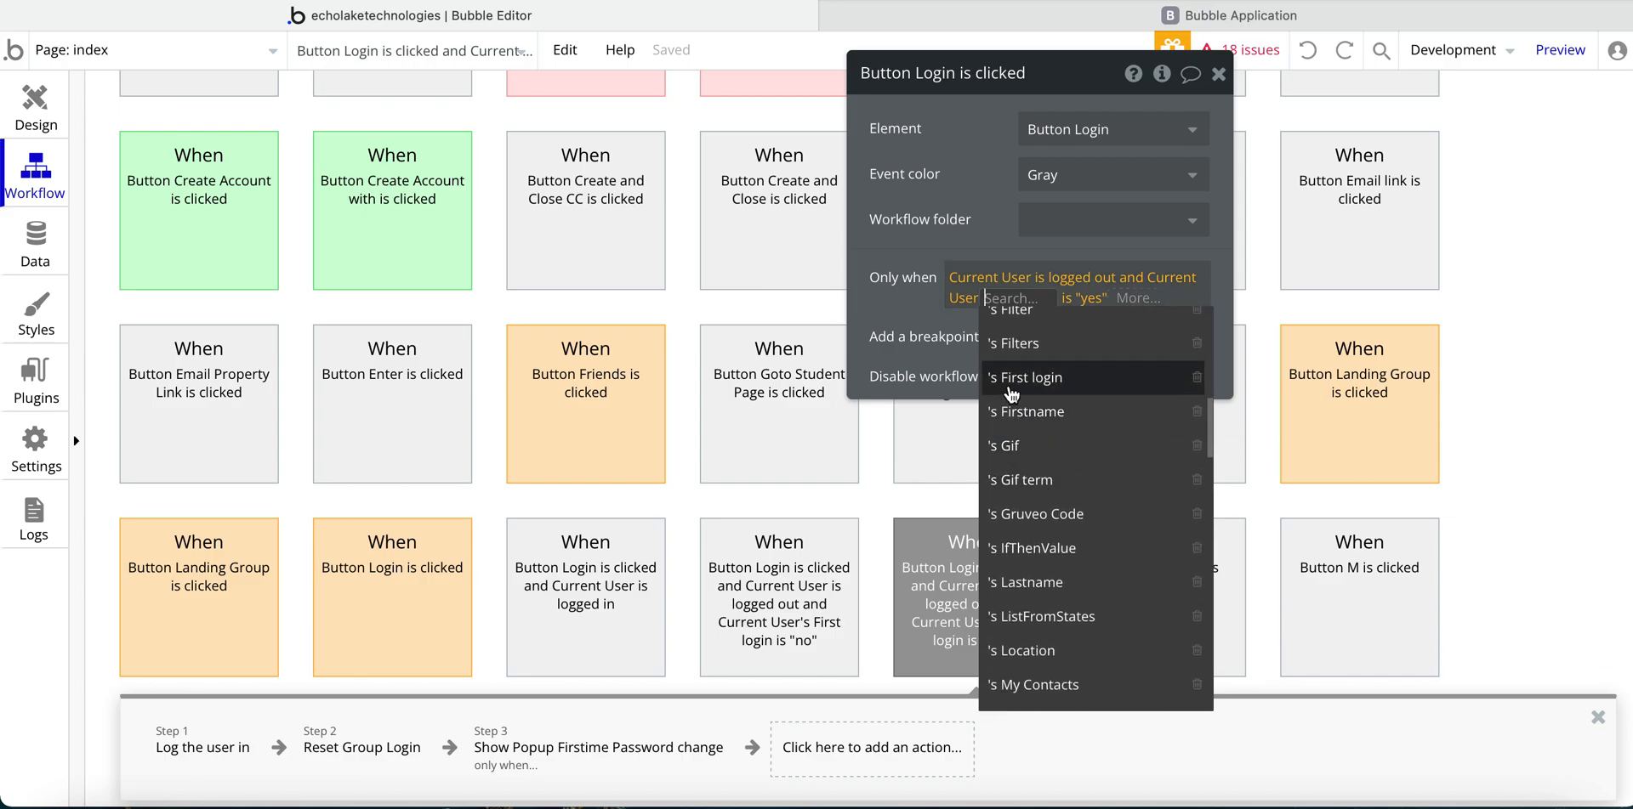
pyautogui.click(1028, 378)
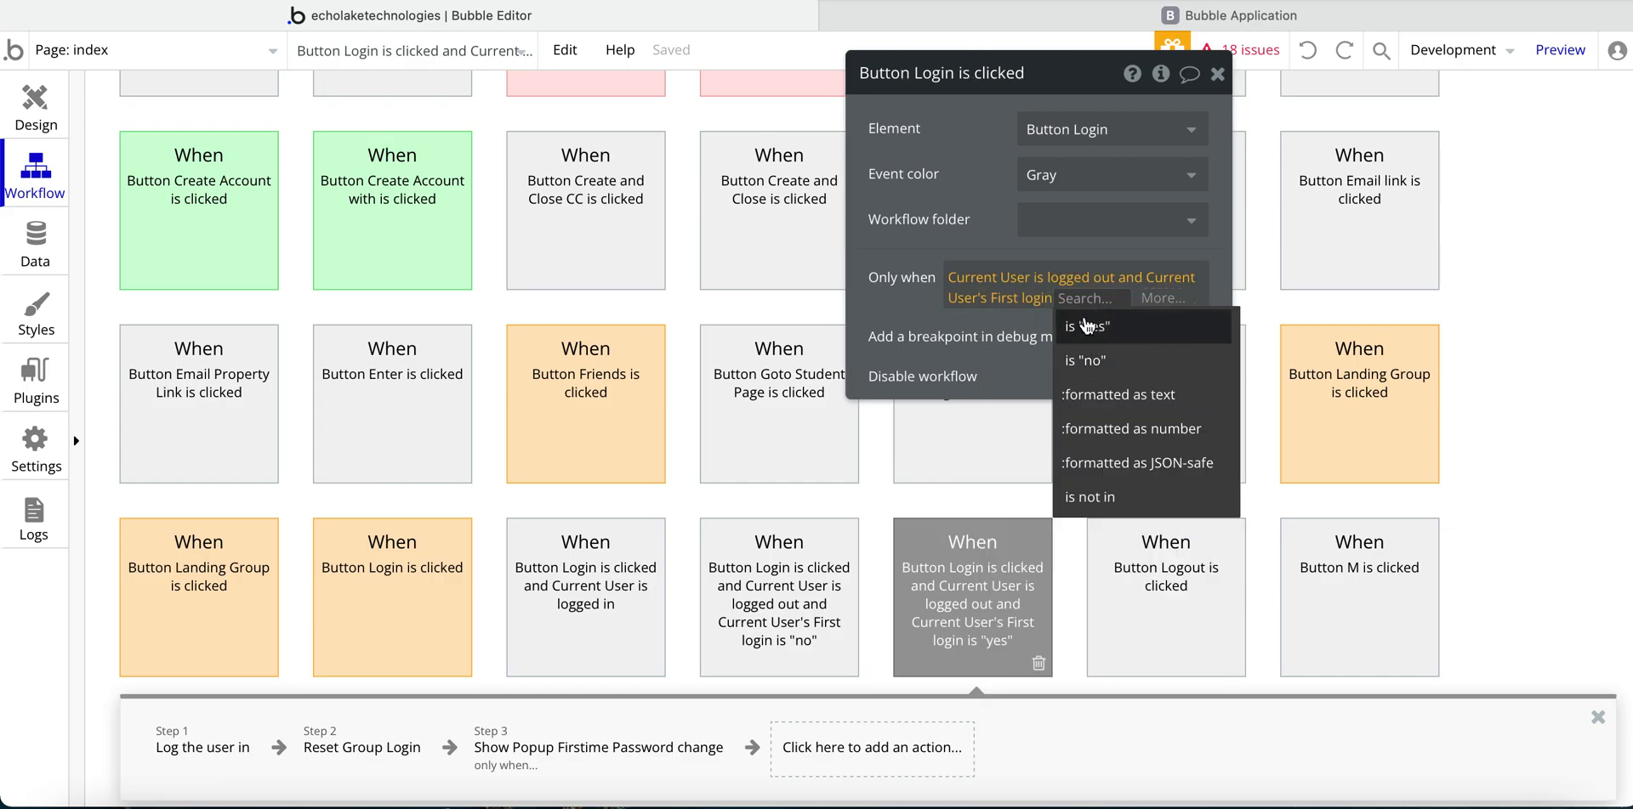
pyautogui.click(1086, 326)
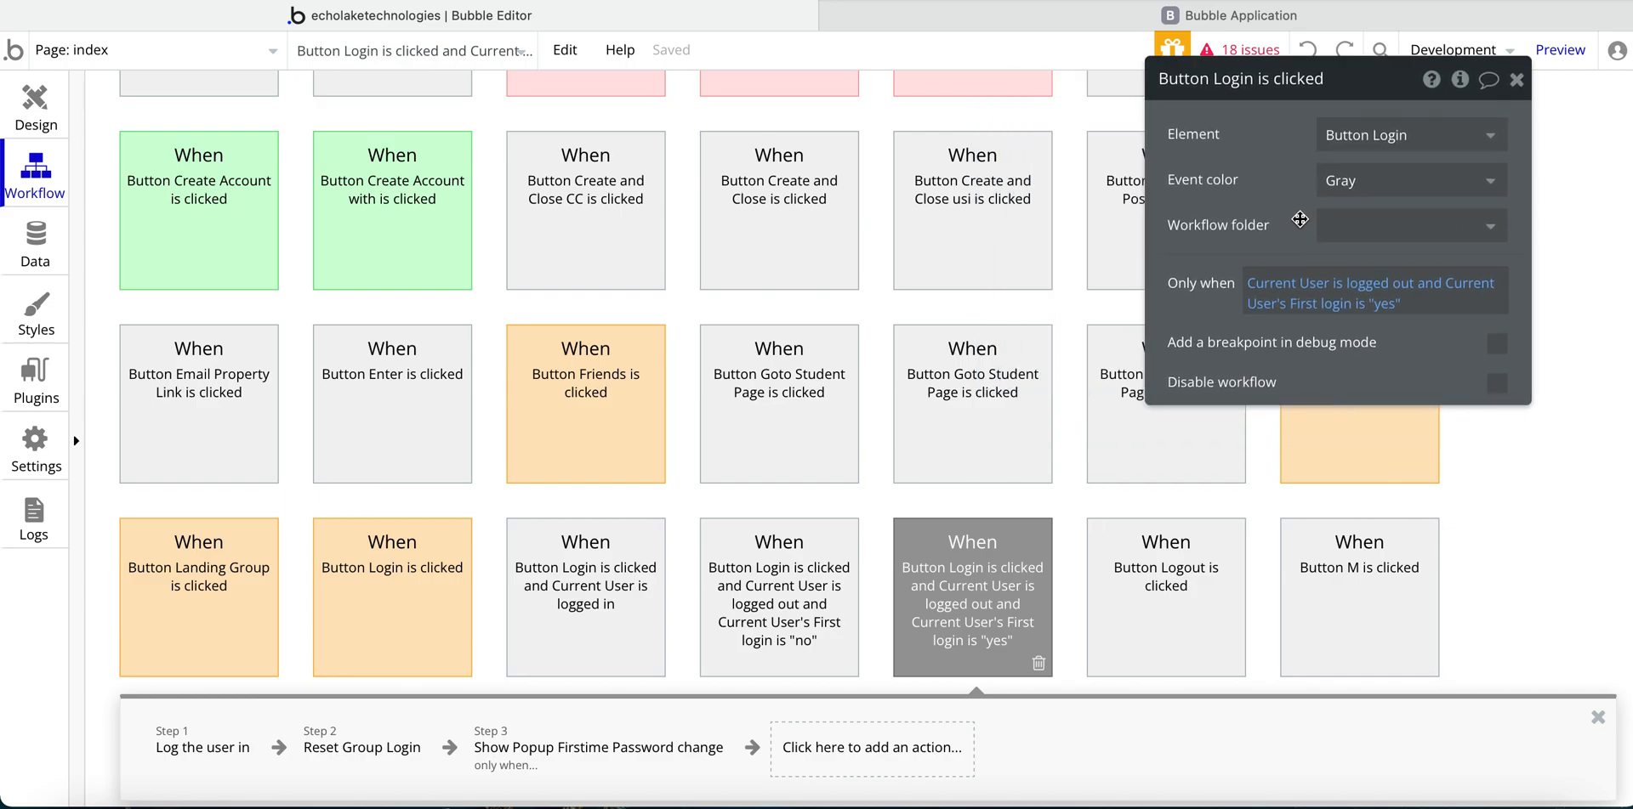
pyautogui.scroll(-3)
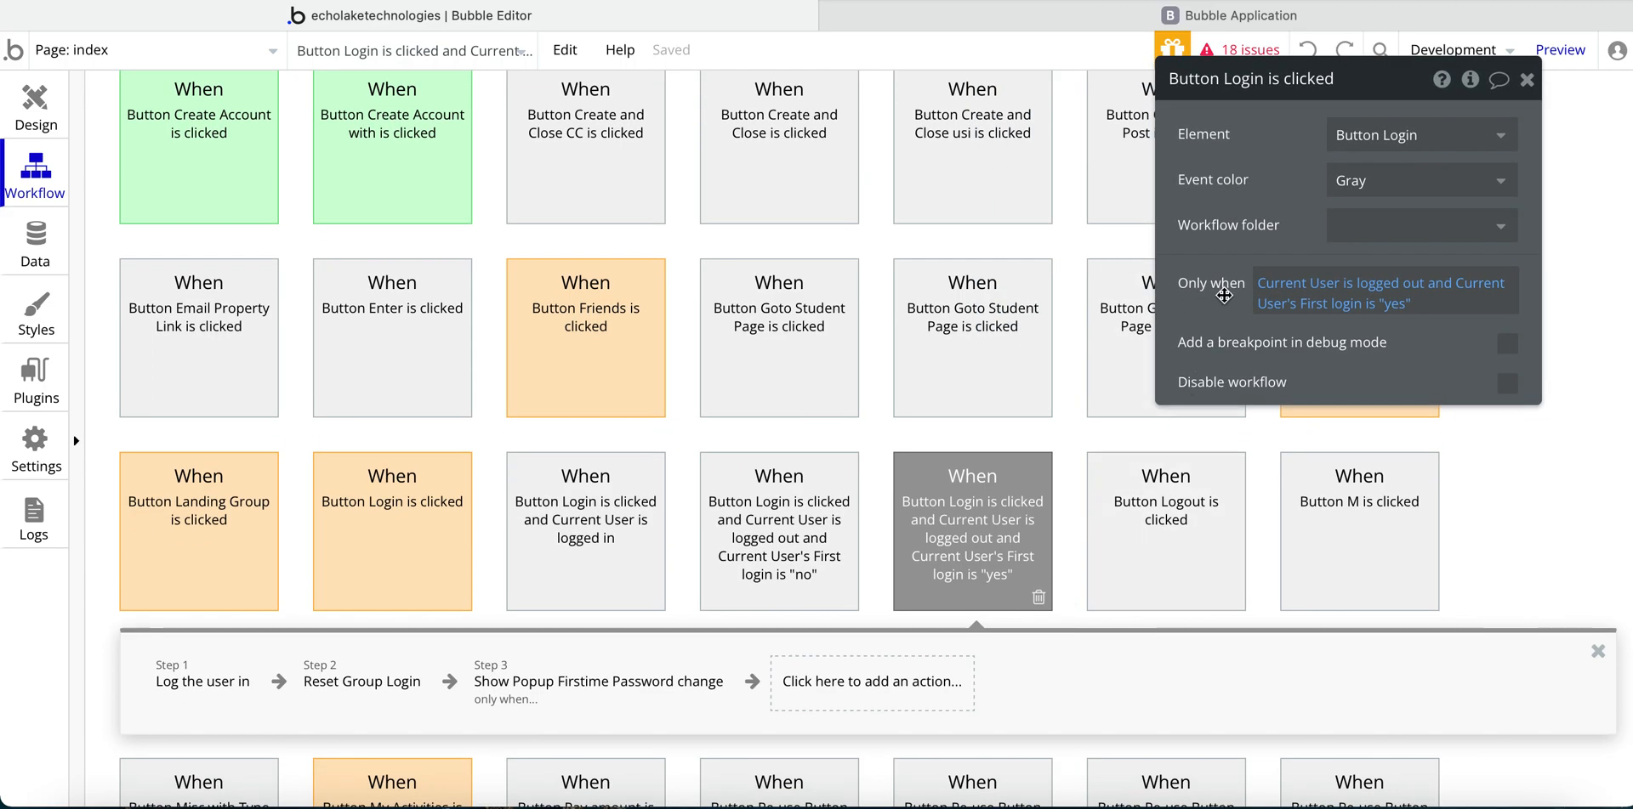
pyautogui.moveTo(1344, 299)
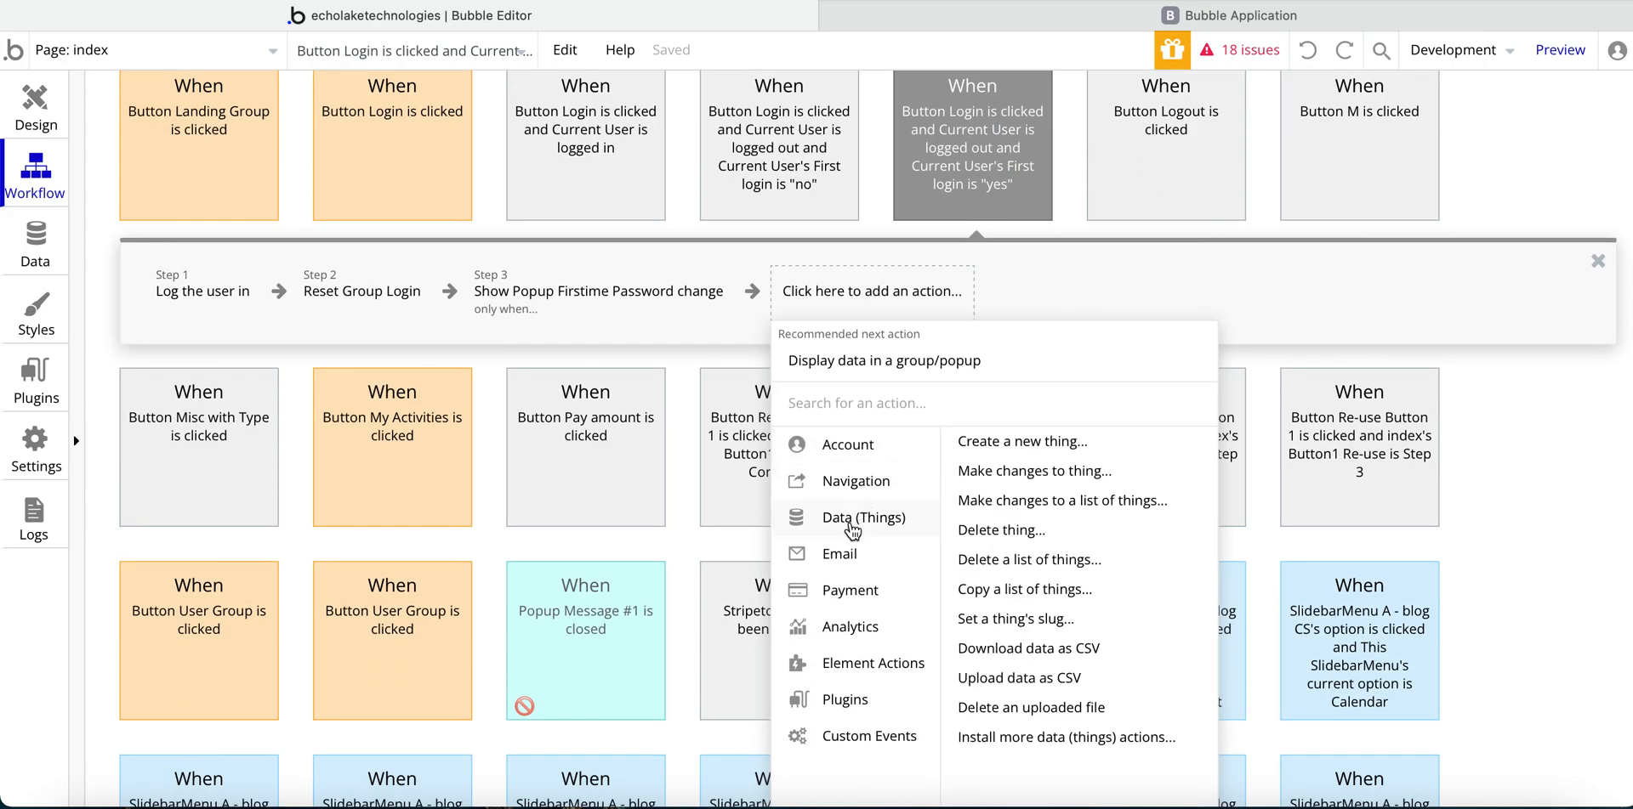
# - Add a trial Log the user in step using Input Username's value as email and Input Password's value
pyautogui.click(847, 444)
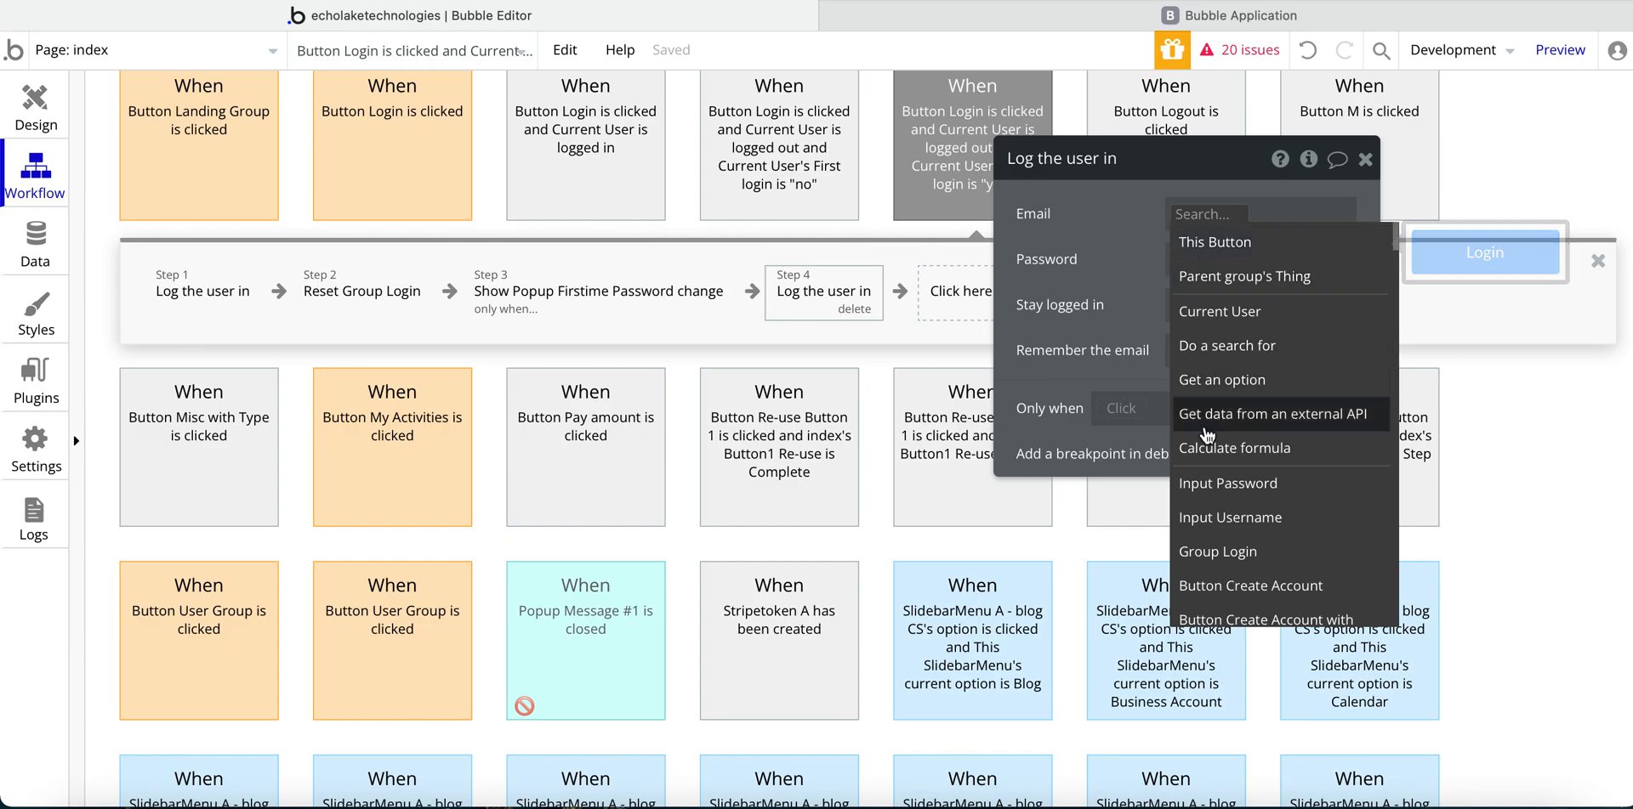
pyautogui.click(1230, 517)
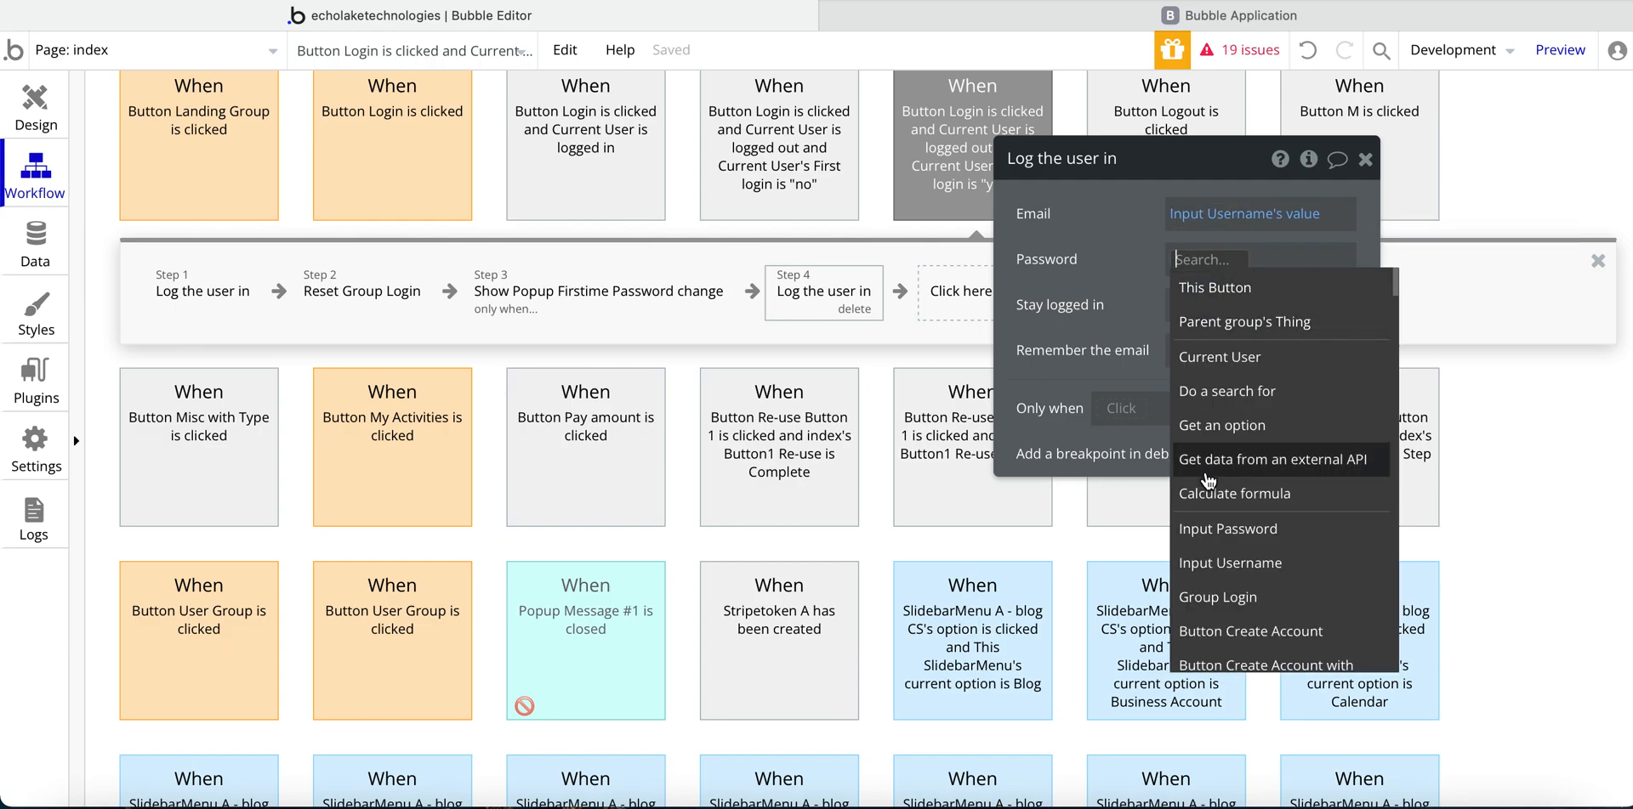
pyautogui.click(1226, 528)
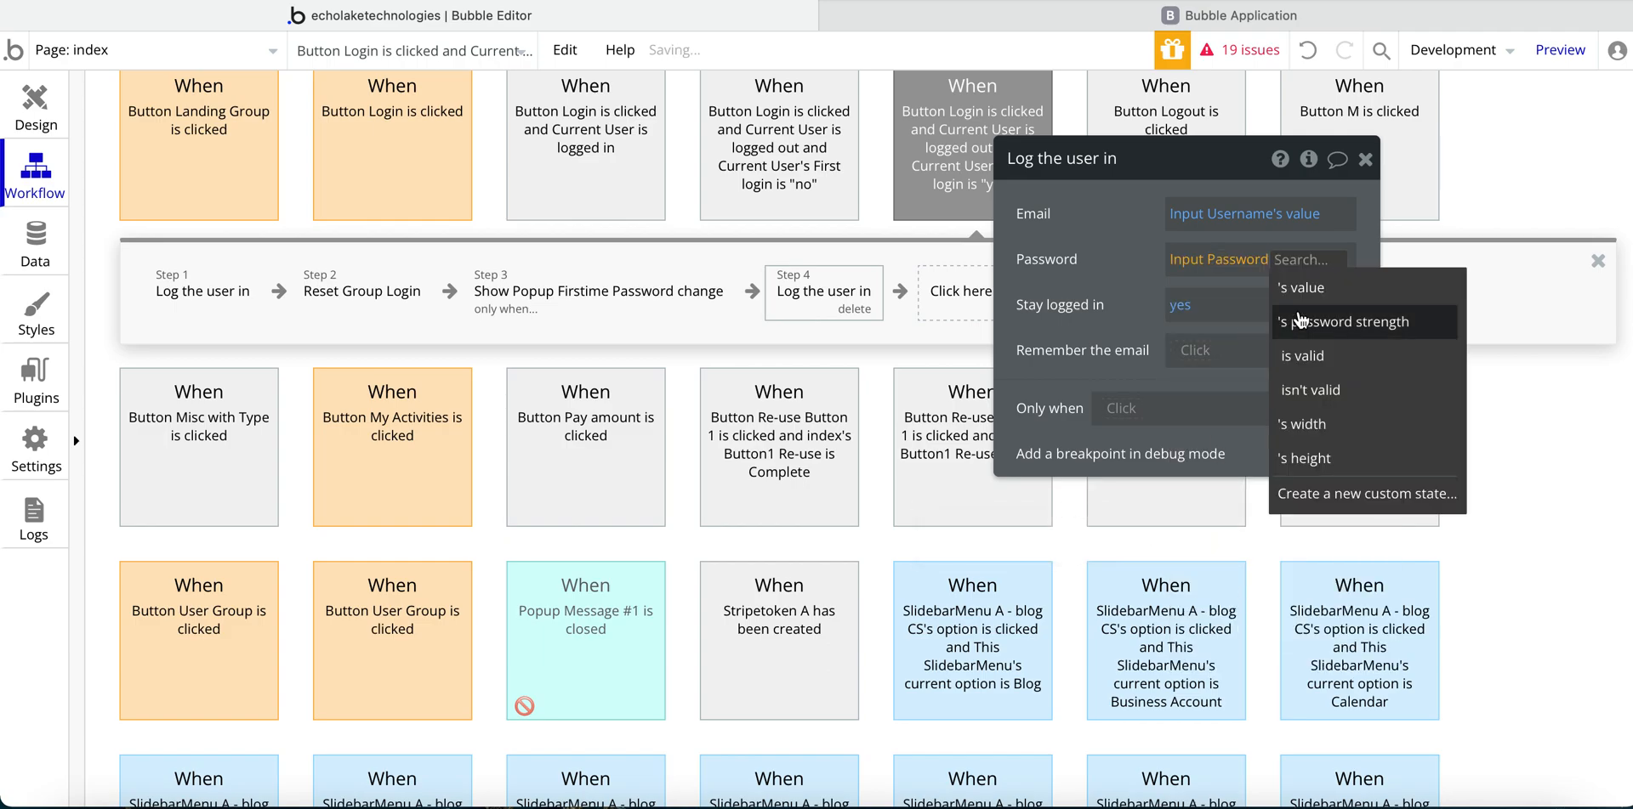
pyautogui.click(1297, 288)
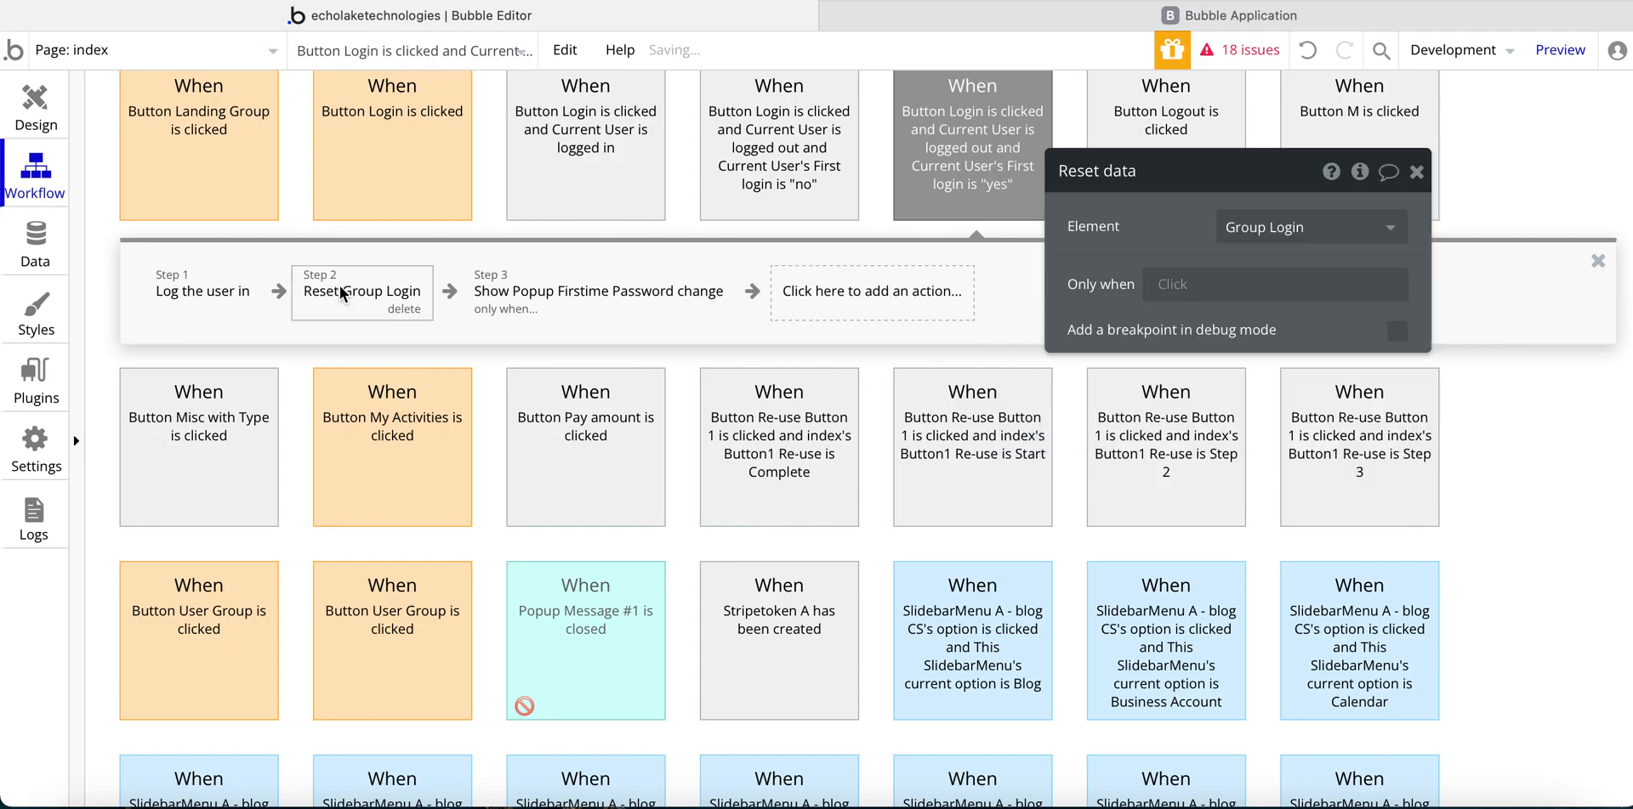
# - Add a trial Element Actions > Reset data step targeting Group Login, then return to the action list
pyautogui.click(871, 292)
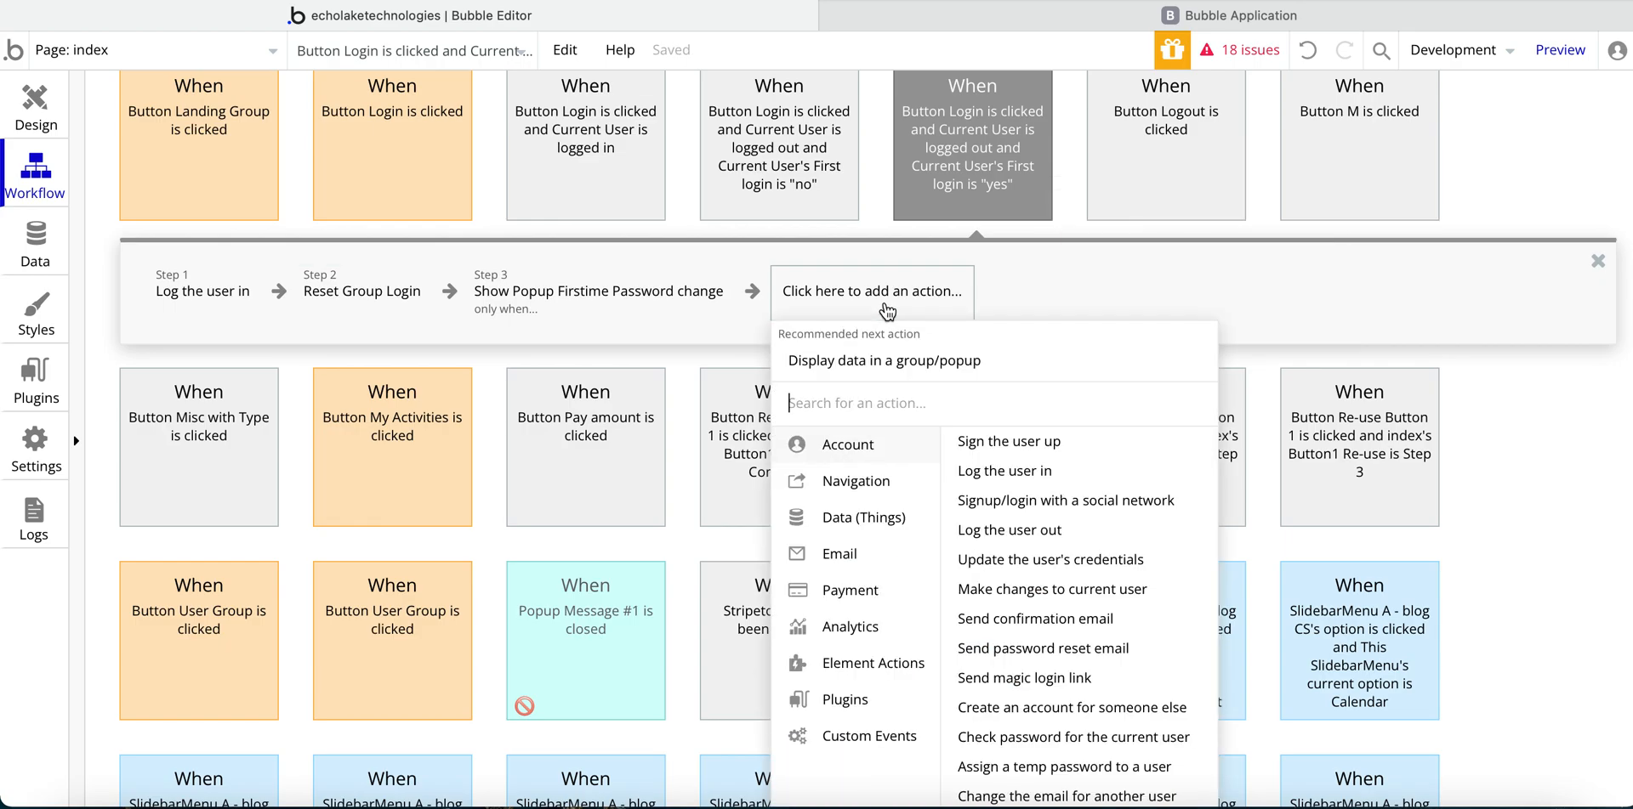
pyautogui.click(872, 663)
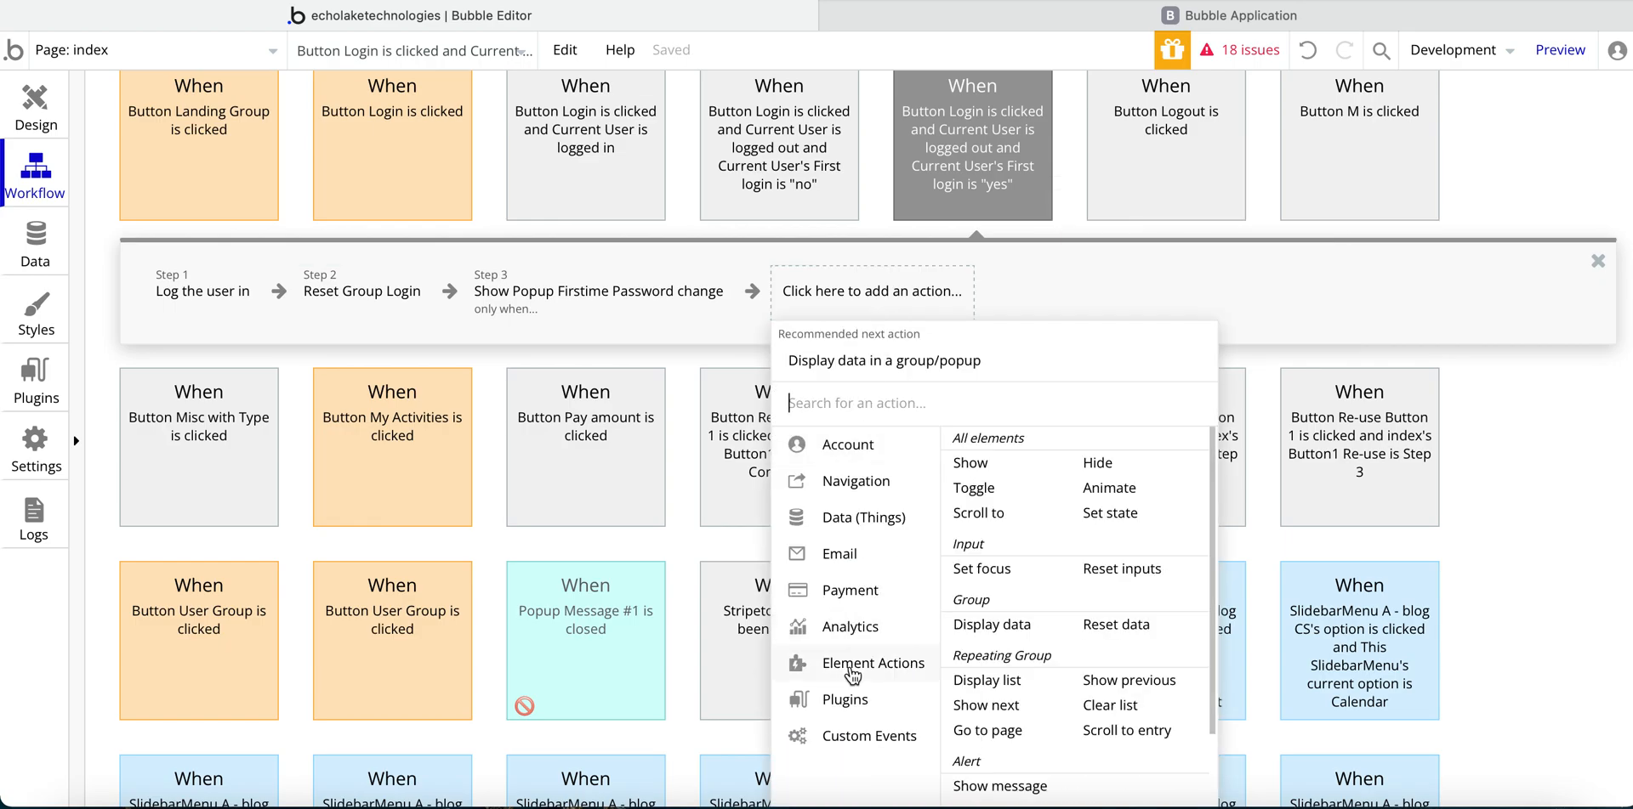
pyautogui.scroll(-3)
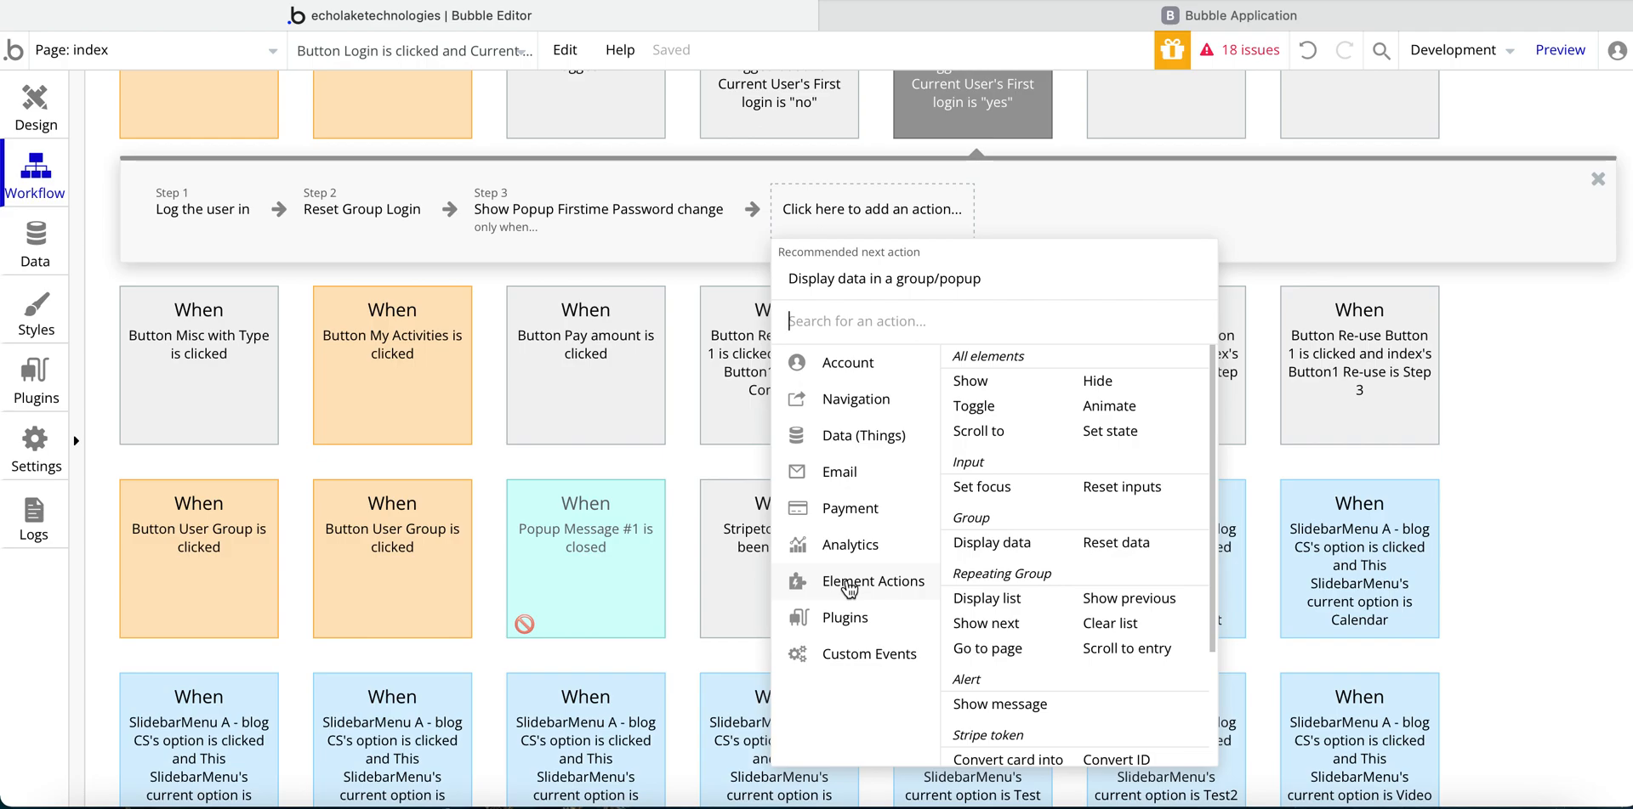
pyautogui.moveTo(1116, 542)
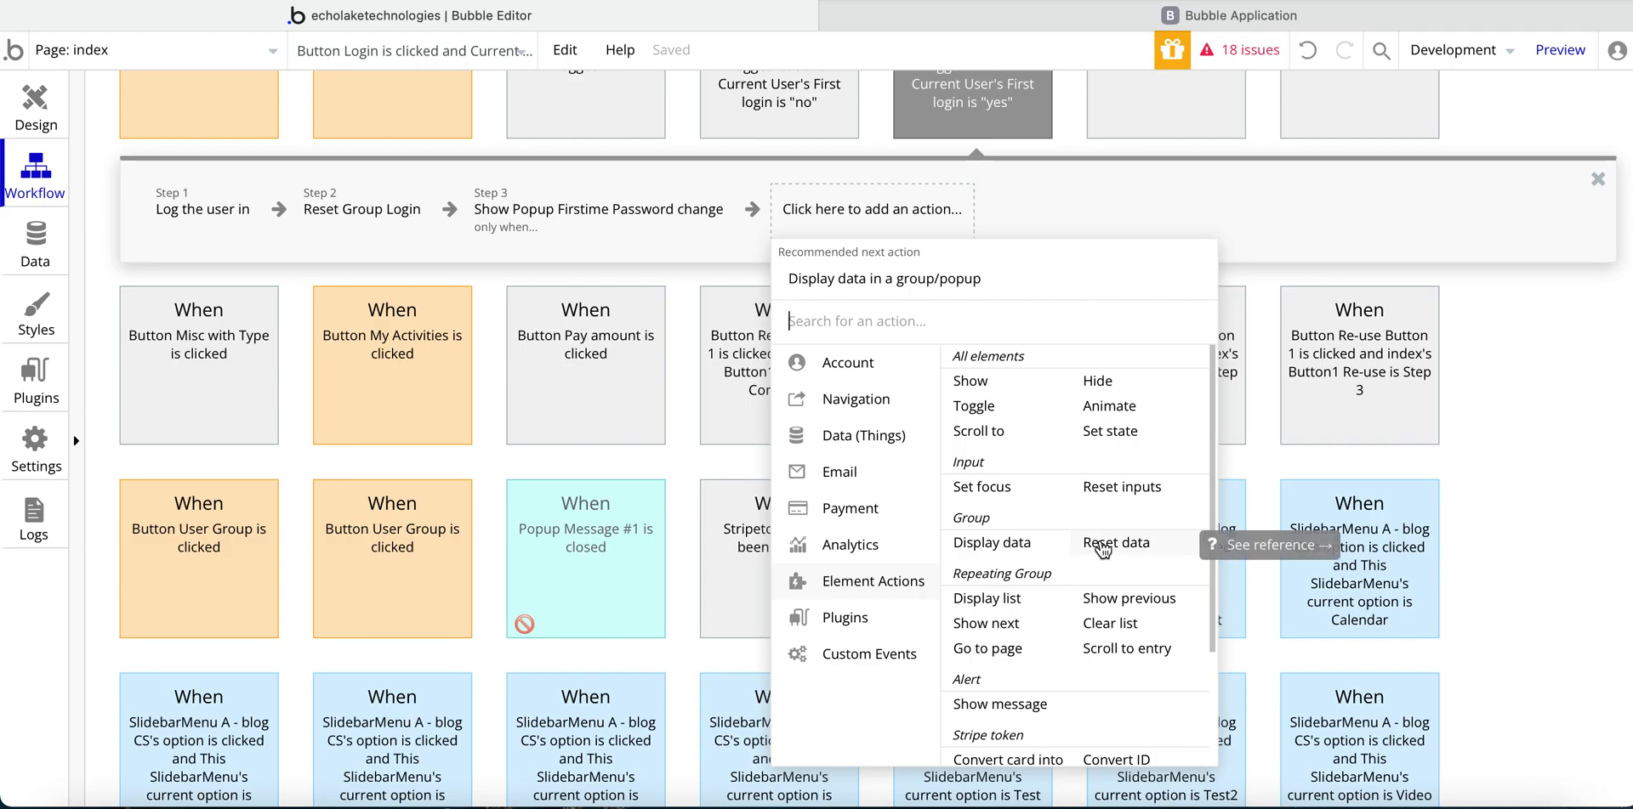
pyautogui.click(1112, 542)
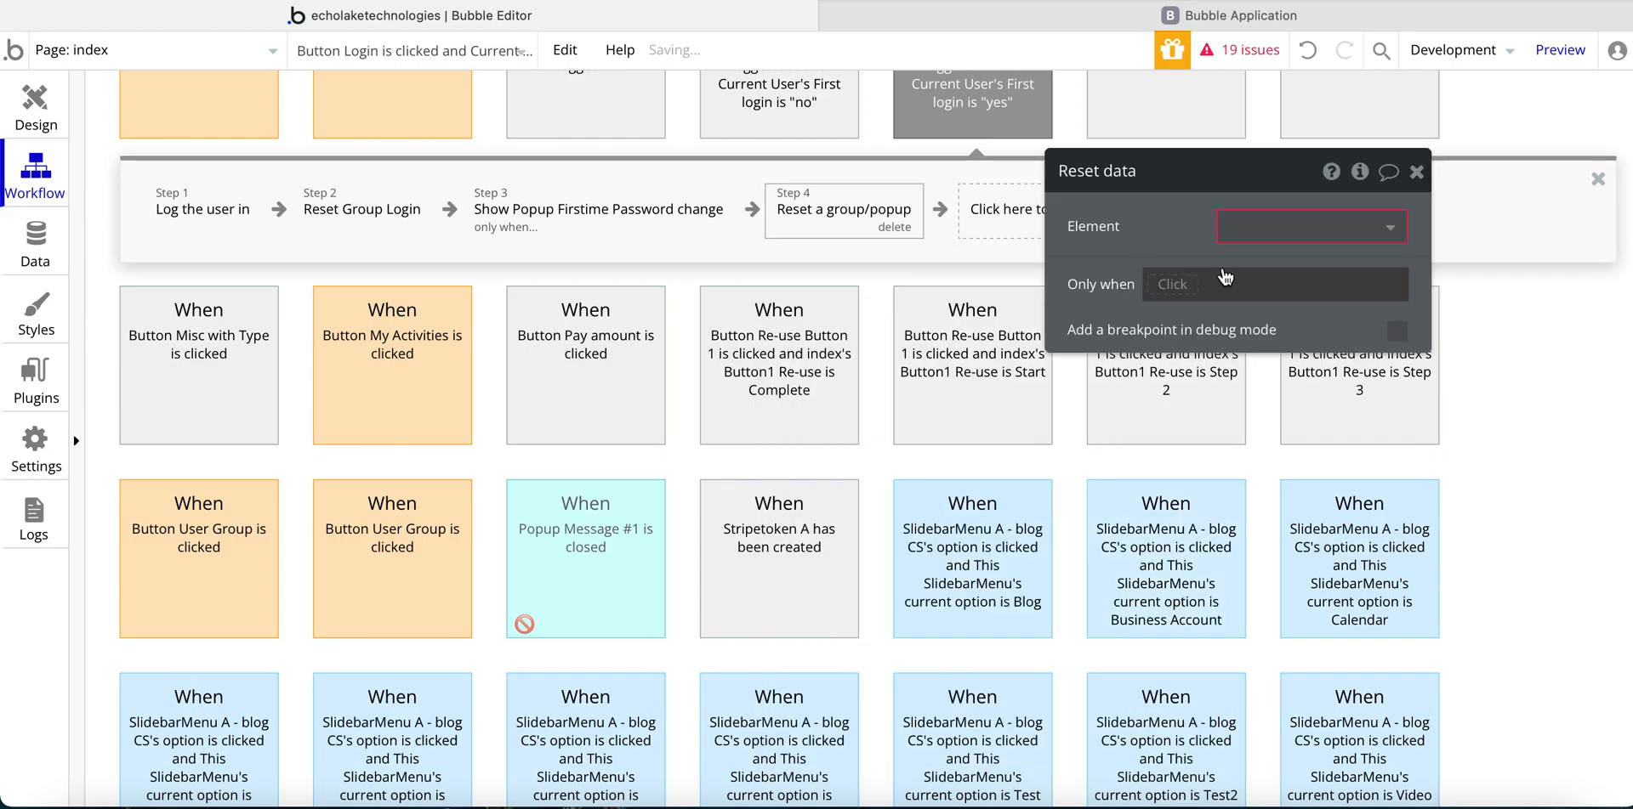
pyautogui.click(1312, 226)
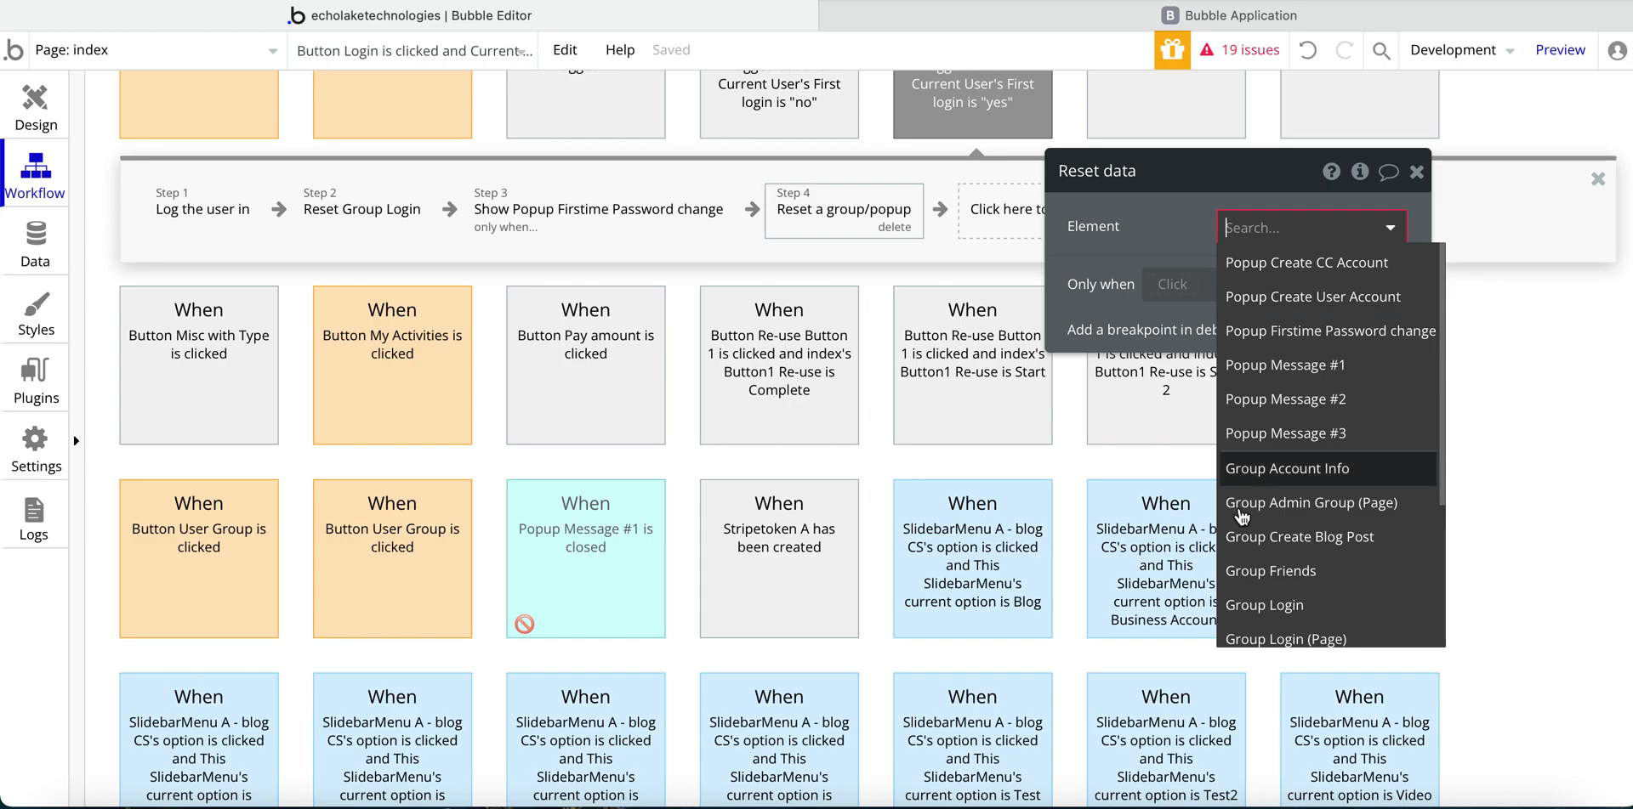
pyautogui.click(1263, 604)
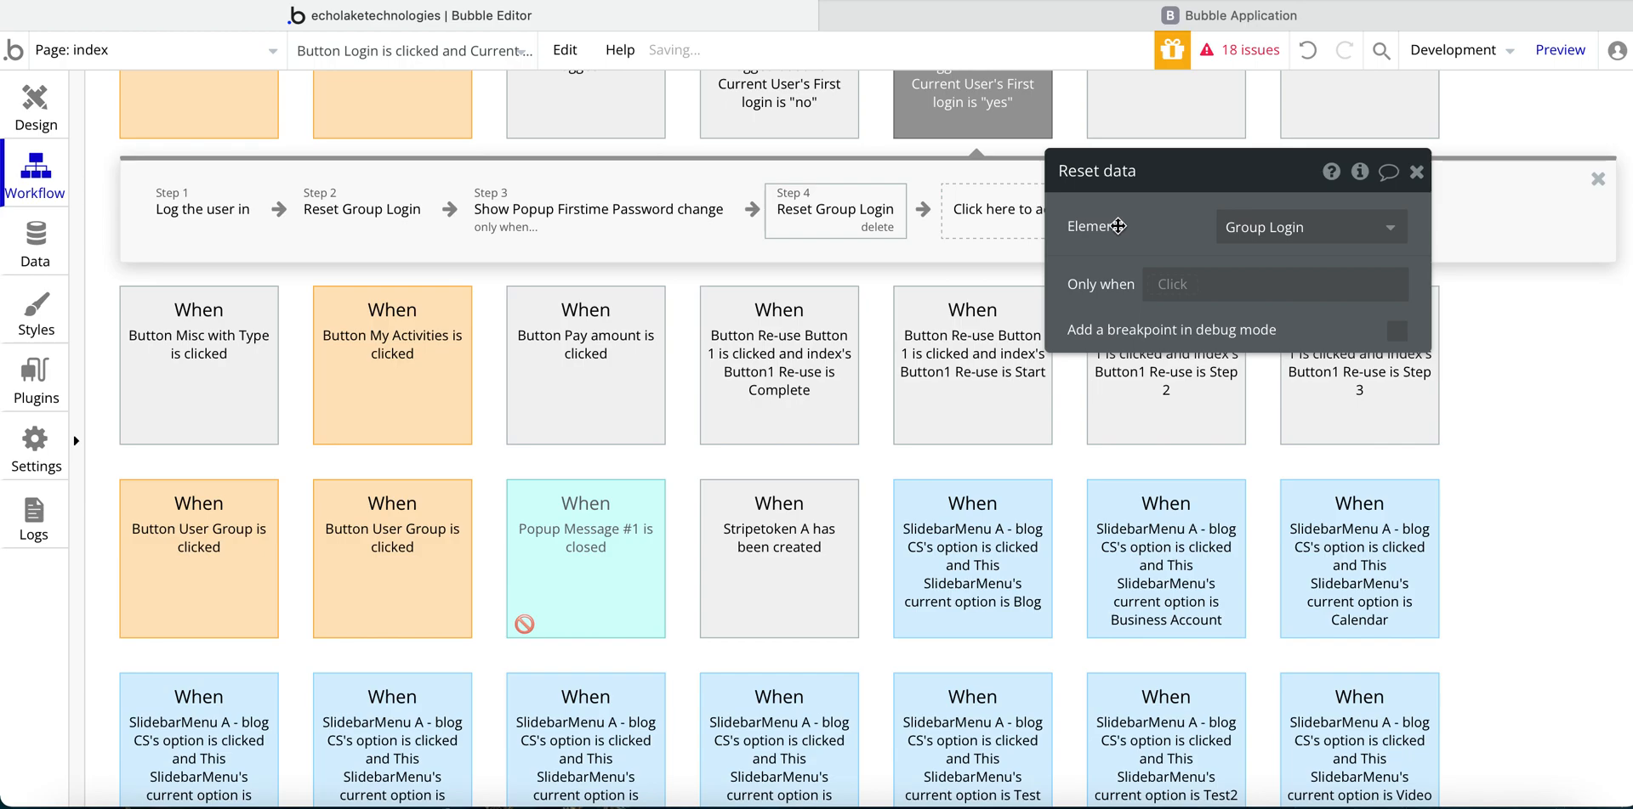
pyautogui.click(870, 209)
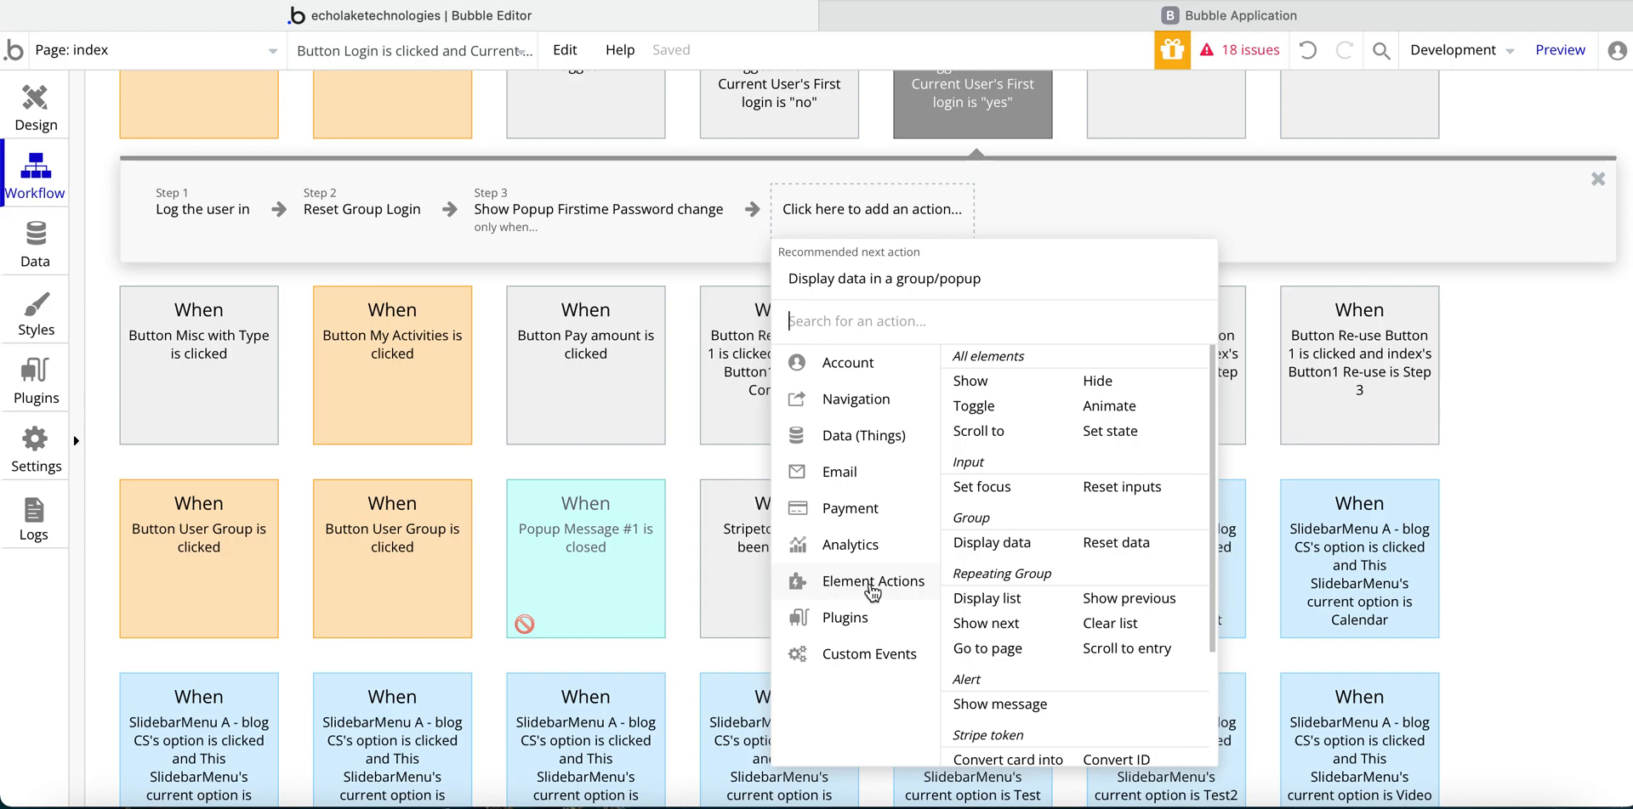
# - Add a trial Show step for Popup Firstime Password change conditioned on Current User's First login
pyautogui.scroll(-3)
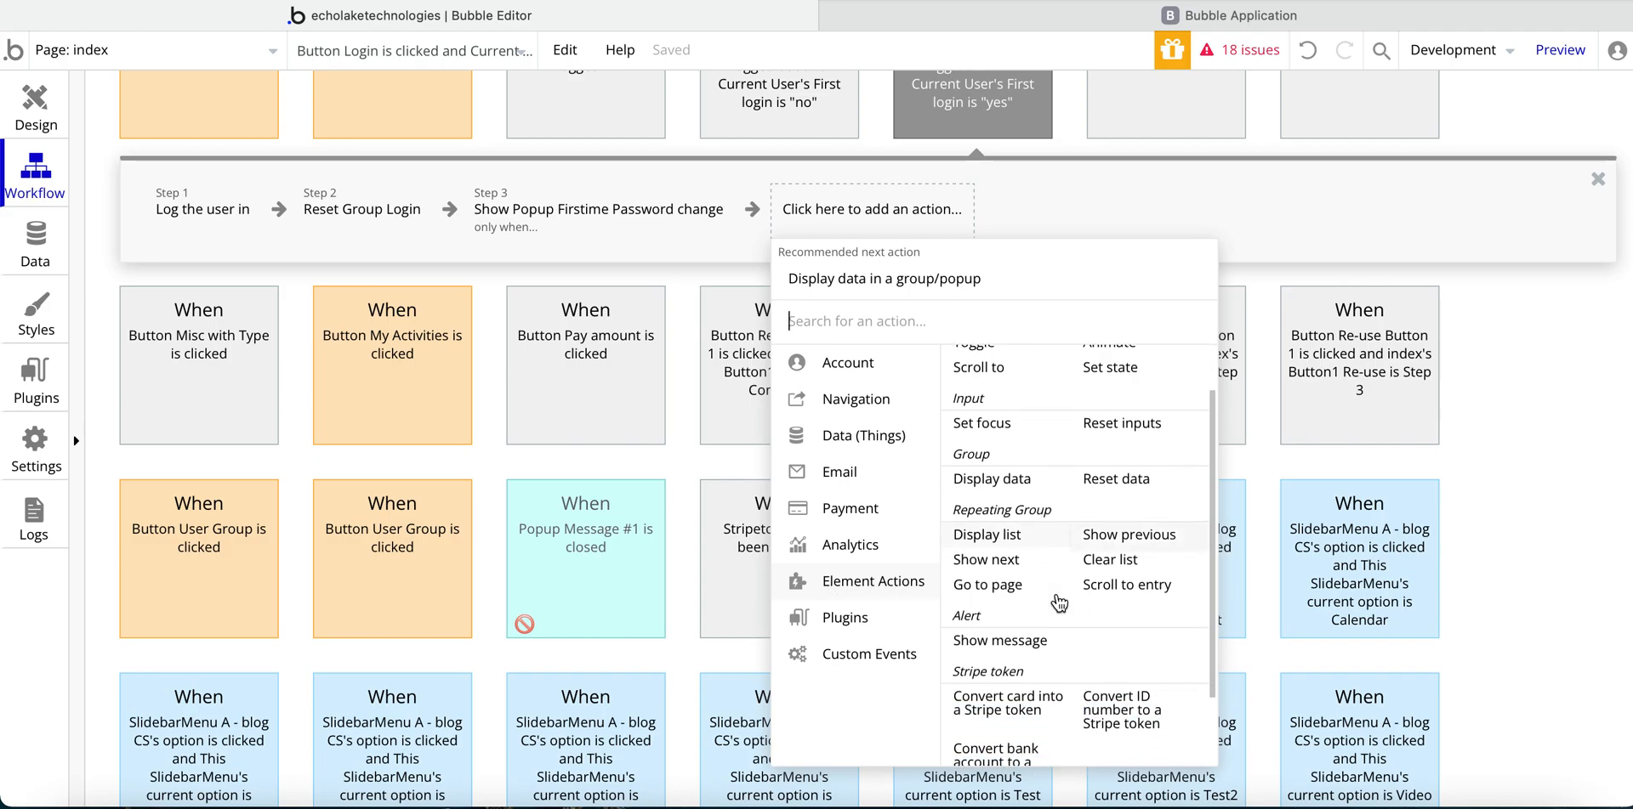
pyautogui.scroll(3)
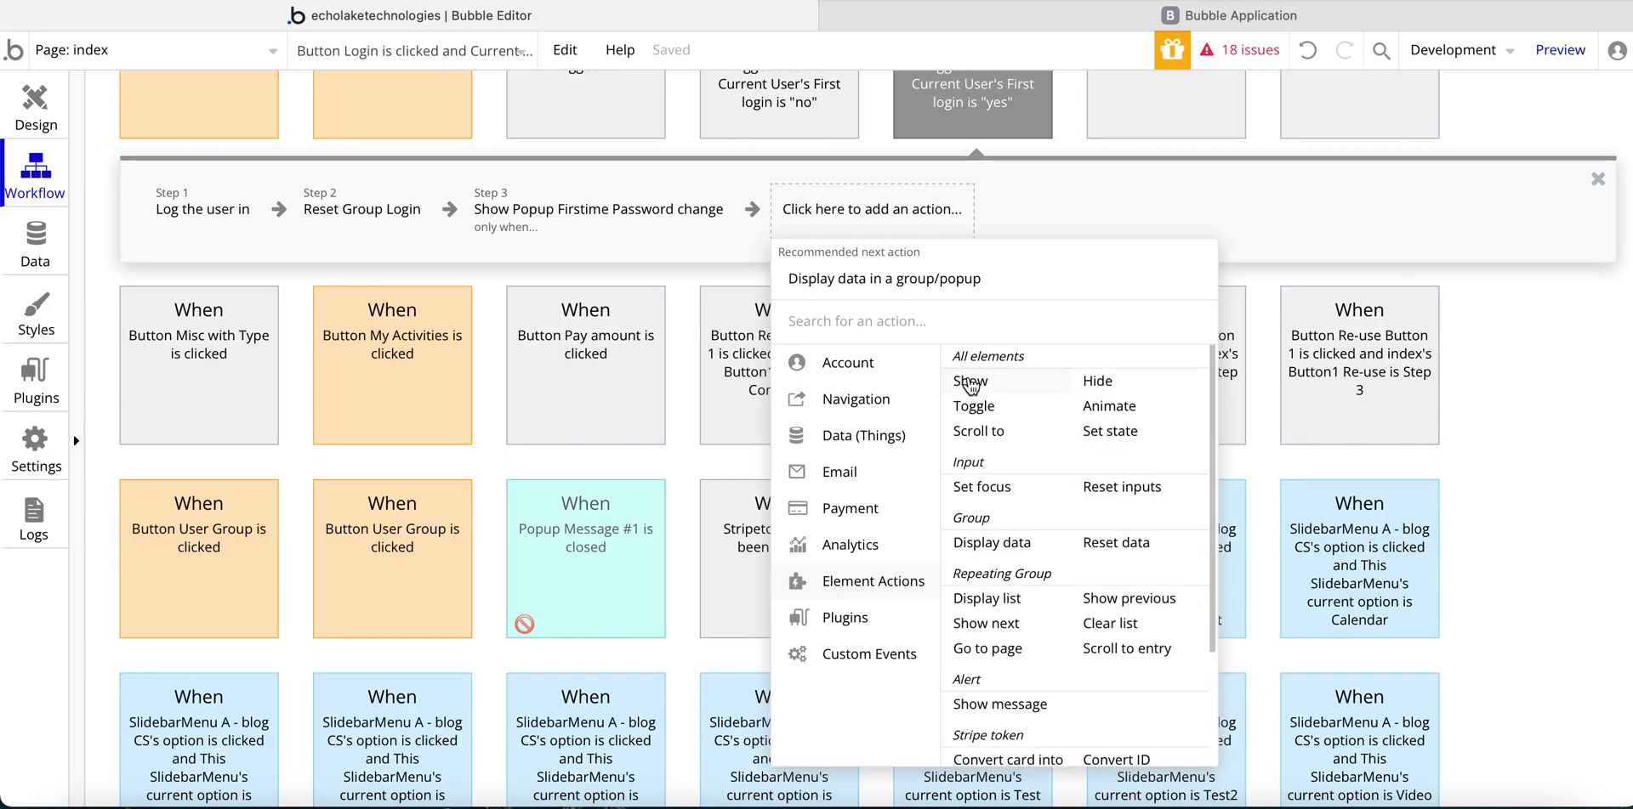
pyautogui.click(967, 381)
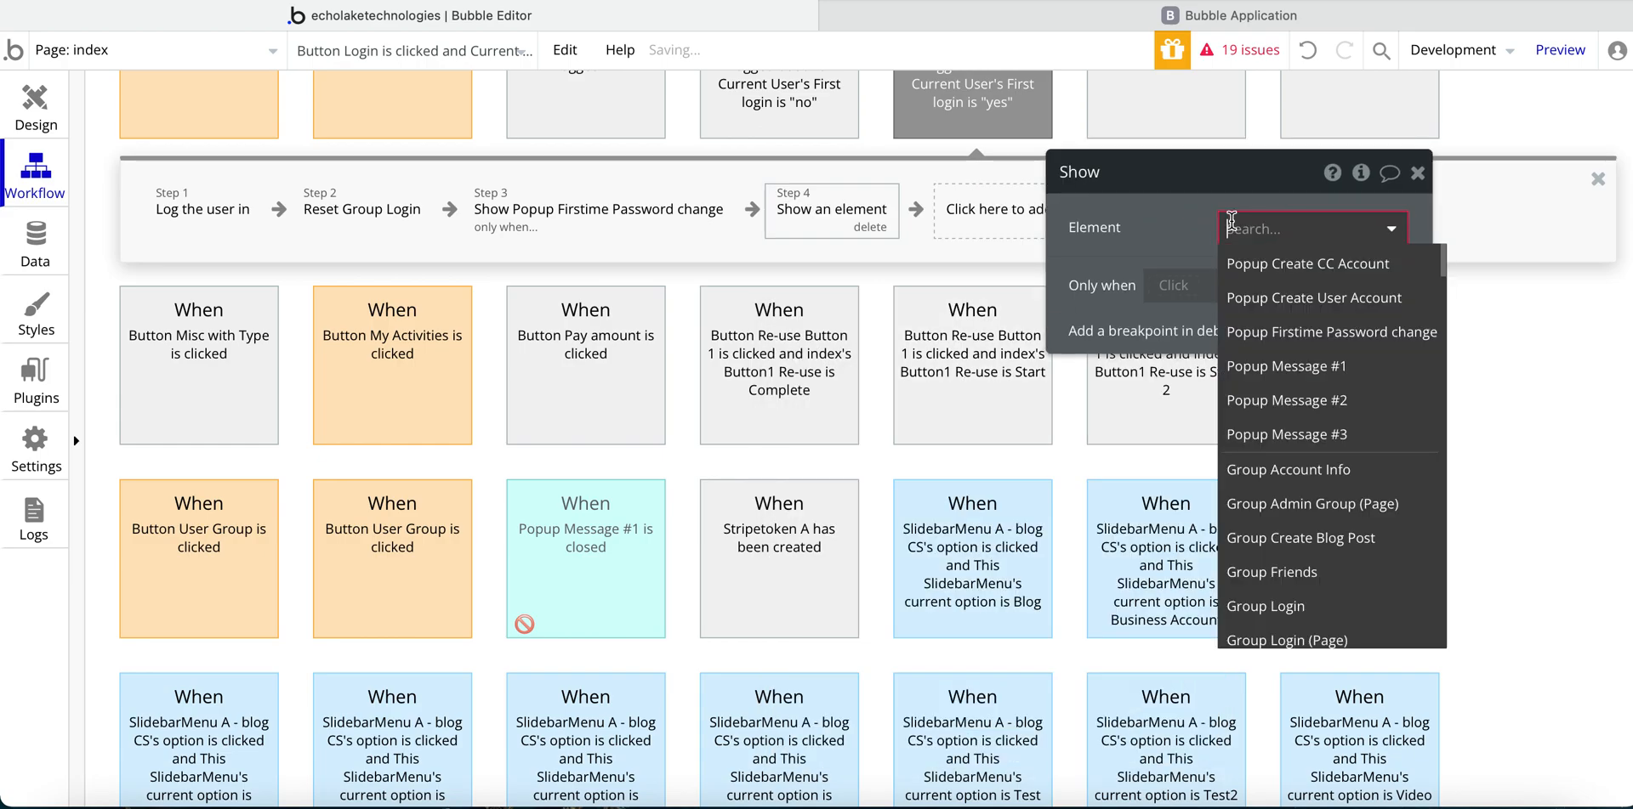
pyautogui.write('popup')
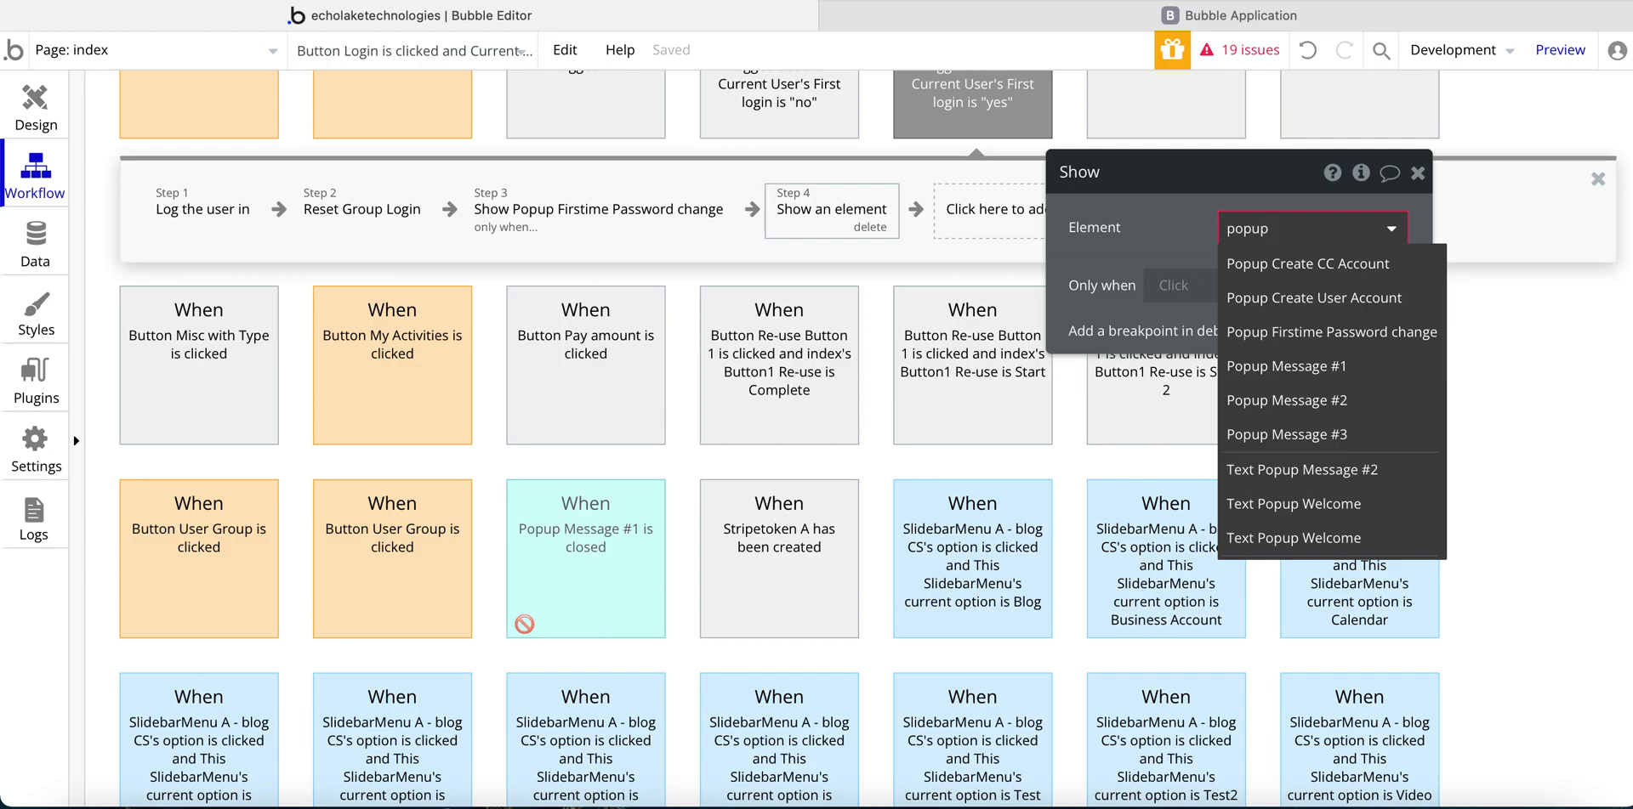
pyautogui.click(1330, 331)
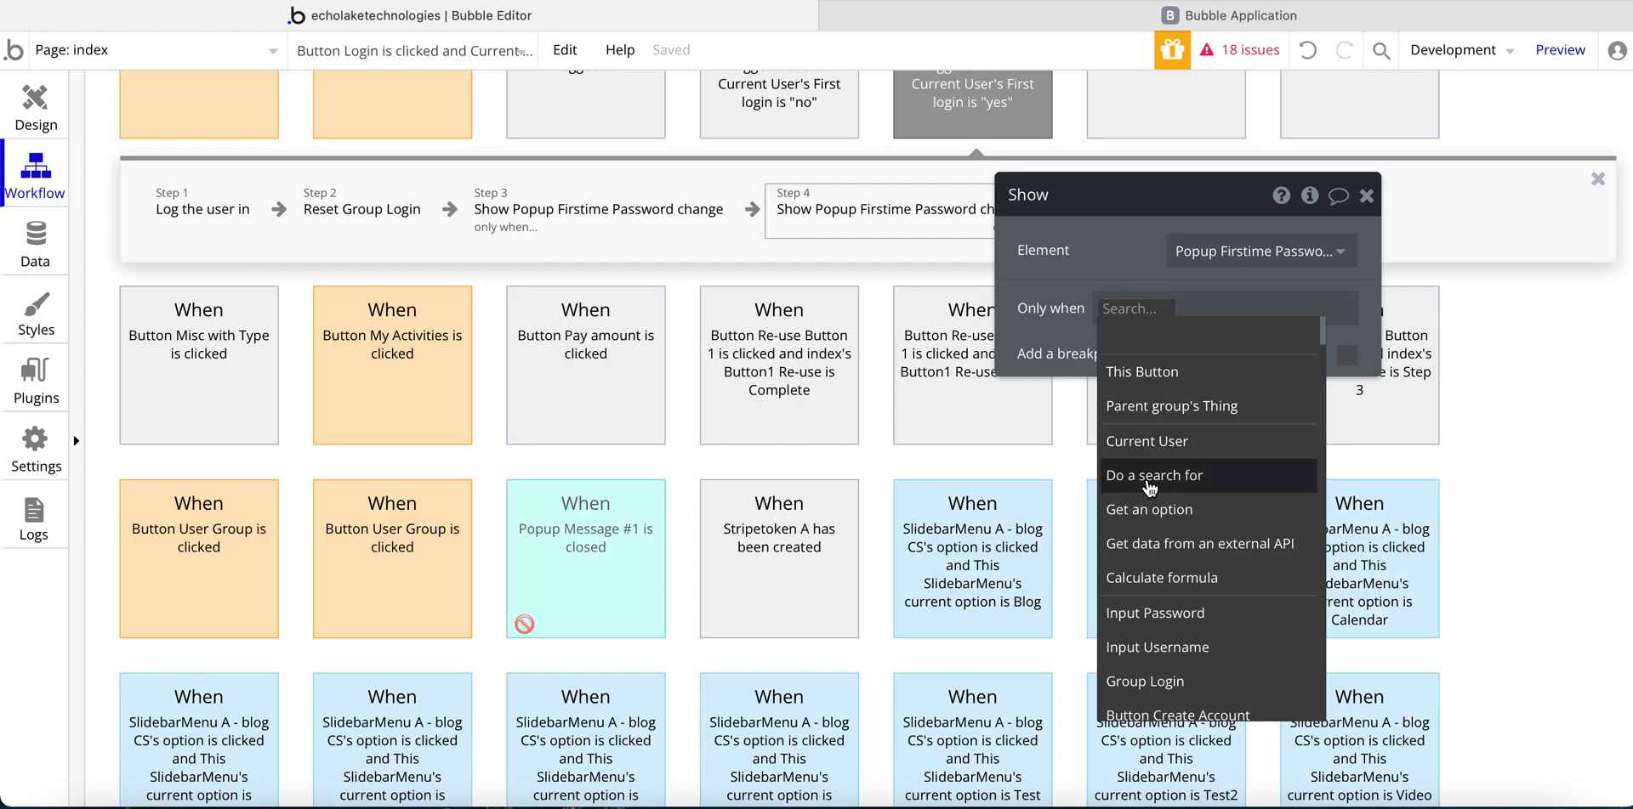
pyautogui.click(1145, 441)
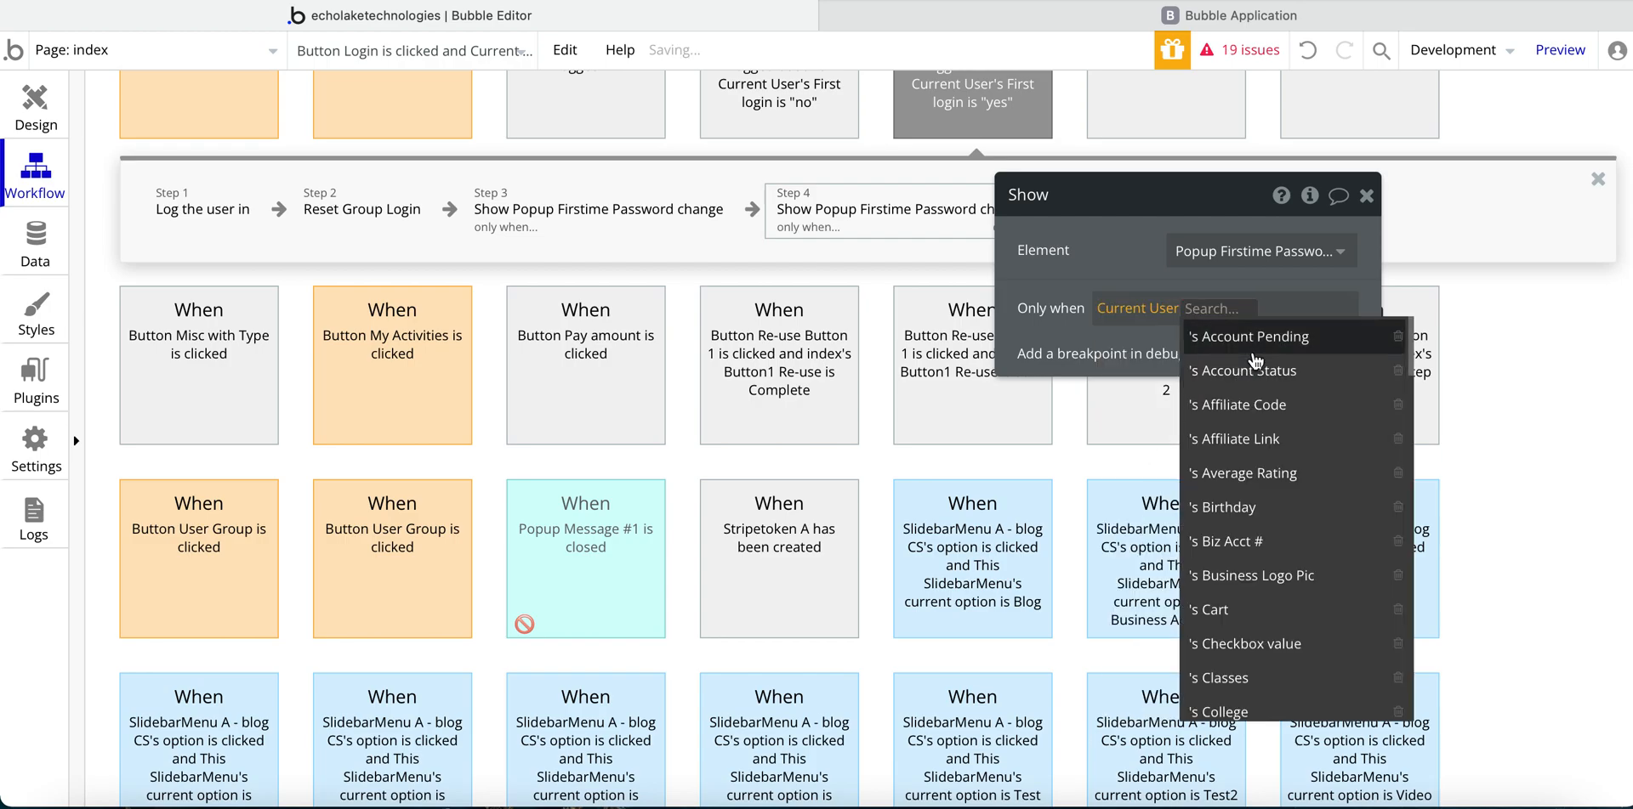
pyautogui.scroll(-3)
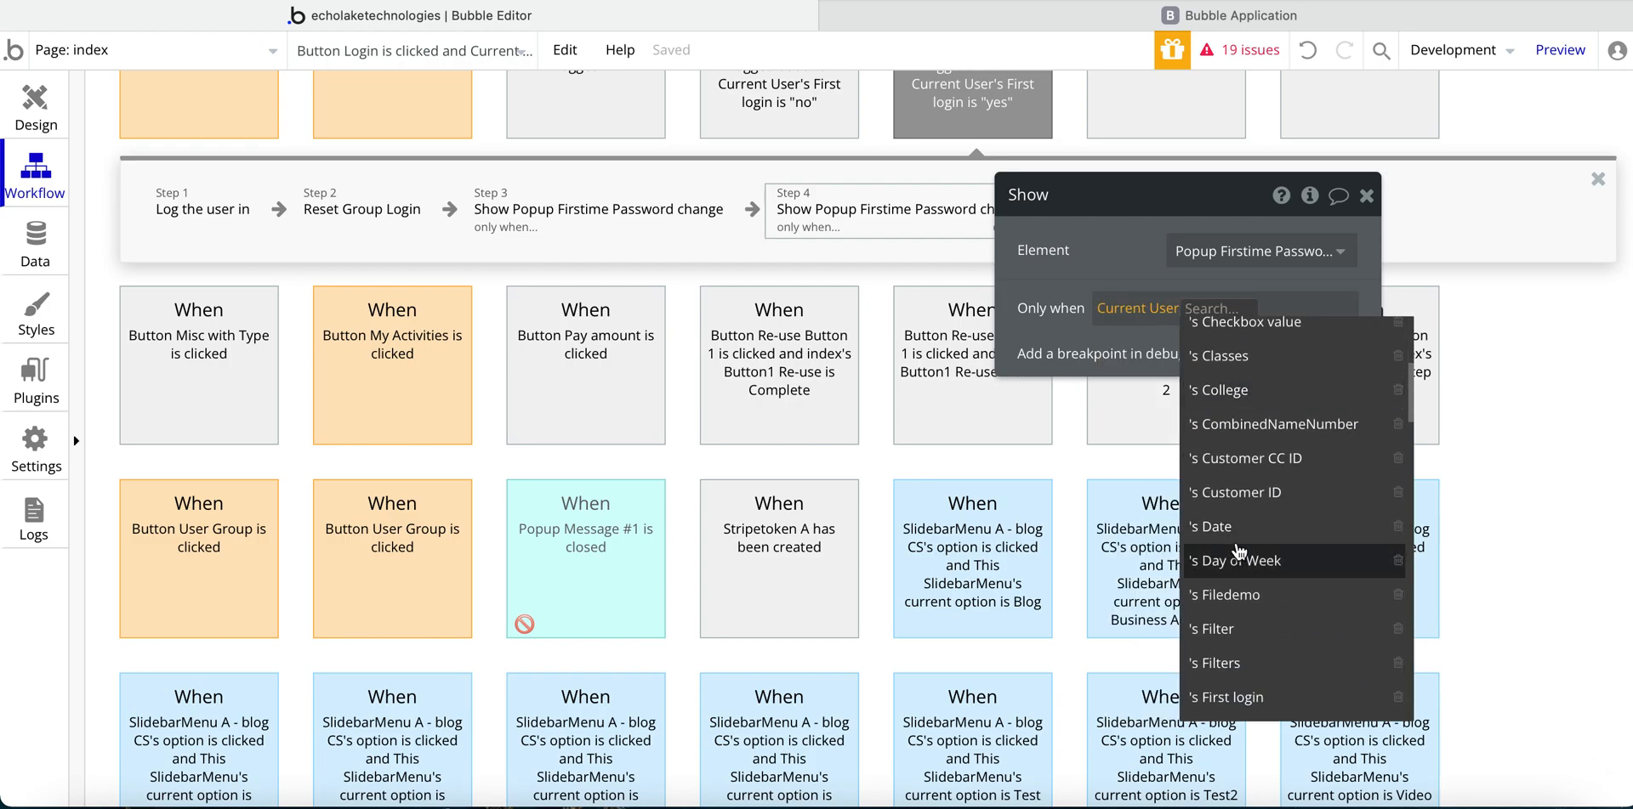
pyautogui.scroll(-3)
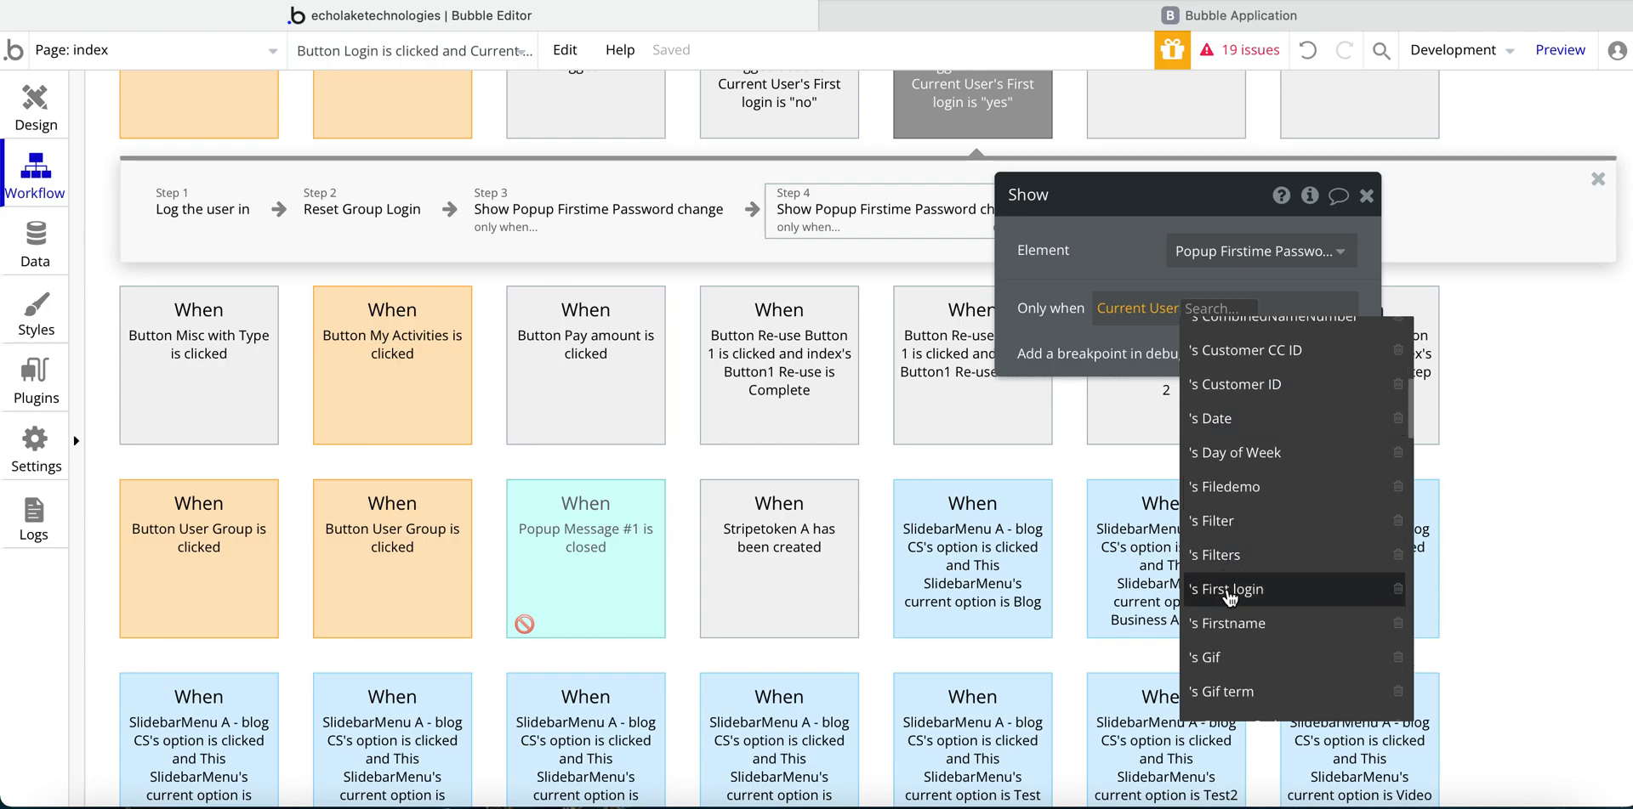
pyautogui.click(1227, 590)
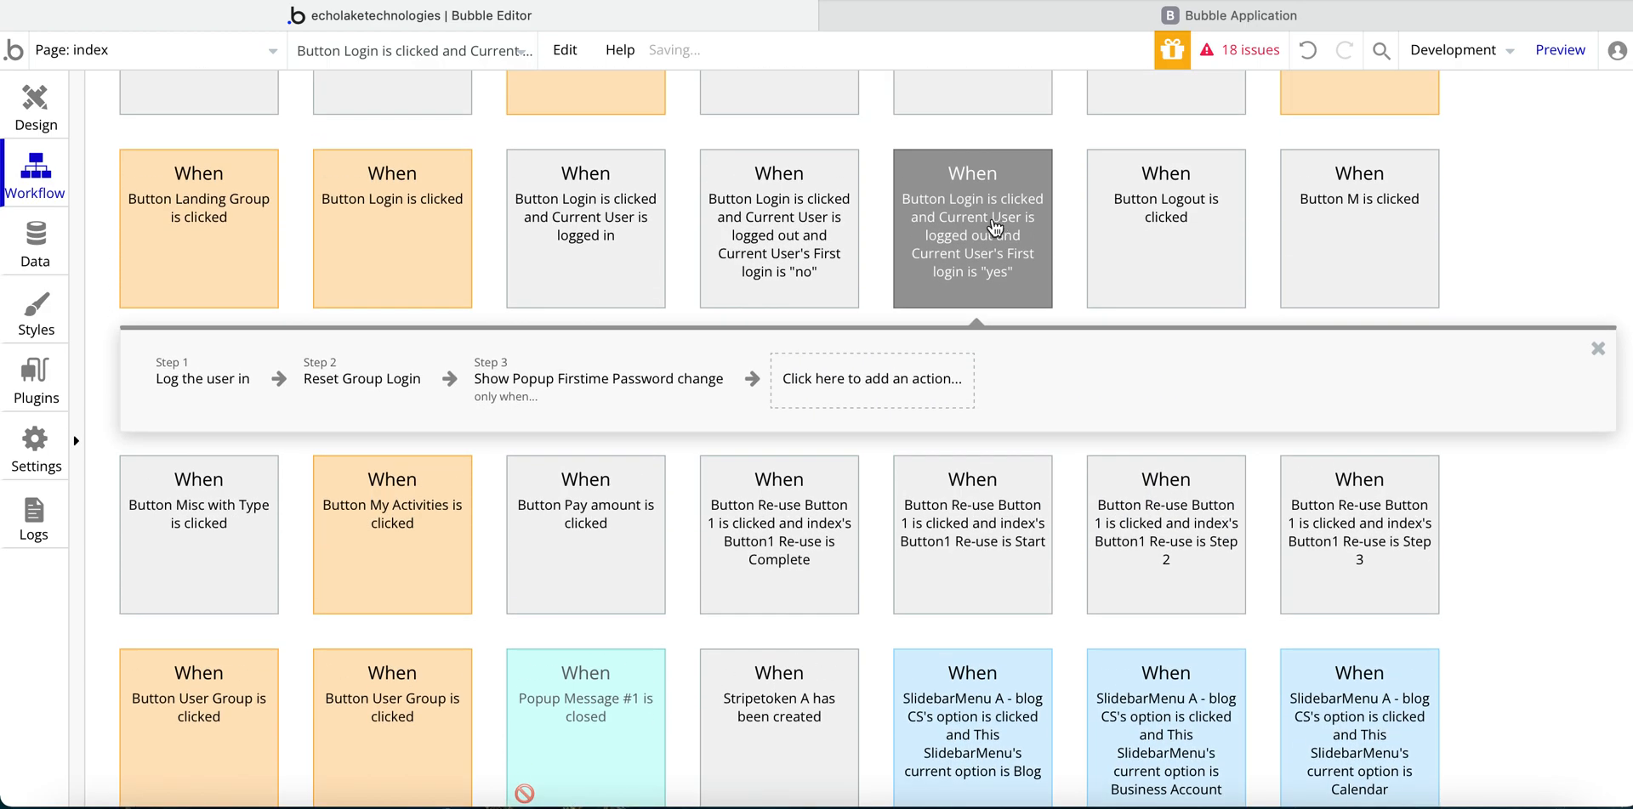
pyautogui.moveTo(796, 381)
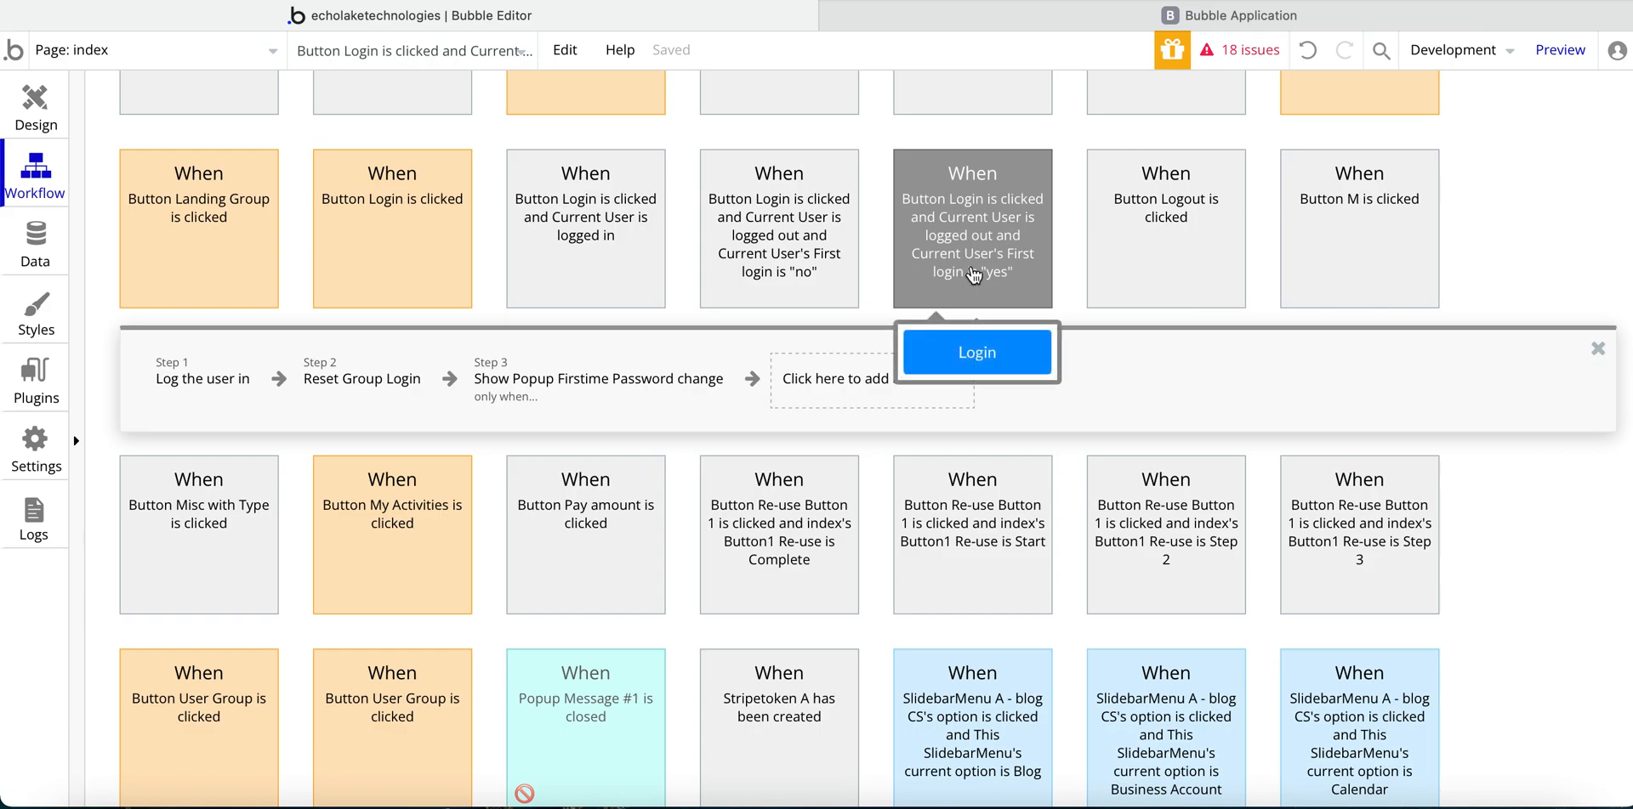
# - Check the First login 'no' workflow, then view Popup Firstime Password change in the page design
pyautogui.click(777, 227)
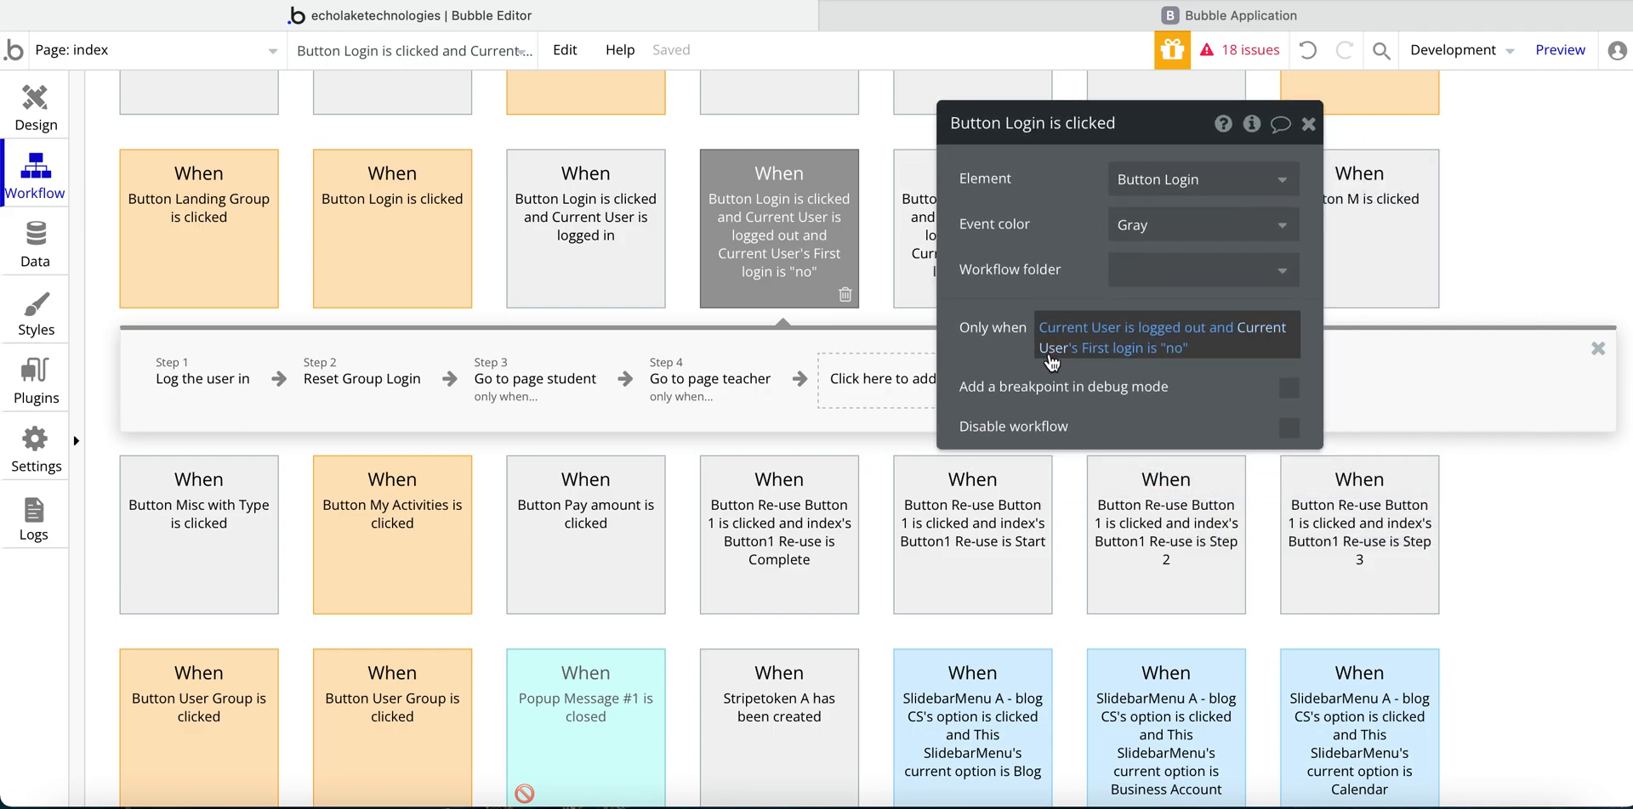
pyautogui.moveTo(1100, 359)
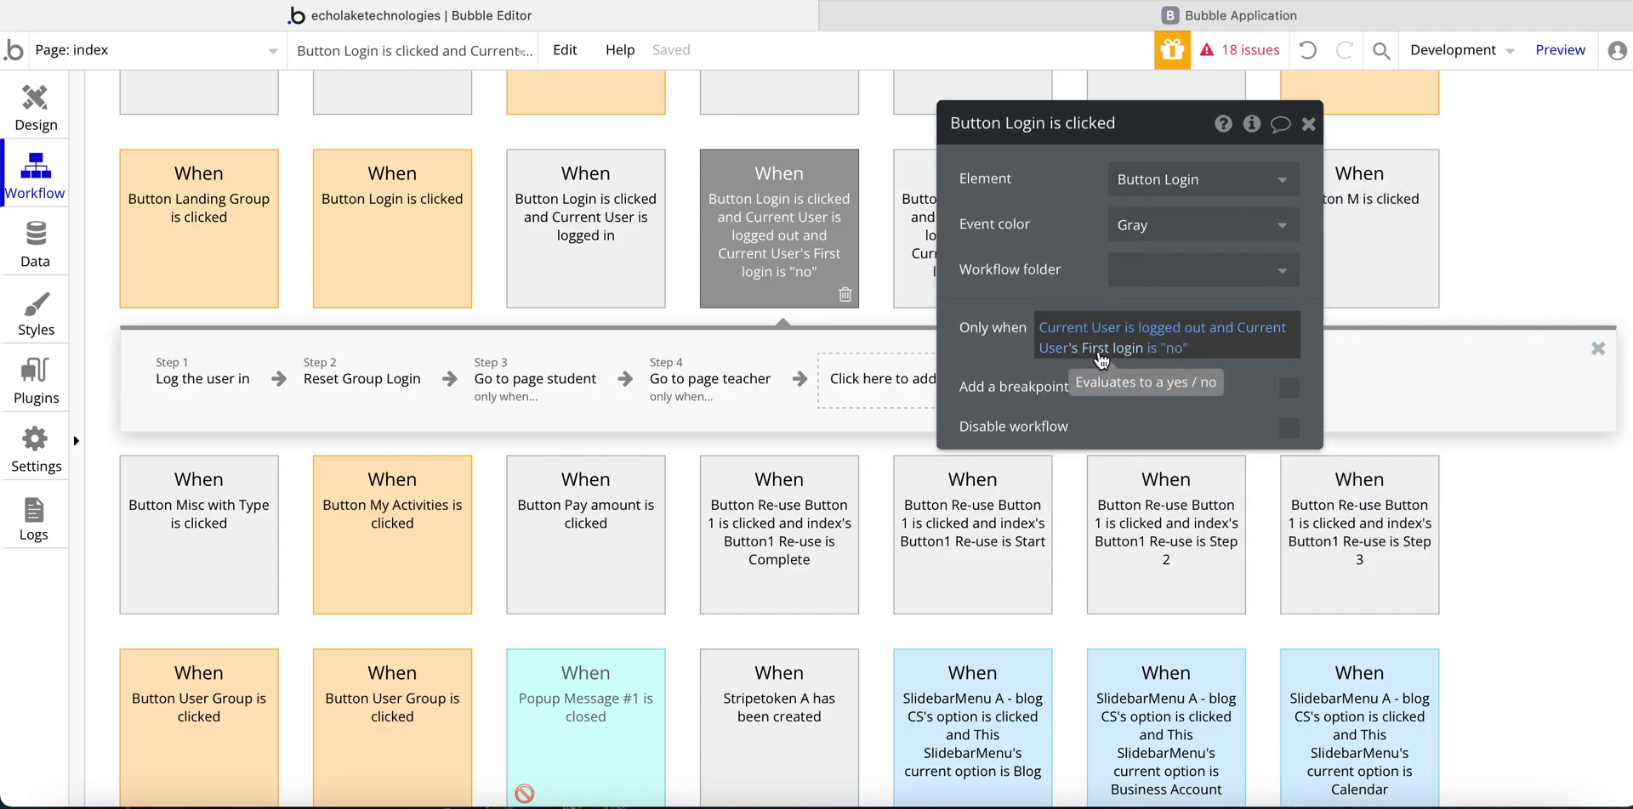
pyautogui.moveTo(1175, 358)
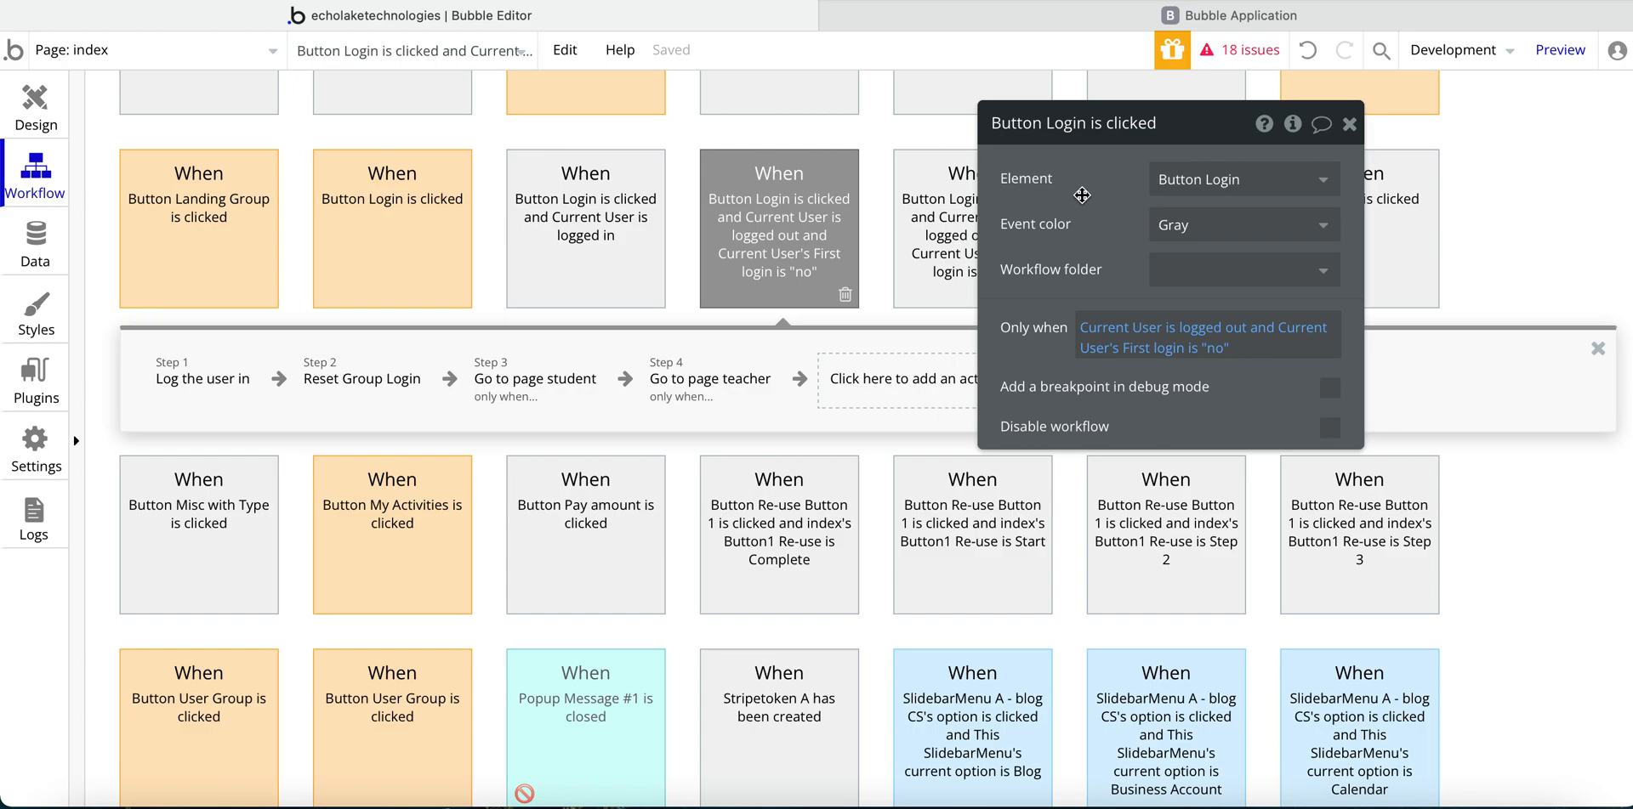
pyautogui.click(34, 104)
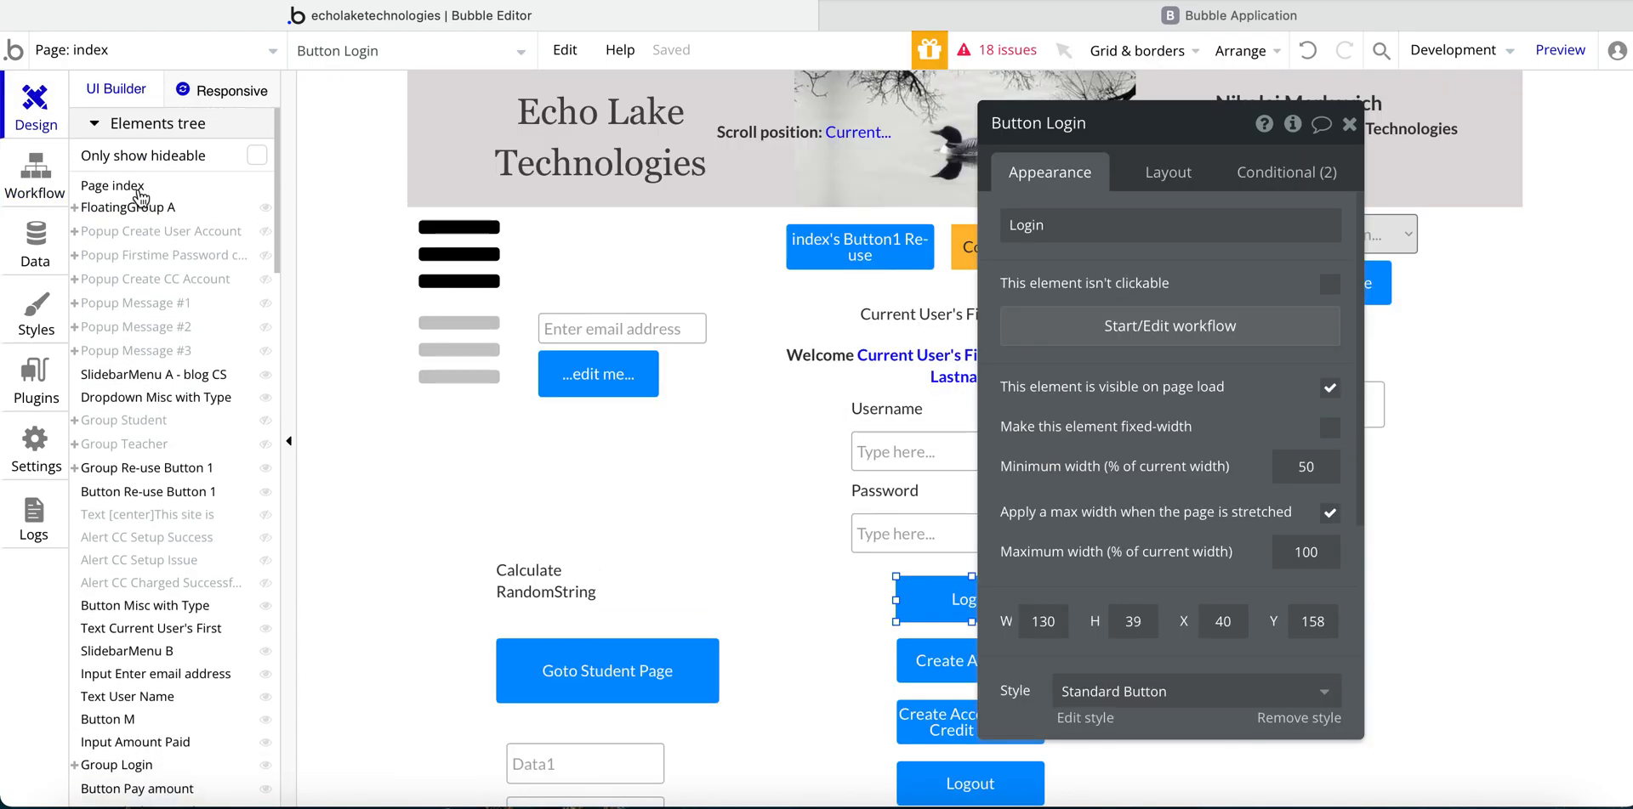
pyautogui.click(163, 255)
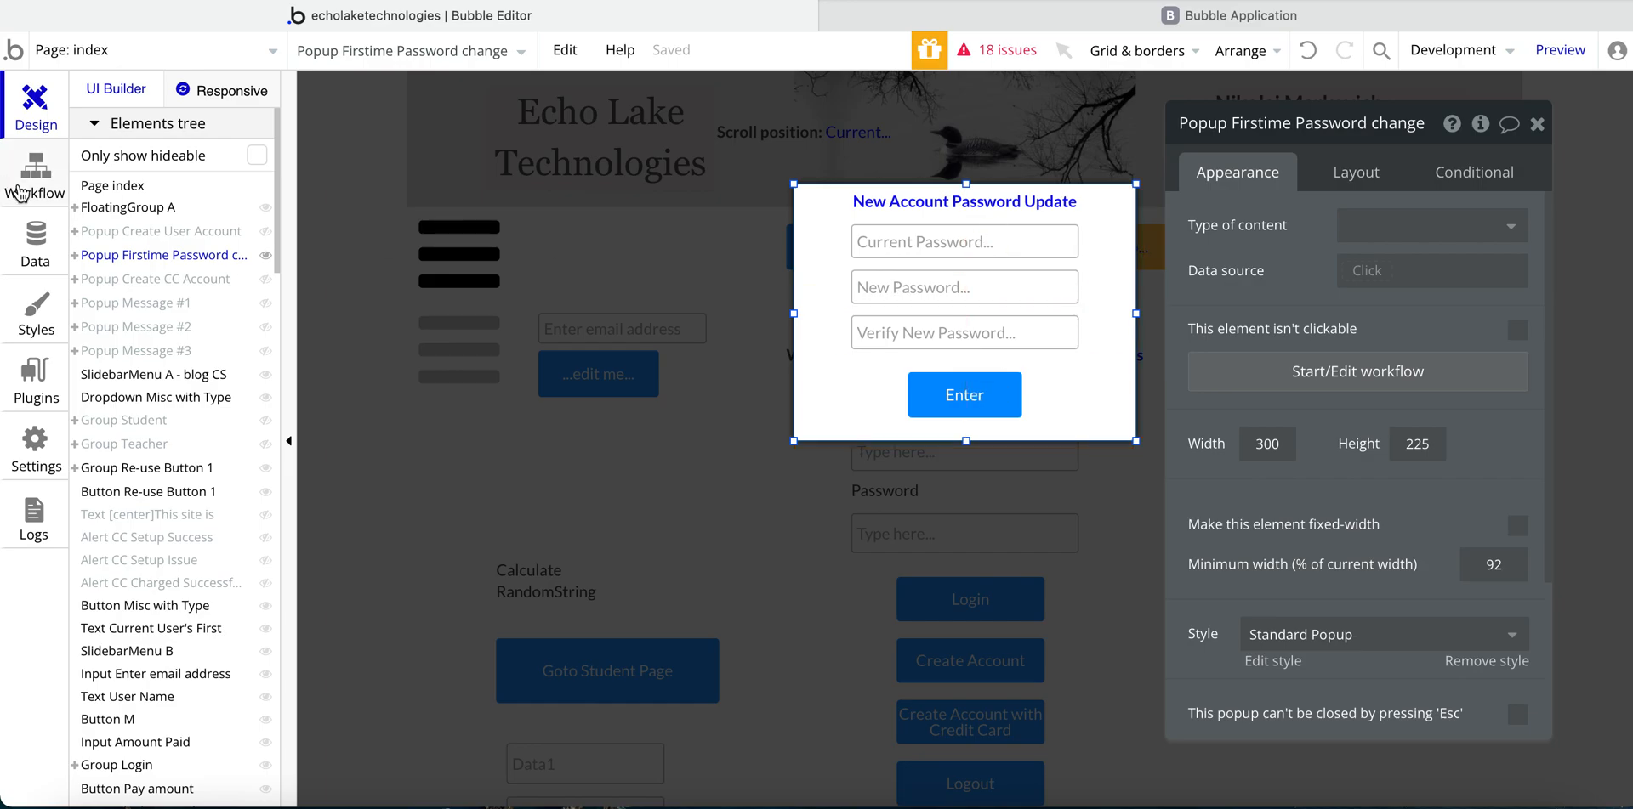
pyautogui.click(34, 166)
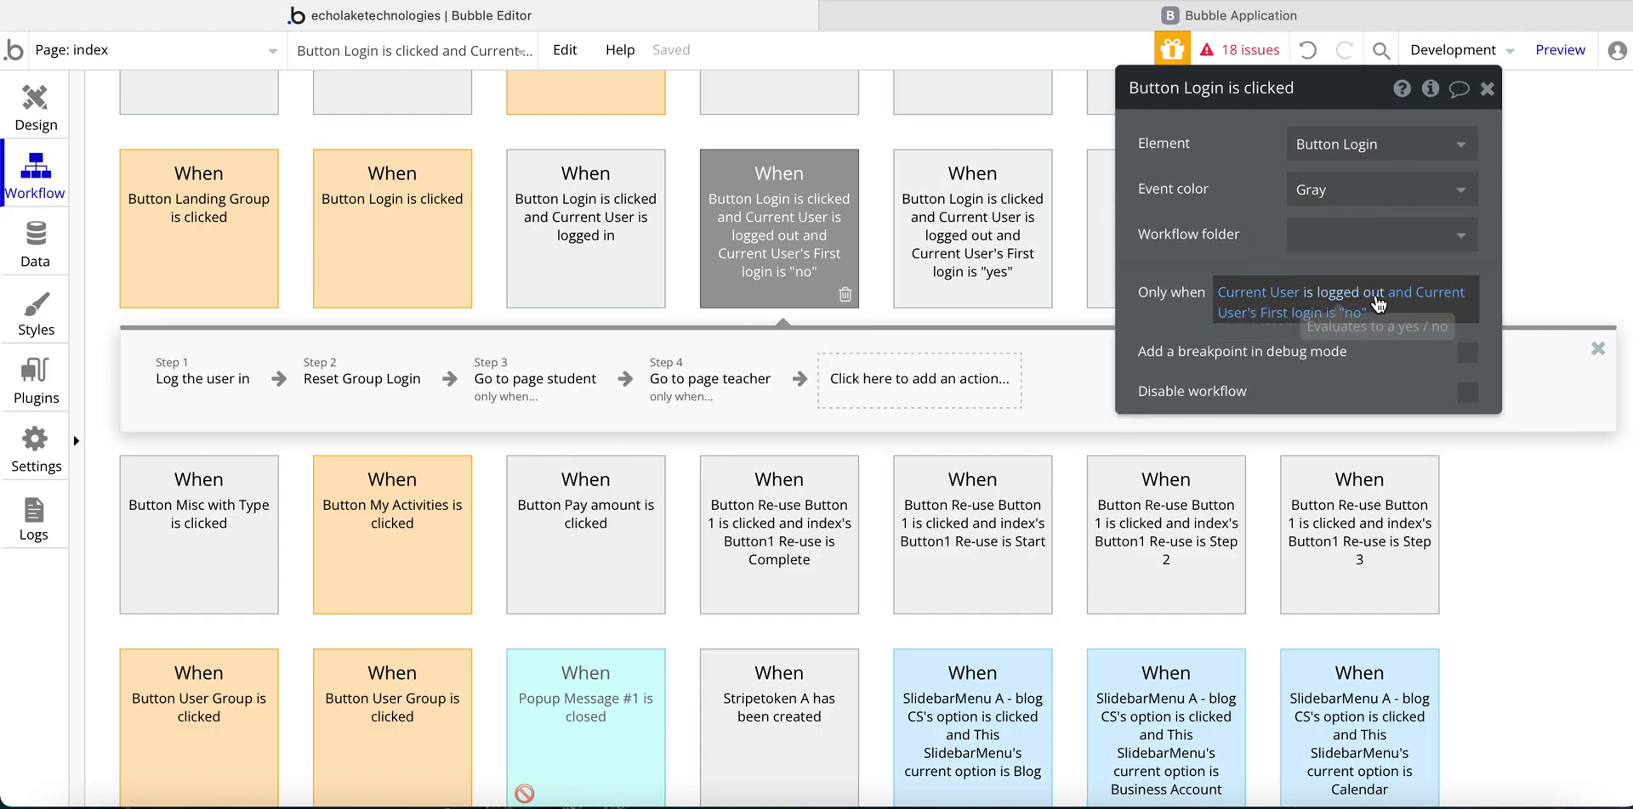
pyautogui.moveTo(1296, 326)
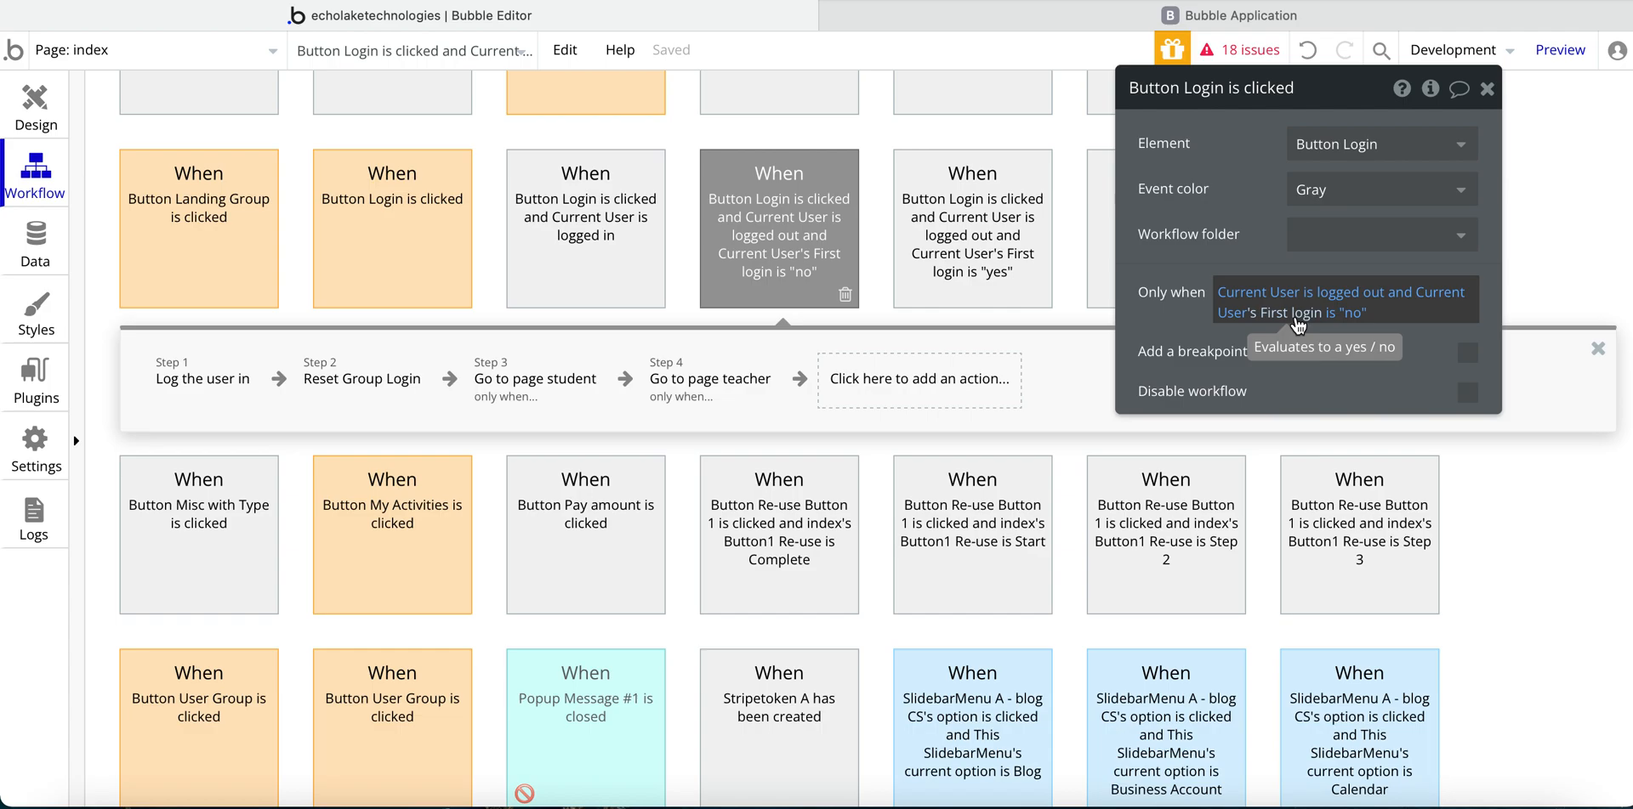
# - Compare the 'yes' and 'no' Login workflows and inspect the 'no' steps: log in, reset Group Login, go to page student
pyautogui.click(971, 229)
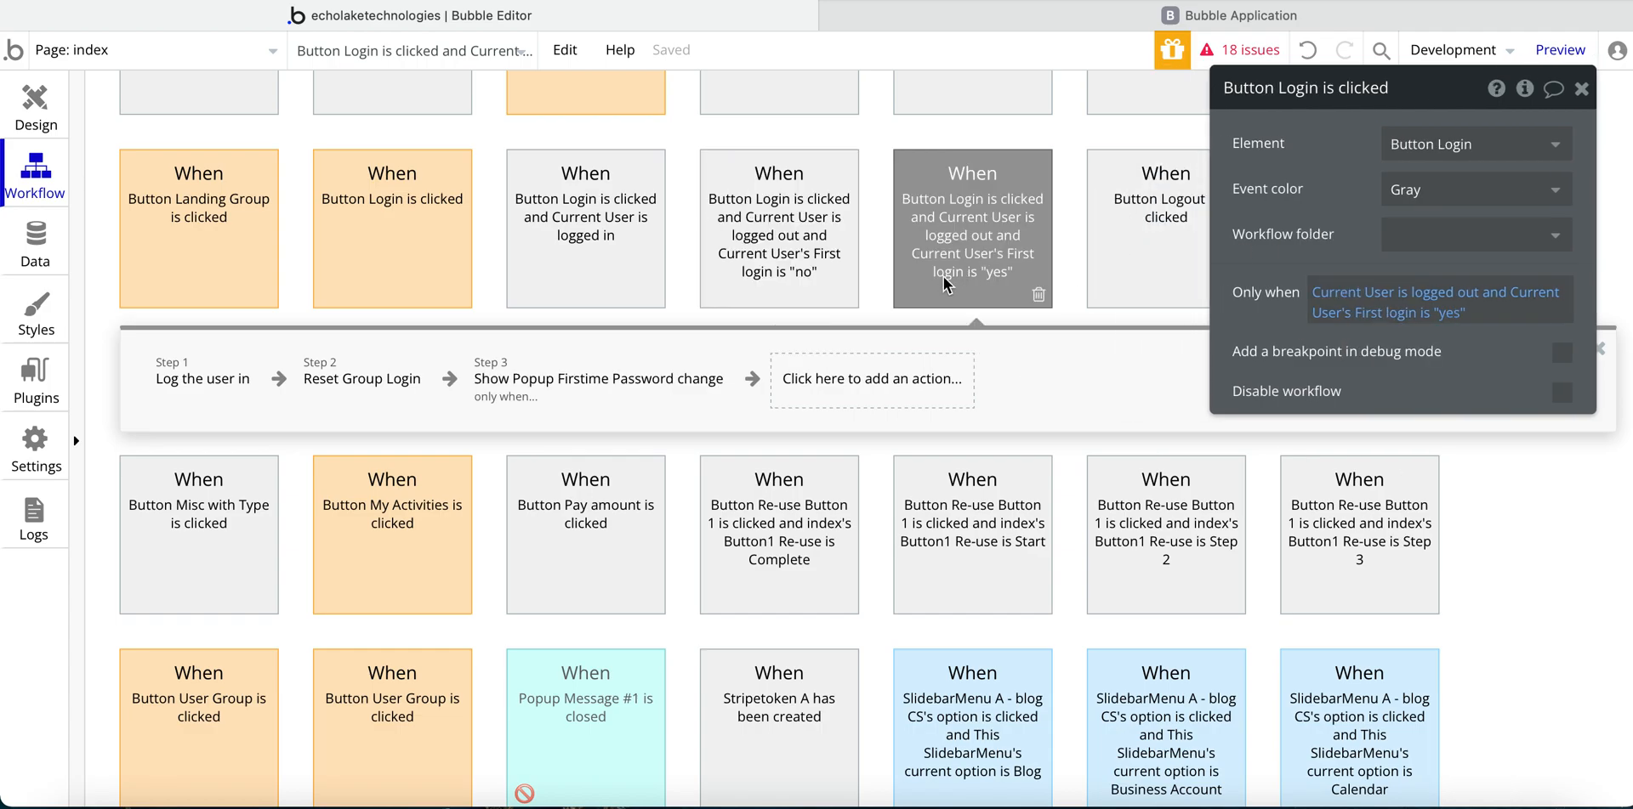
pyautogui.moveTo(913, 258)
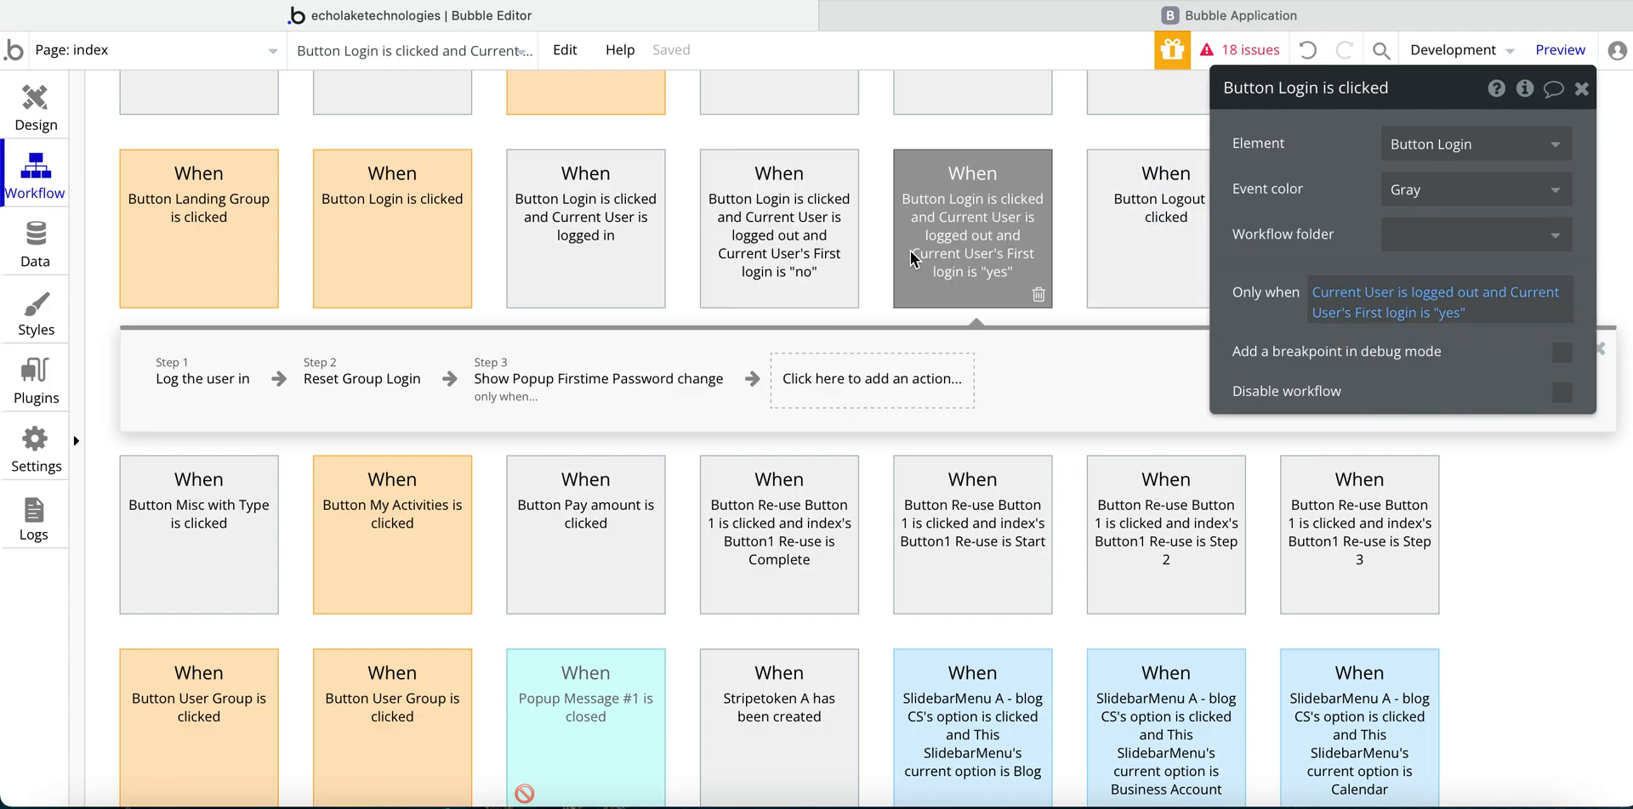
pyautogui.click(779, 228)
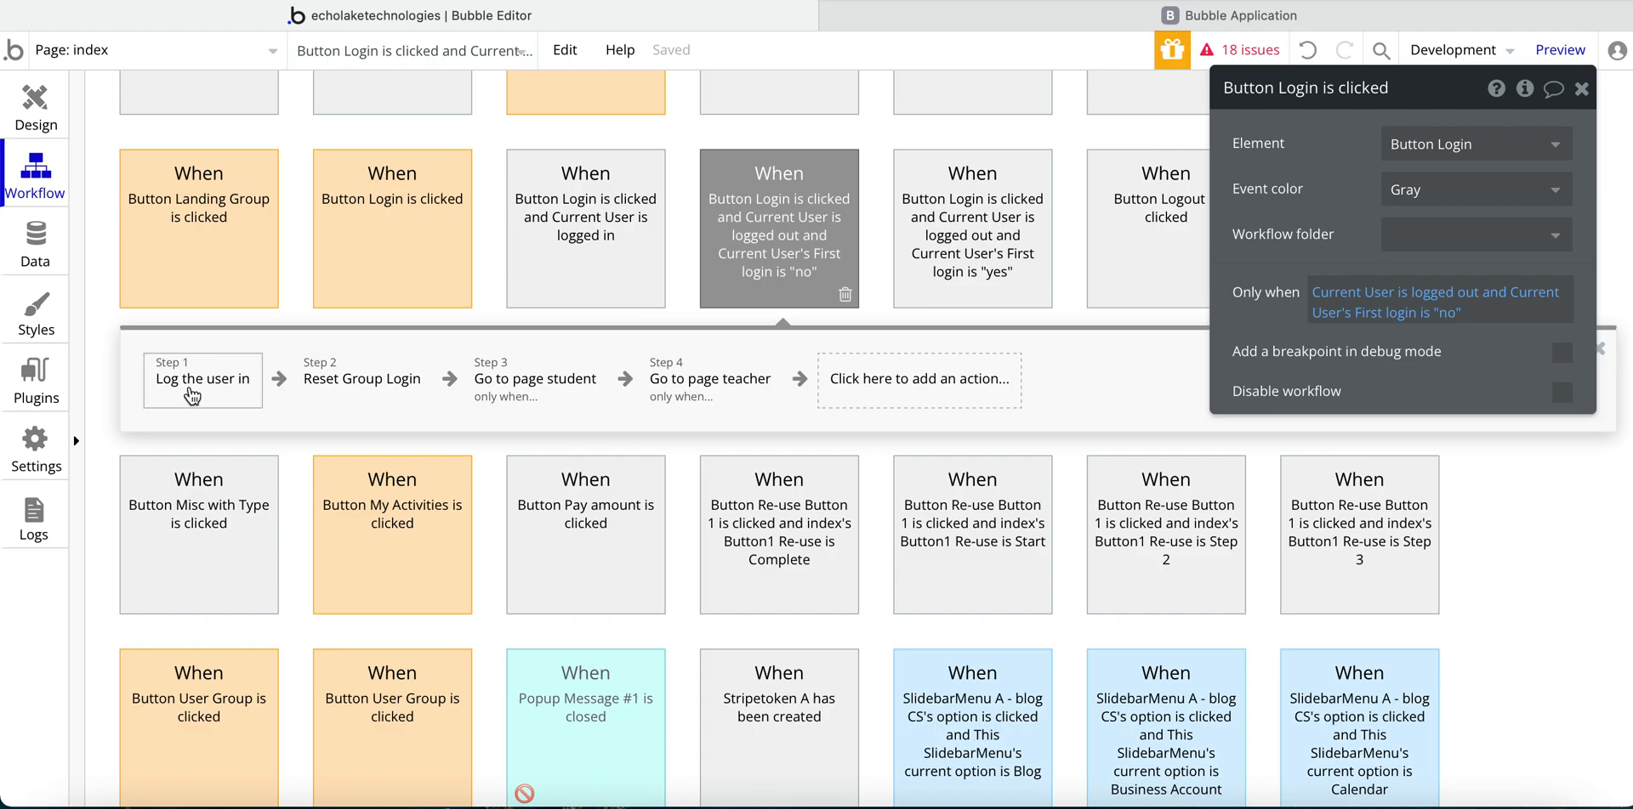
pyautogui.click(203, 378)
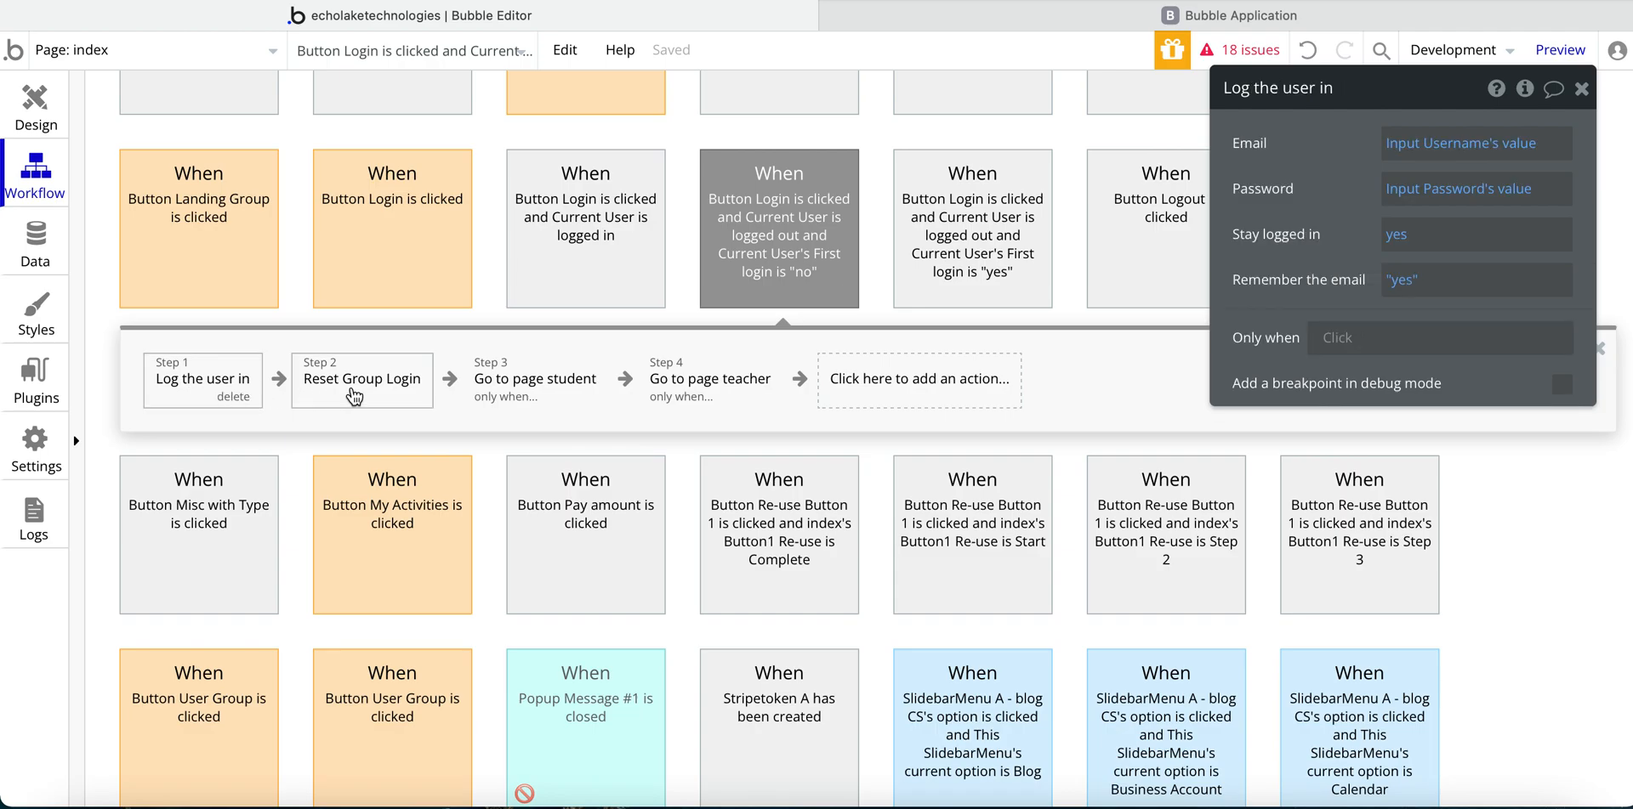
pyautogui.click(361, 378)
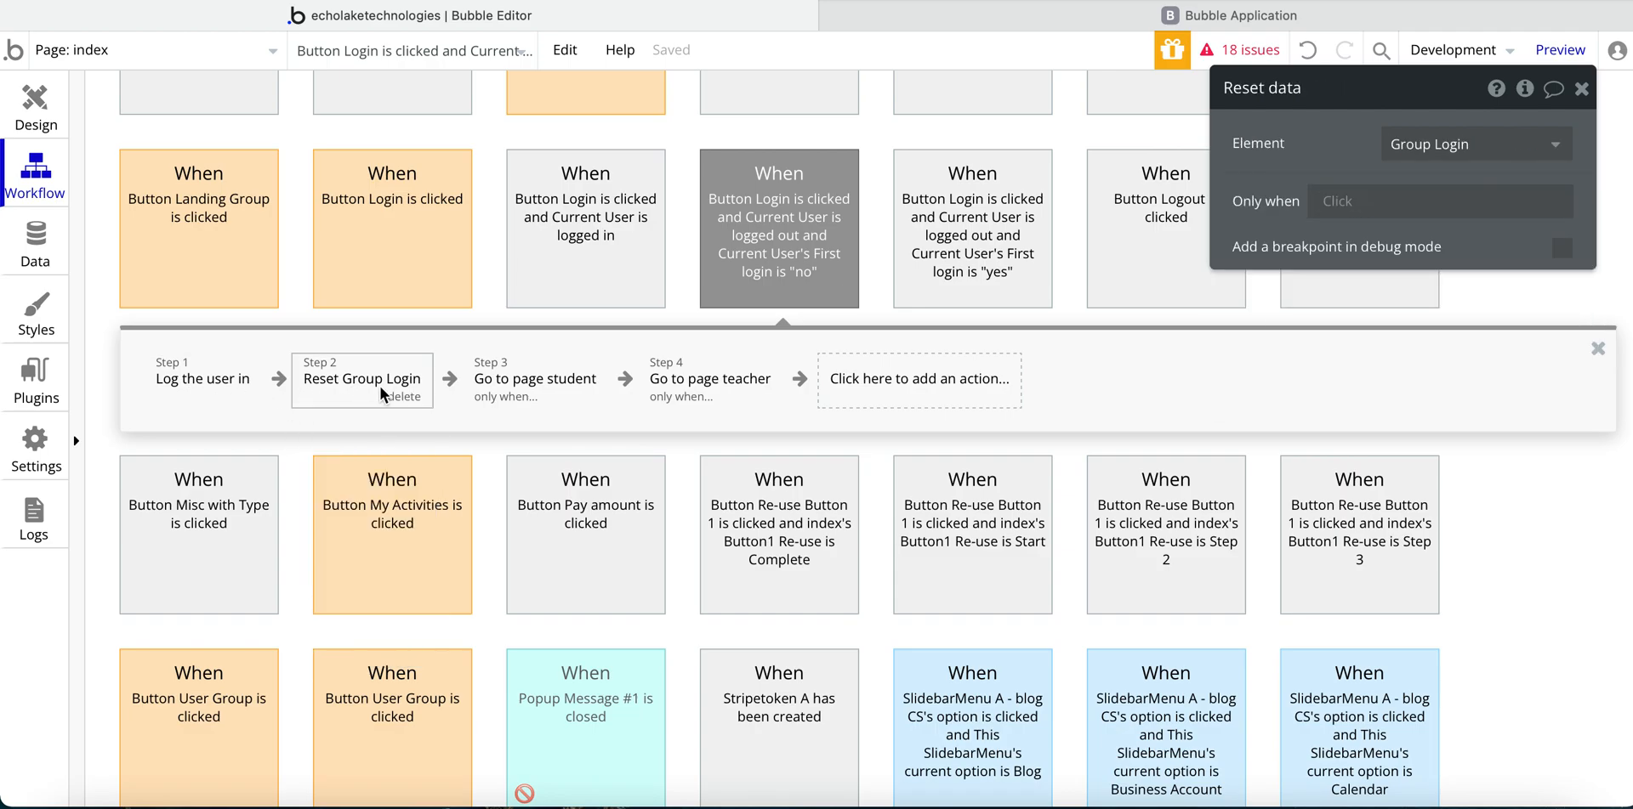
pyautogui.click(536, 377)
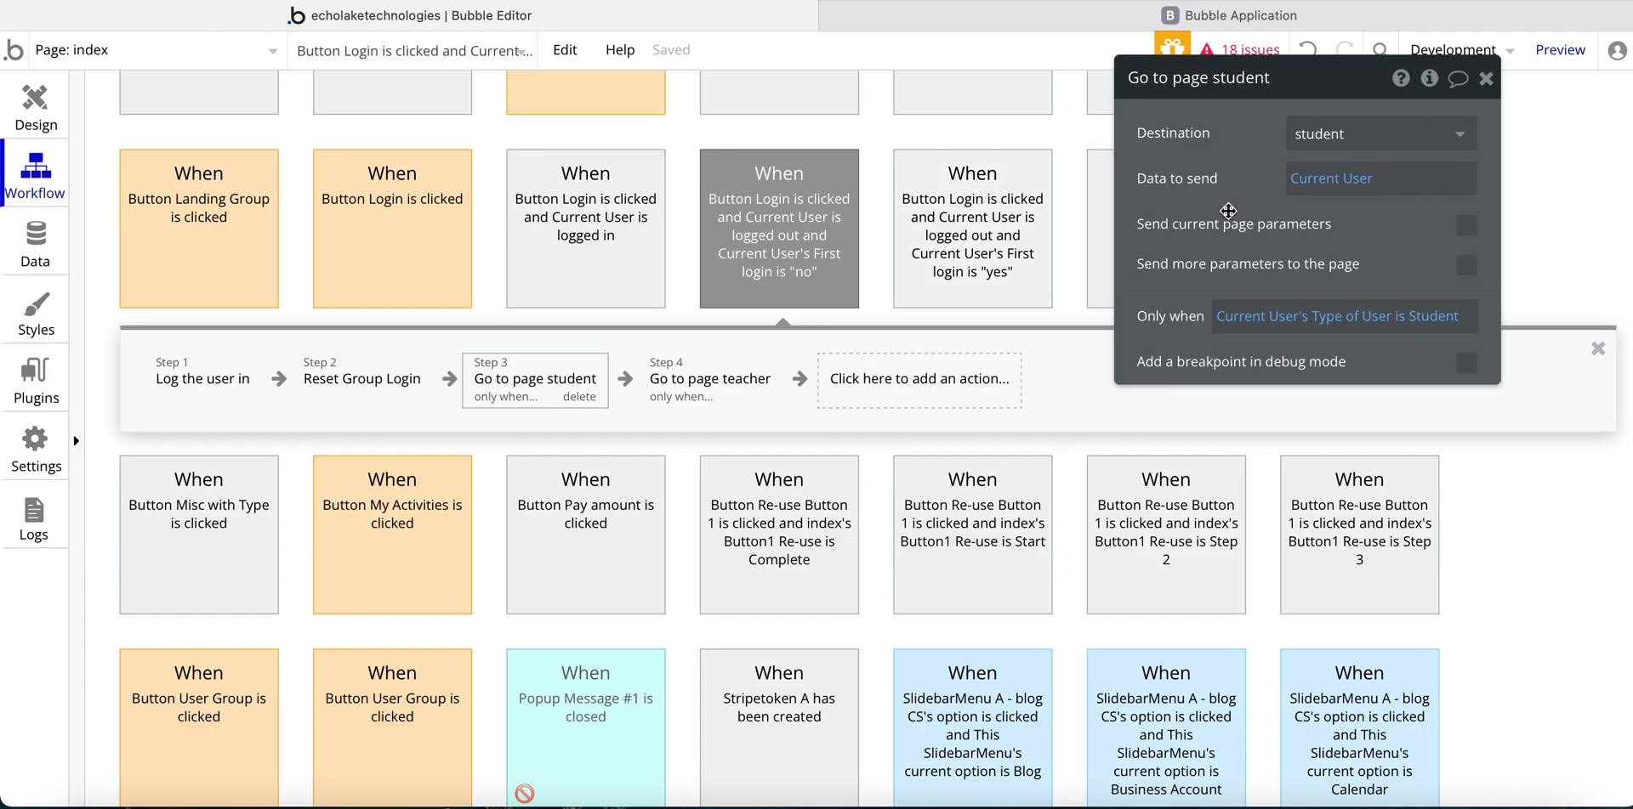
pyautogui.moveTo(512, 396)
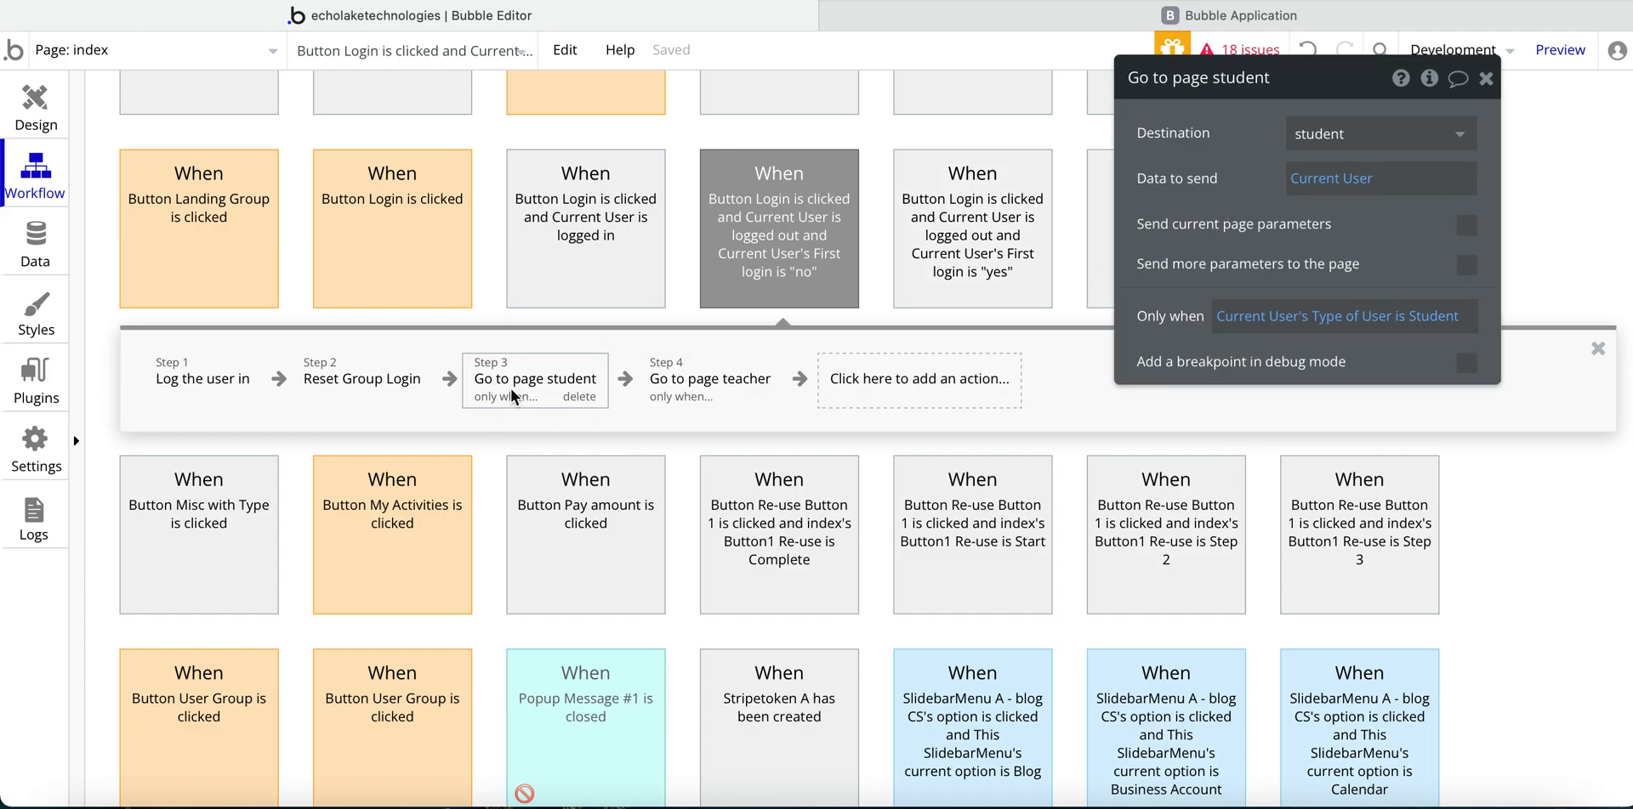
pyautogui.moveTo(1187, 269)
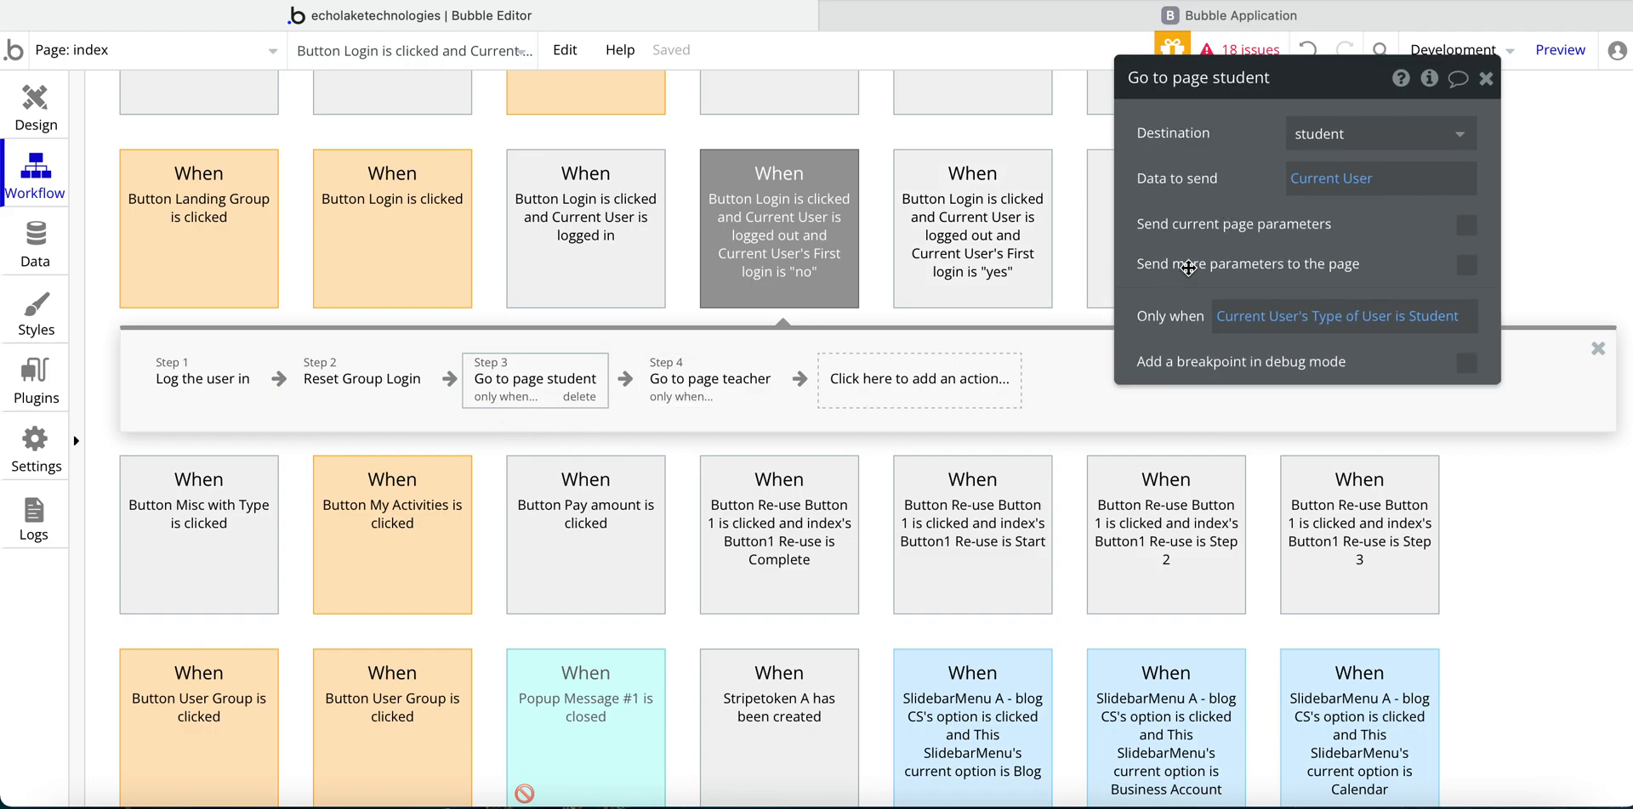
# - Return to the first-login 'yes' workflow and jump to the first-time password change popup
pyautogui.click(972, 228)
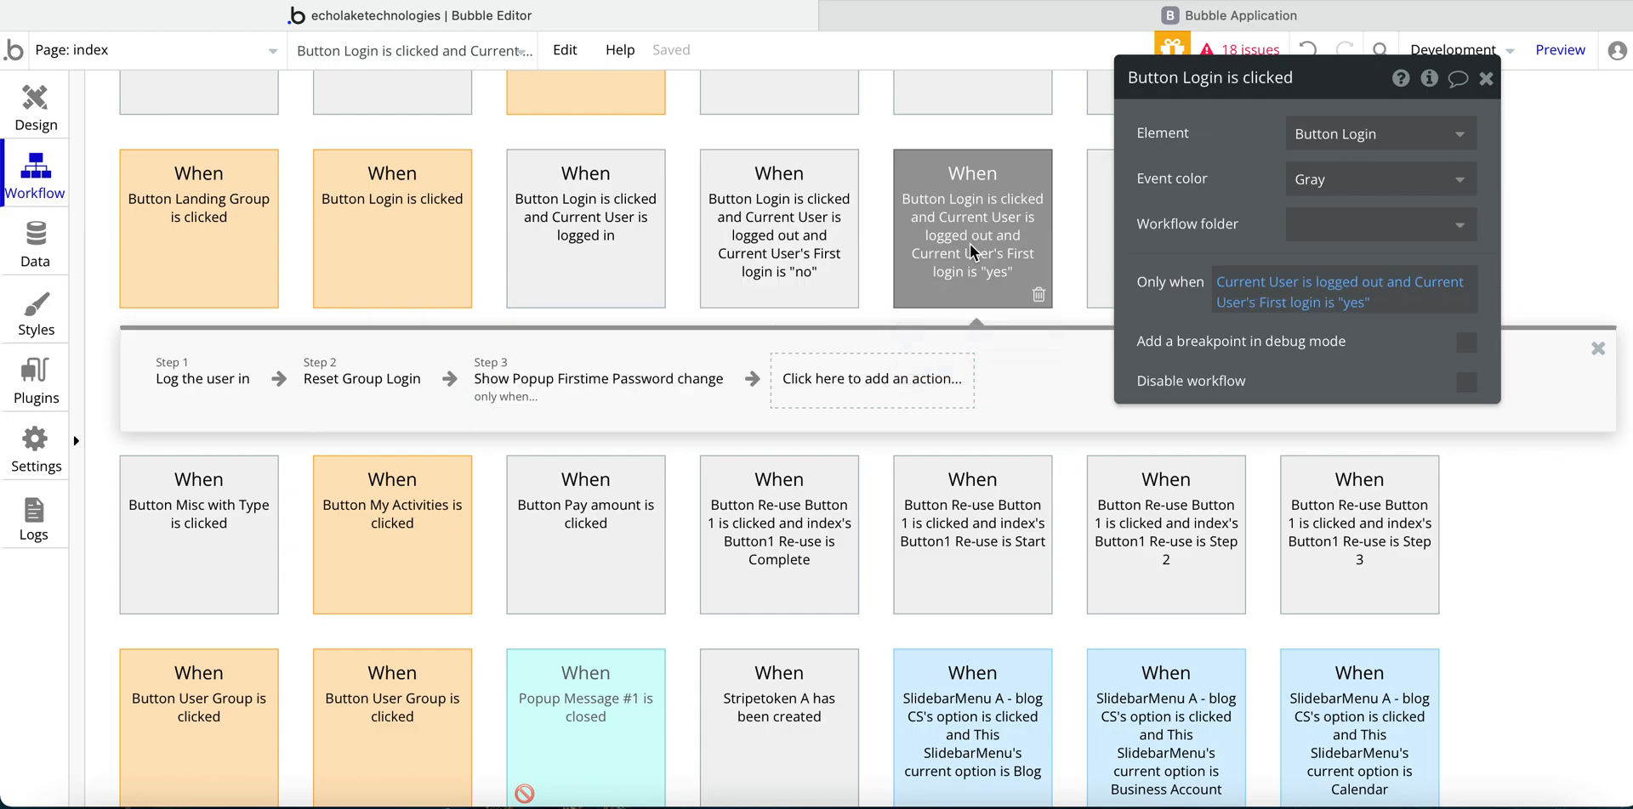
pyautogui.click(599, 377)
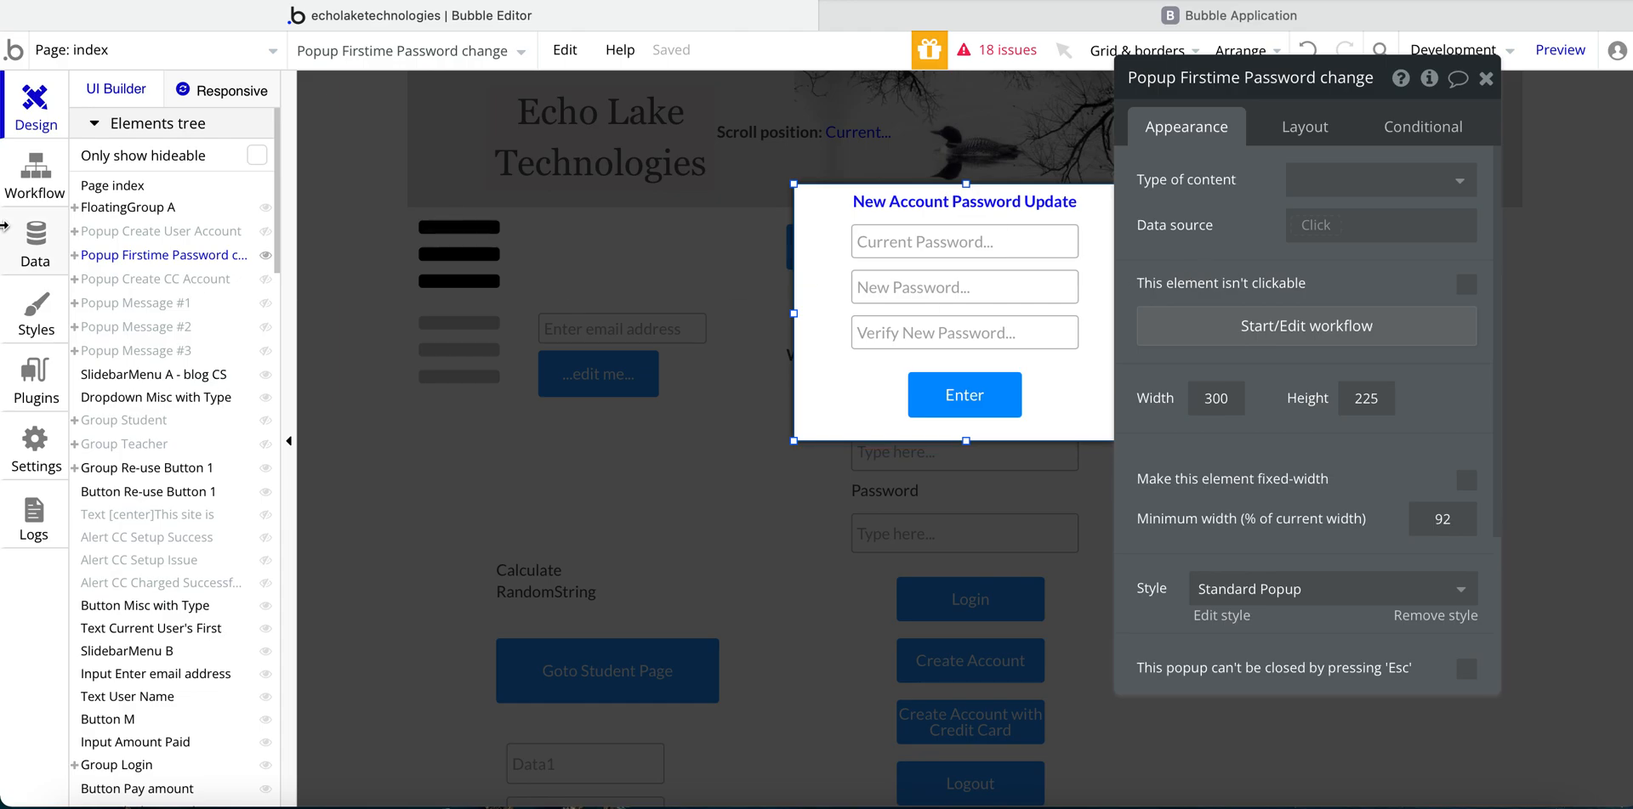
pyautogui.moveTo(34, 243)
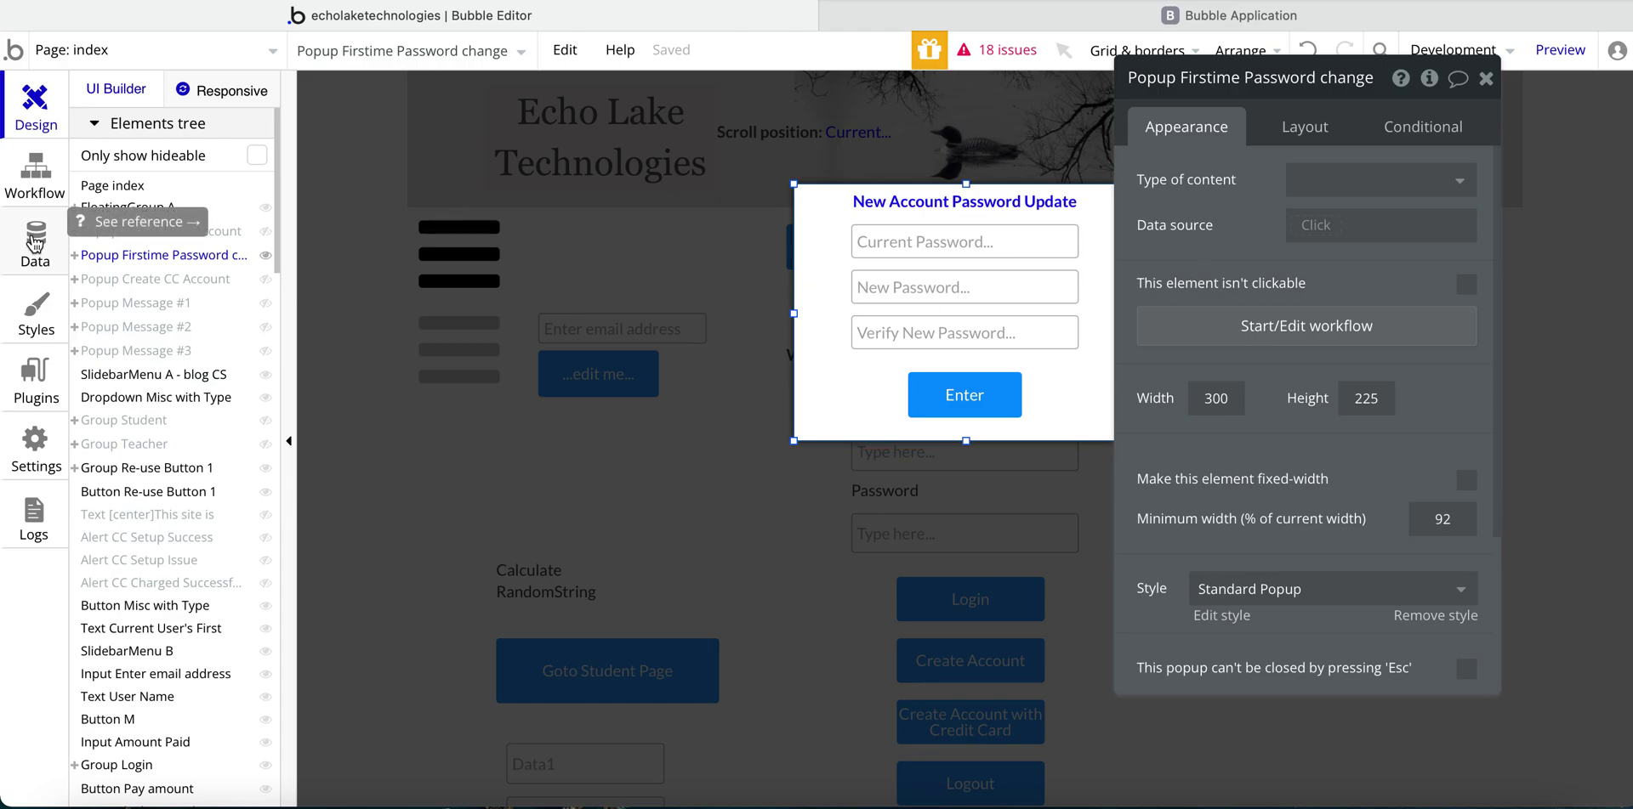
# - Edit Sam's All Users entry so First login is yes and save the change
pyautogui.click(34, 241)
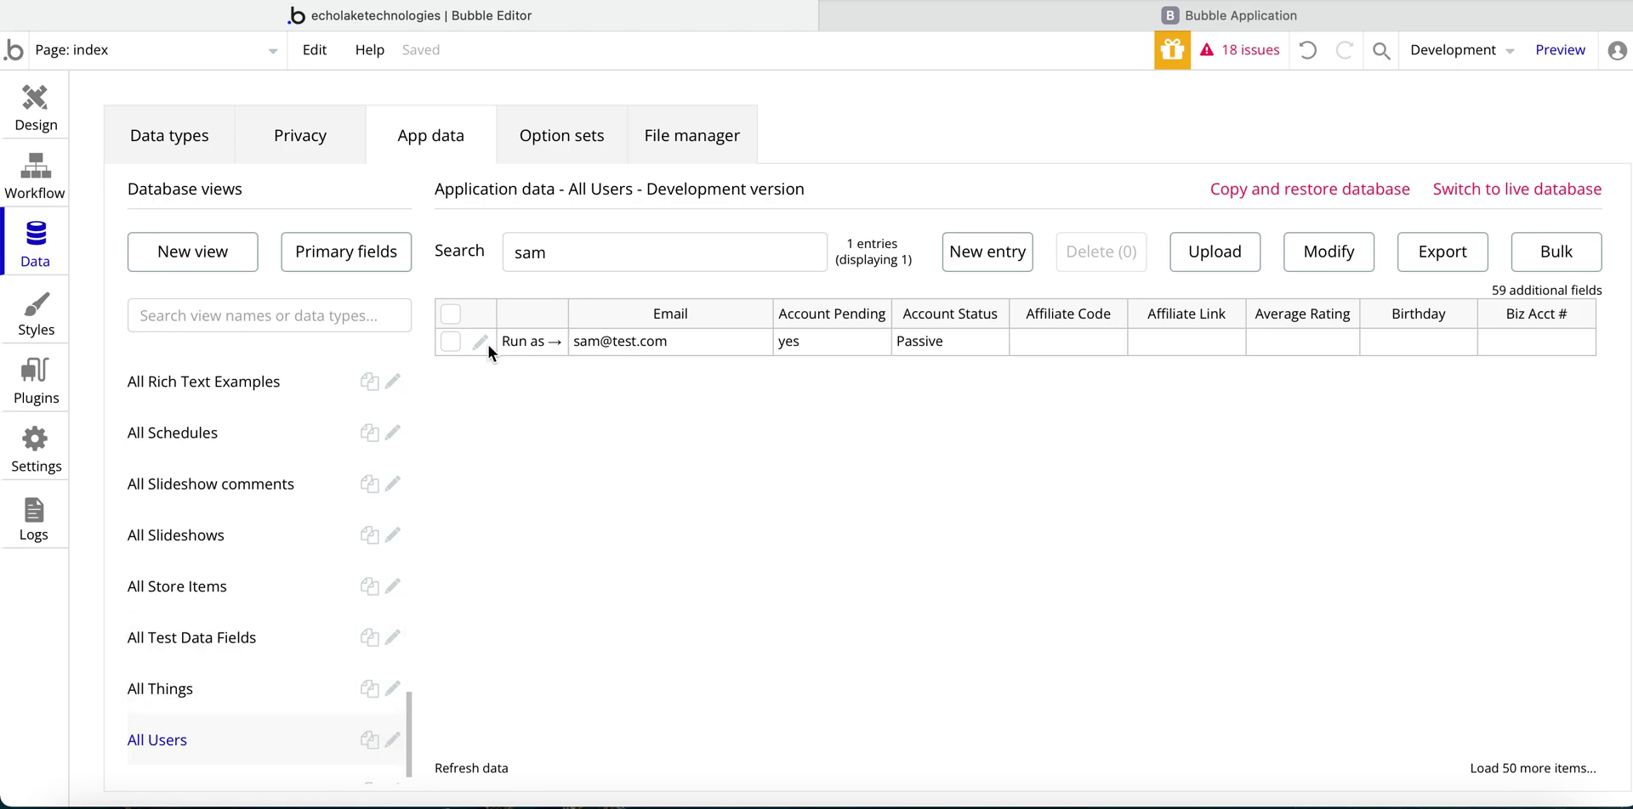
pyautogui.moveTo(481, 345)
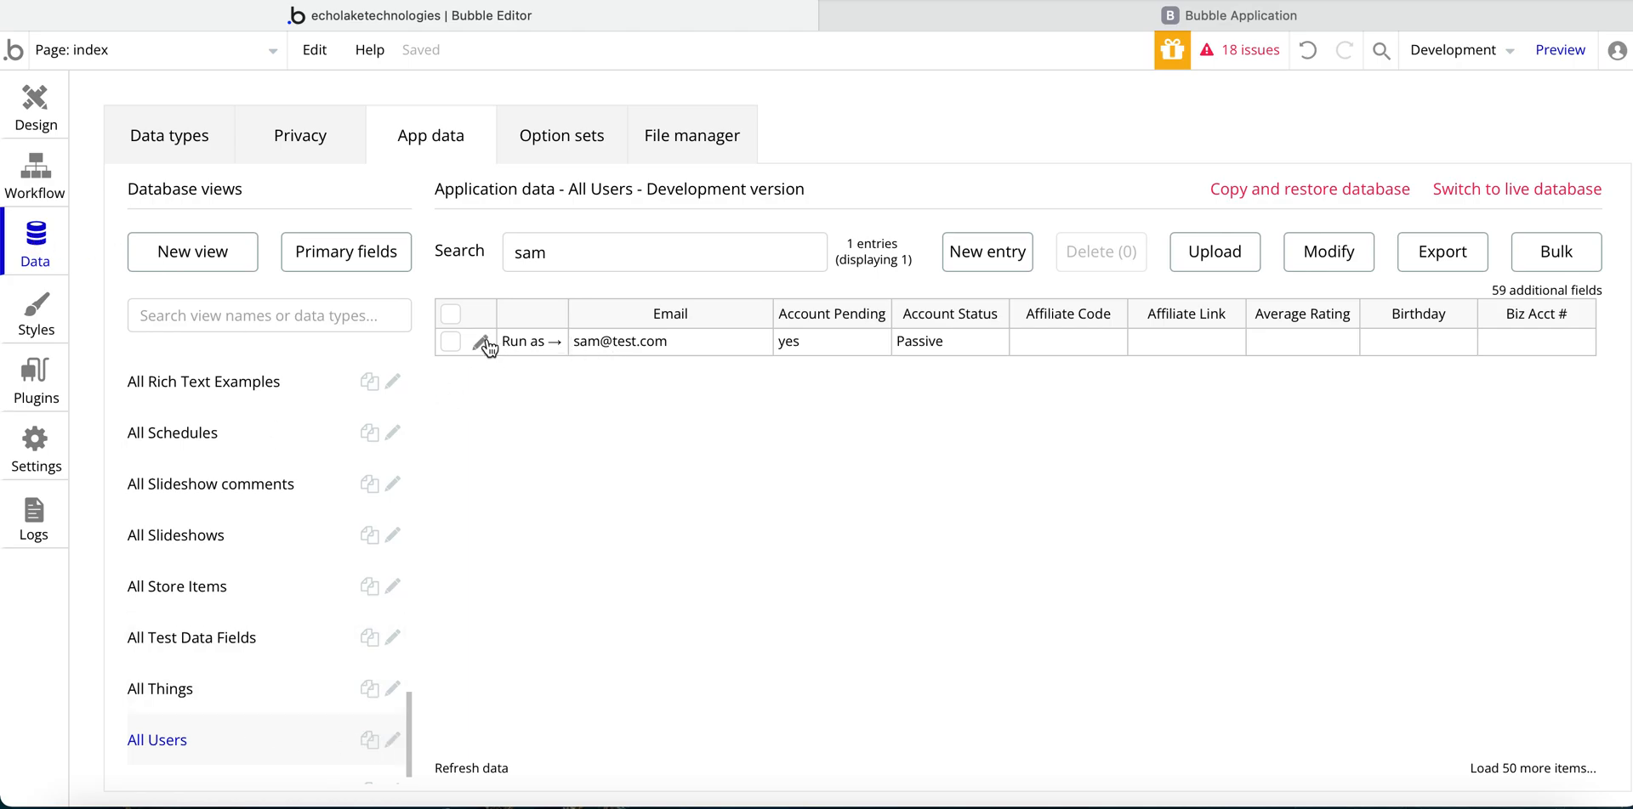
pyautogui.click(485, 342)
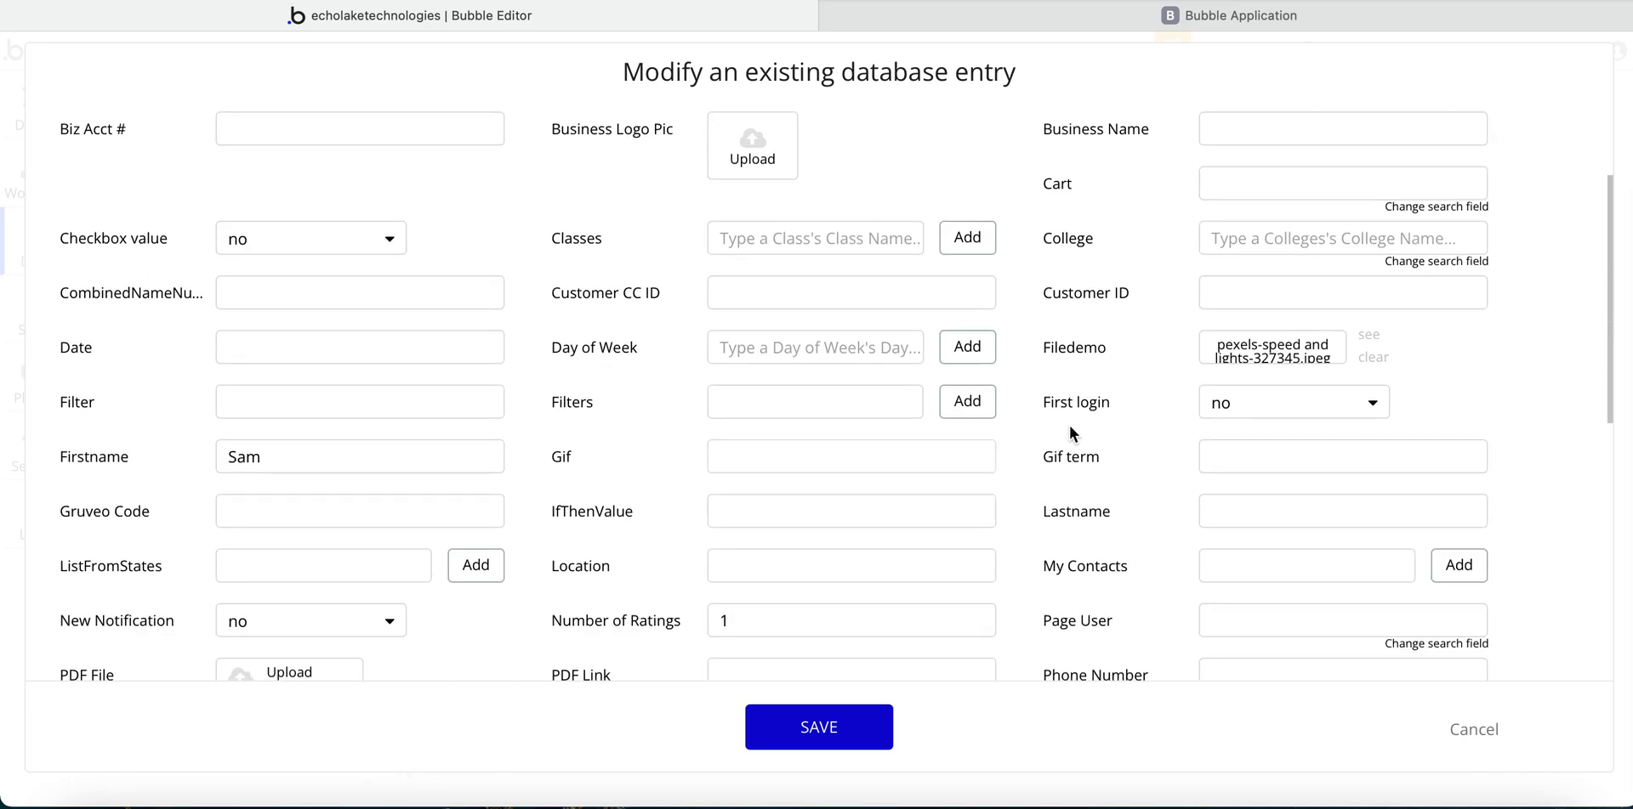
pyautogui.click(1291, 402)
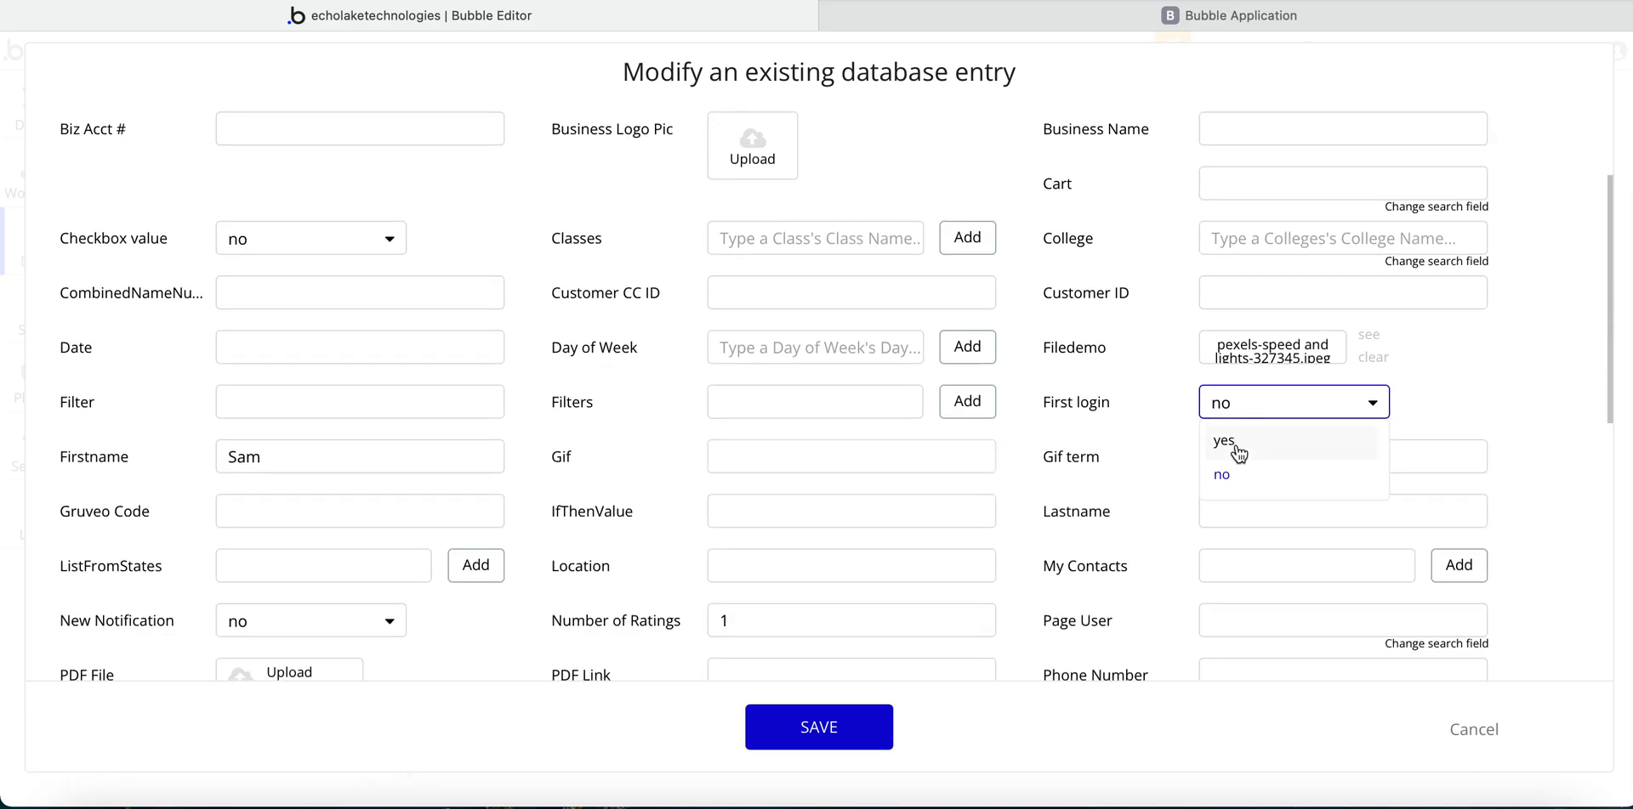
pyautogui.moveTo(1238, 482)
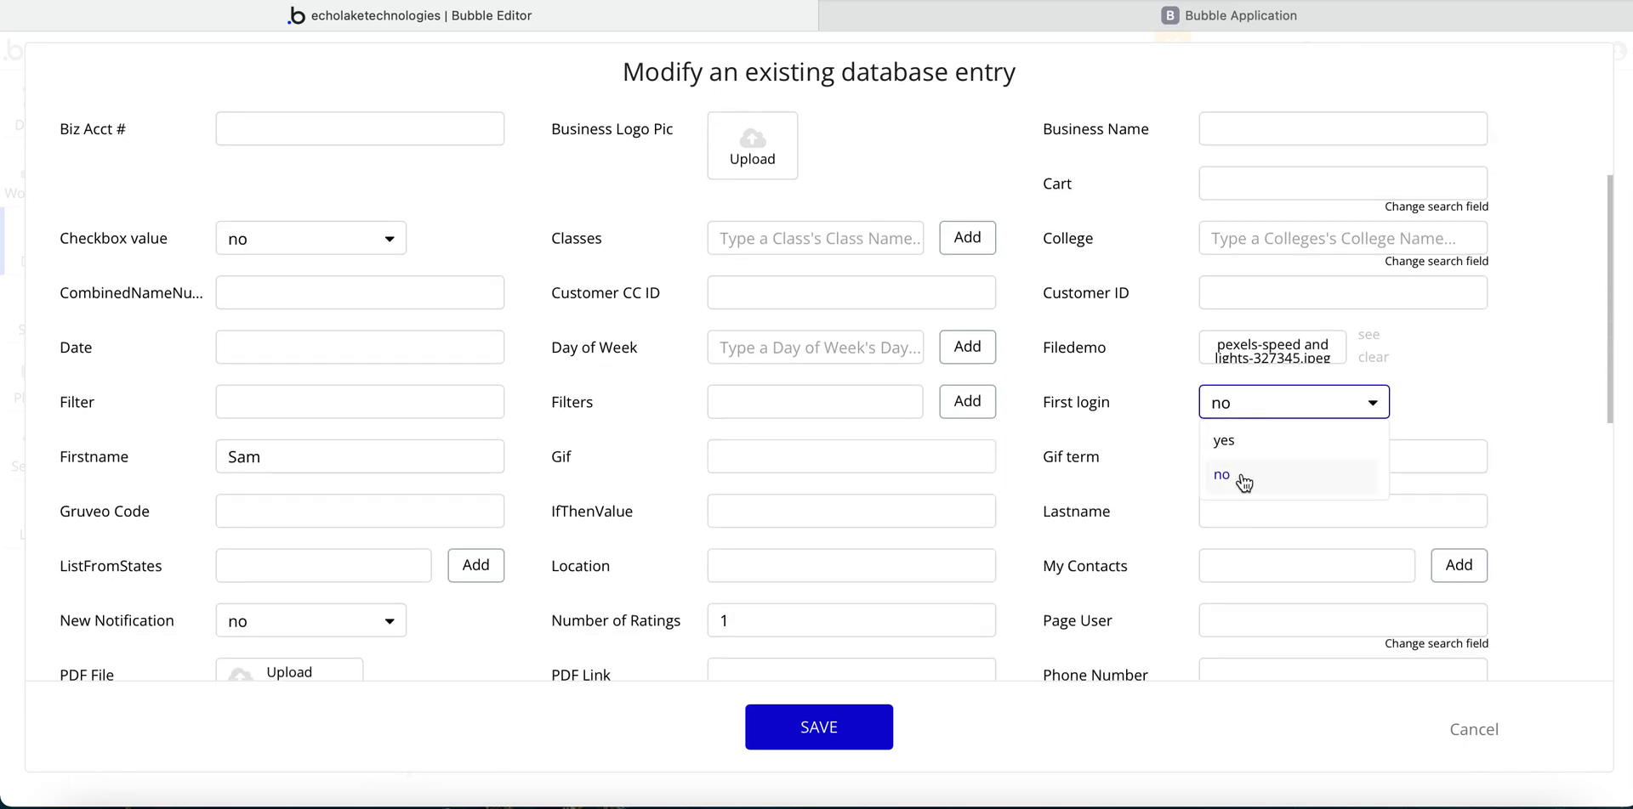
pyautogui.moveTo(1235, 440)
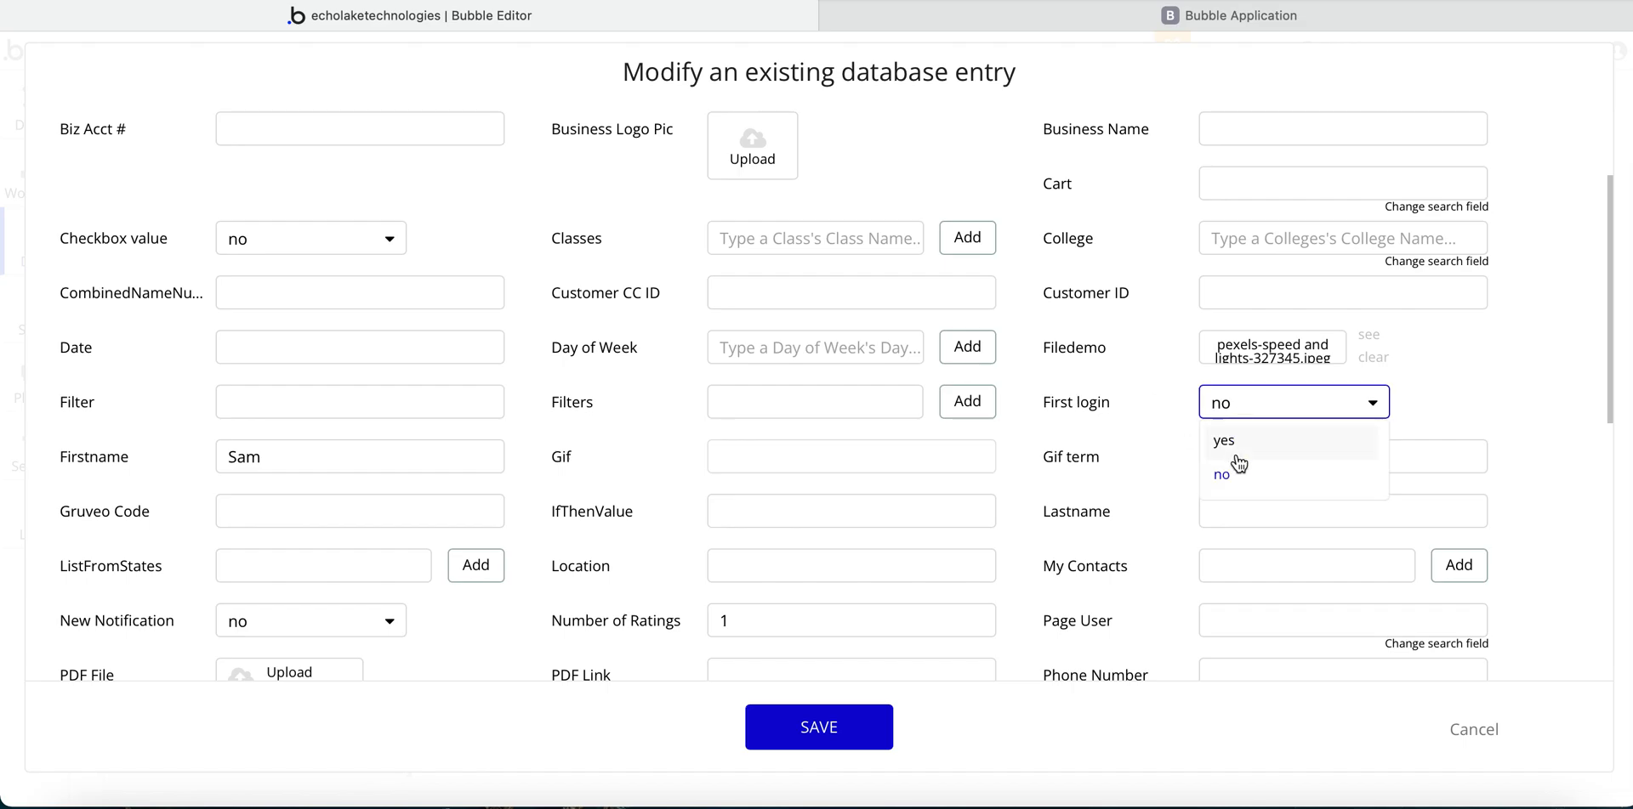
pyautogui.moveTo(1228, 445)
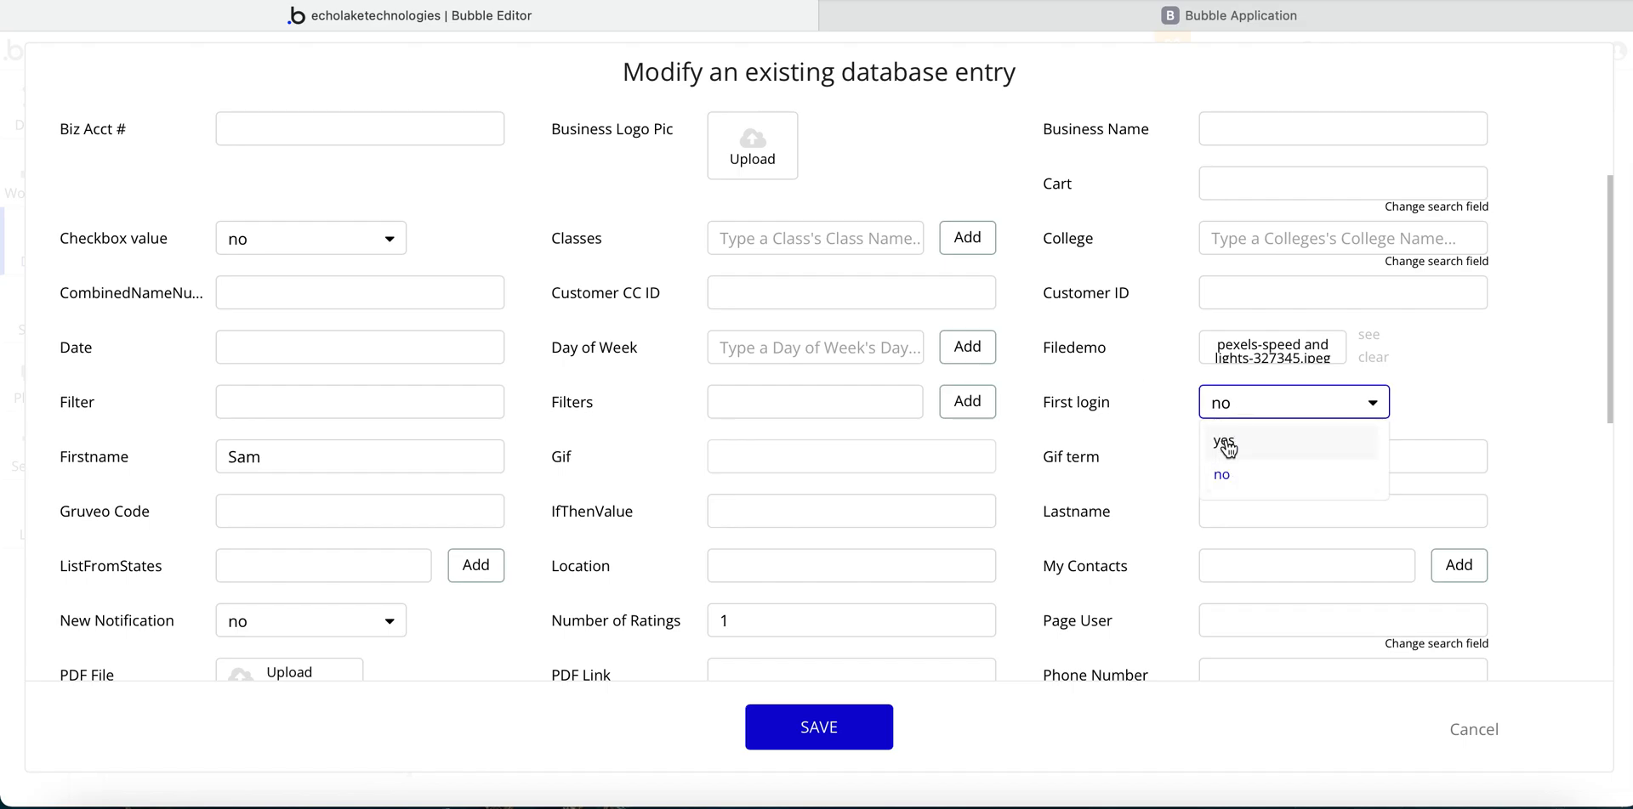
pyautogui.click(1226, 442)
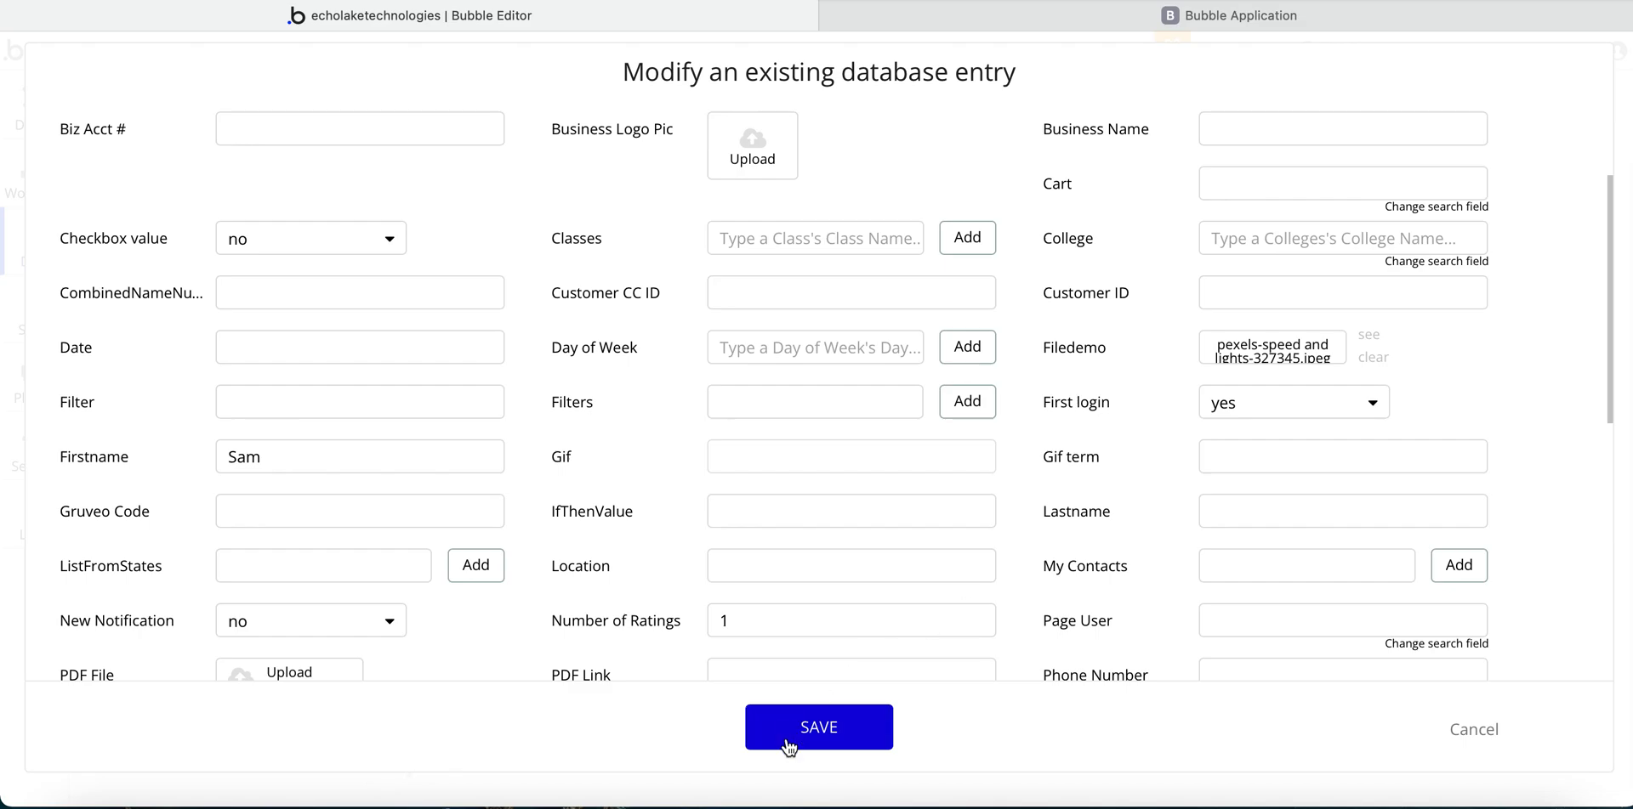
pyautogui.click(818, 728)
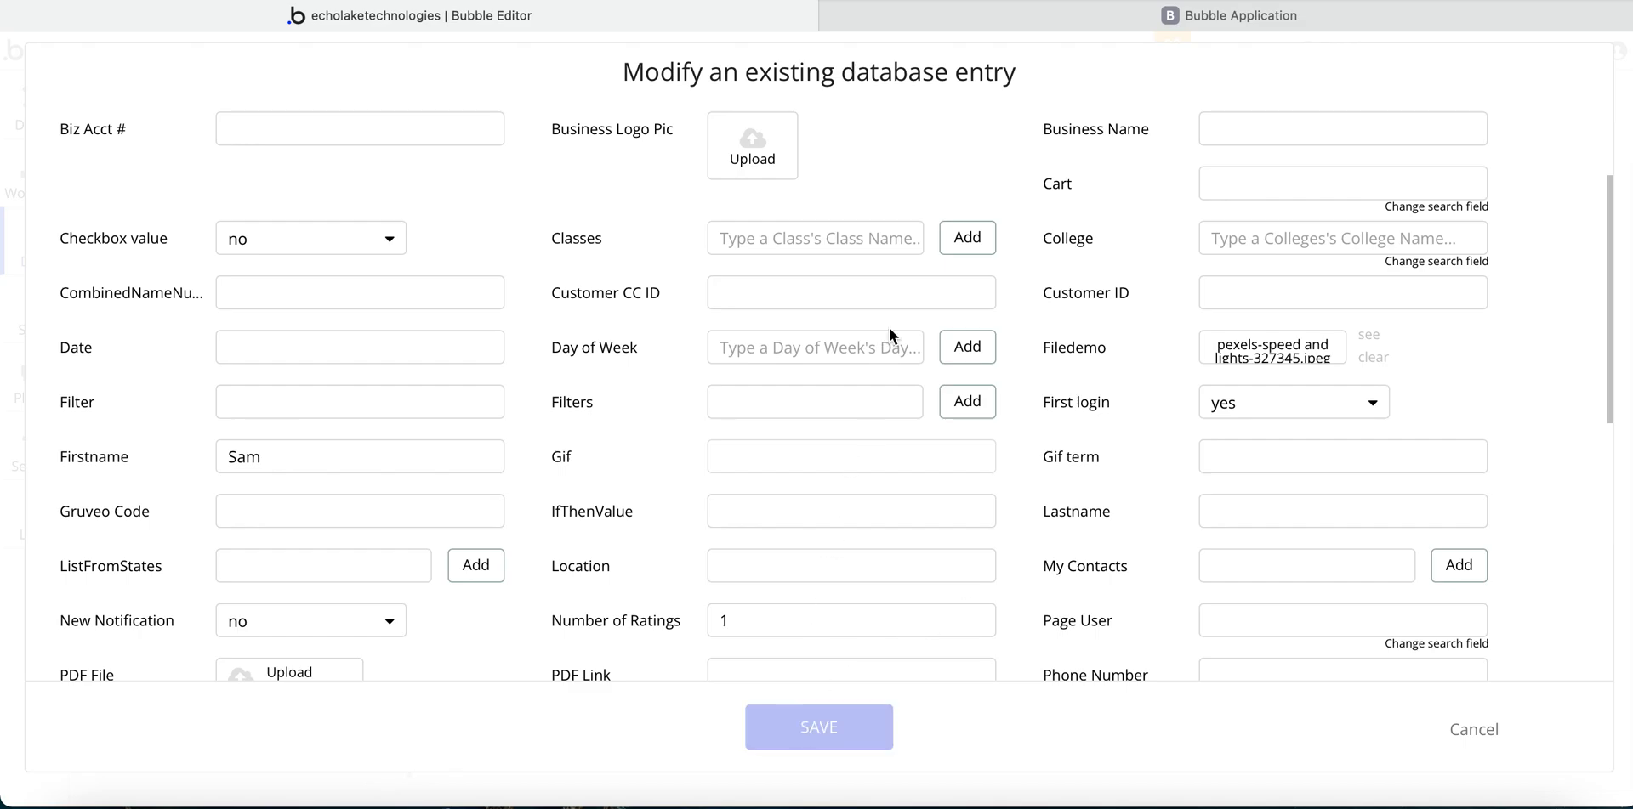
pyautogui.click(818, 727)
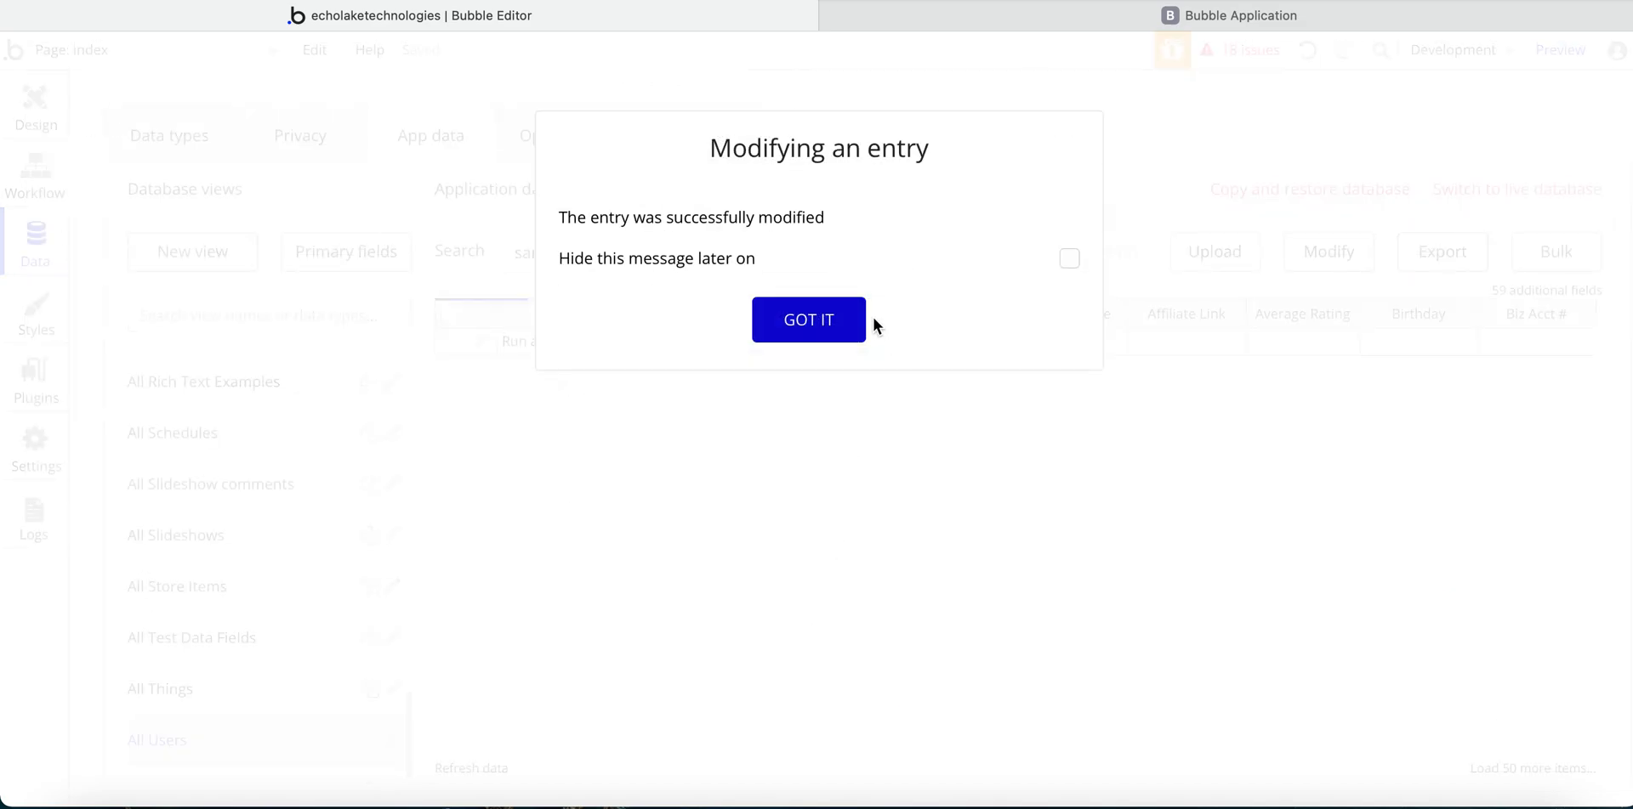
pyautogui.click(808, 320)
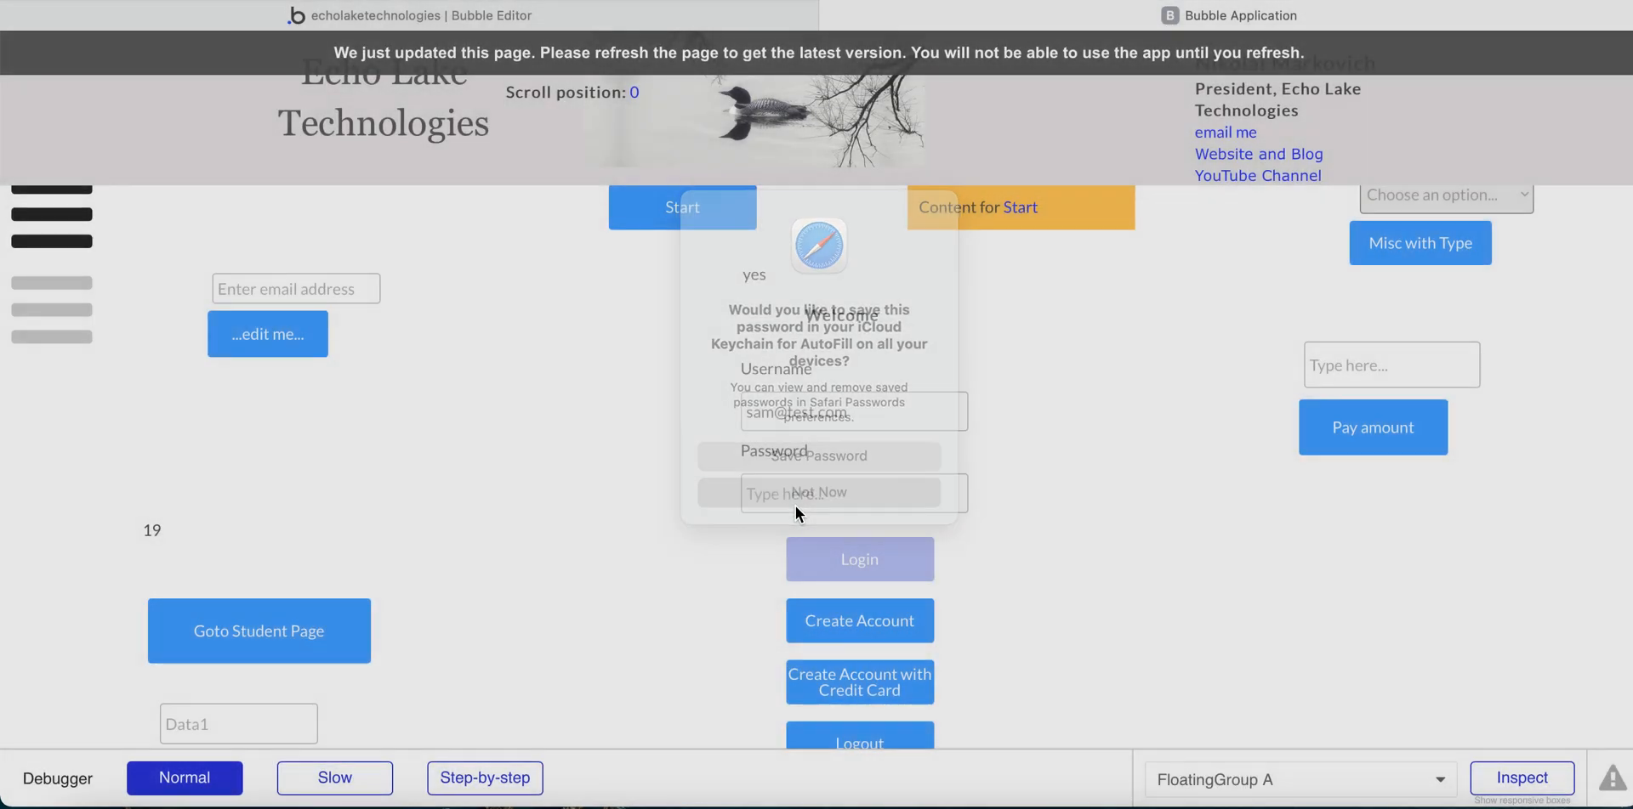
# - Log in as Sam and submit a new password in the New Account Password Update popup
pyautogui.click(819, 491)
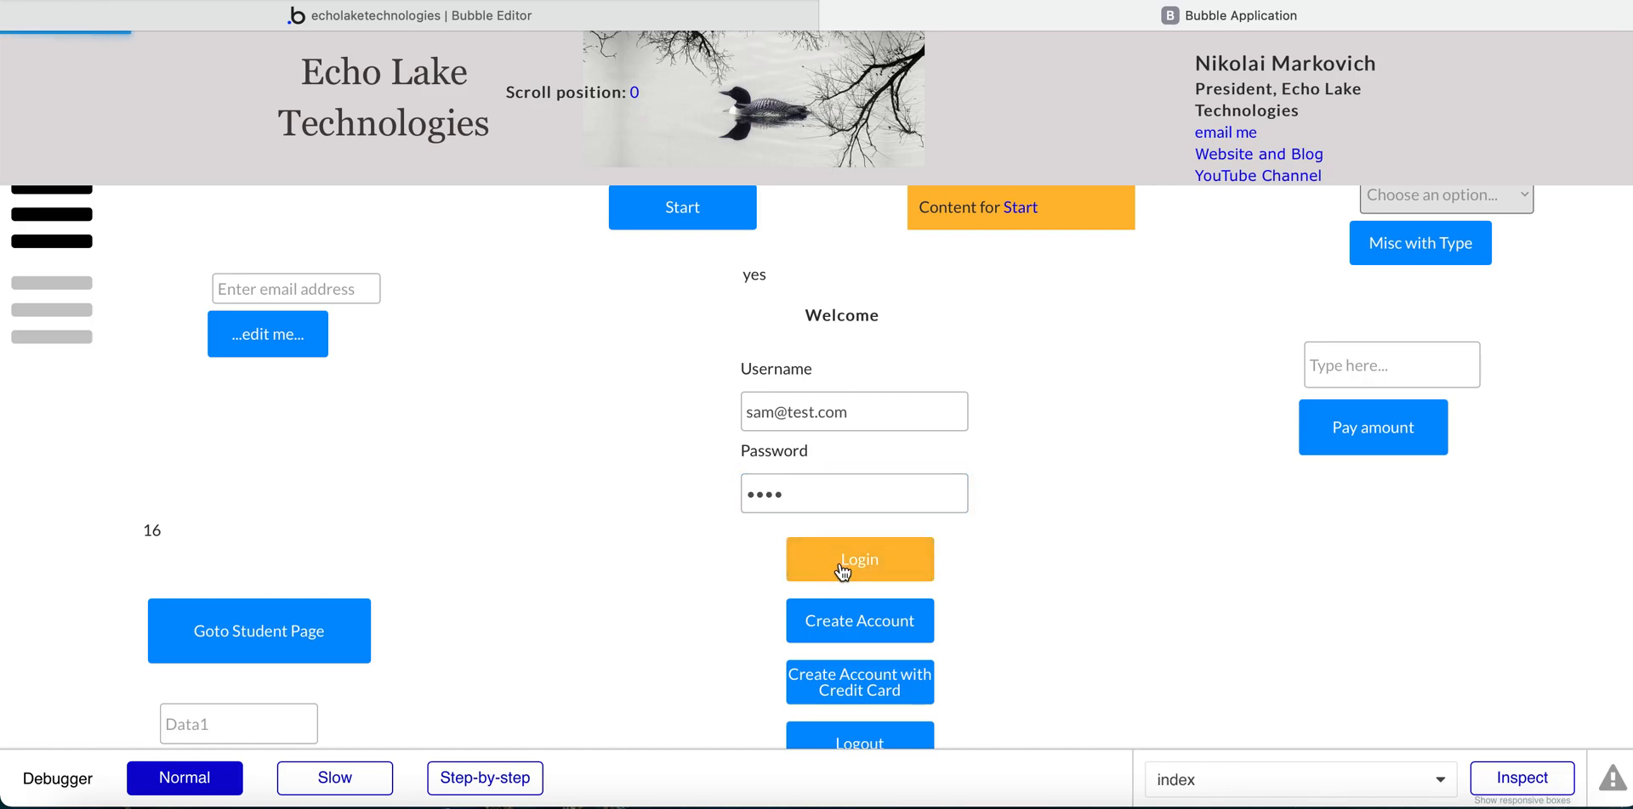
pyautogui.click(858, 559)
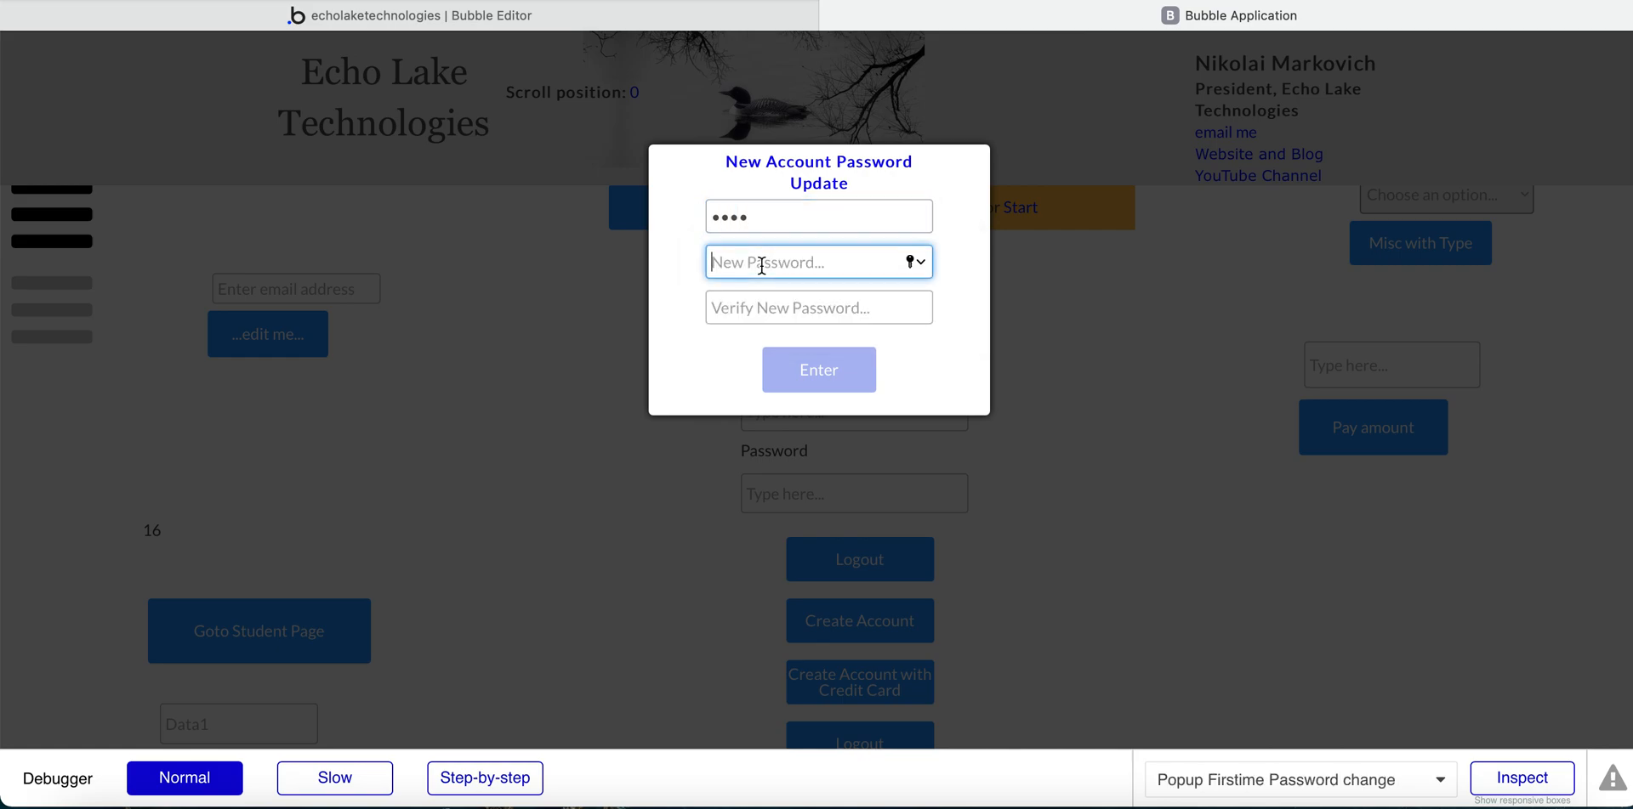
pyautogui.write('••')
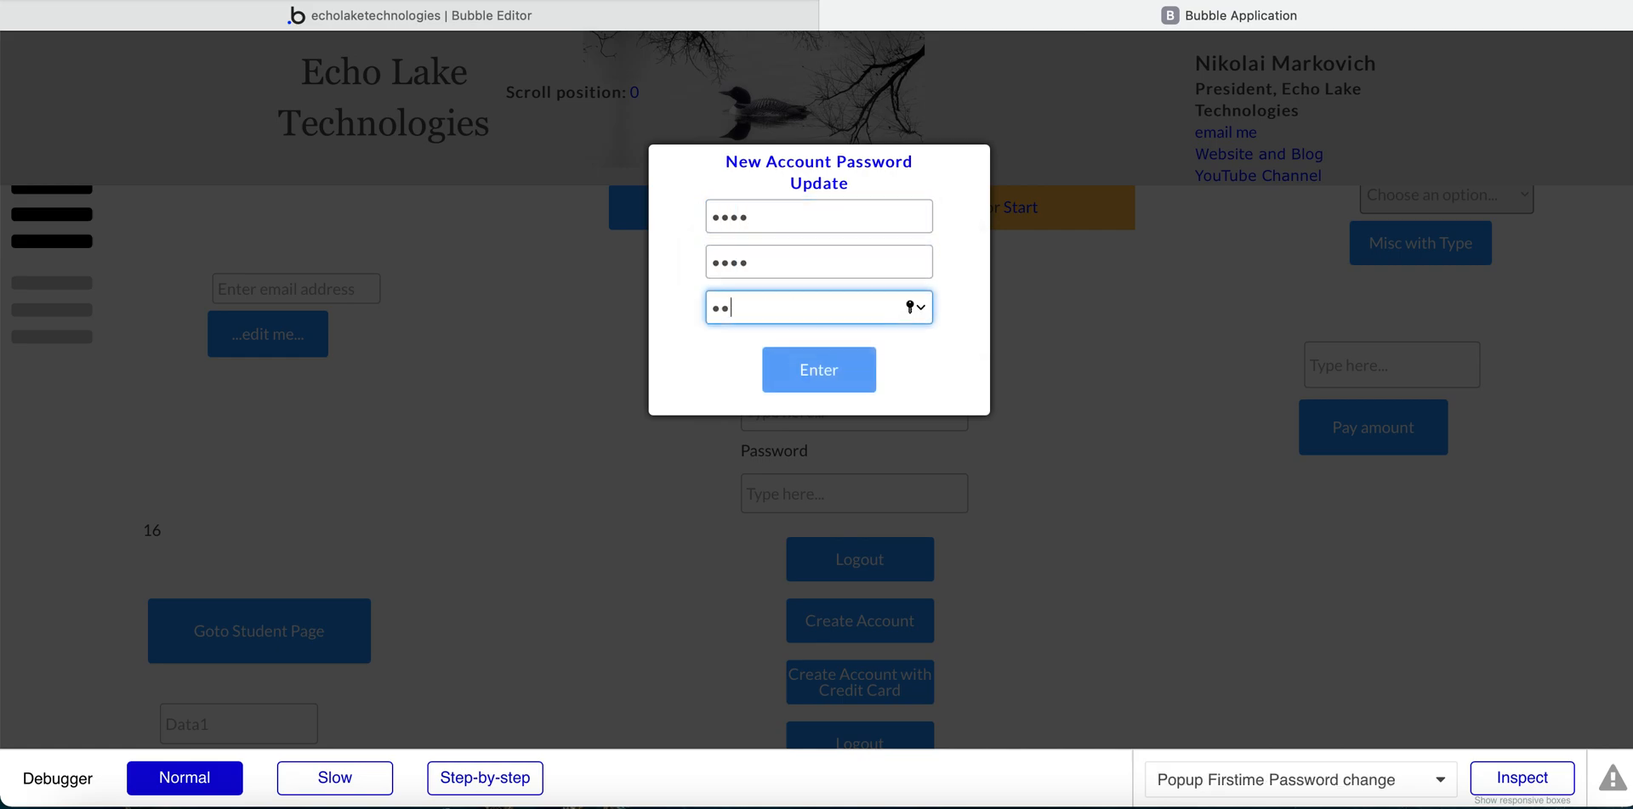
pyautogui.click(818, 369)
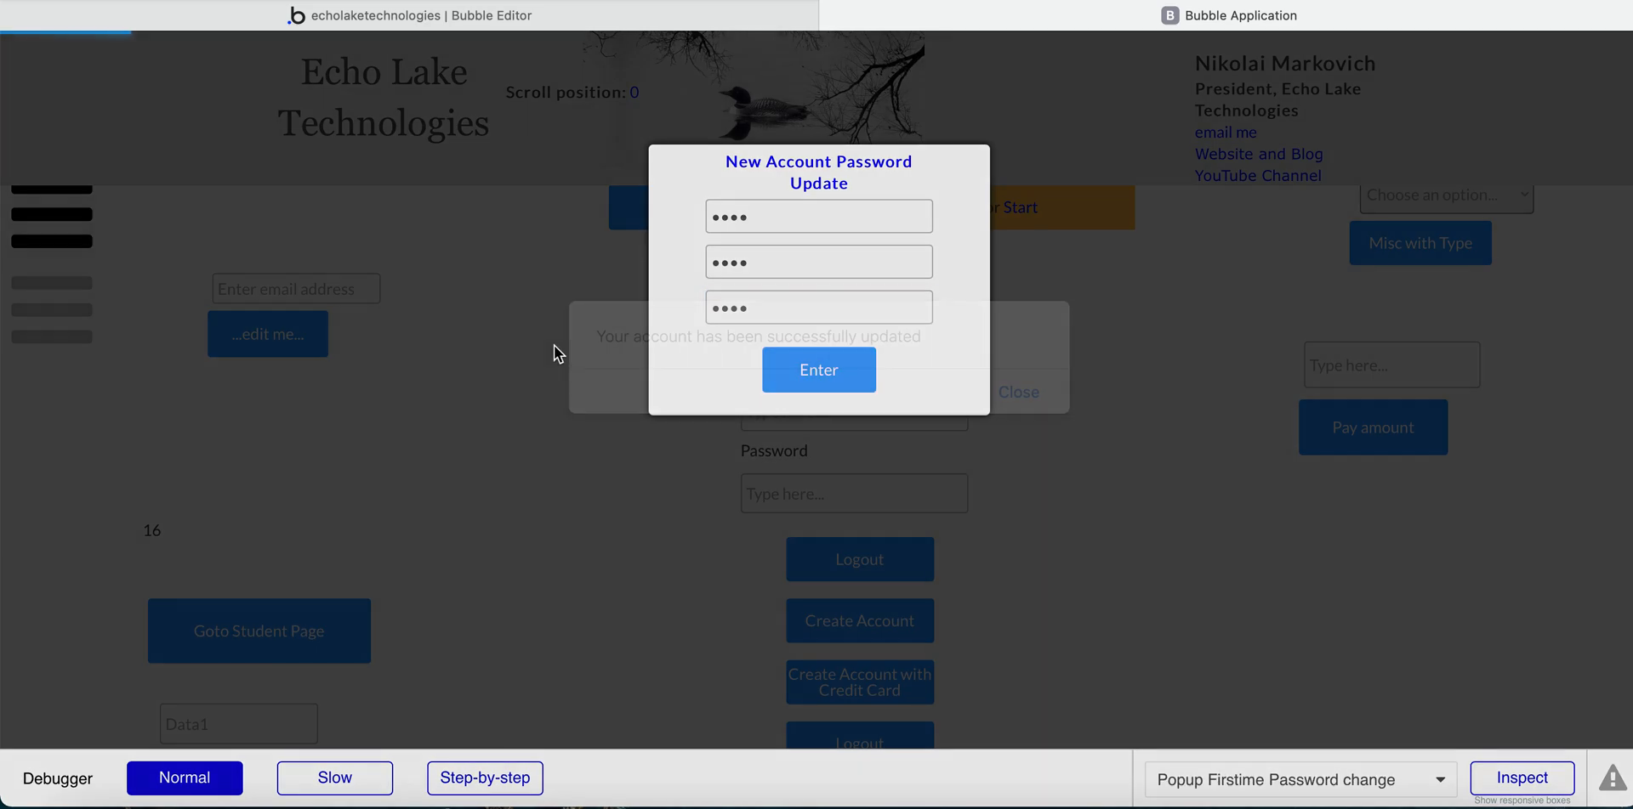
pyautogui.click(818, 369)
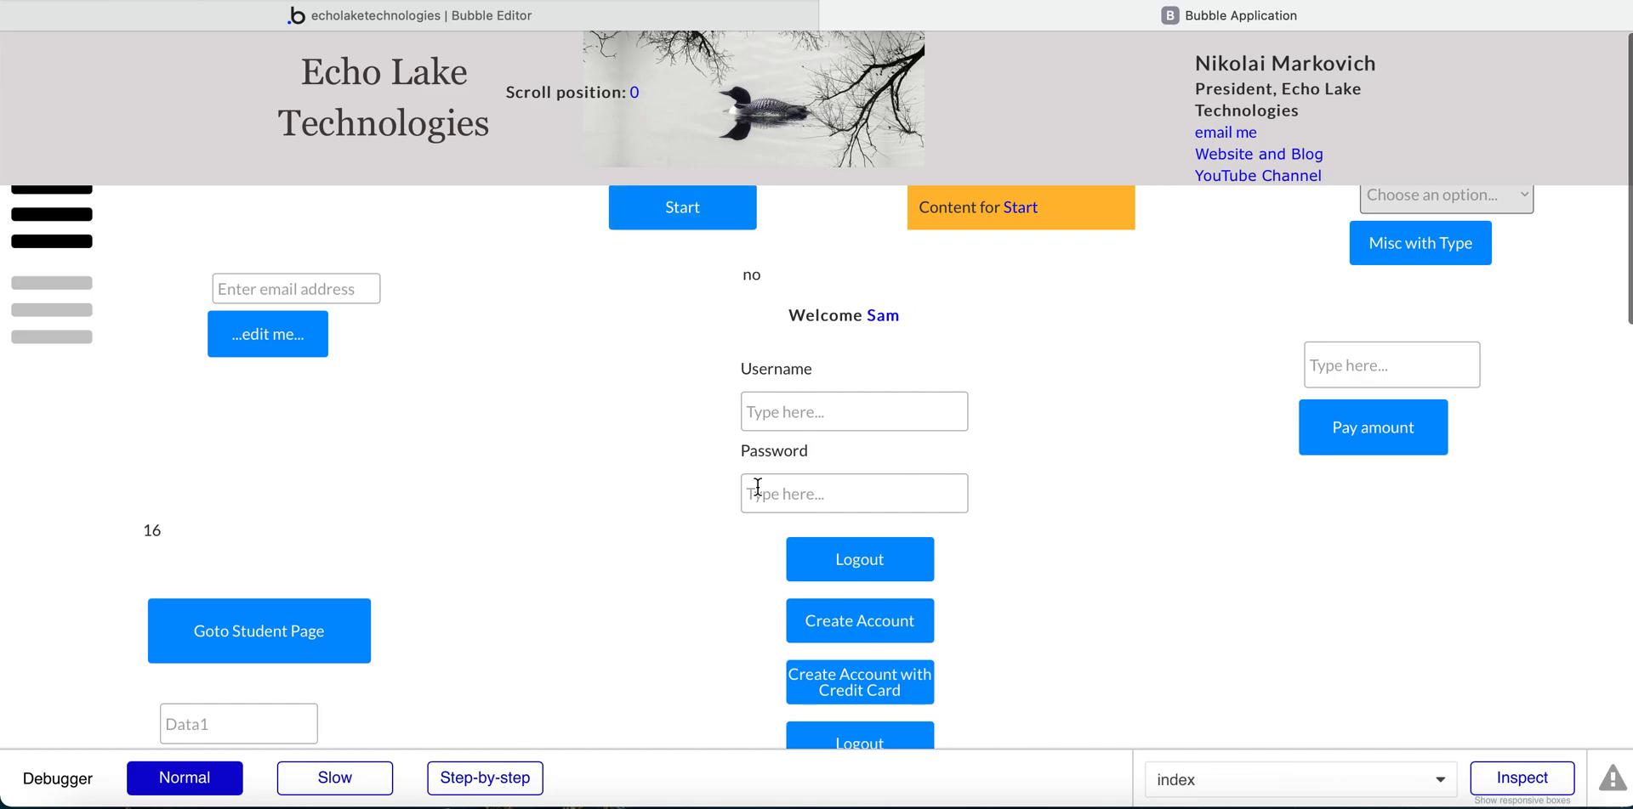
pyautogui.moveTo(646, 476)
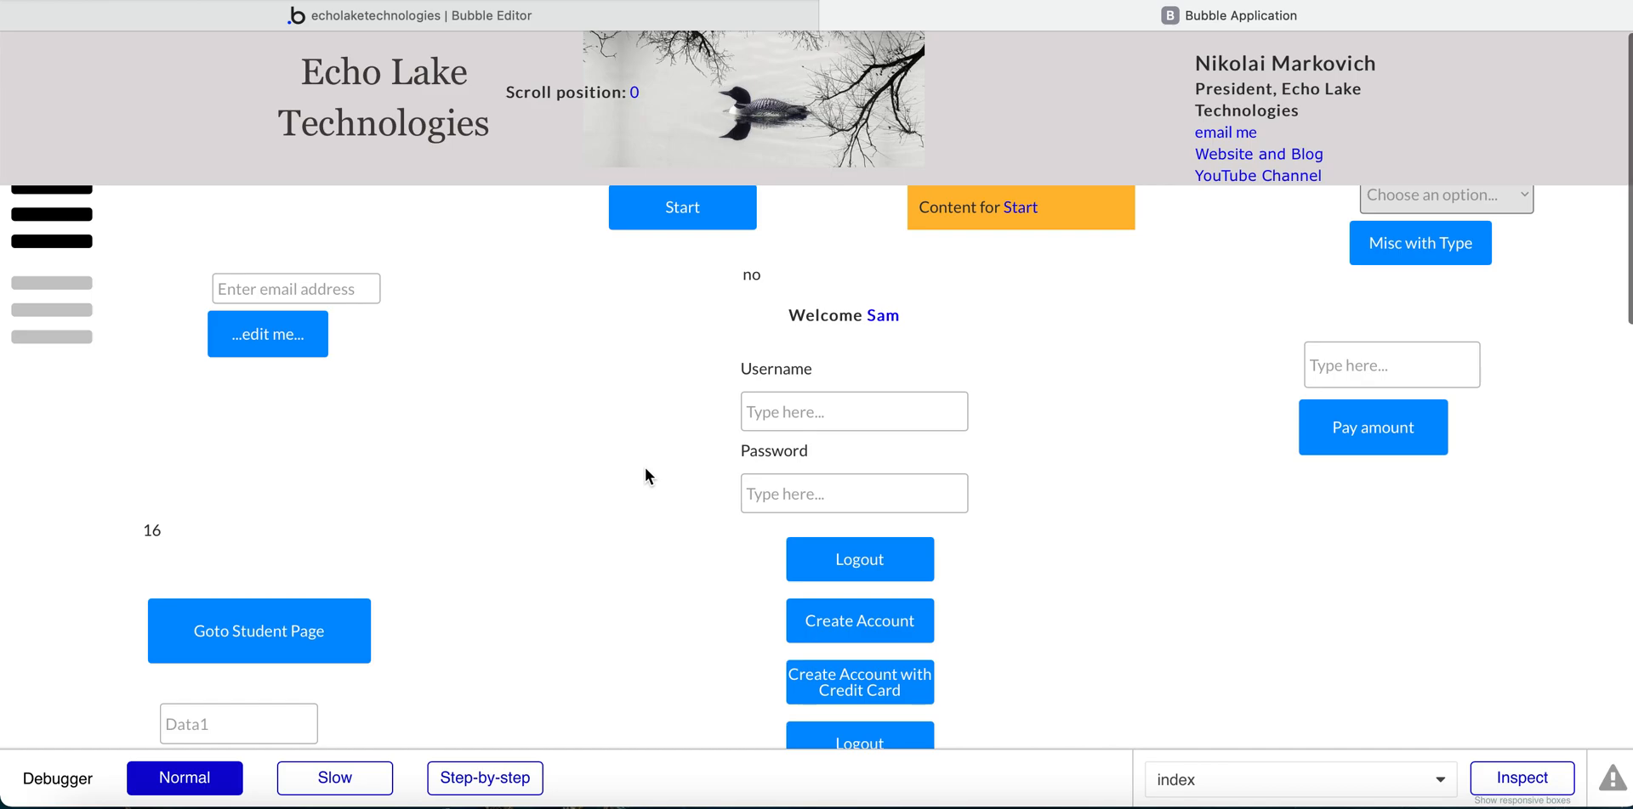
pyautogui.moveTo(725, 429)
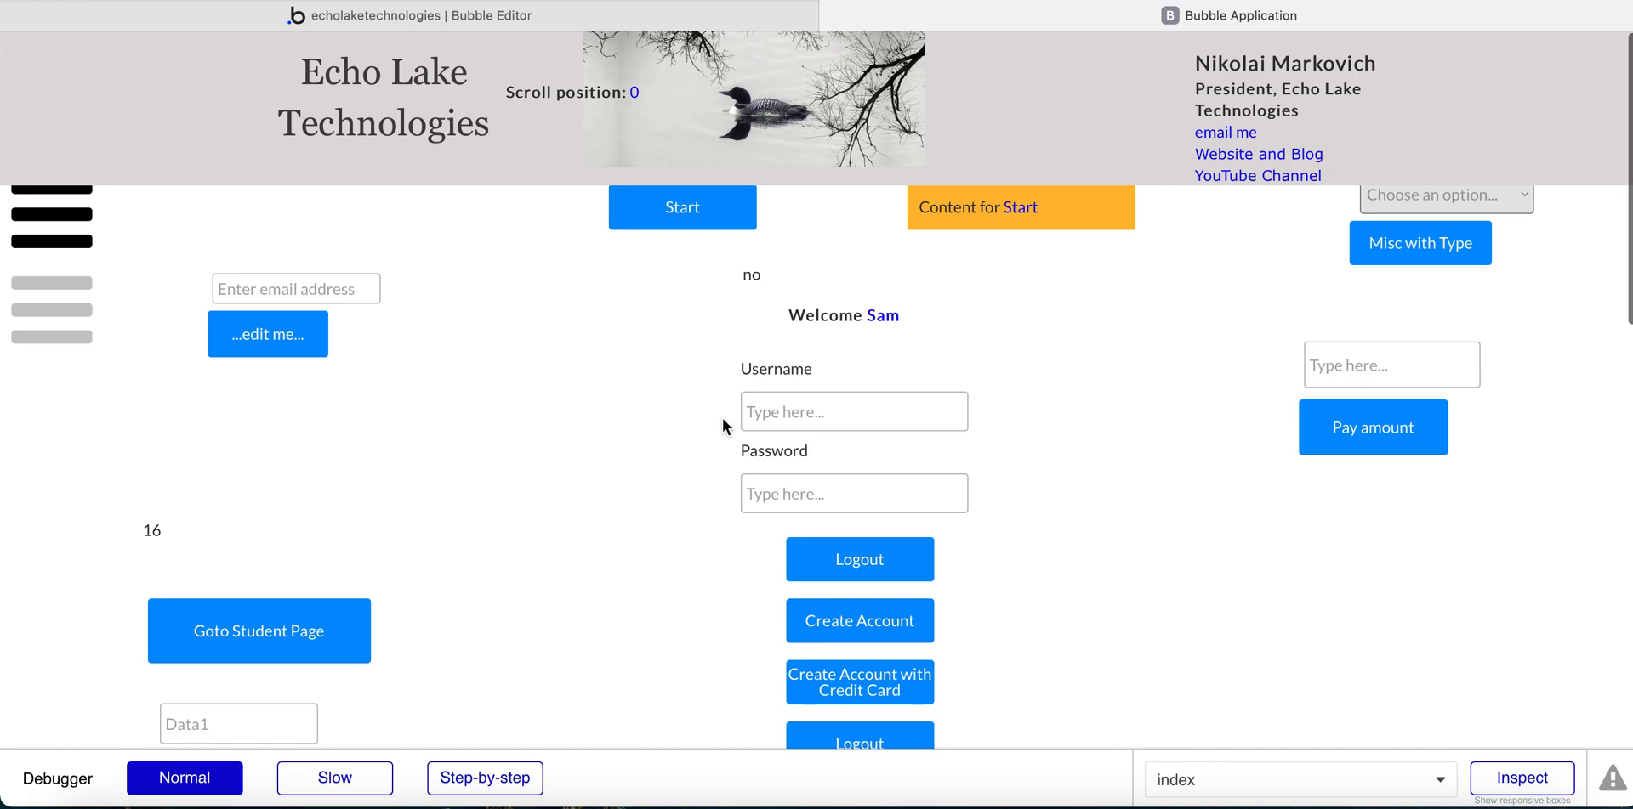
pyautogui.moveTo(593, 401)
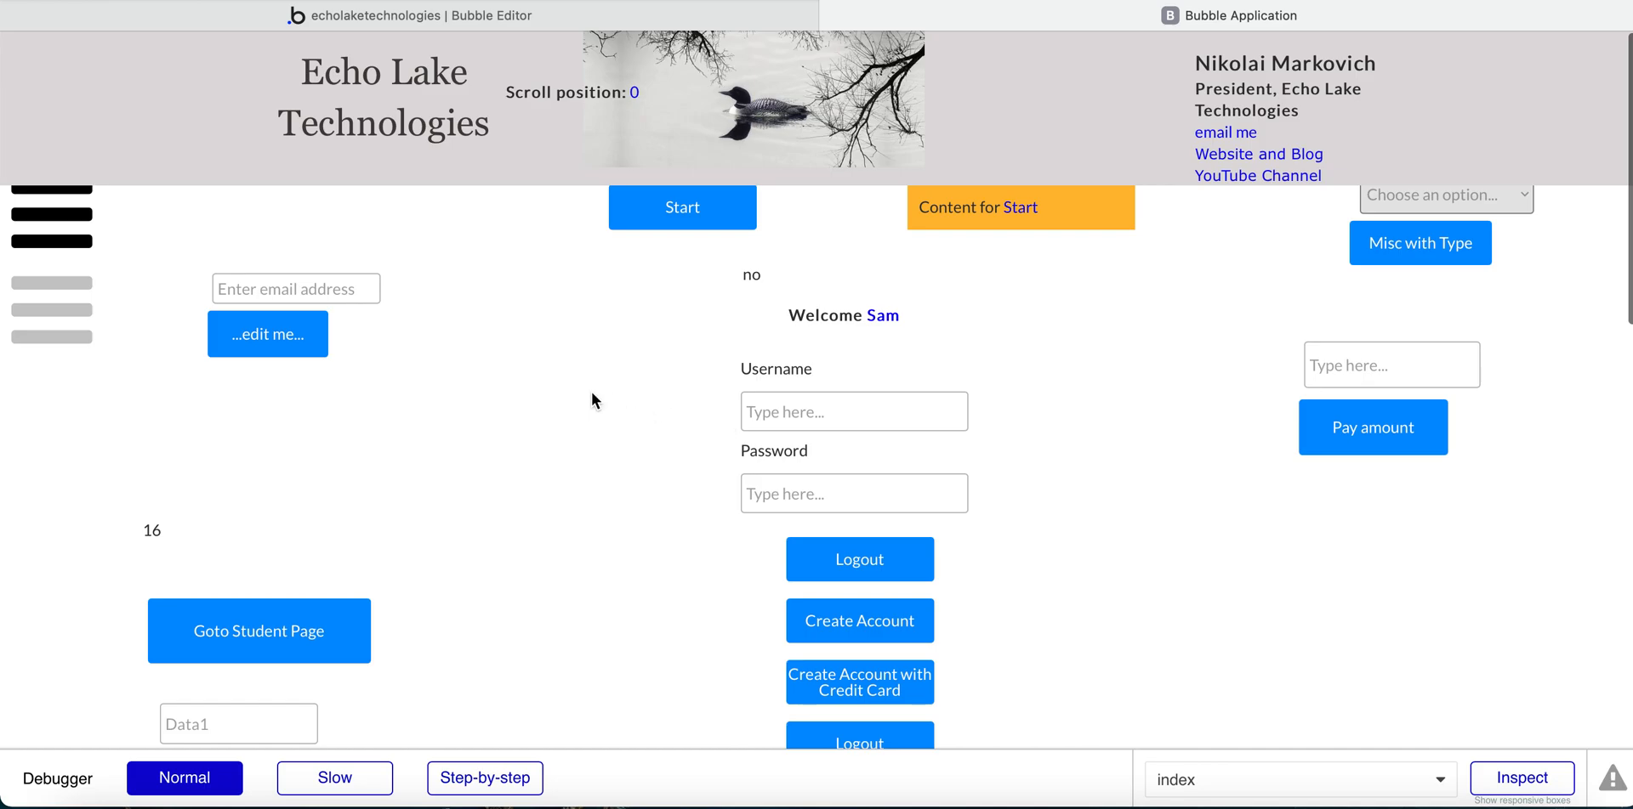